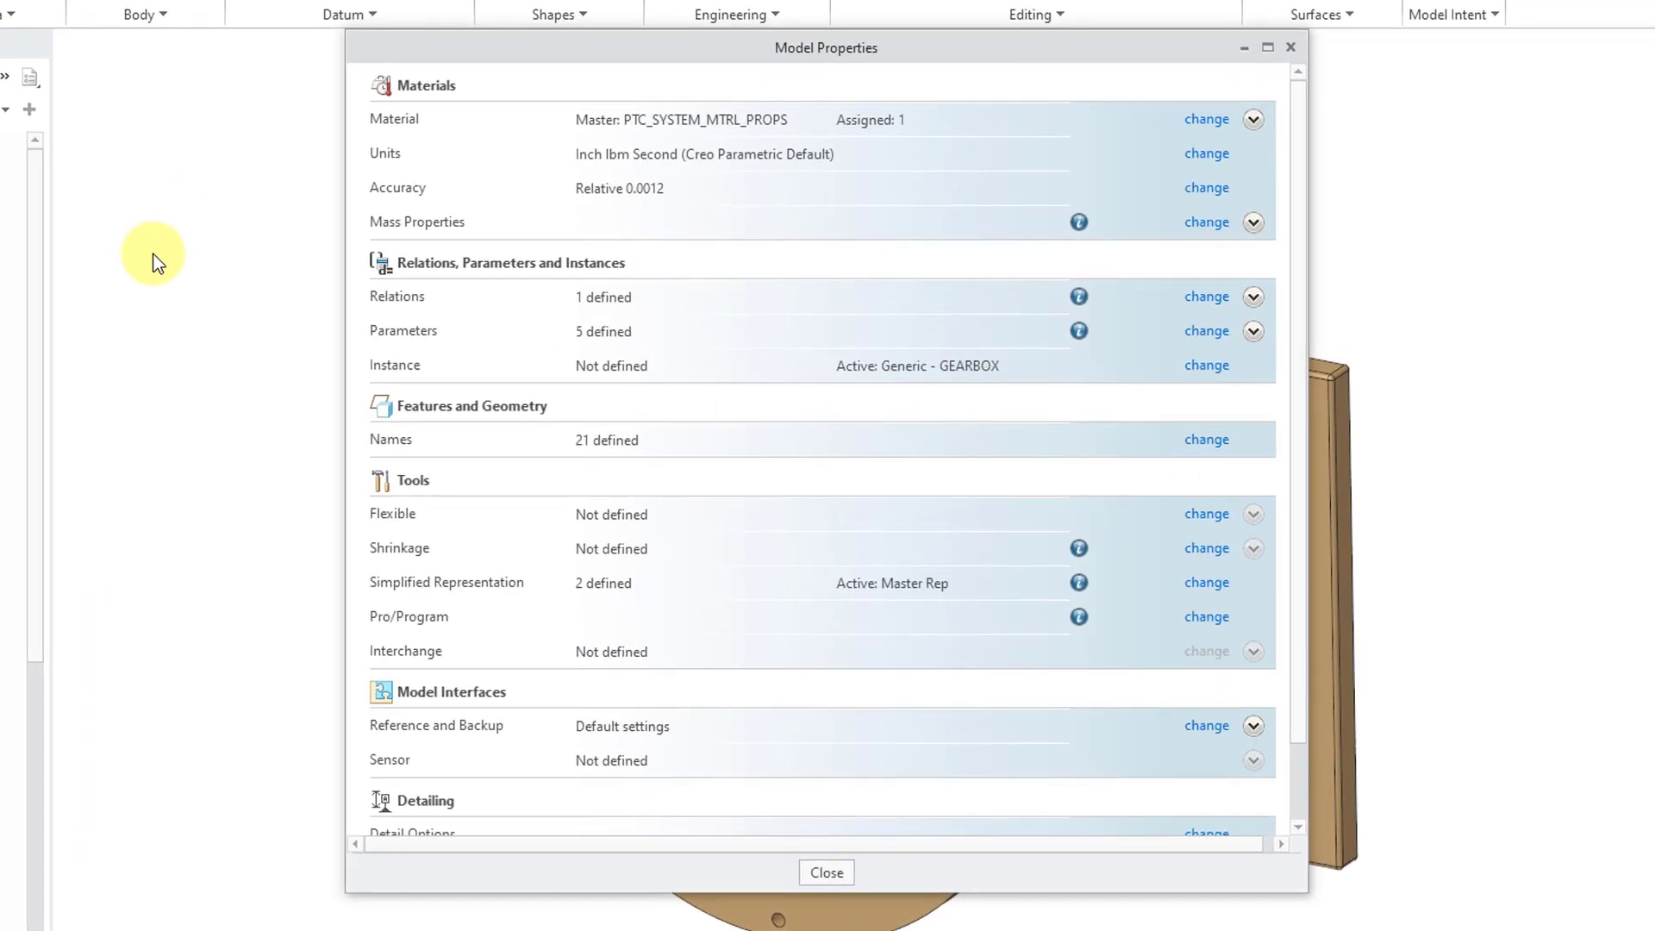
- Change the Detailing tolerancing standard version from ASME Y14.5-2009 to 2018
{"action": "scroll", "scroll_direction": "down", "scroll_amount": 3}
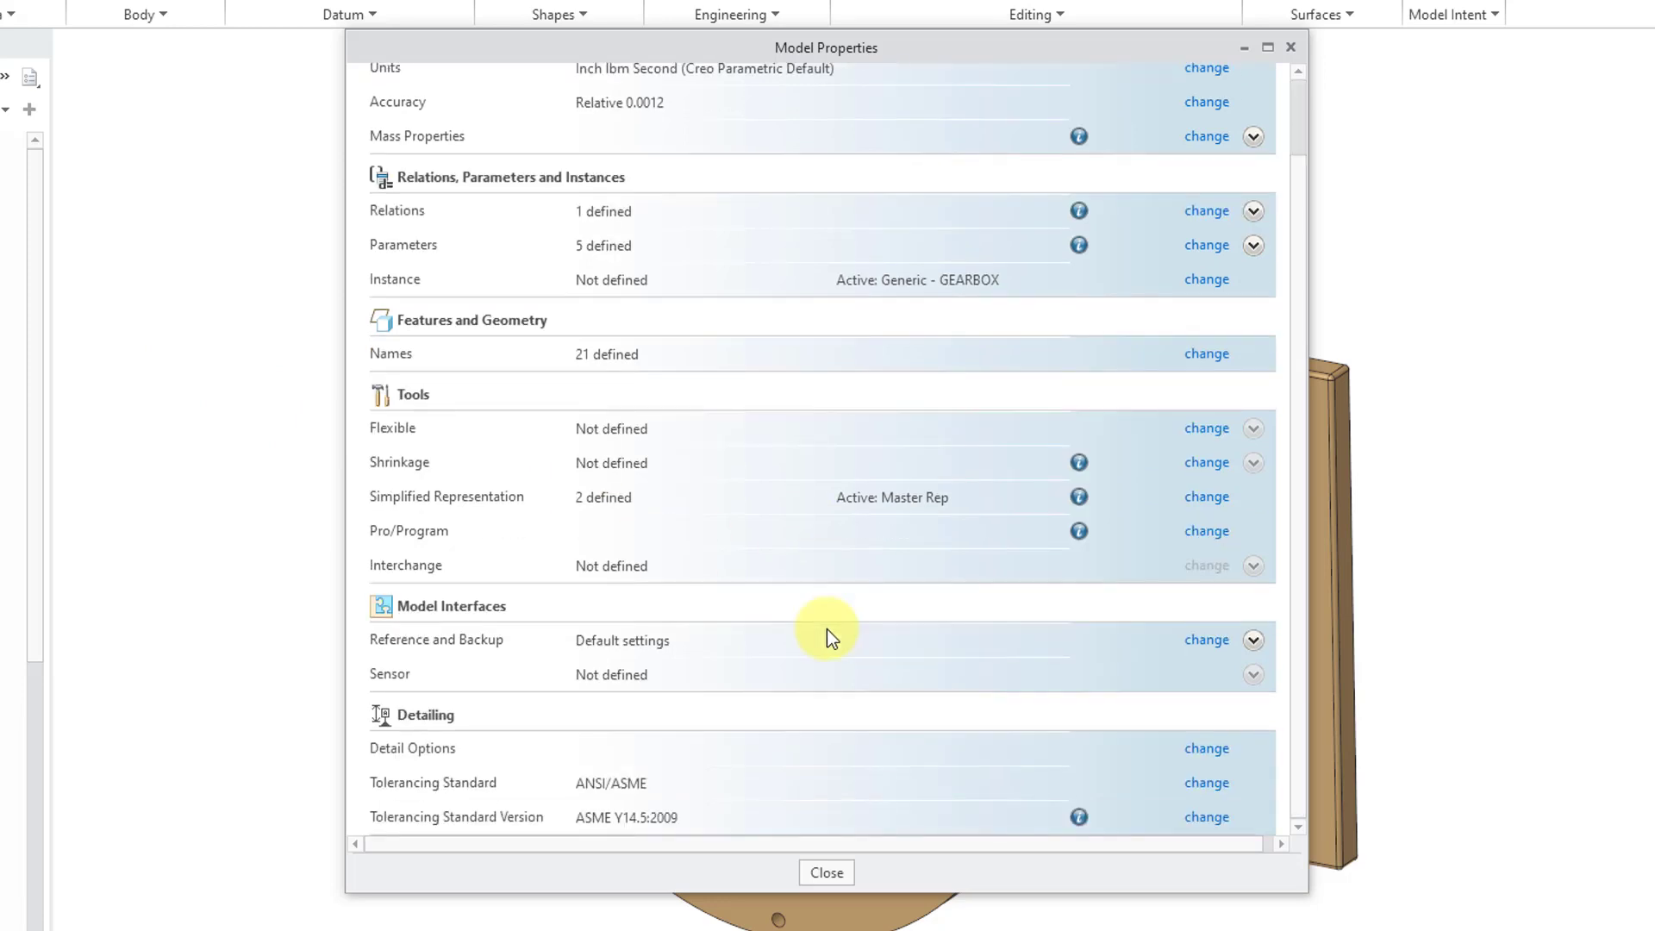
{"action": "mouse_move", "coordinate": [497, 751]}
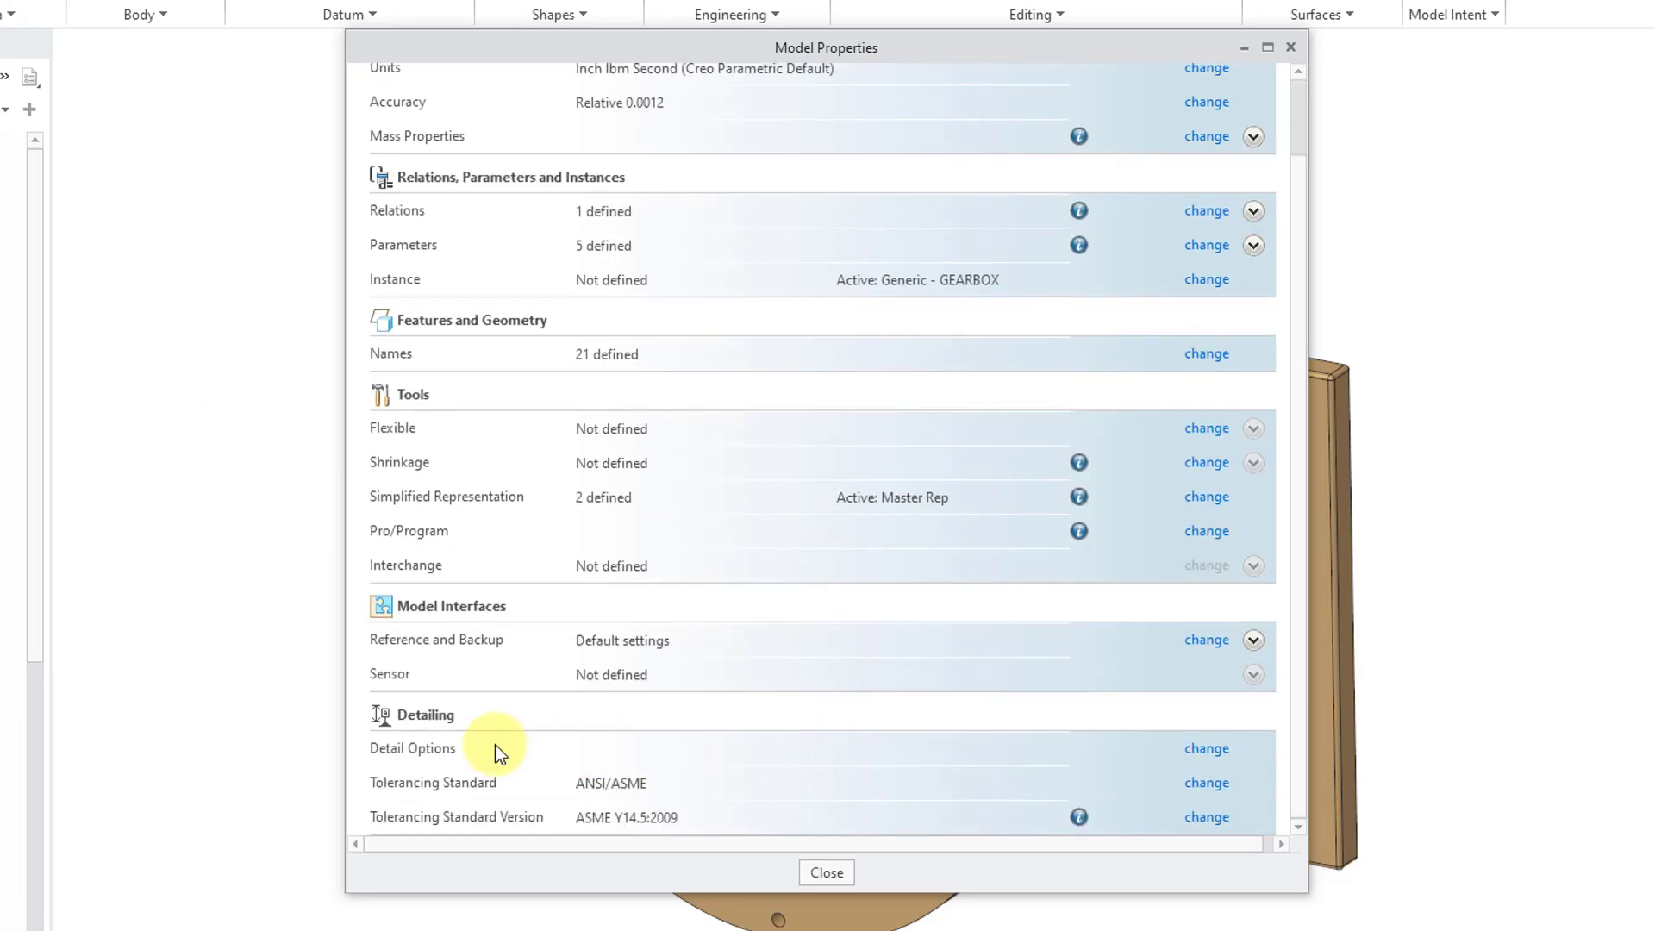
{"action": "mouse_move", "coordinate": [508, 724]}
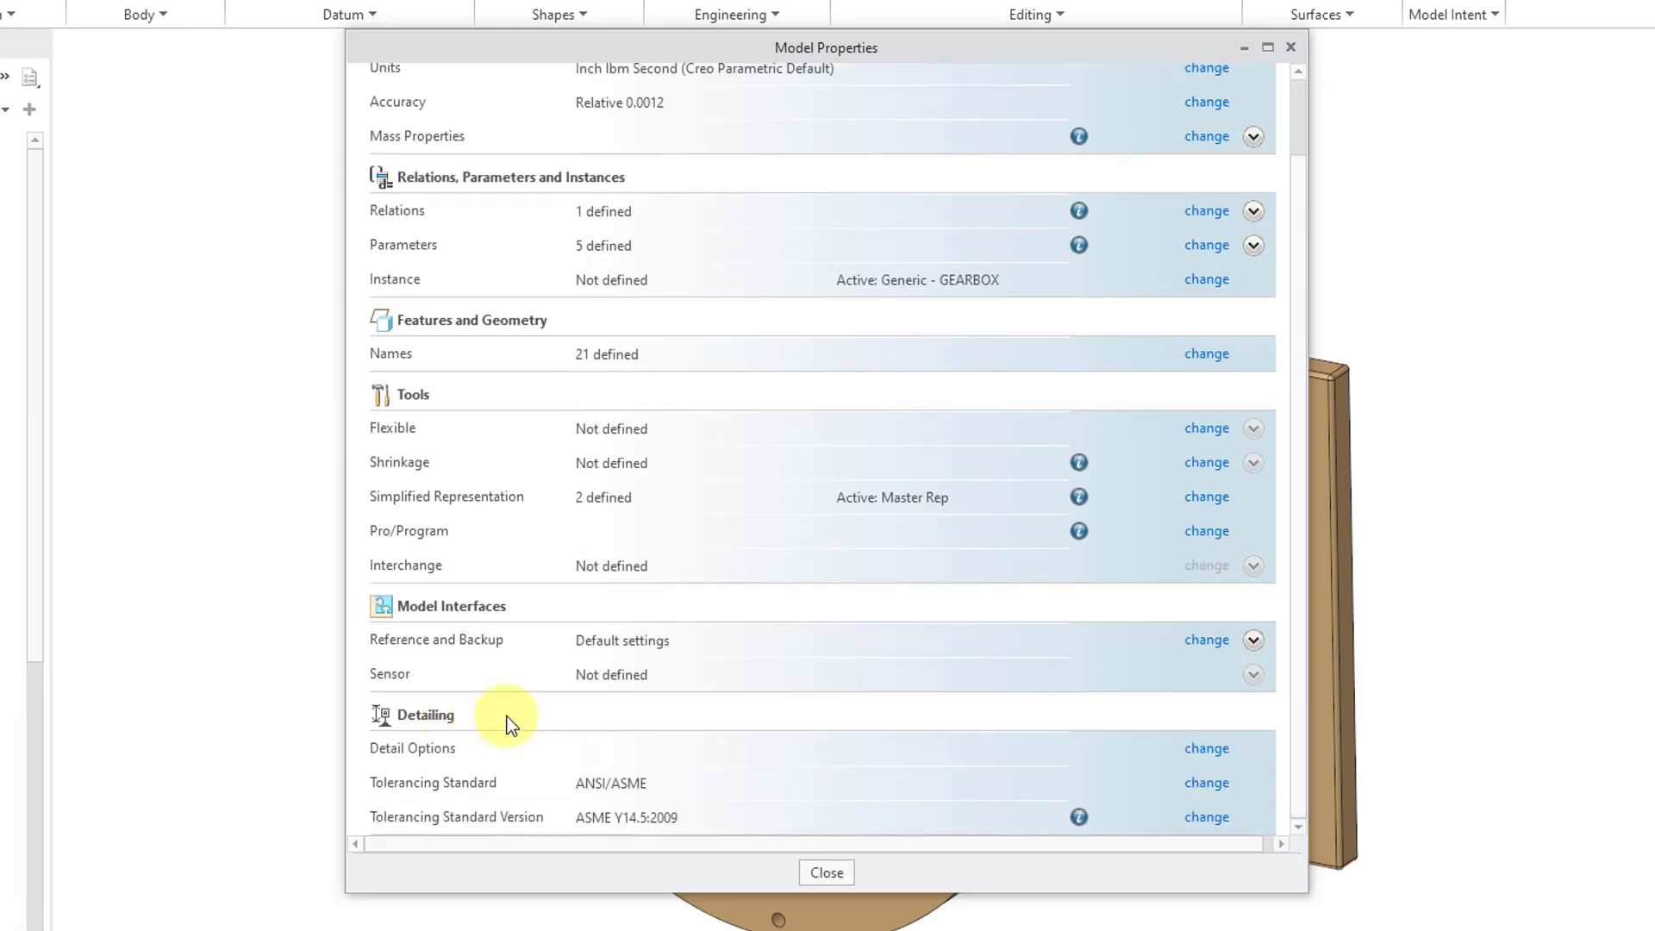
{"action": "mouse_move", "coordinate": [507, 843]}
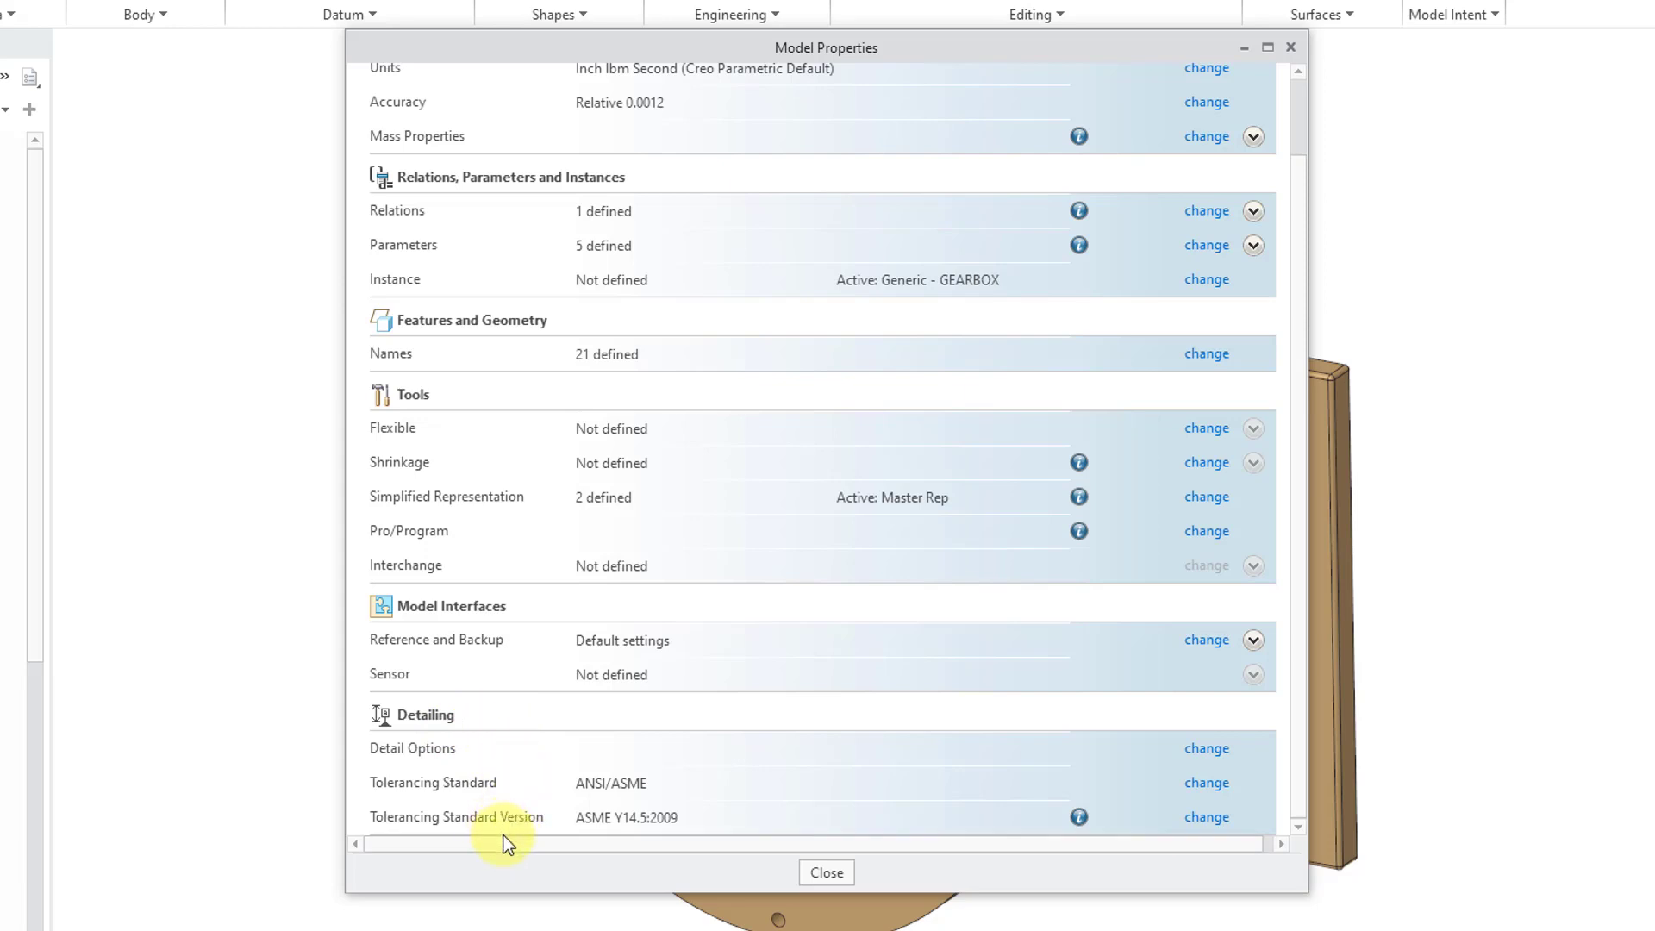
{"action": "mouse_move", "coordinate": [903, 839]}
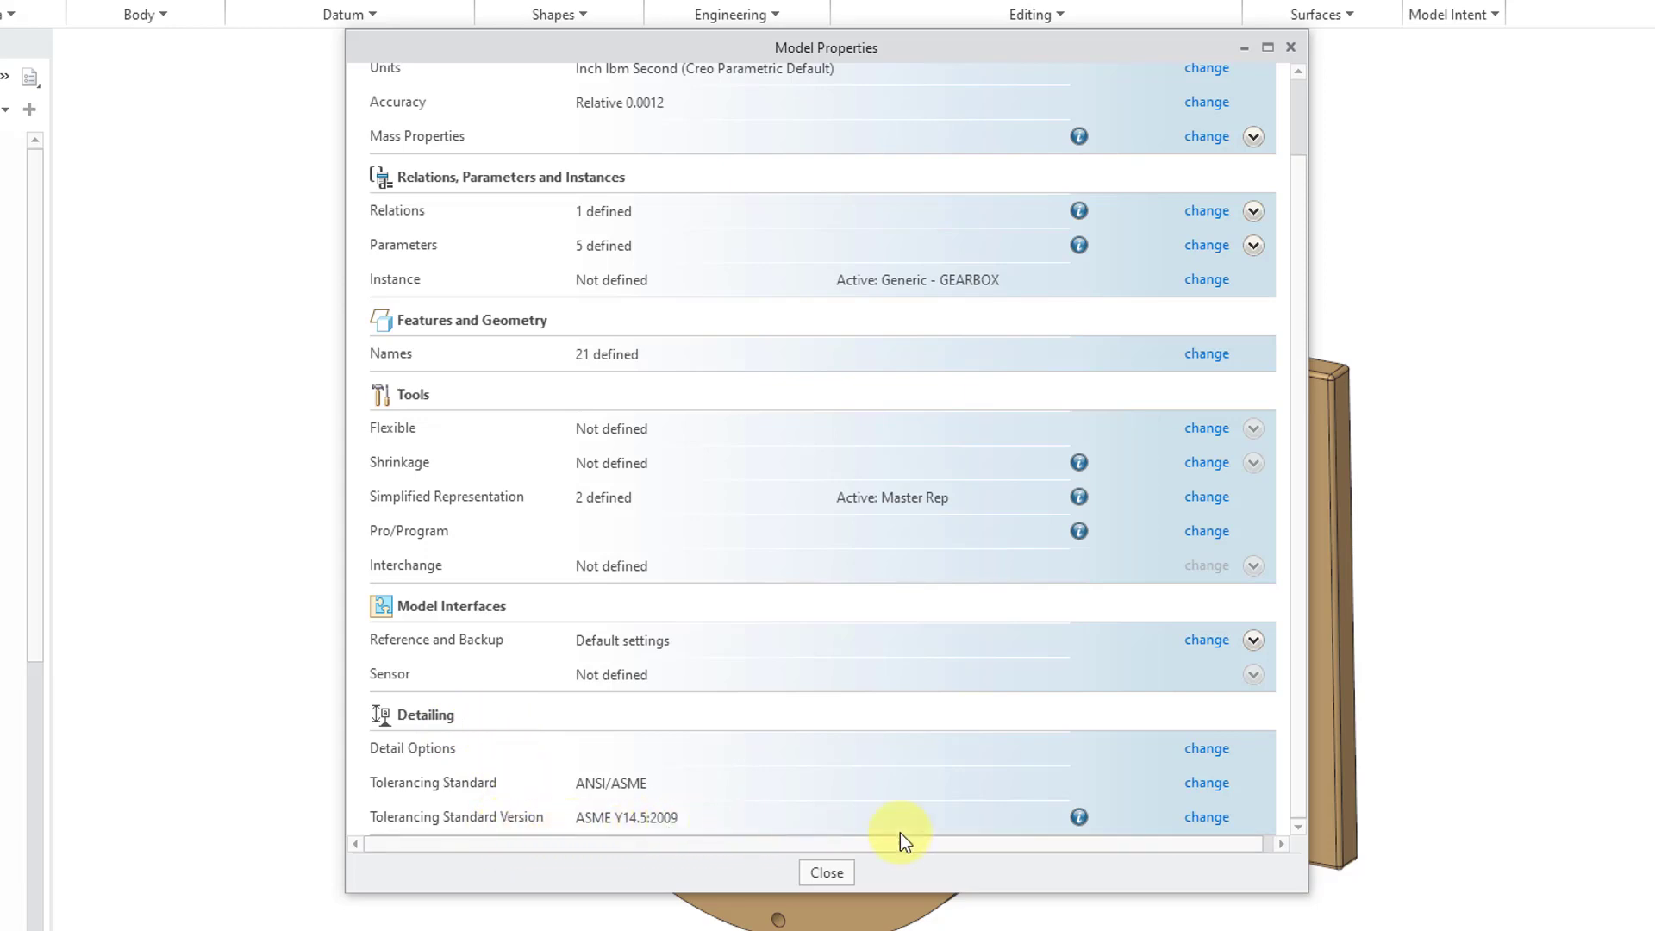
{"action": "mouse_move", "coordinate": [1207, 817]}
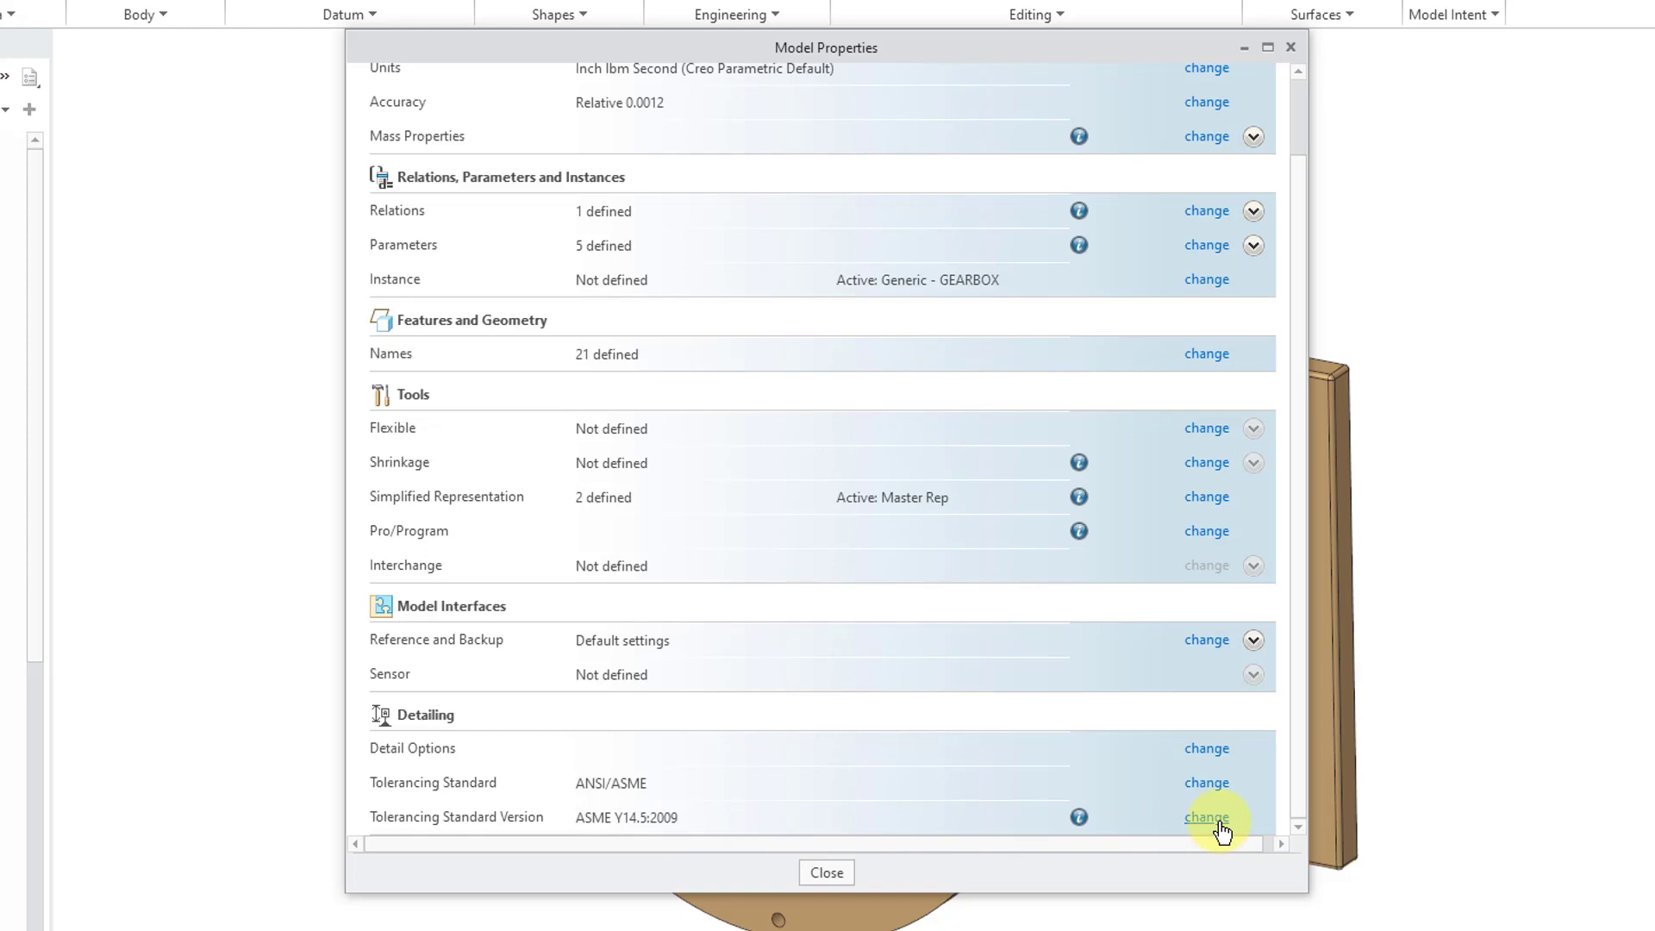
{"action": "left_click", "coordinate": [1207, 817]}
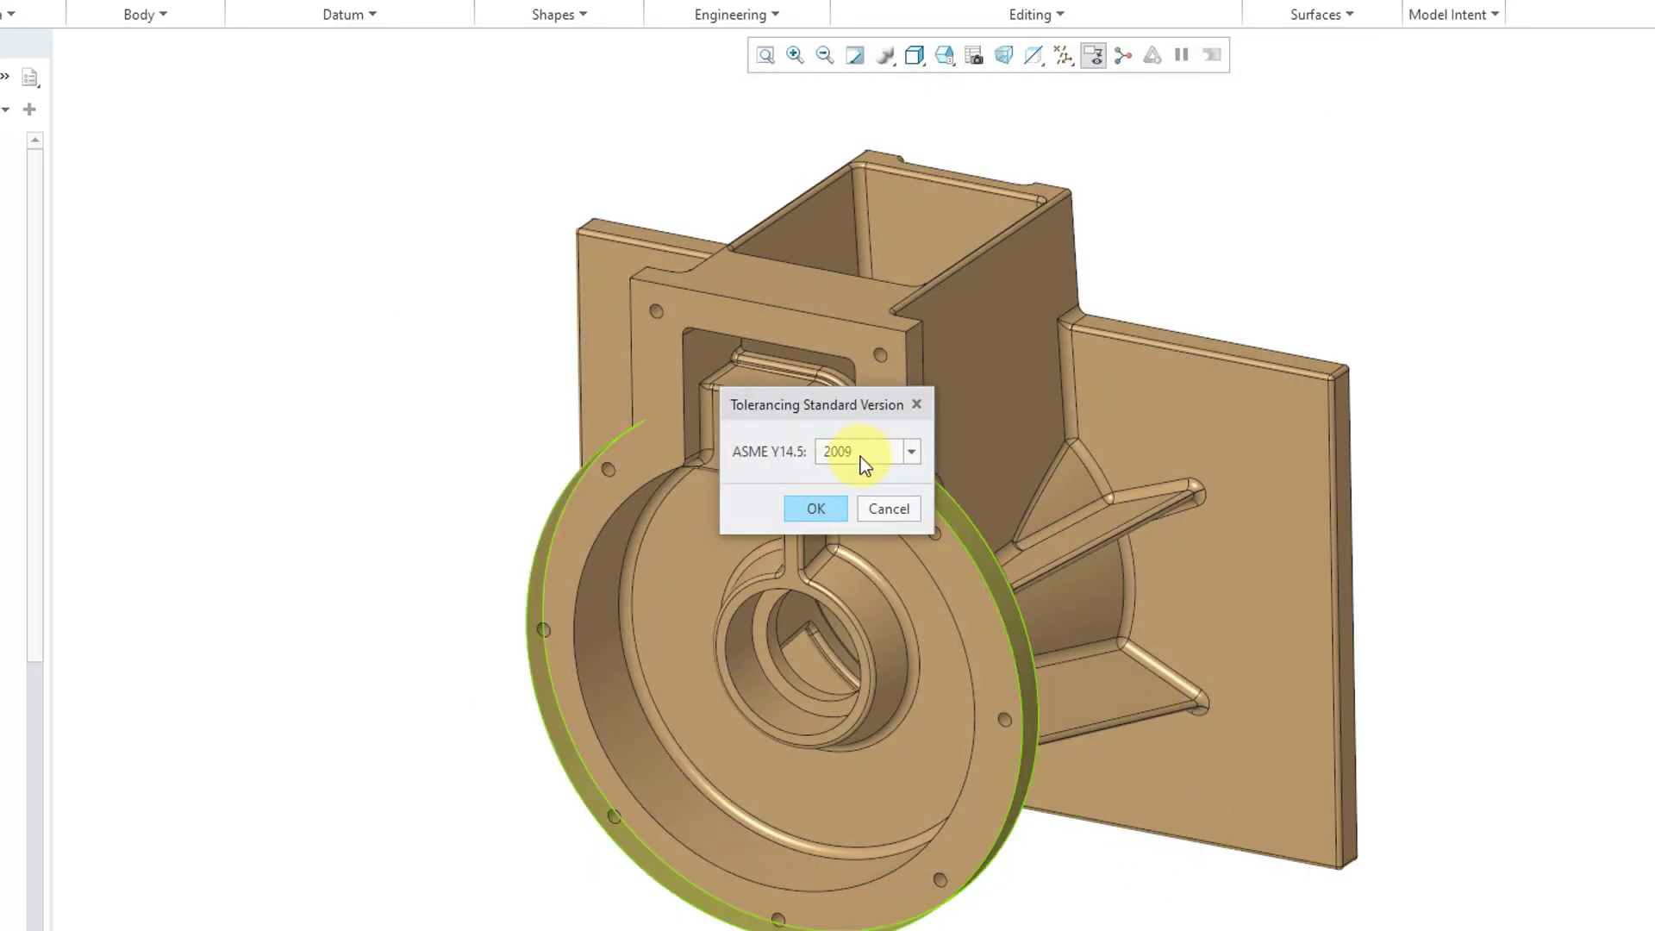
{"action": "left_click", "coordinate": [909, 450]}
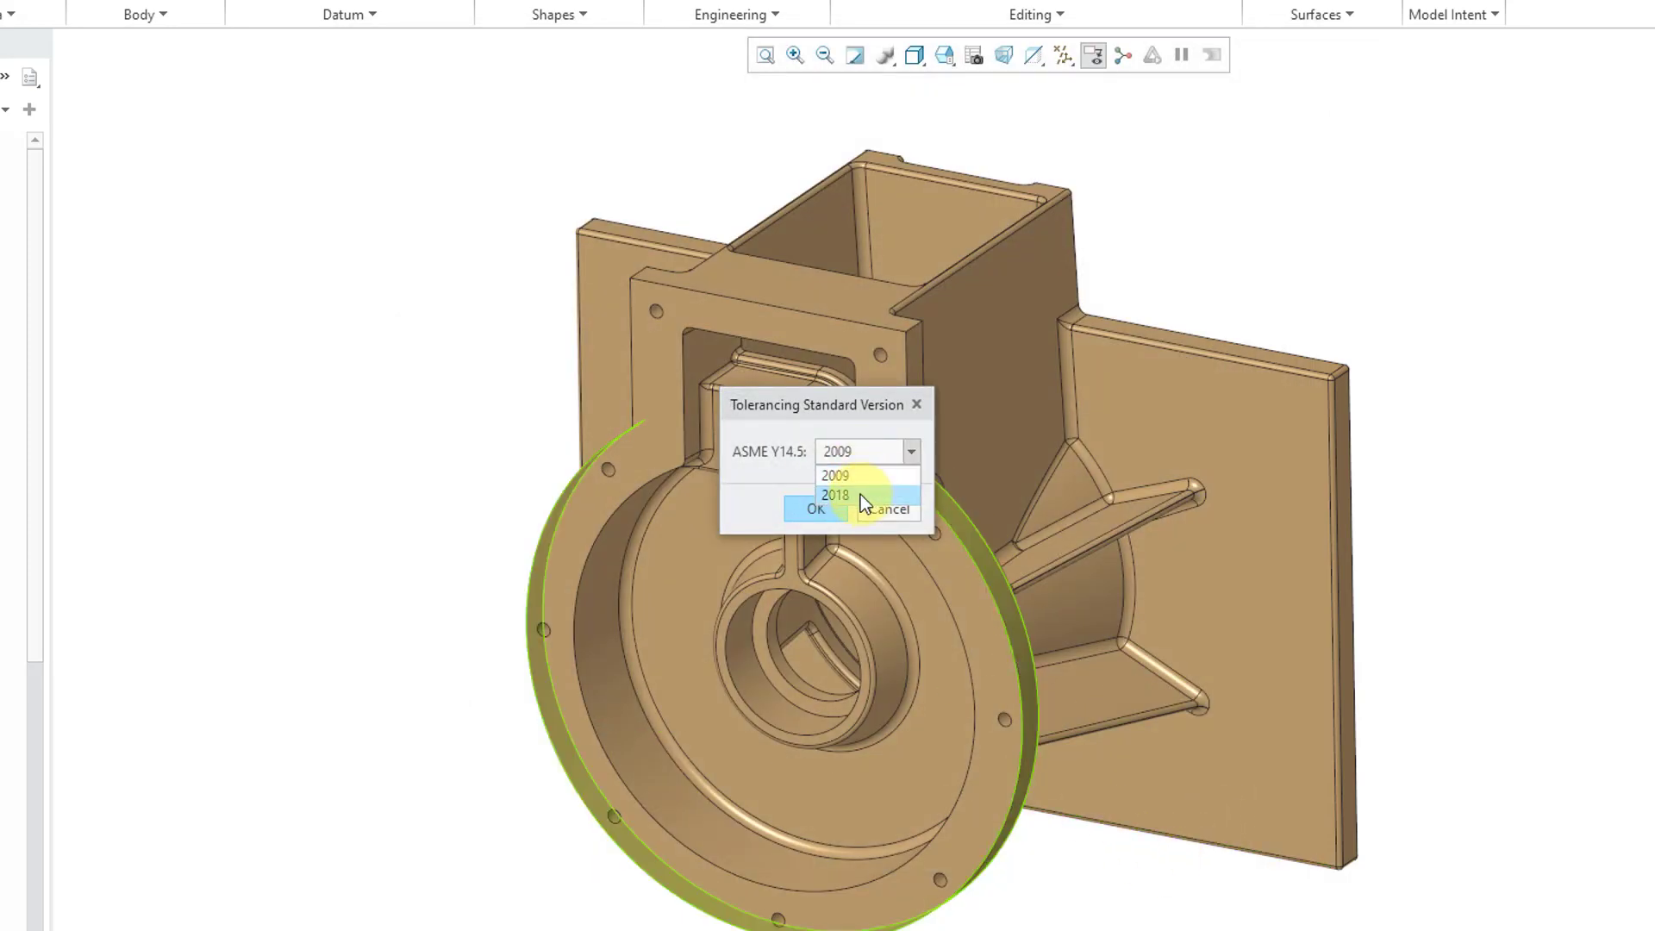
{"action": "left_click", "coordinate": [835, 495]}
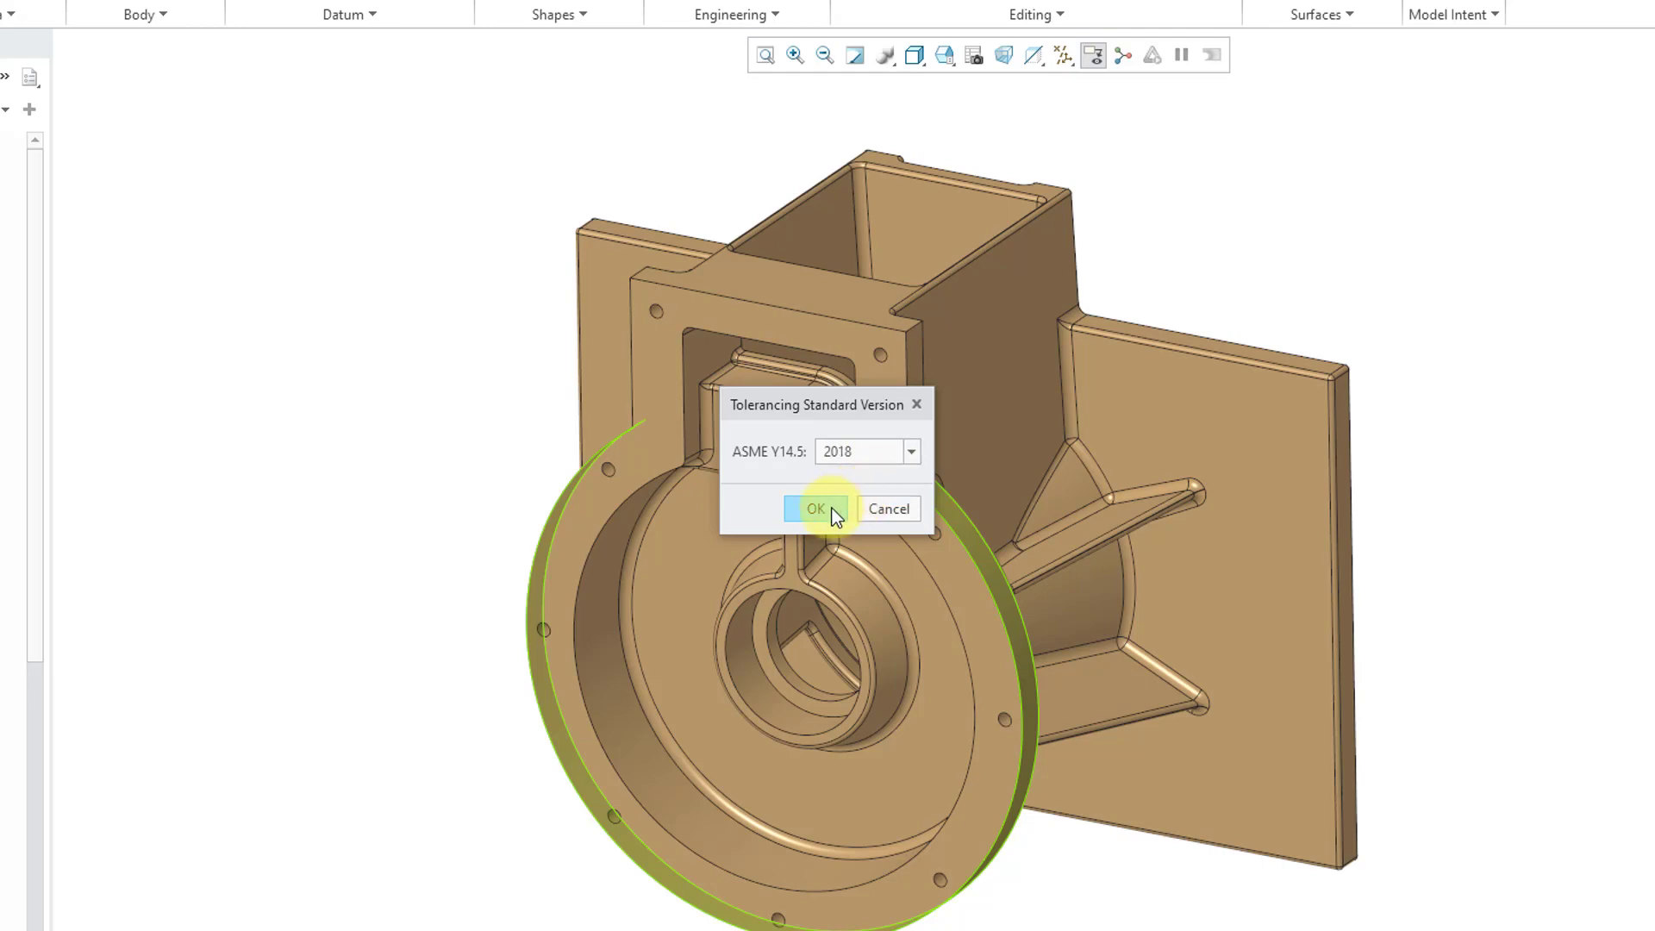
{"action": "mouse_move", "coordinate": [815, 509]}
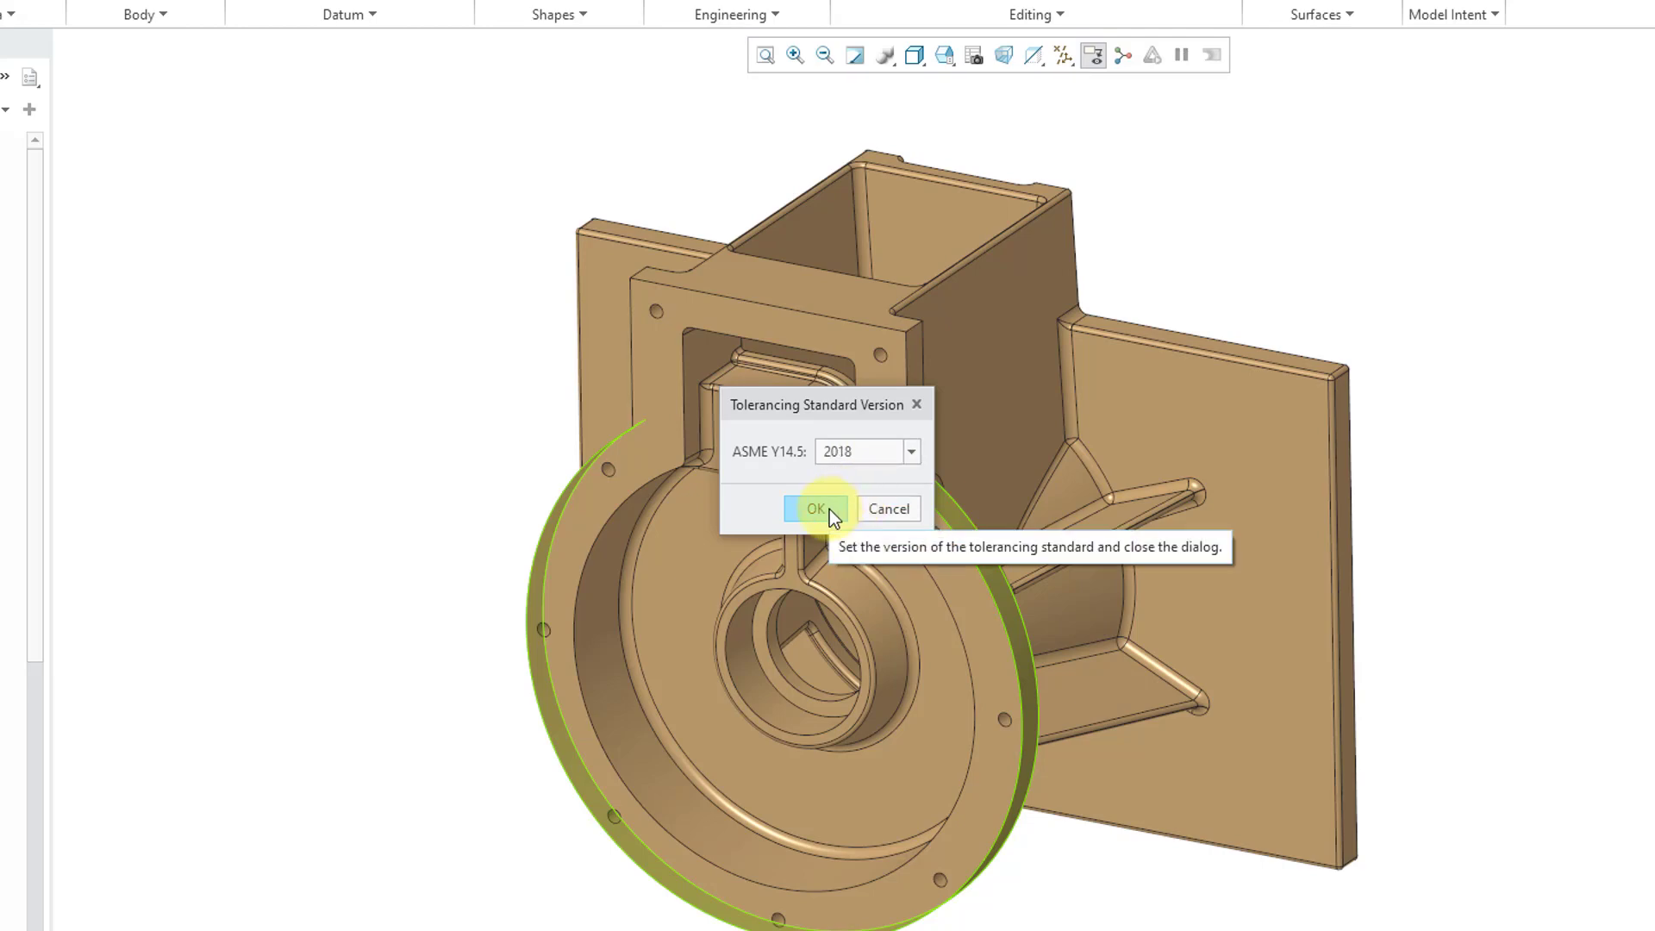
{"action": "left_click", "coordinate": [815, 509]}
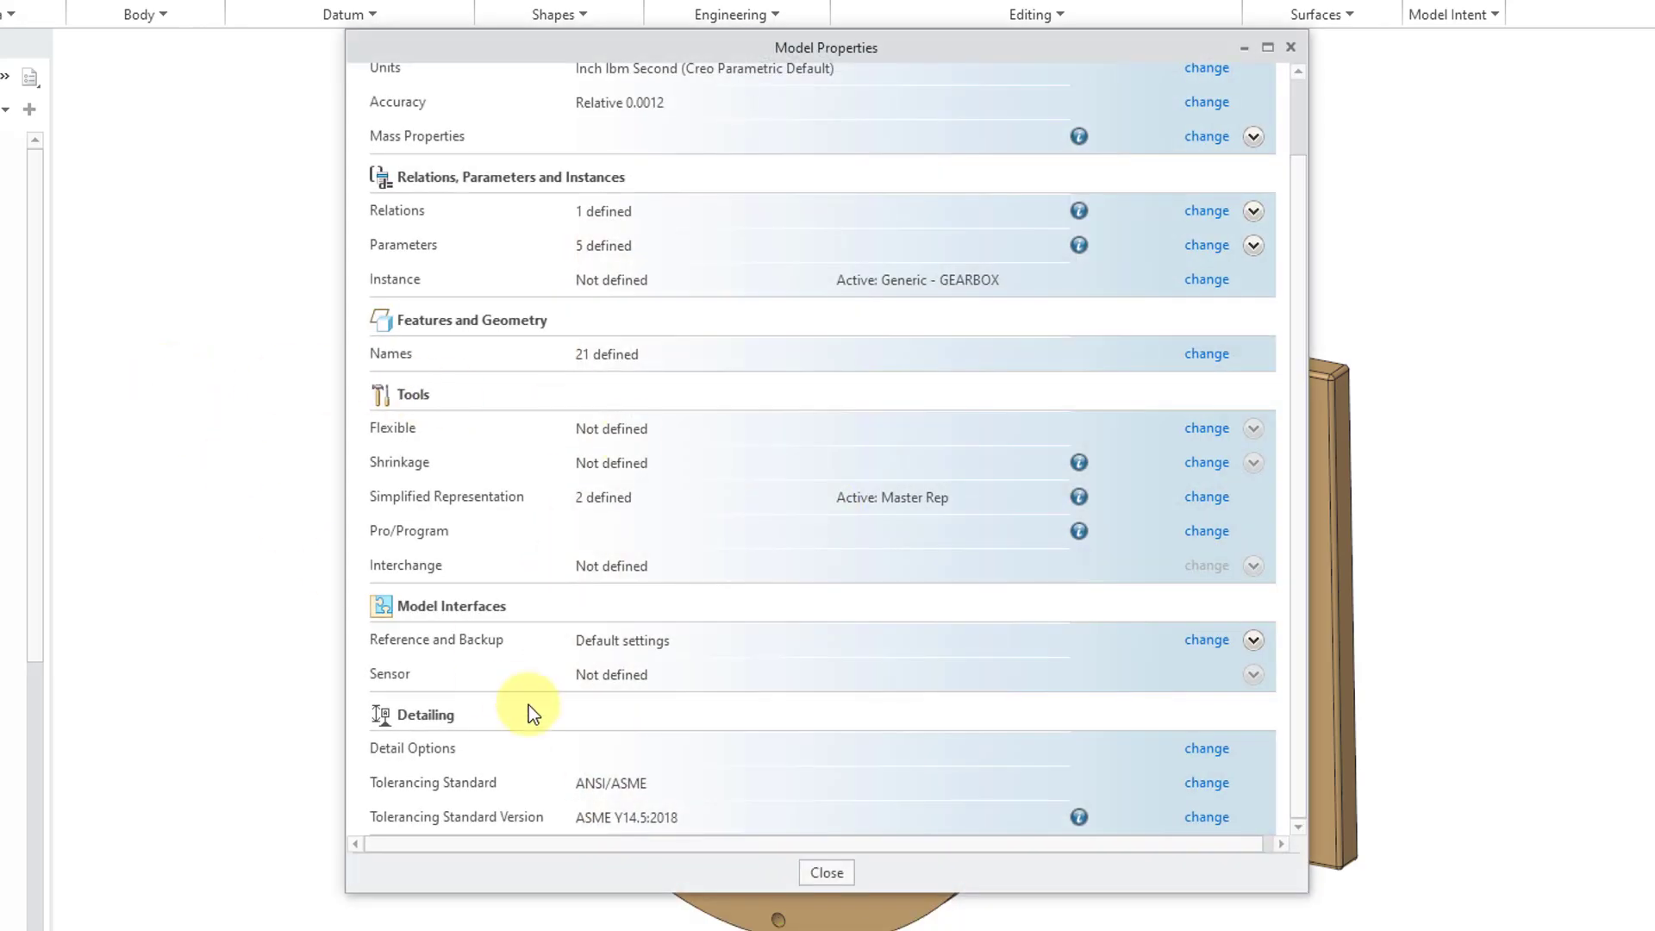
- Close Model Properties, add a new combination state and open its rename options for 5_Set_Datums
{"action": "left_click", "coordinate": [825, 873]}
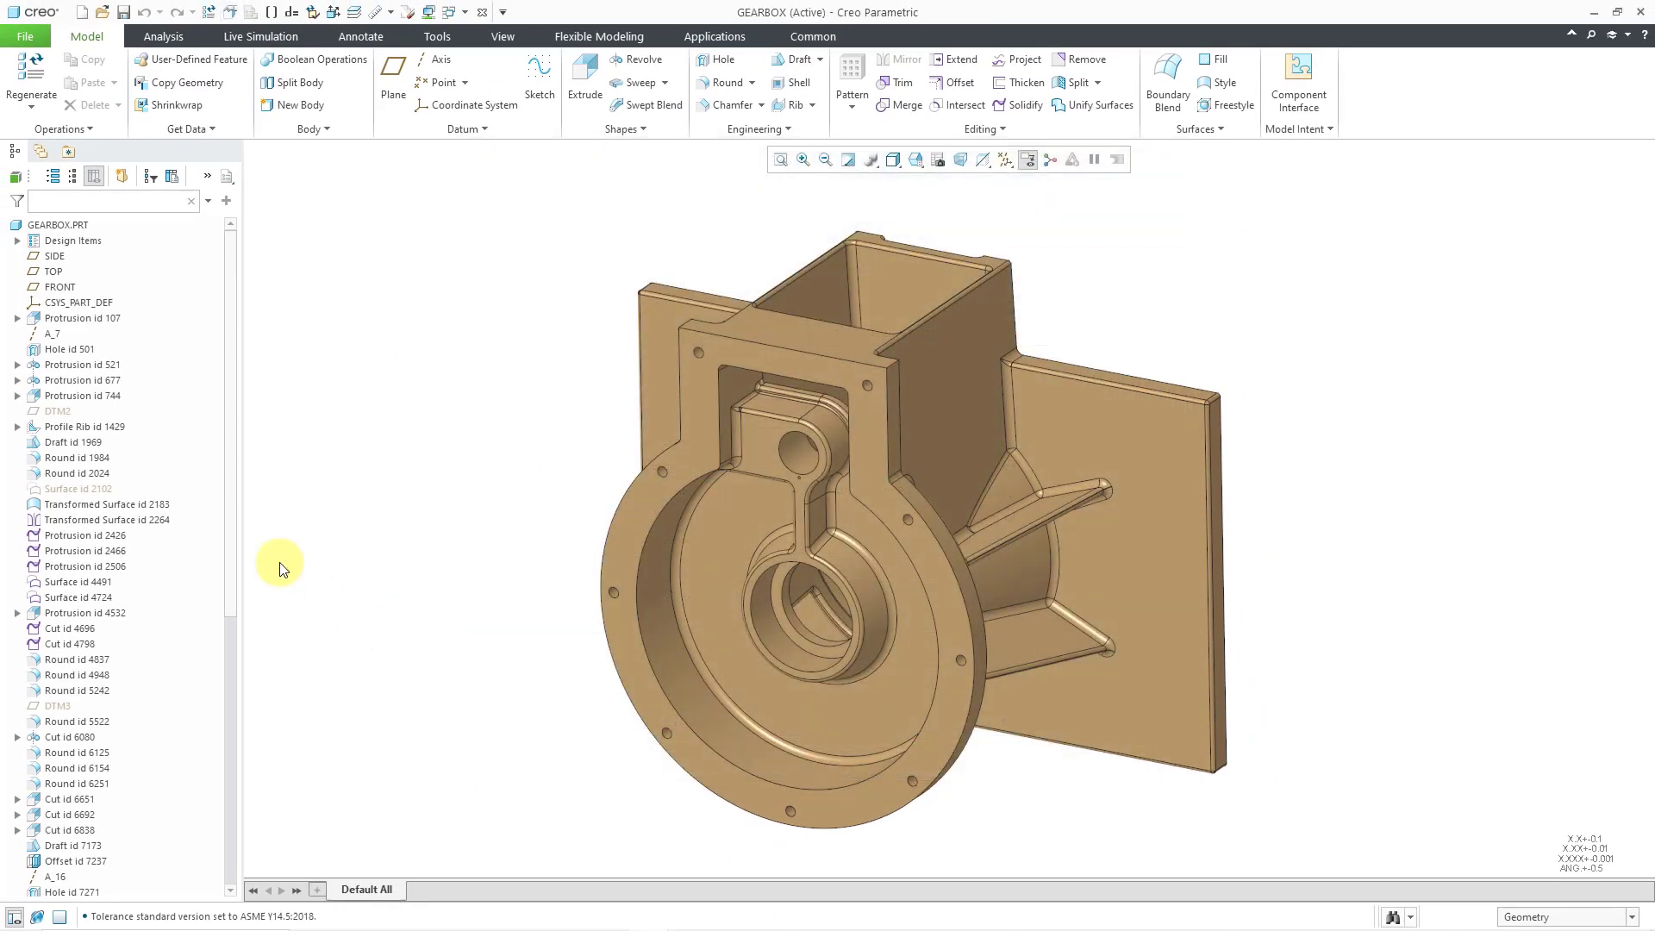
{"action": "mouse_move", "coordinate": [306, 292]}
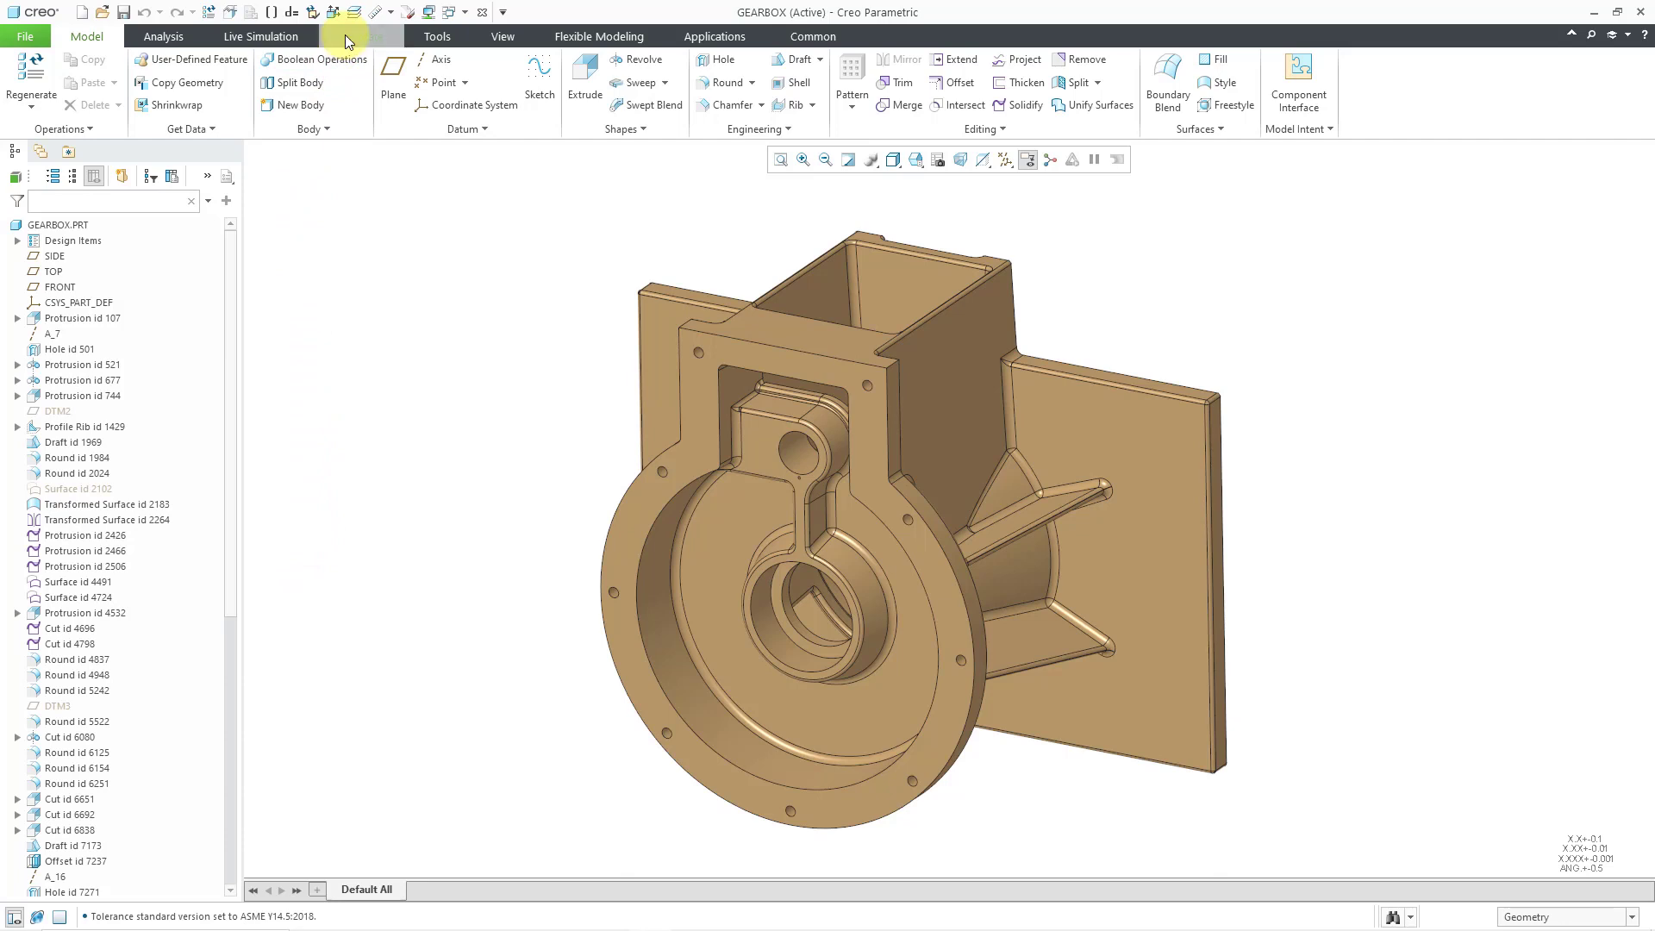
{"action": "left_click", "coordinate": [361, 36]}
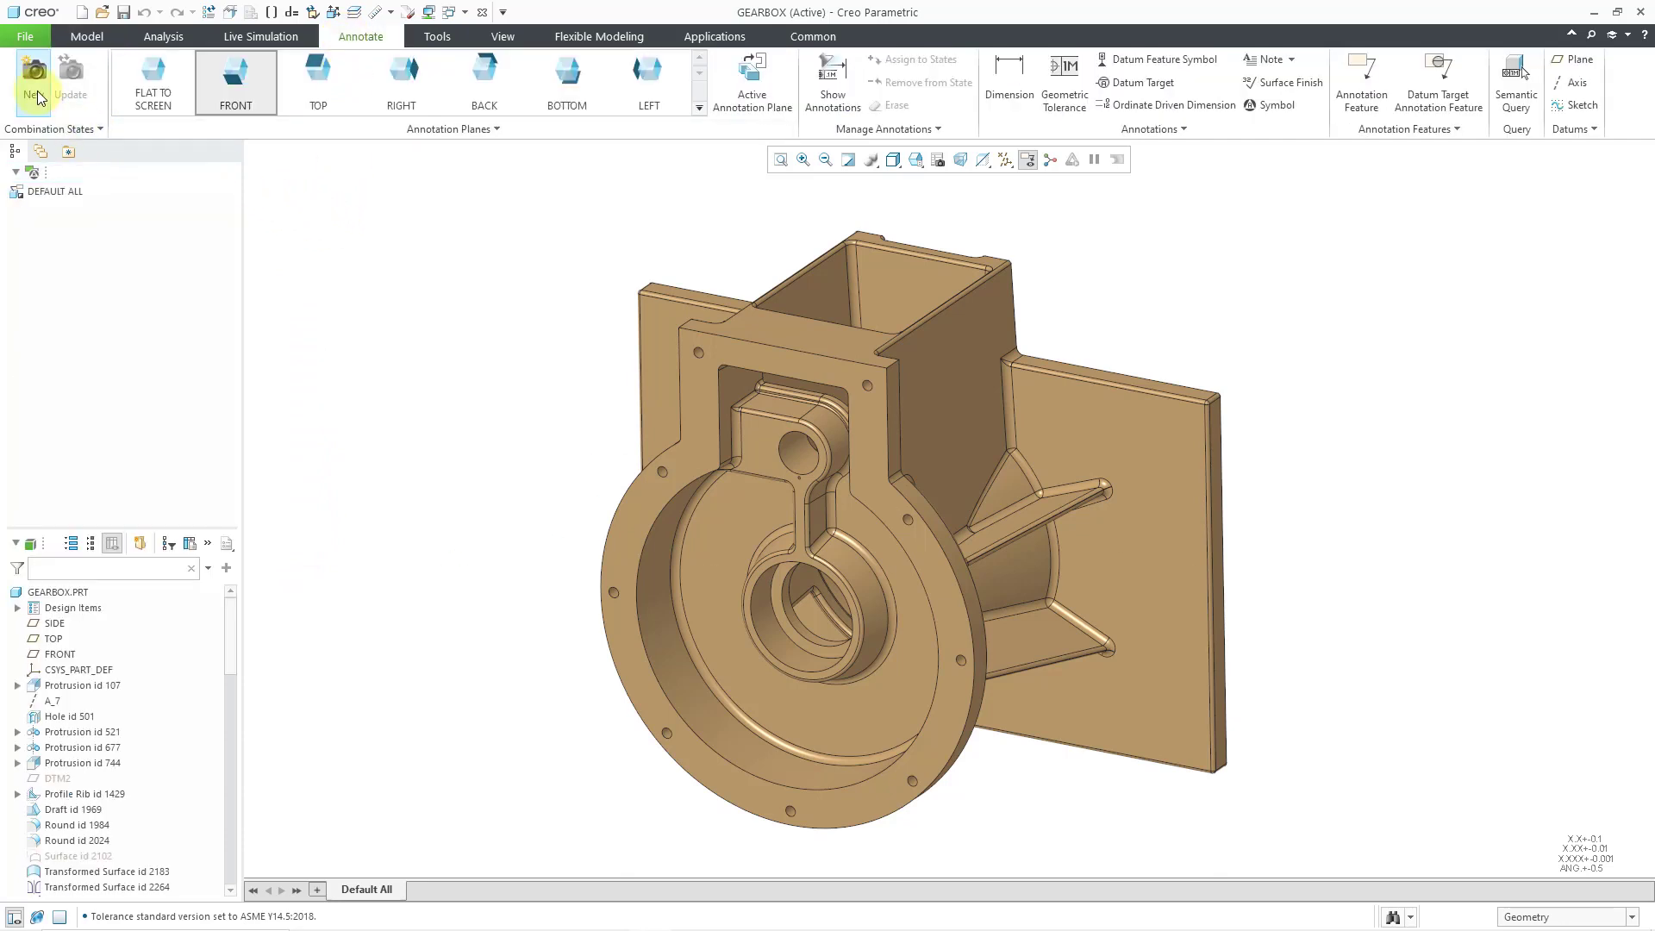
{"action": "left_click", "coordinate": [33, 75]}
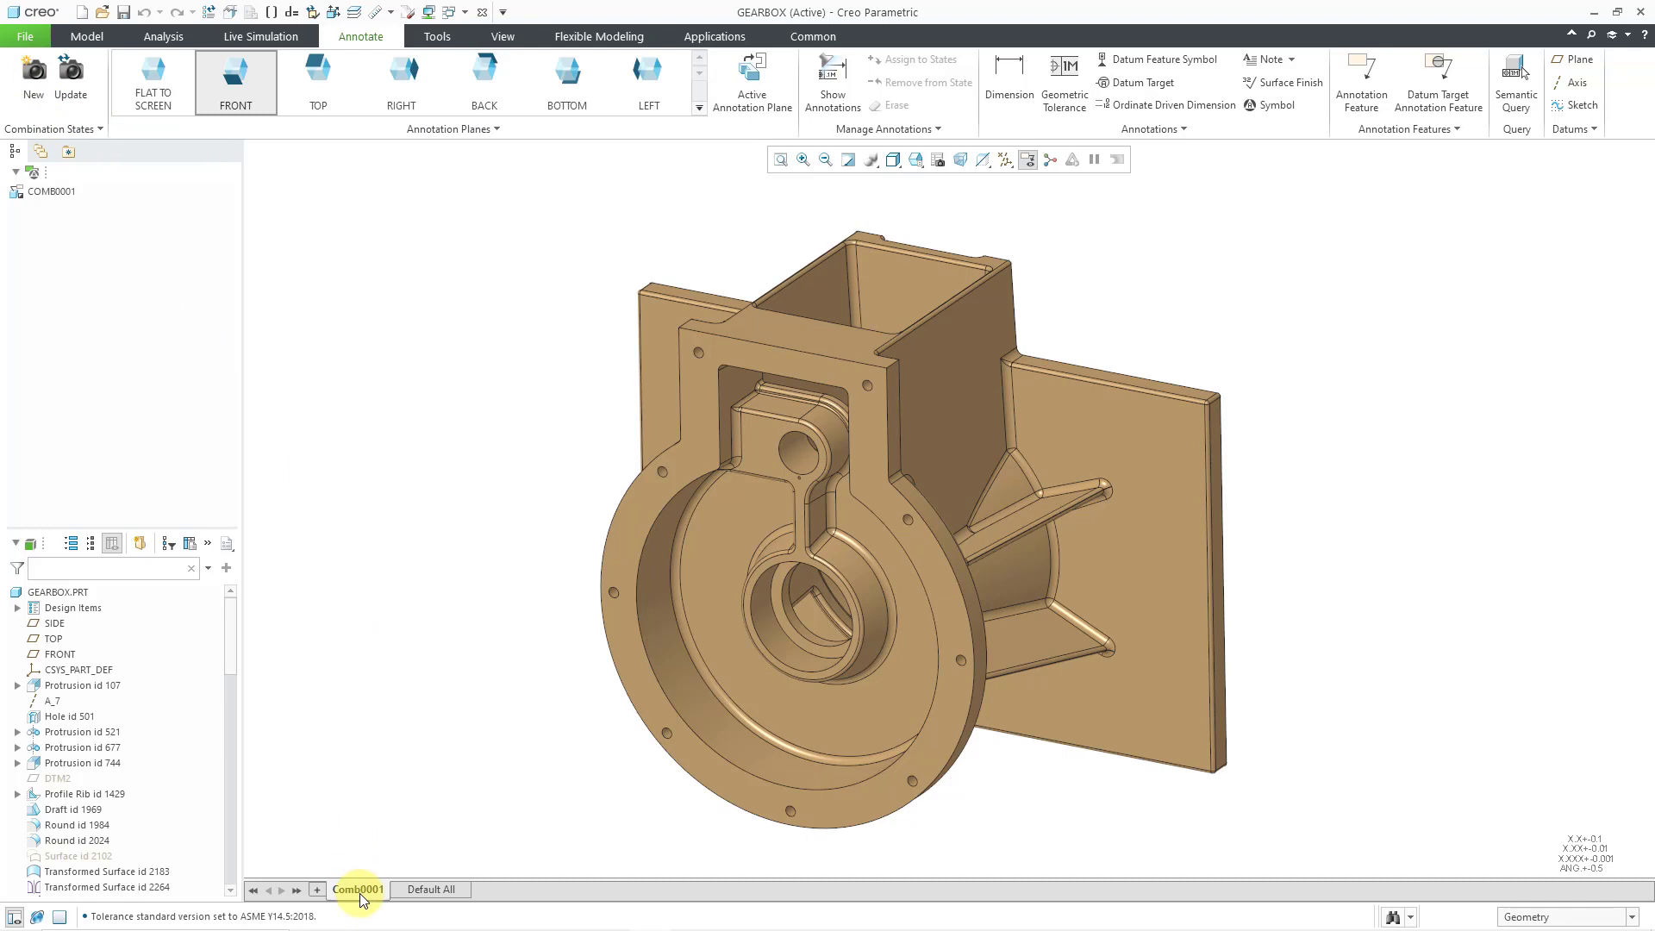
{"action": "right_click", "coordinate": [358, 888]}
{"action": "type", "text": "5_Set_Datums"}
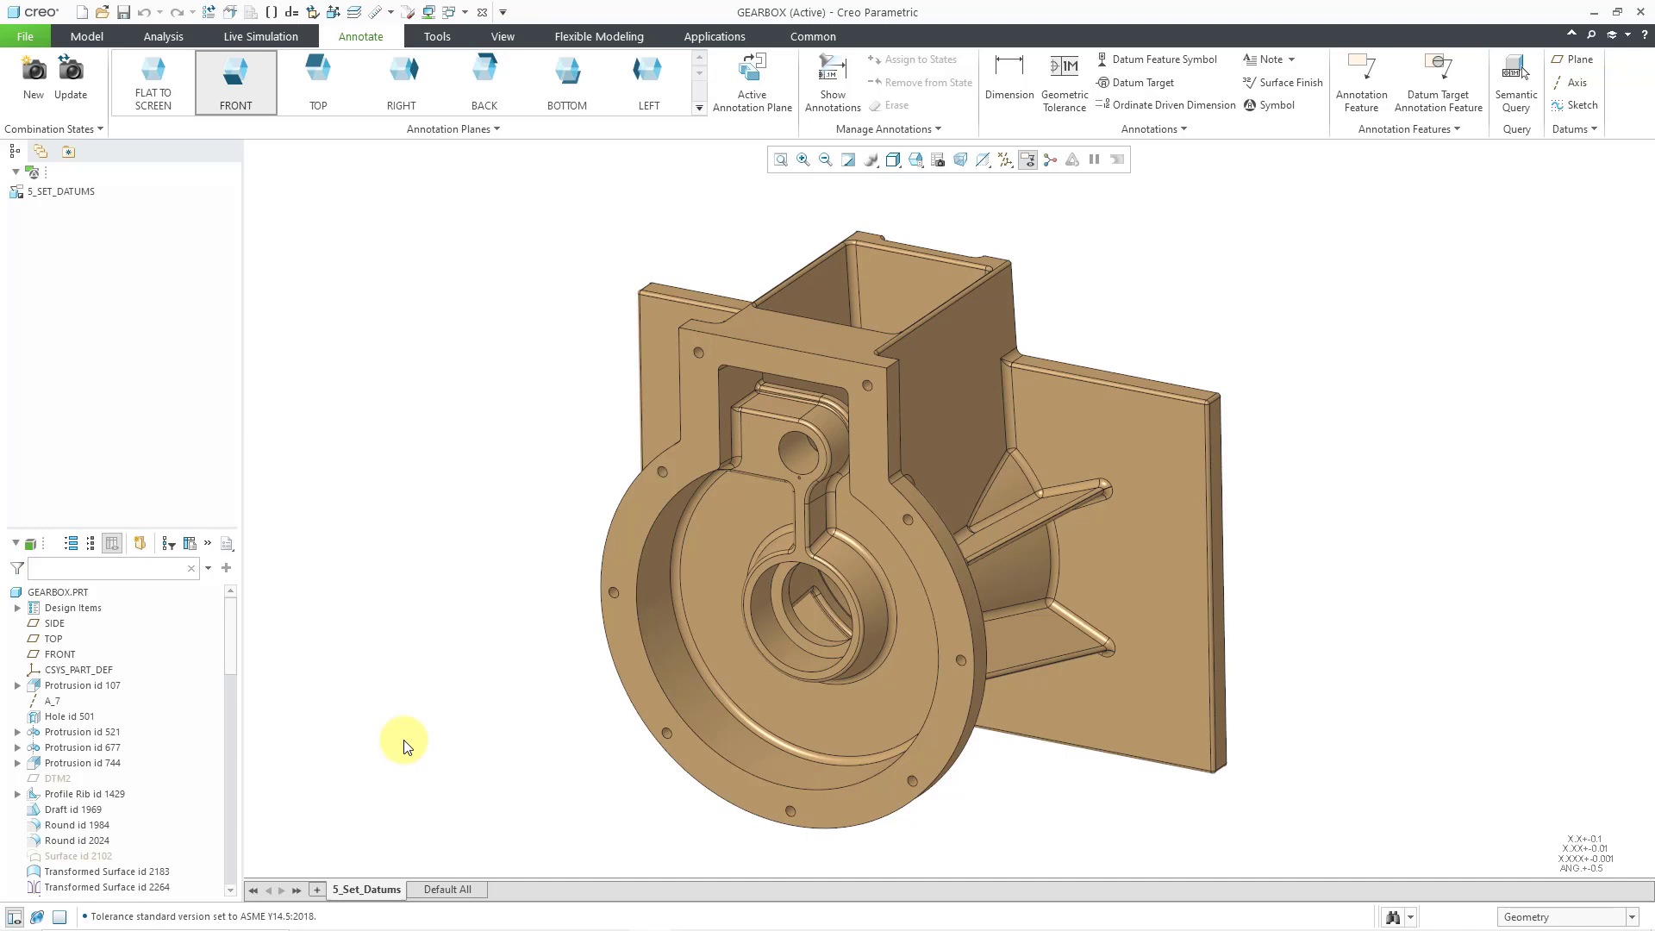
{"action": "mouse_move", "coordinate": [412, 735]}
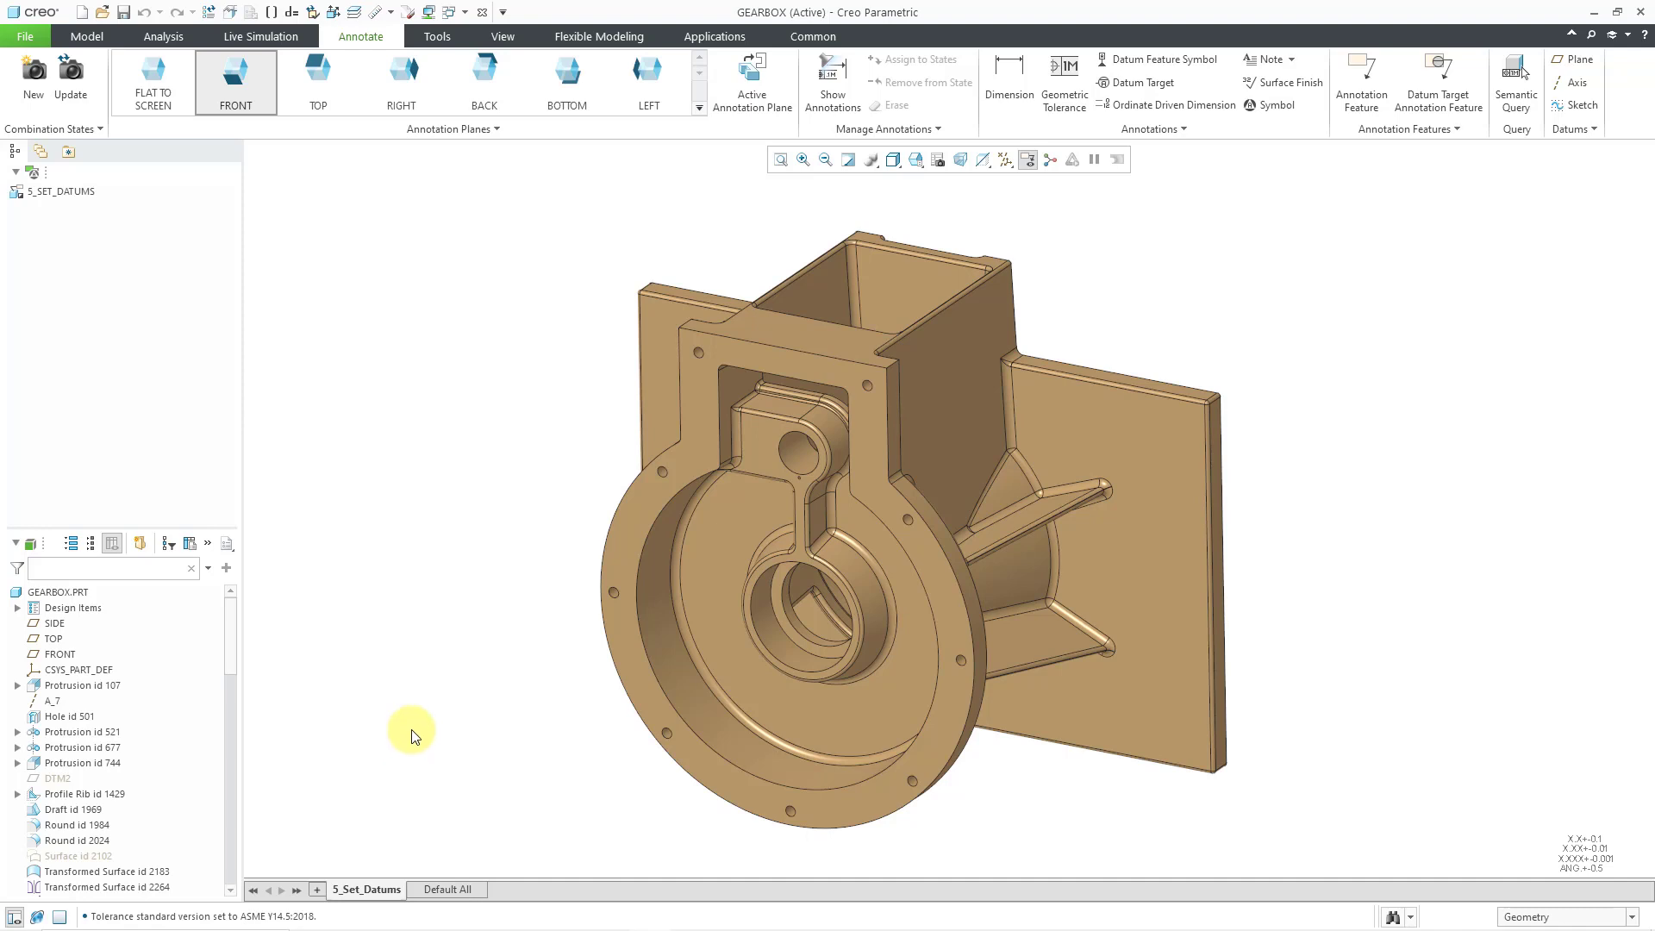
{"action": "mouse_move", "coordinate": [686, 127]}
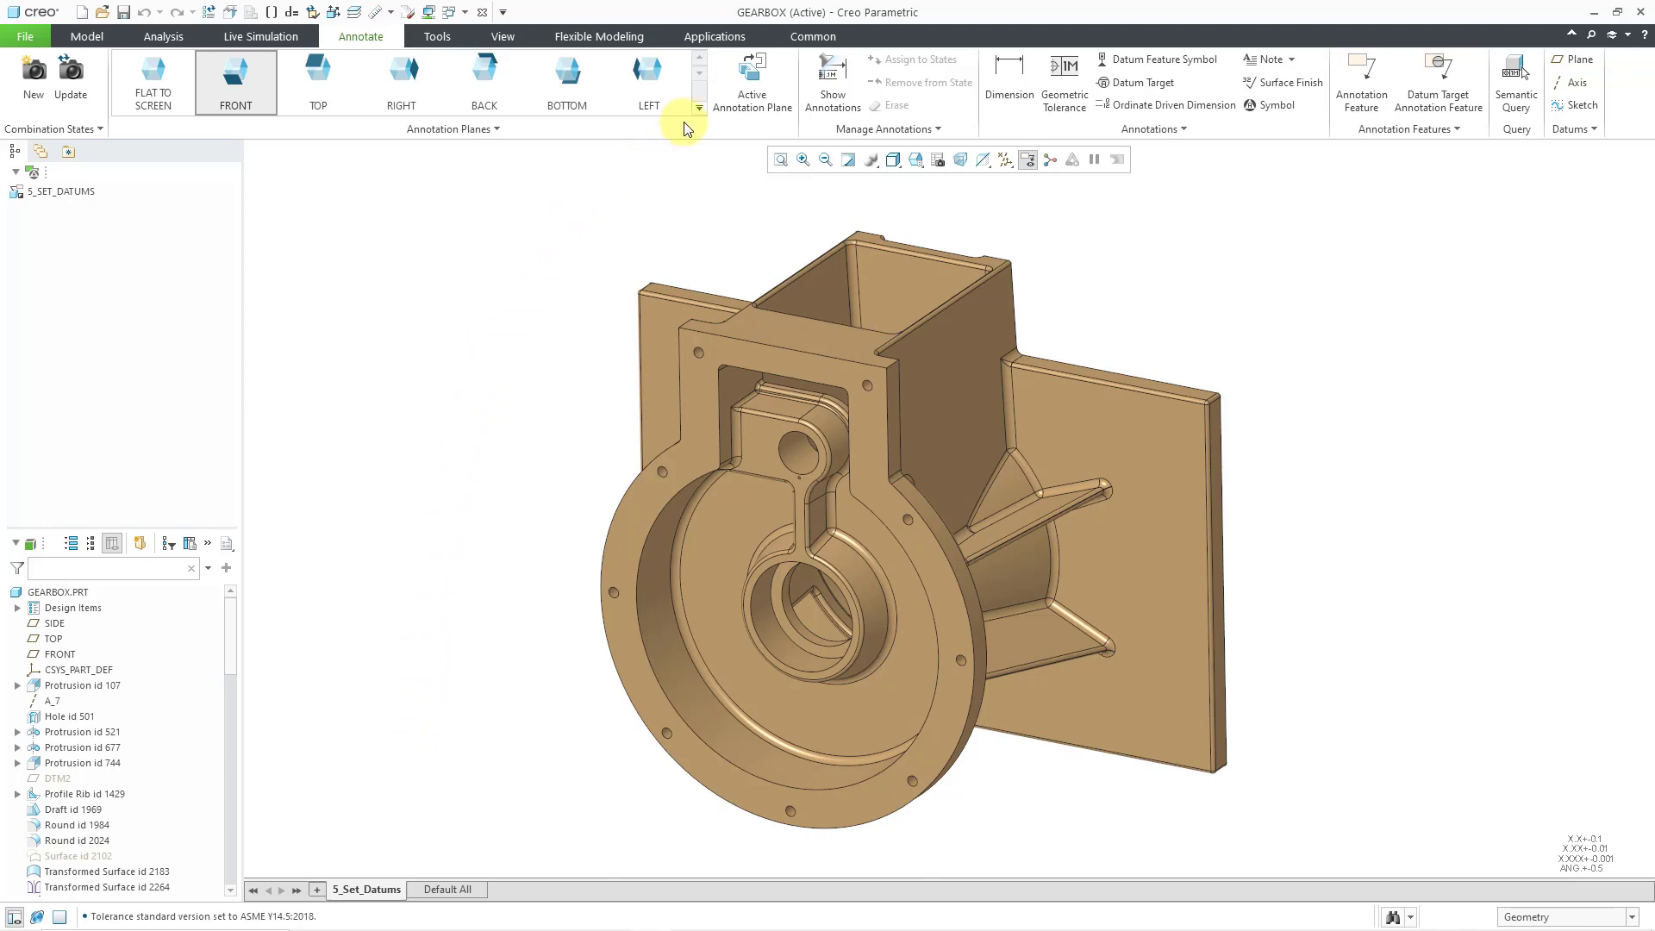
{"action": "left_click", "coordinate": [714, 36]}
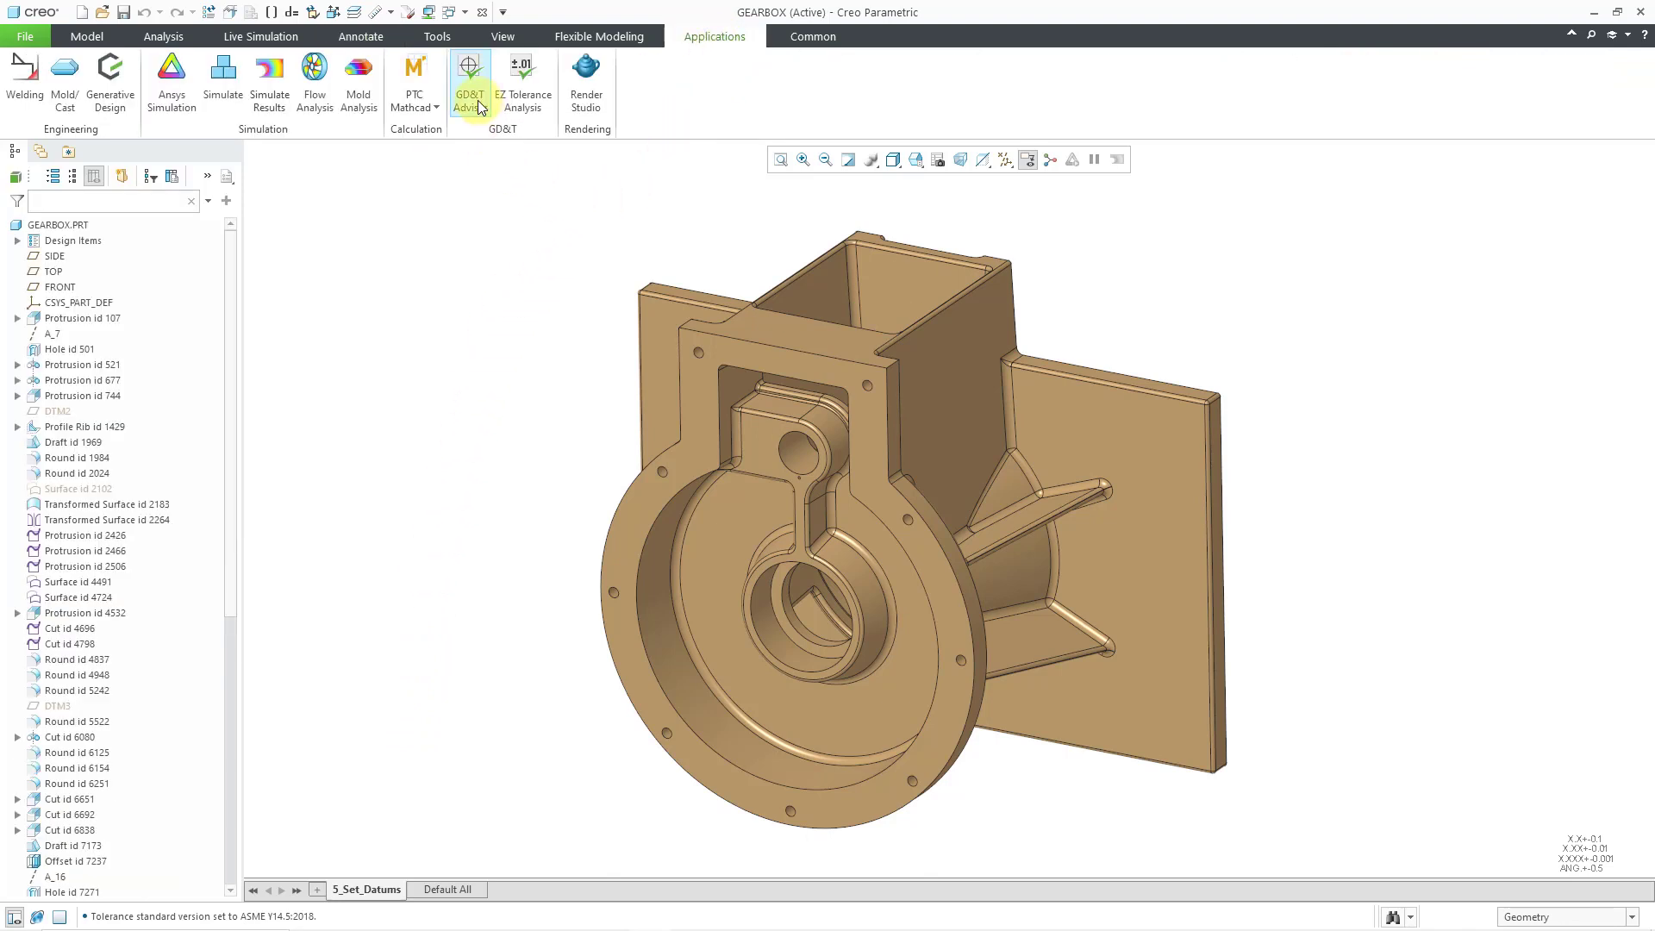
{"action": "left_click", "coordinate": [469, 79]}
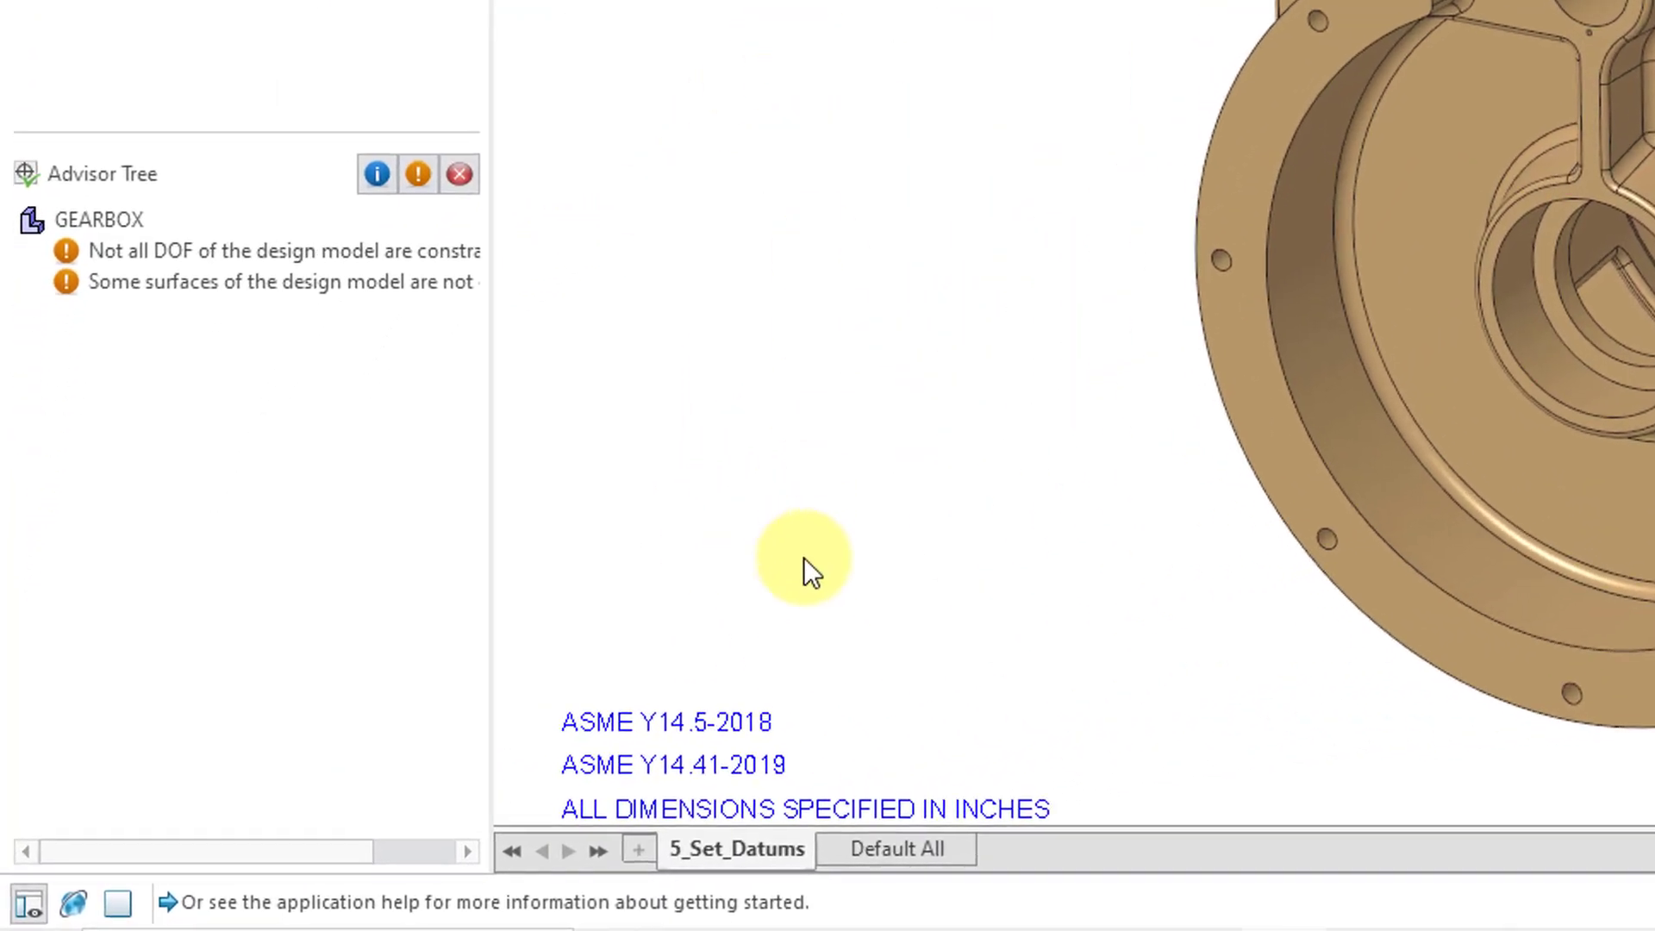
{"action": "mouse_move", "coordinate": [930, 558]}
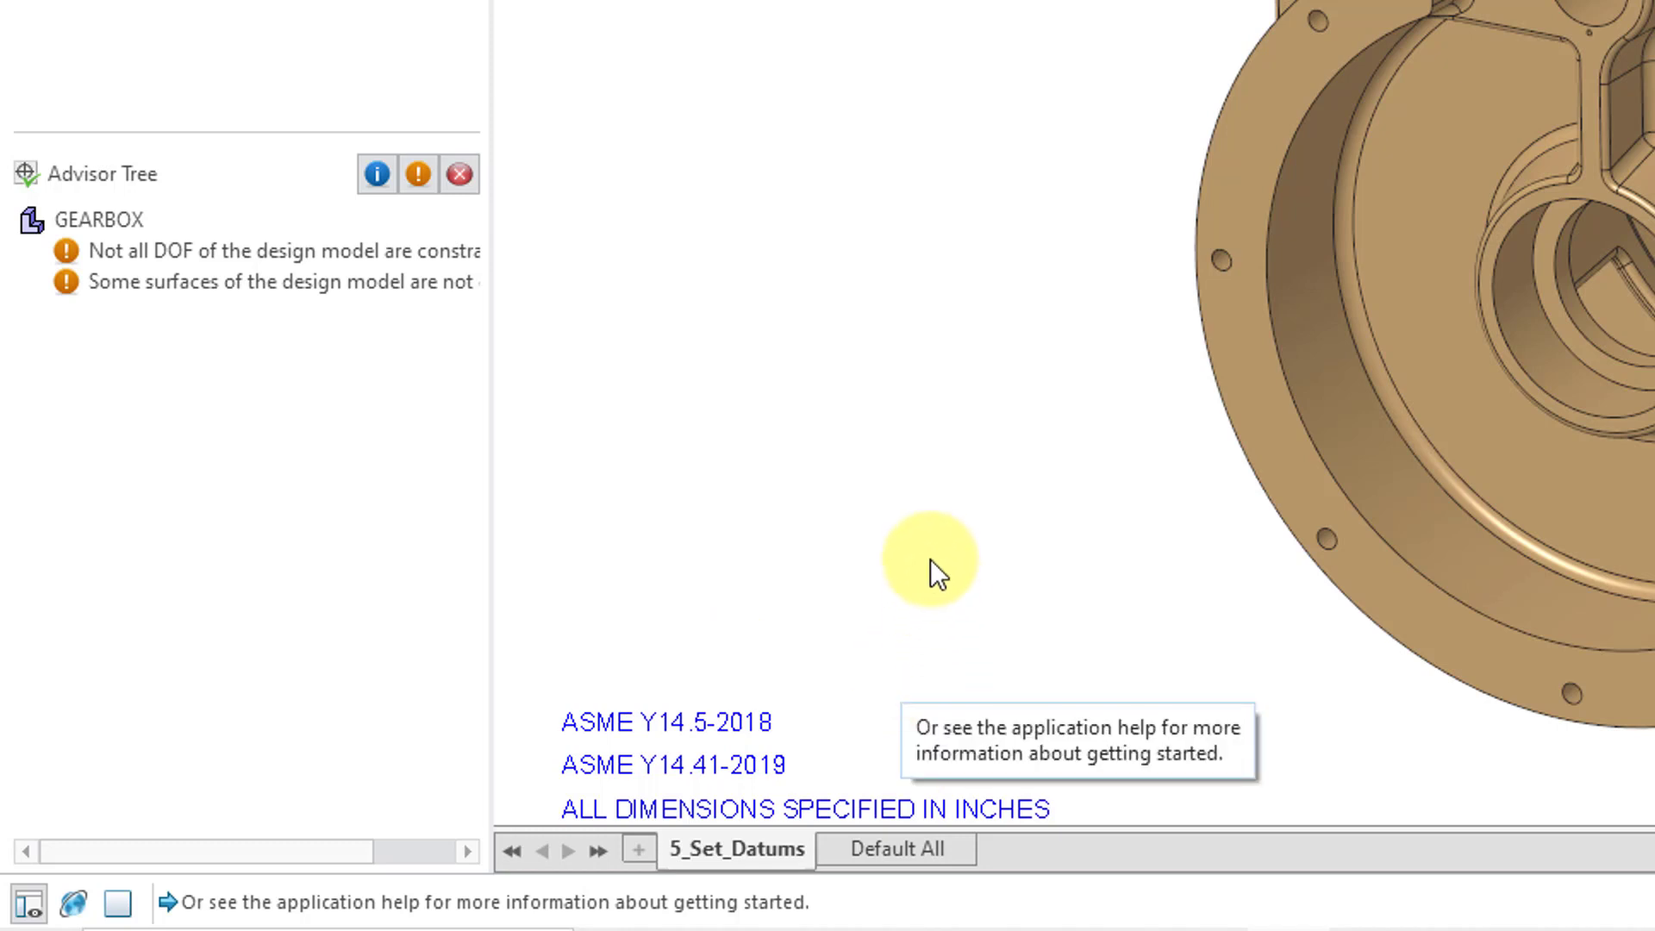
{"action": "mouse_move", "coordinate": [937, 554]}
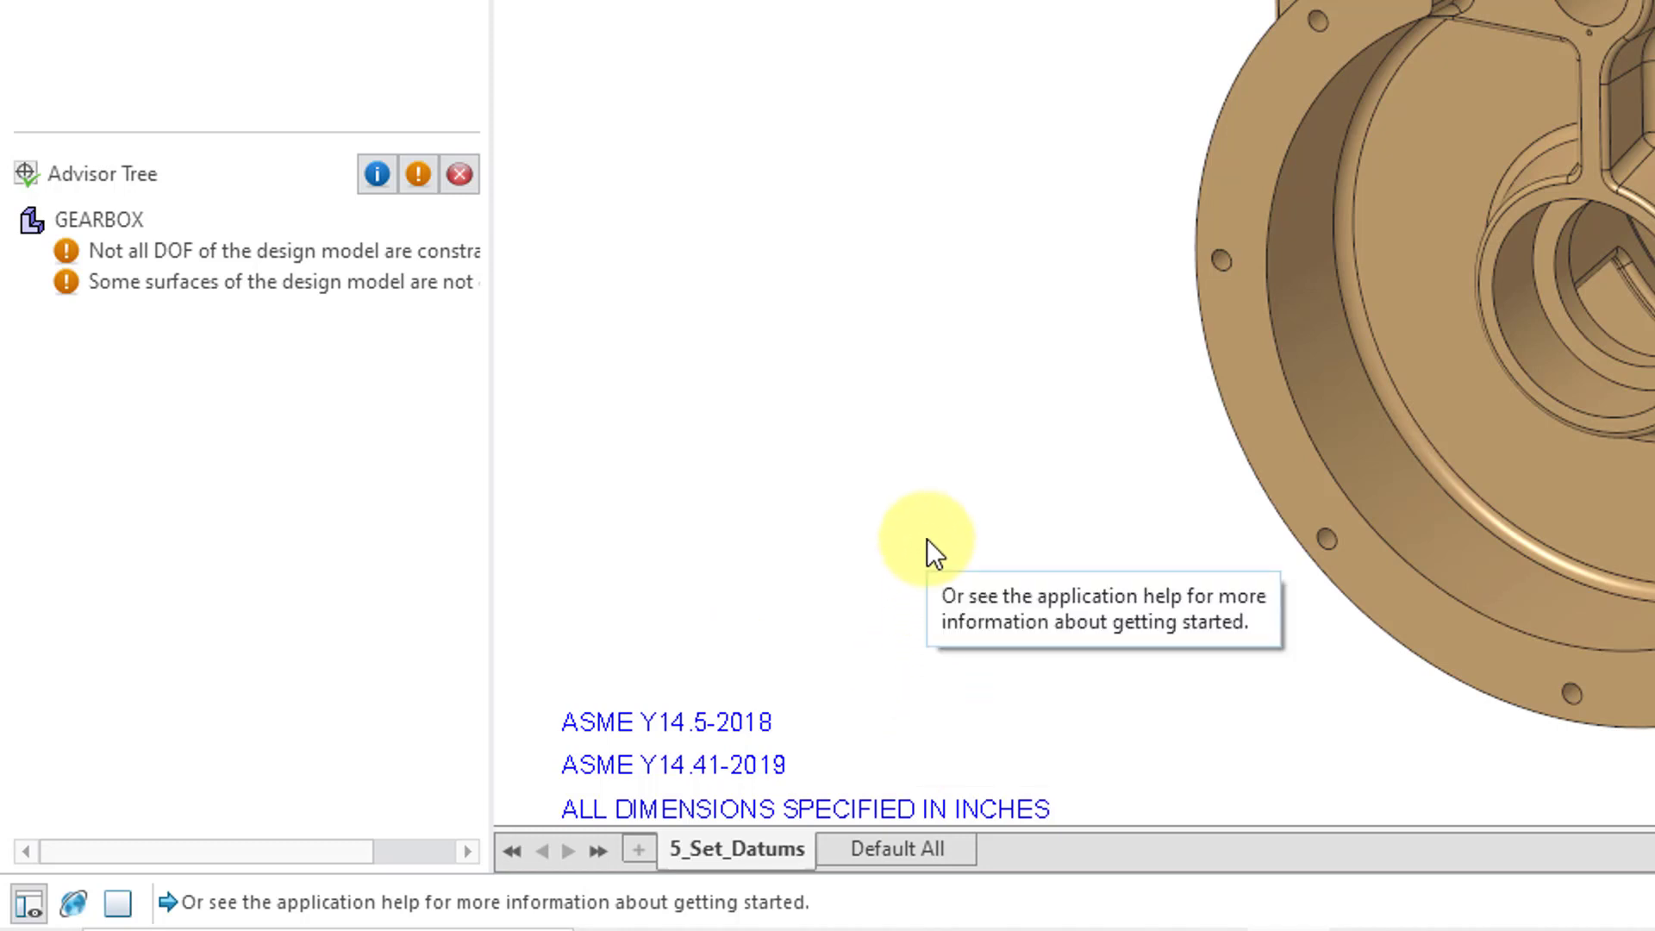
{"action": "mouse_move", "coordinate": [878, 76]}
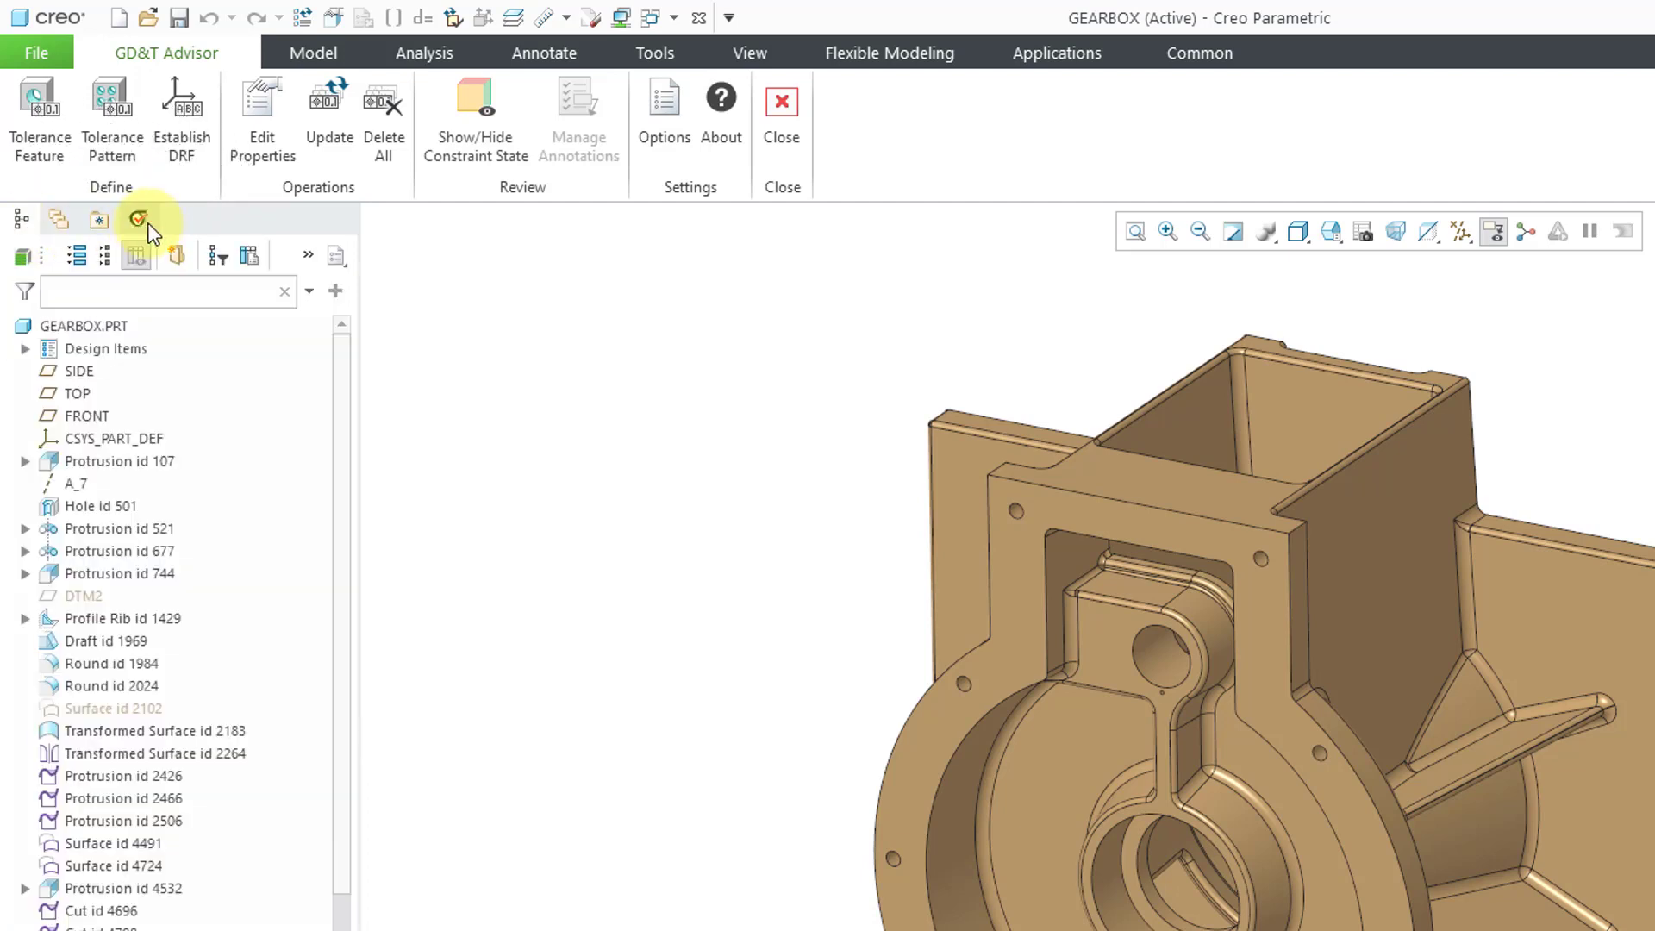
{"action": "left_click", "coordinate": [137, 219]}
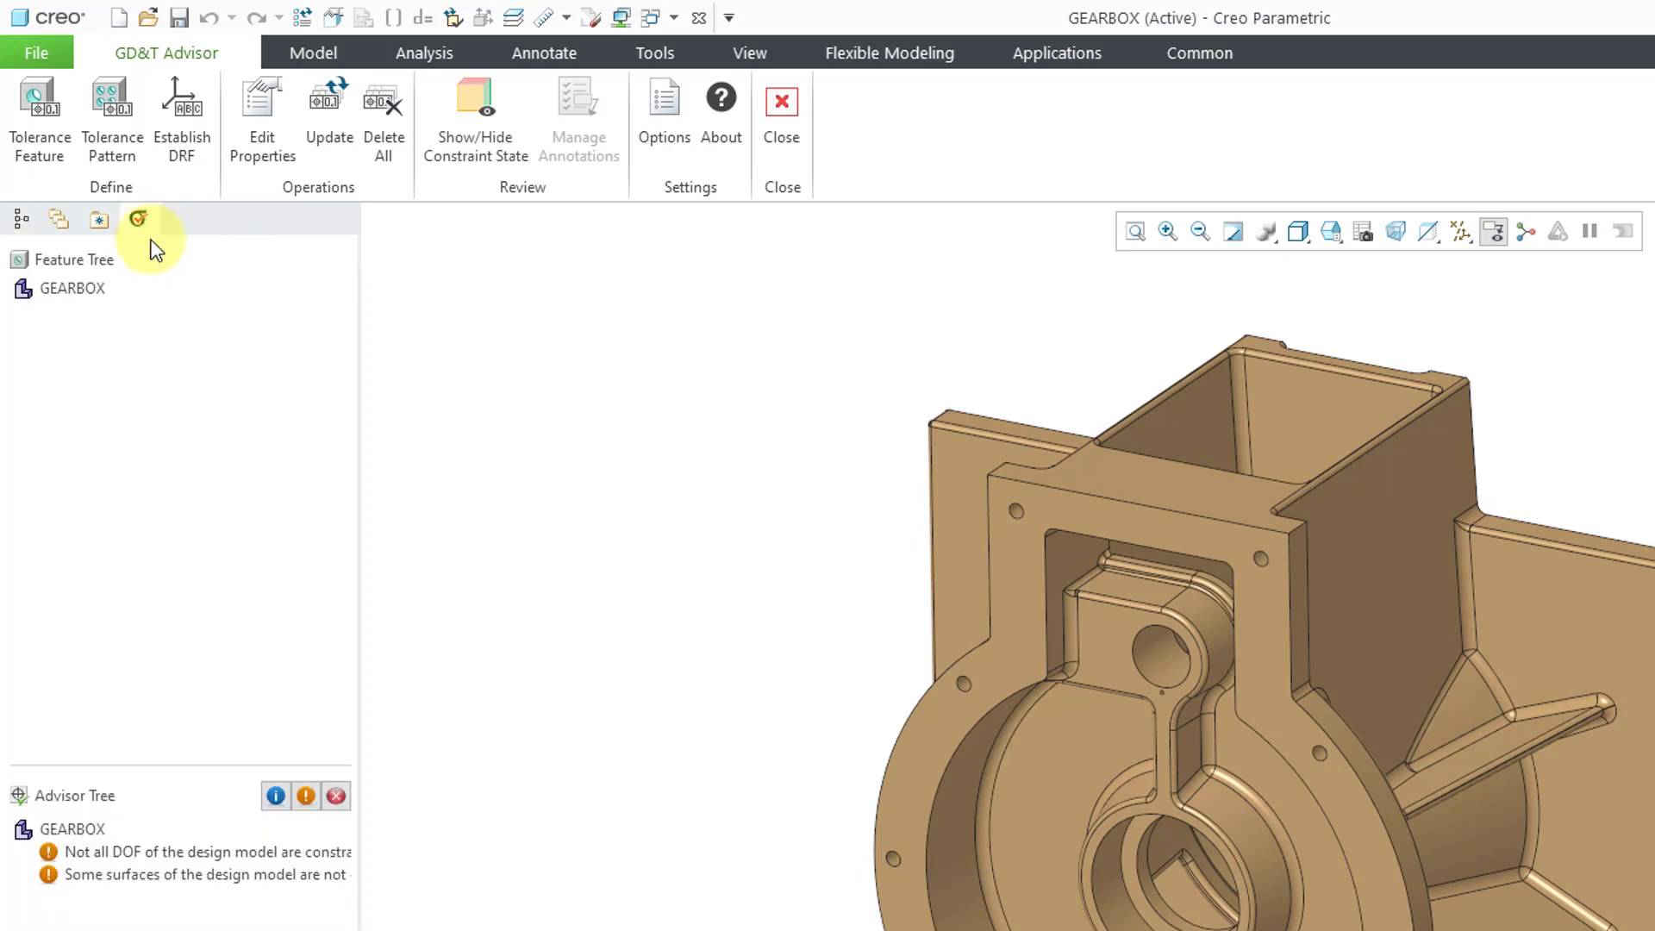
{"action": "mouse_move", "coordinate": [129, 282]}
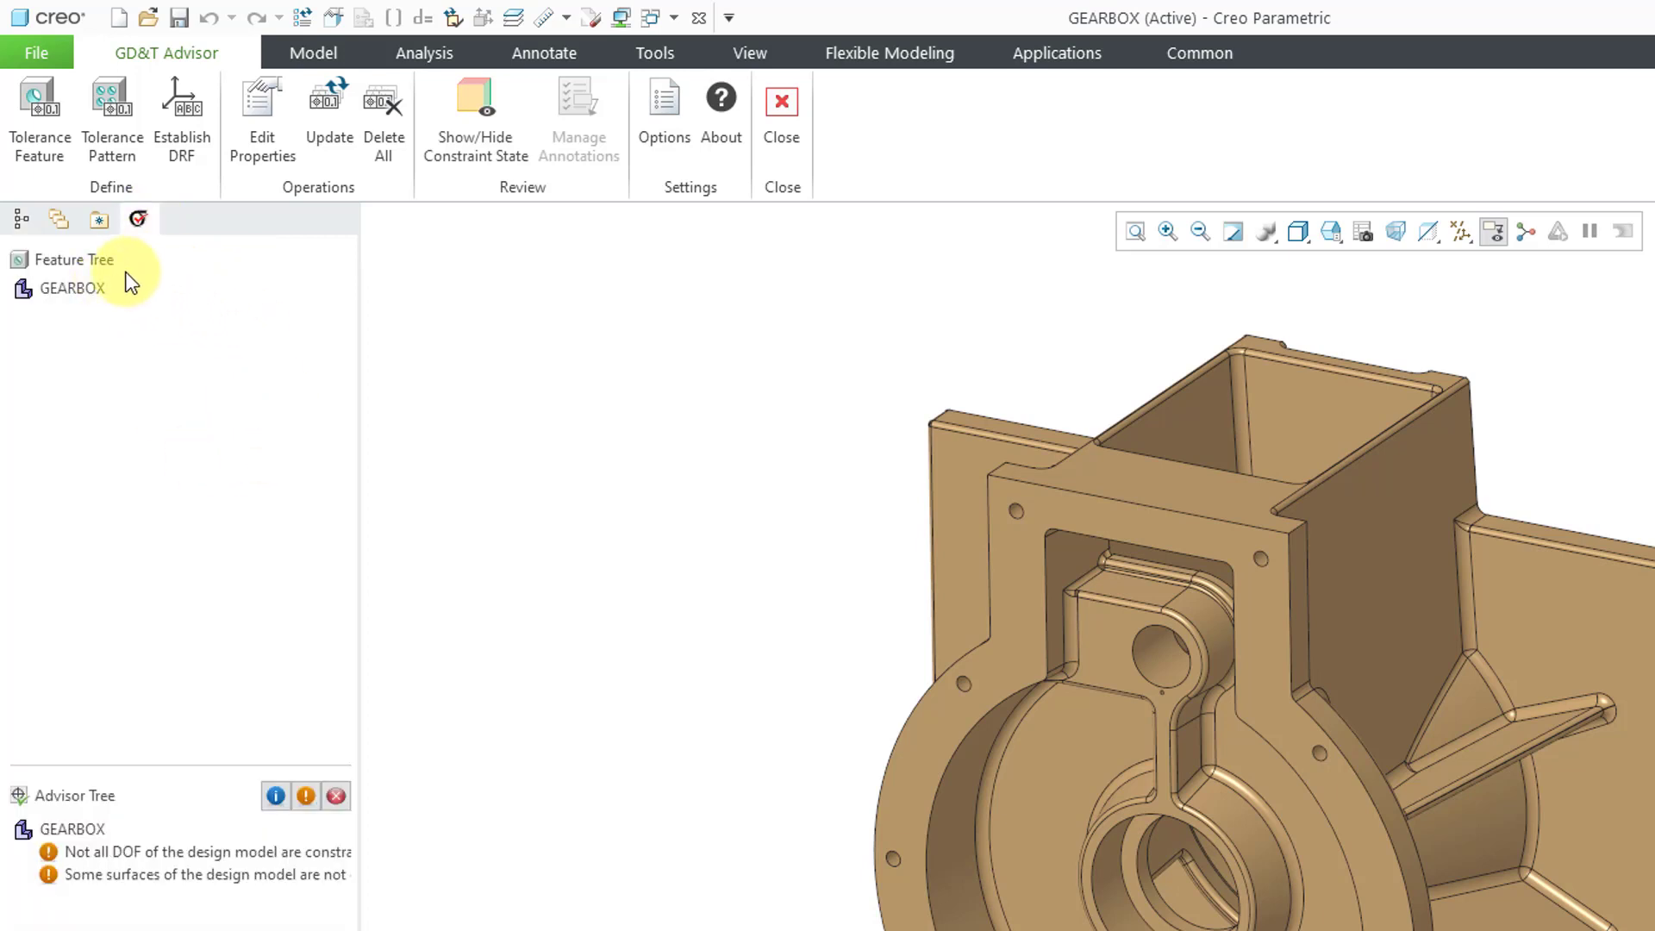
{"action": "mouse_move", "coordinate": [137, 416]}
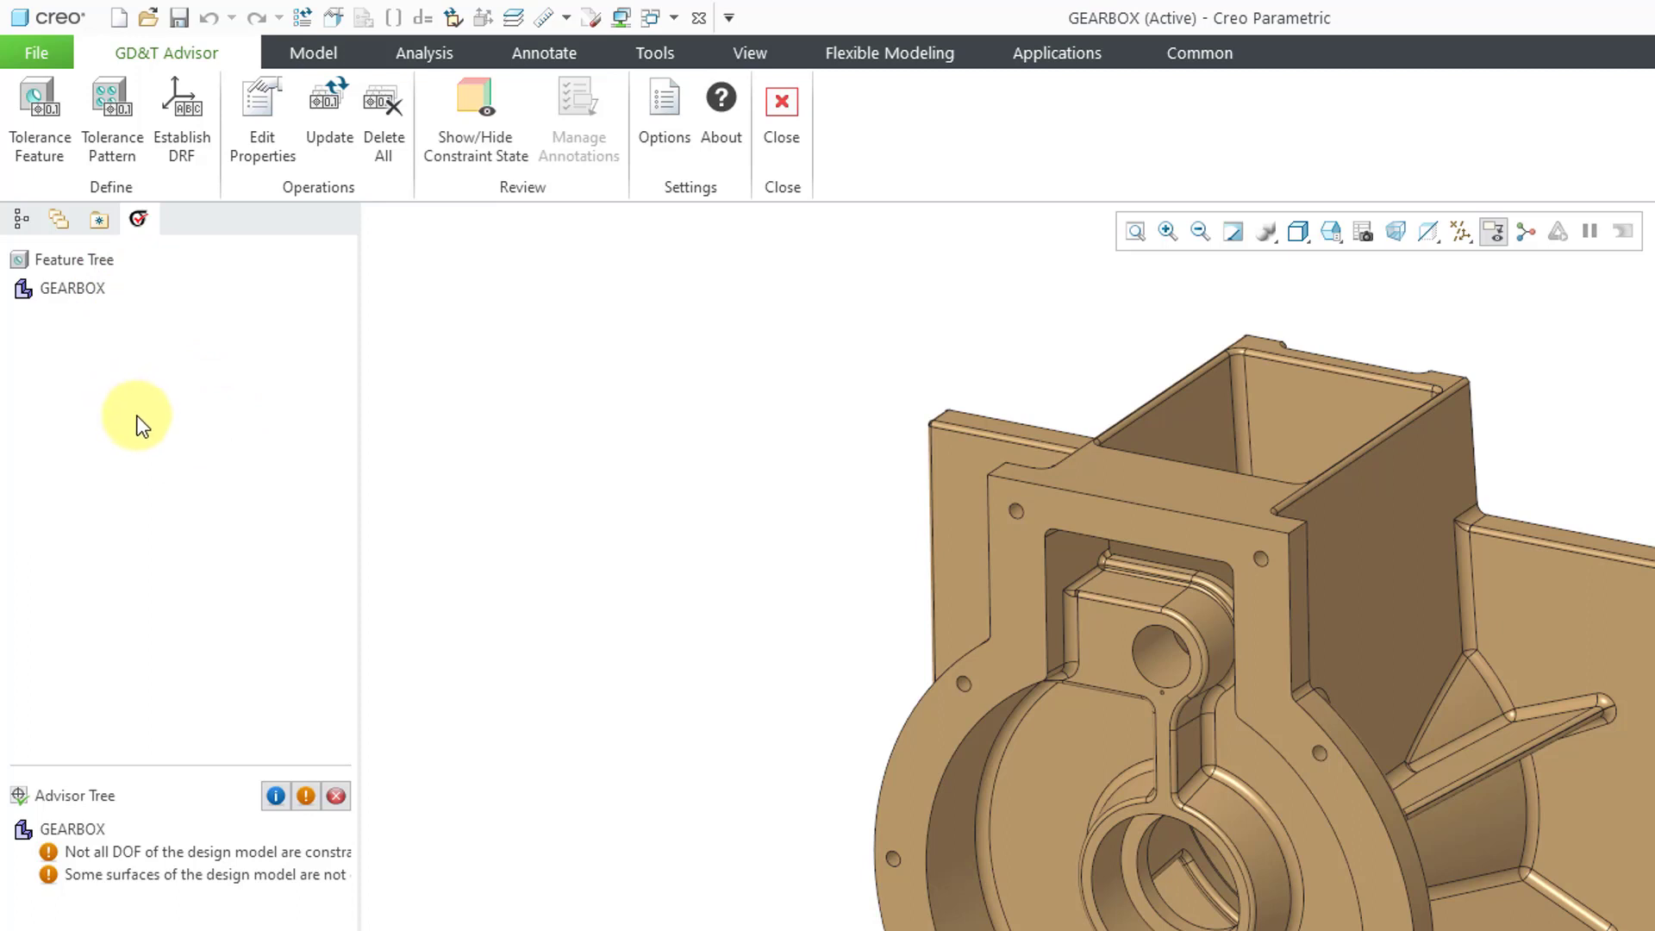
{"action": "mouse_move", "coordinate": [179, 730]}
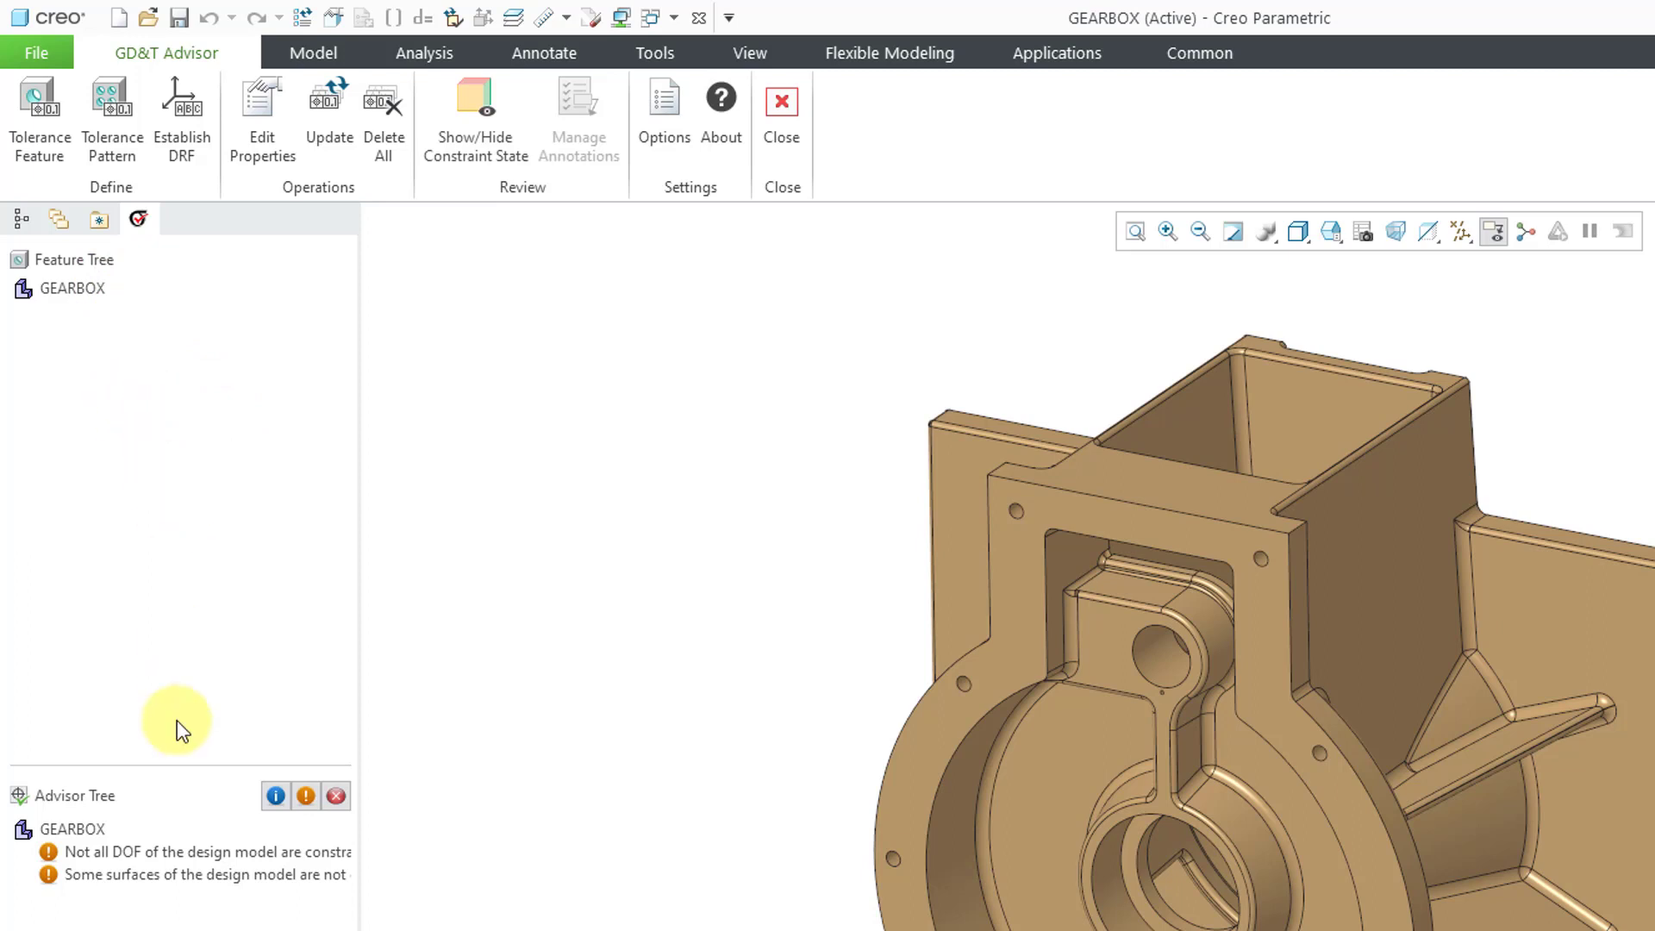
{"action": "mouse_move", "coordinate": [151, 819]}
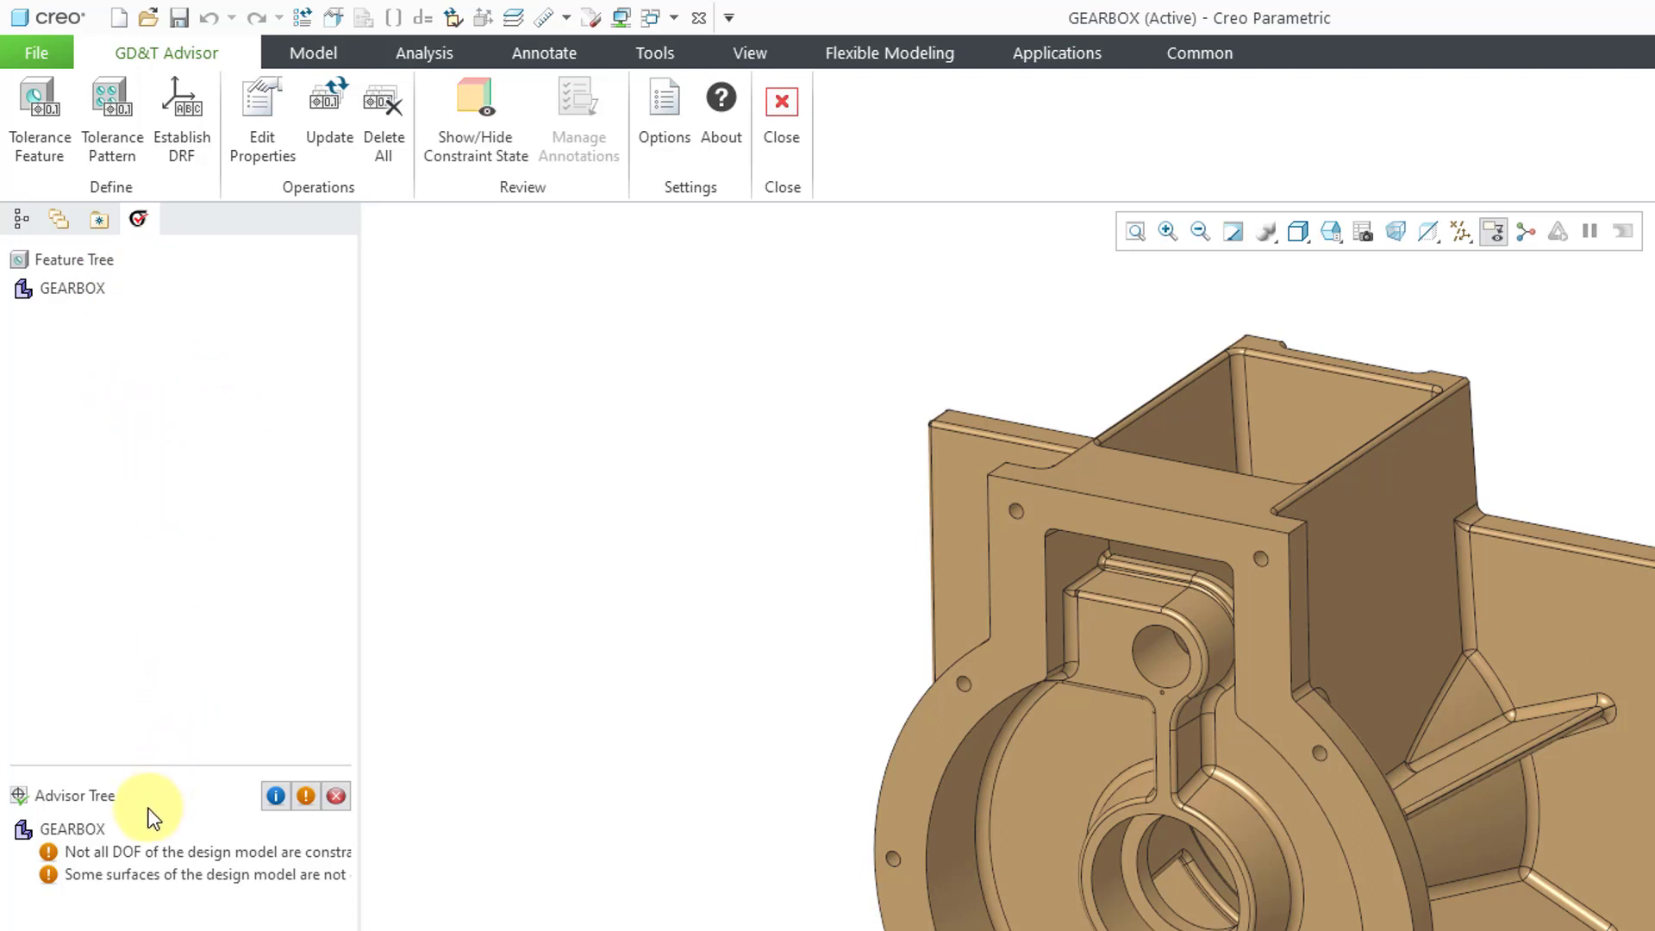
{"action": "mouse_move", "coordinate": [174, 898]}
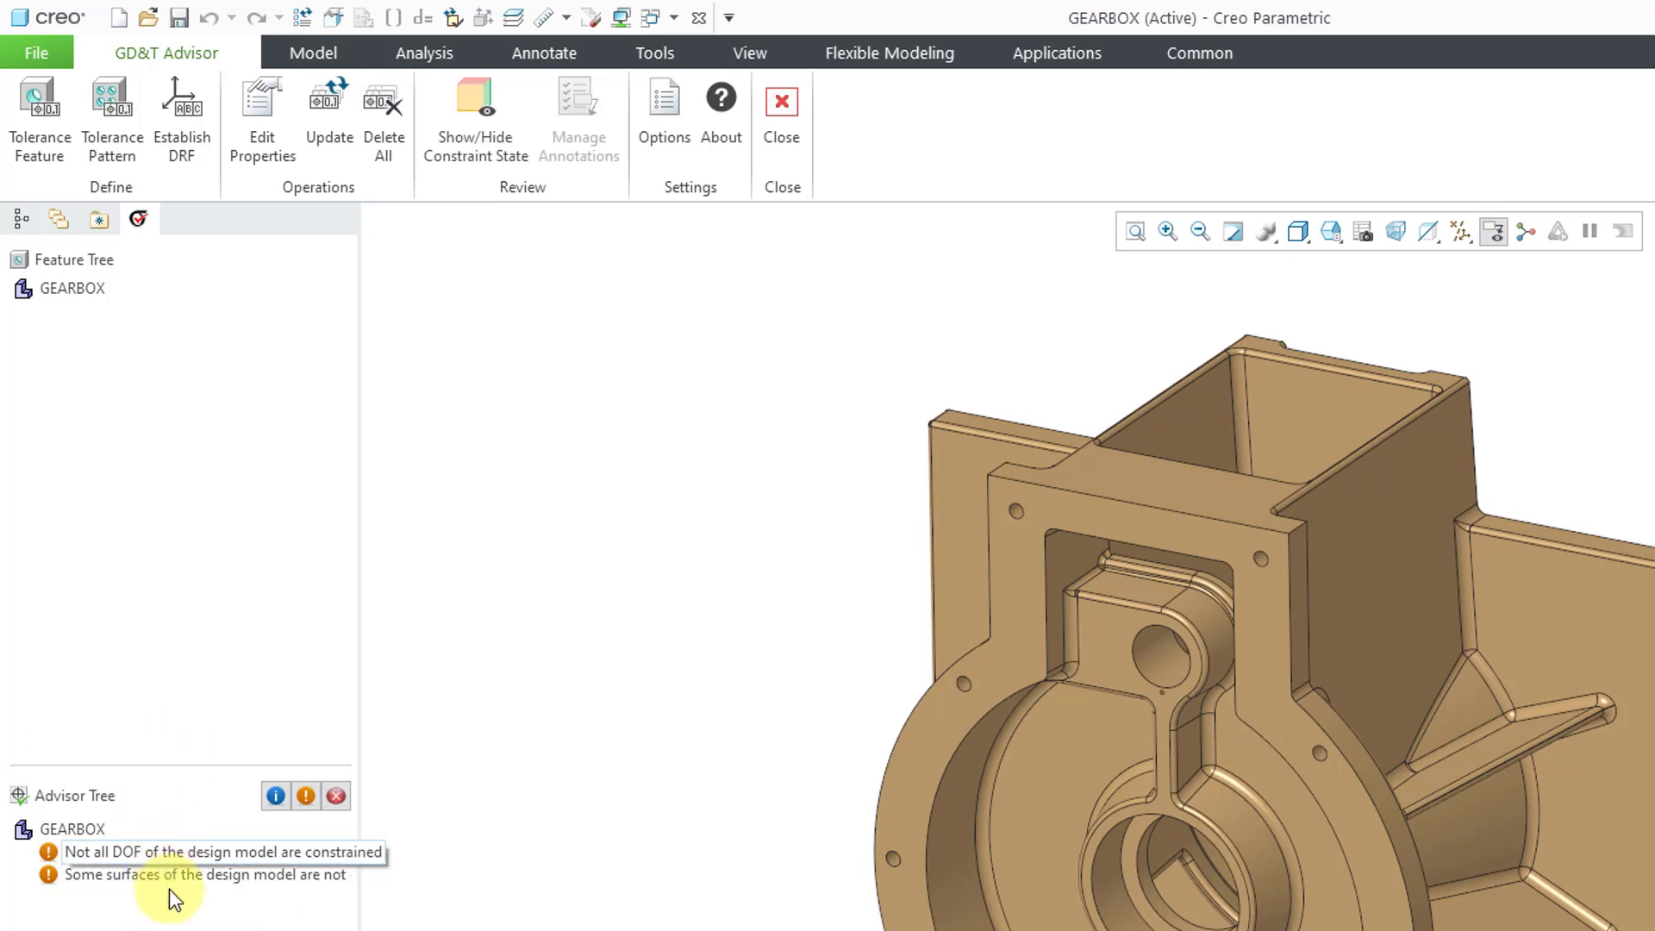
{"action": "mouse_move", "coordinate": [168, 852]}
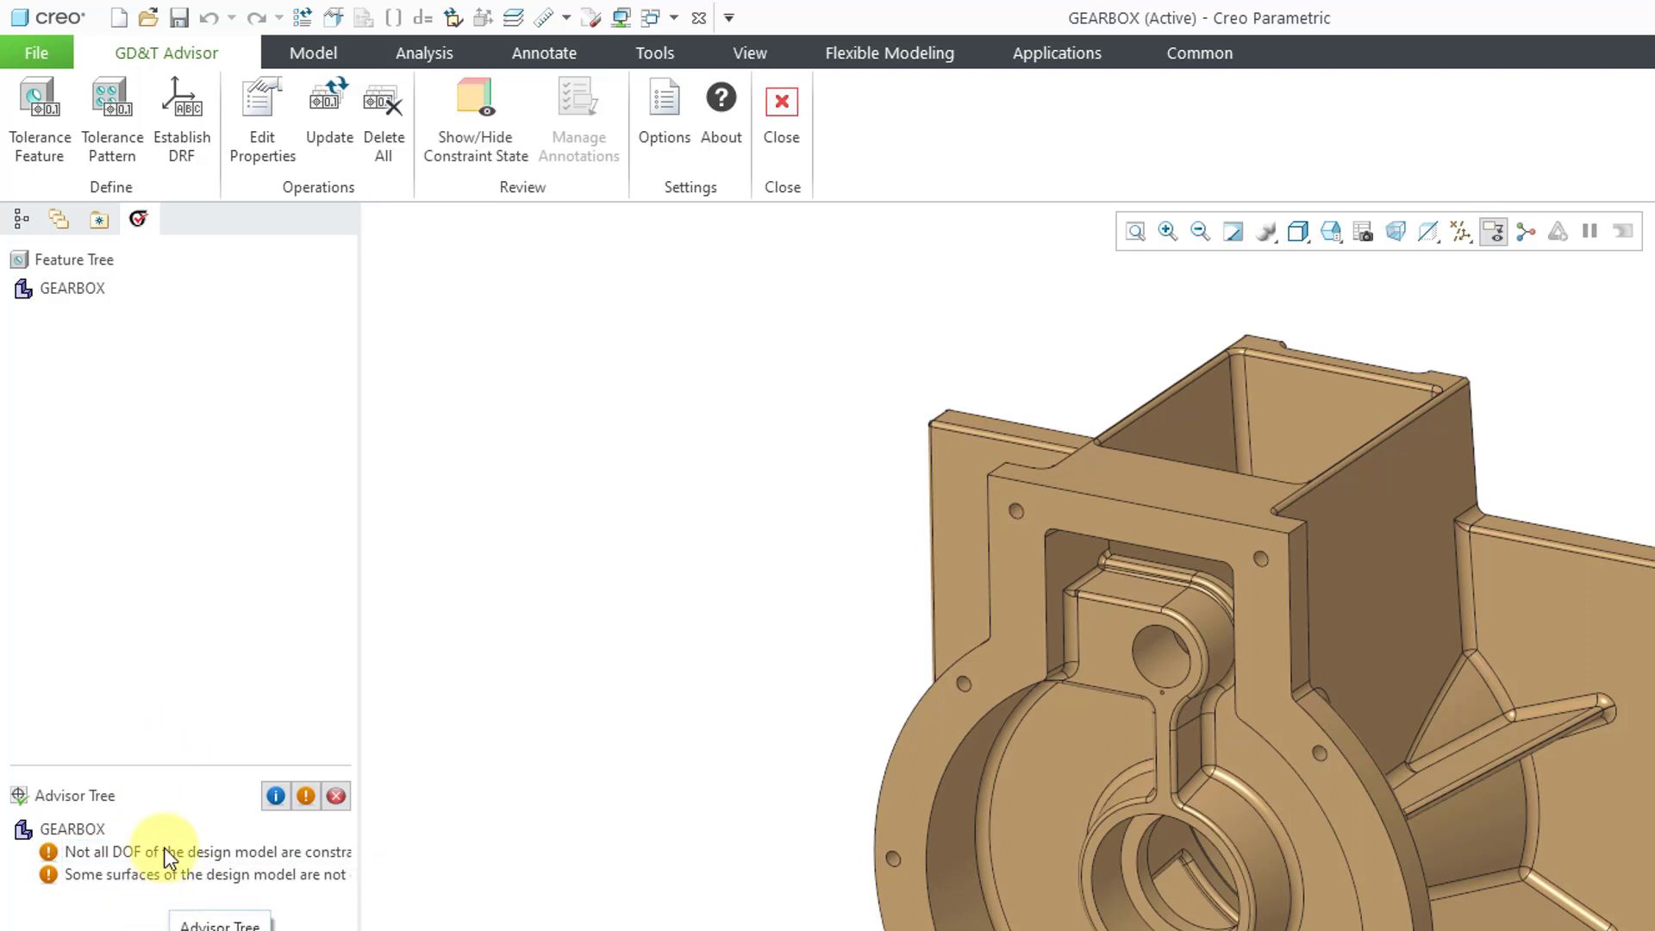
{"action": "mouse_move", "coordinate": [169, 853]}
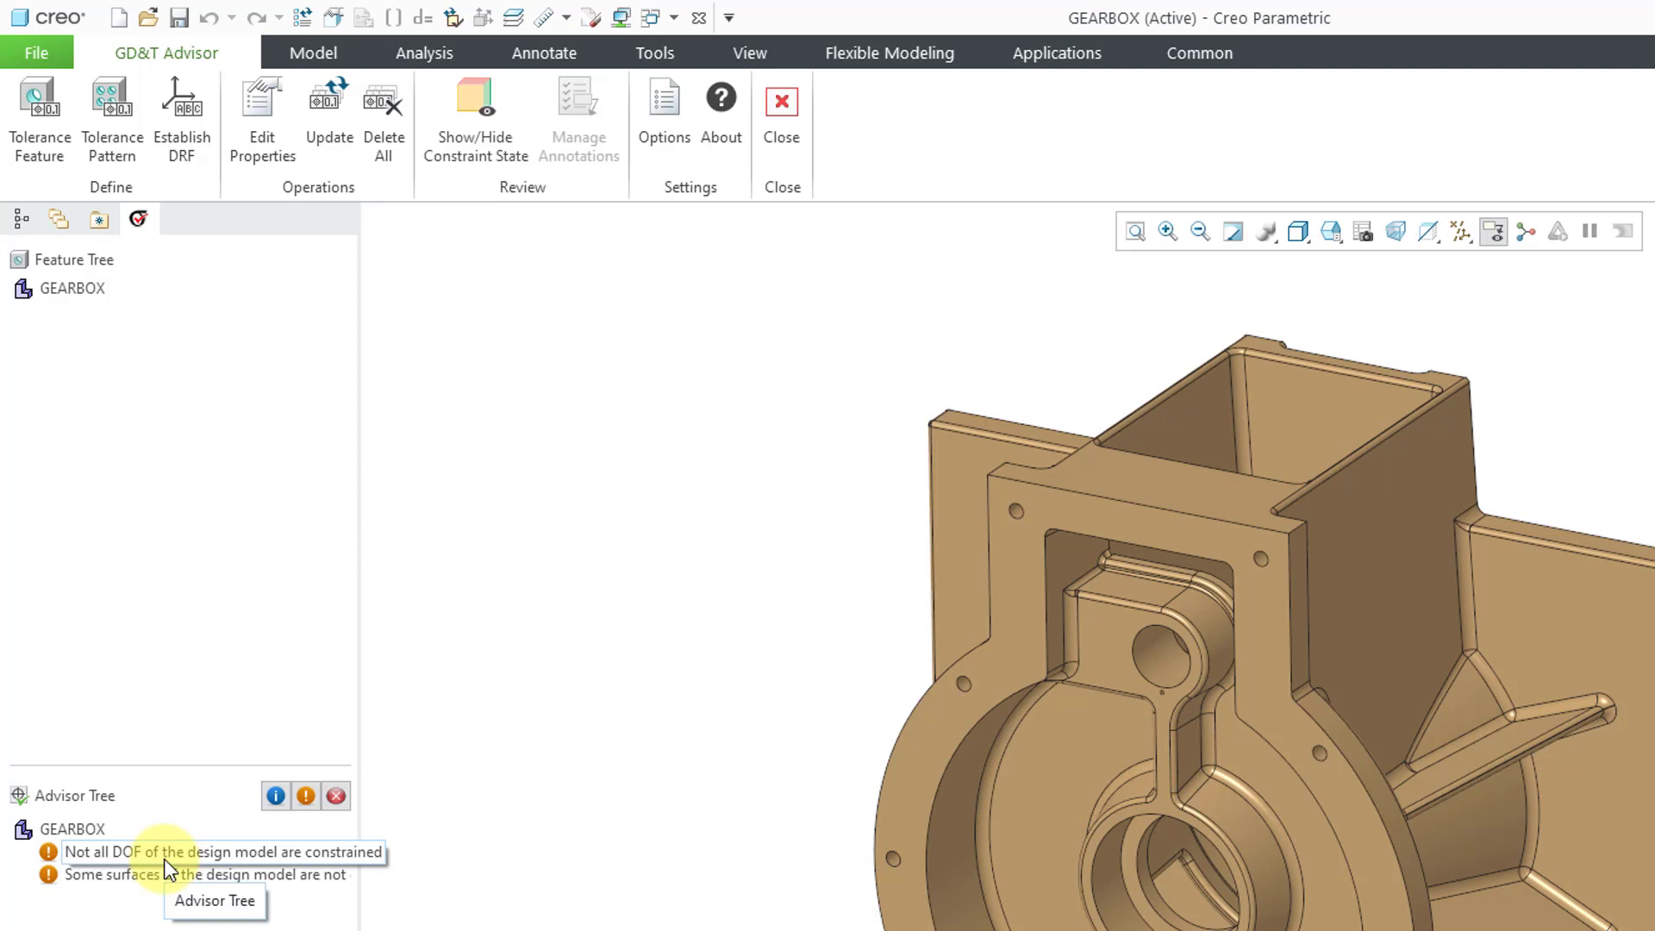
{"action": "mouse_move", "coordinate": [164, 887]}
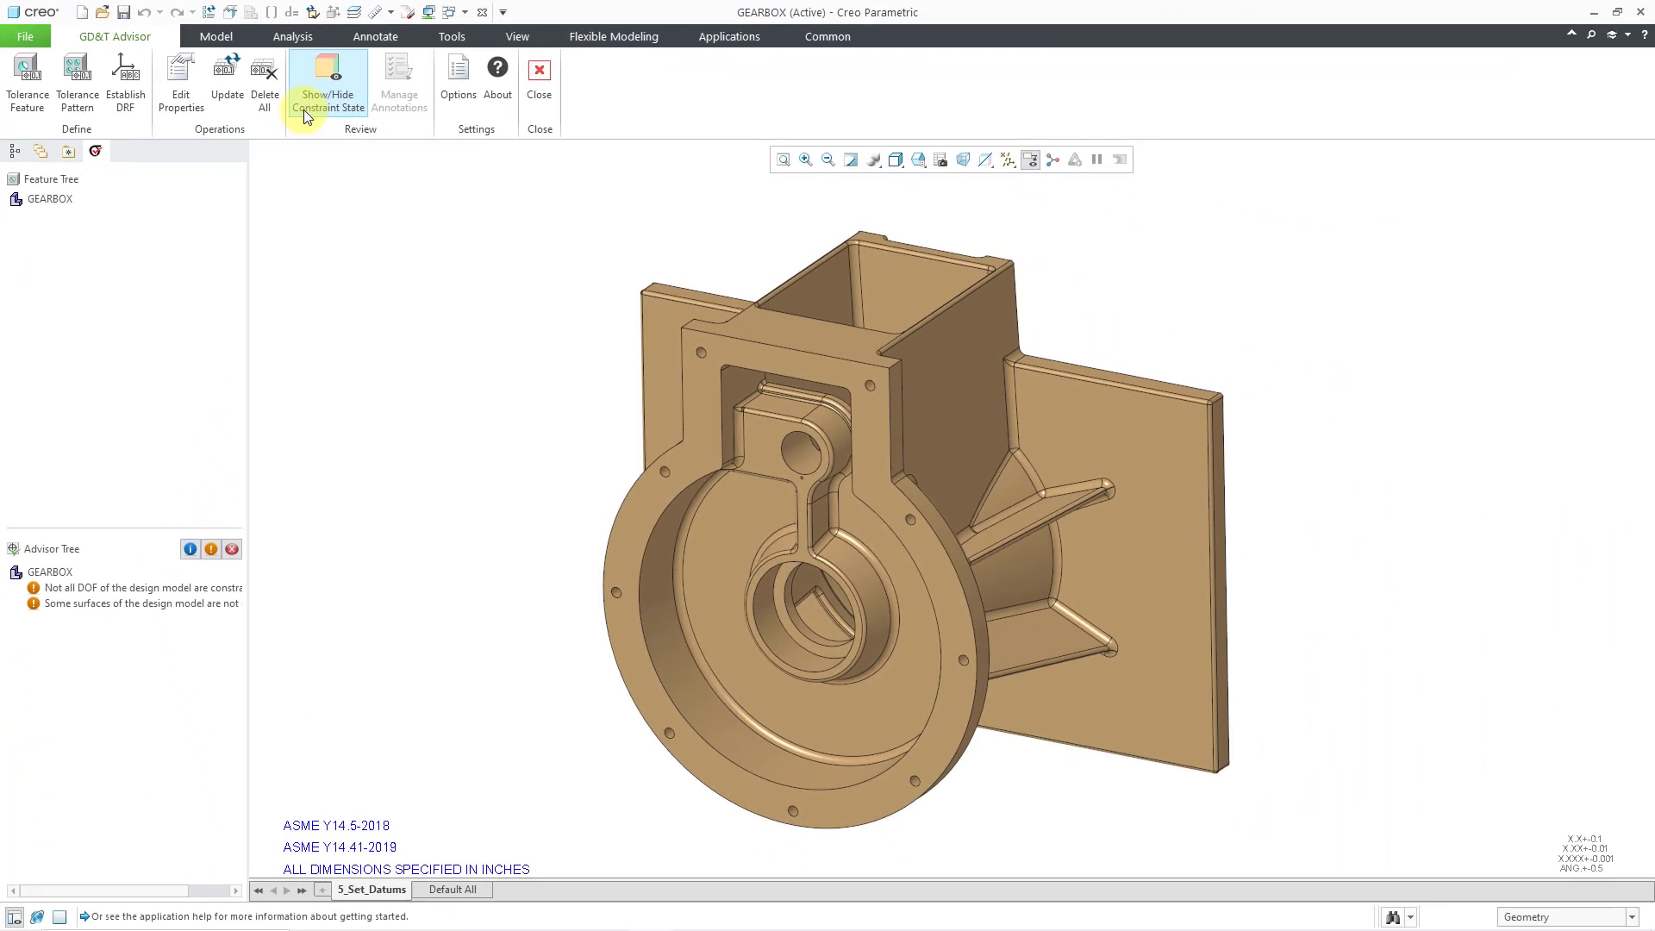
- Turn on Show/Hide Constraint State to show all surfaces unconstrained with a colour legend
{"action": "left_click", "coordinate": [328, 79]}
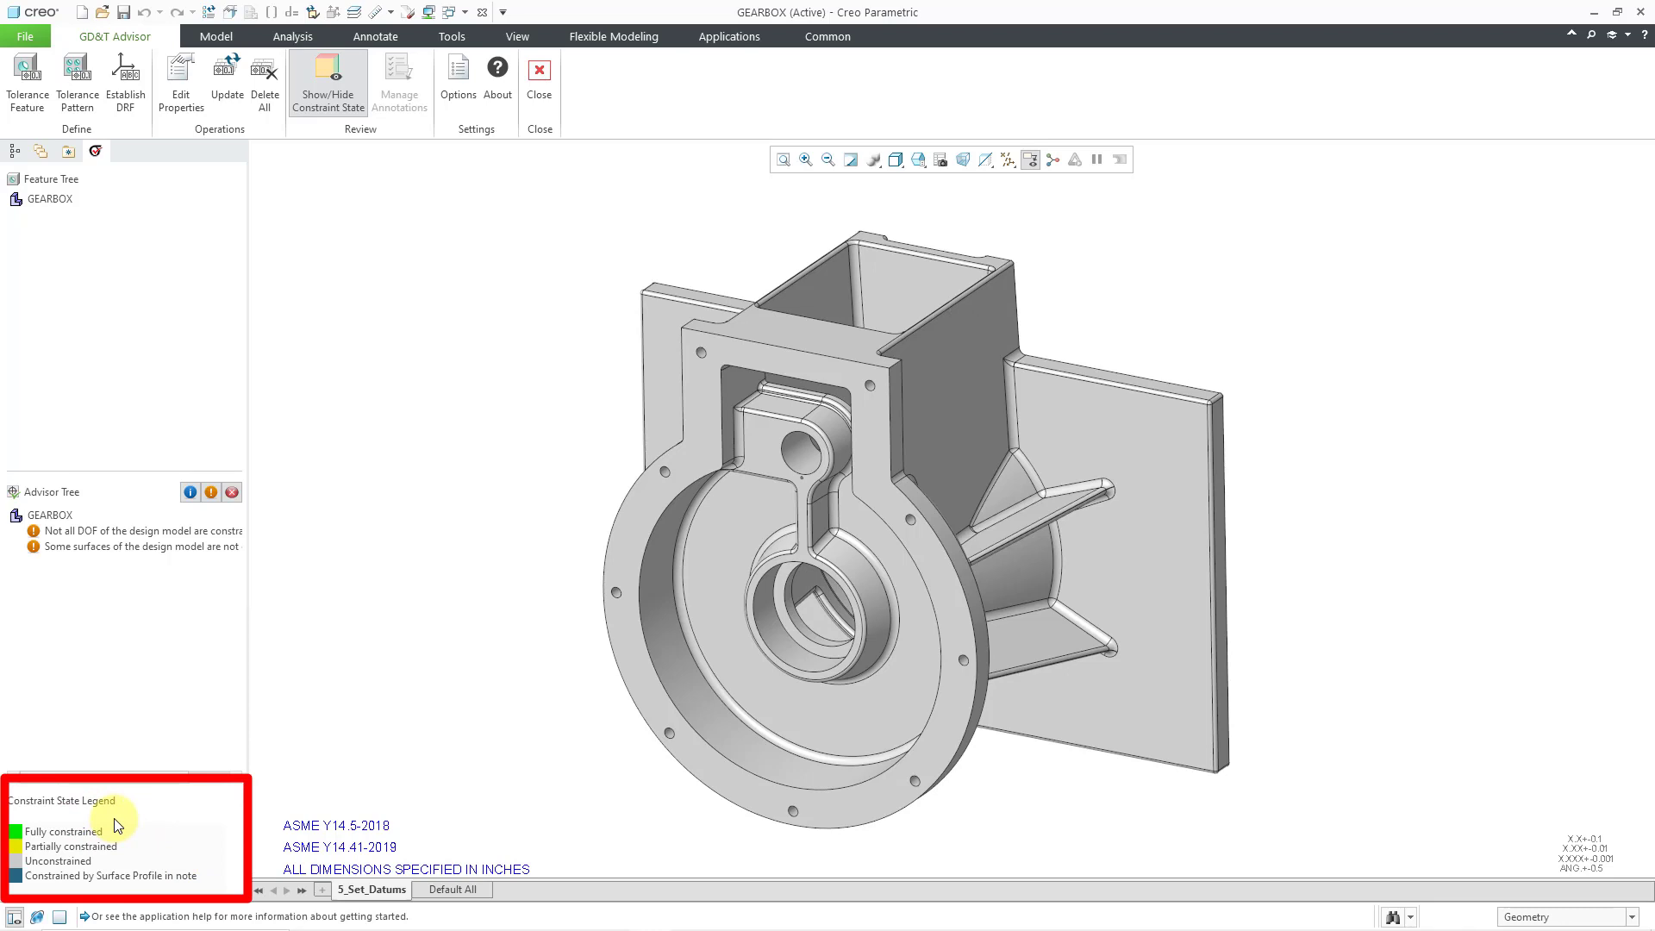
{"action": "mouse_move", "coordinate": [131, 853]}
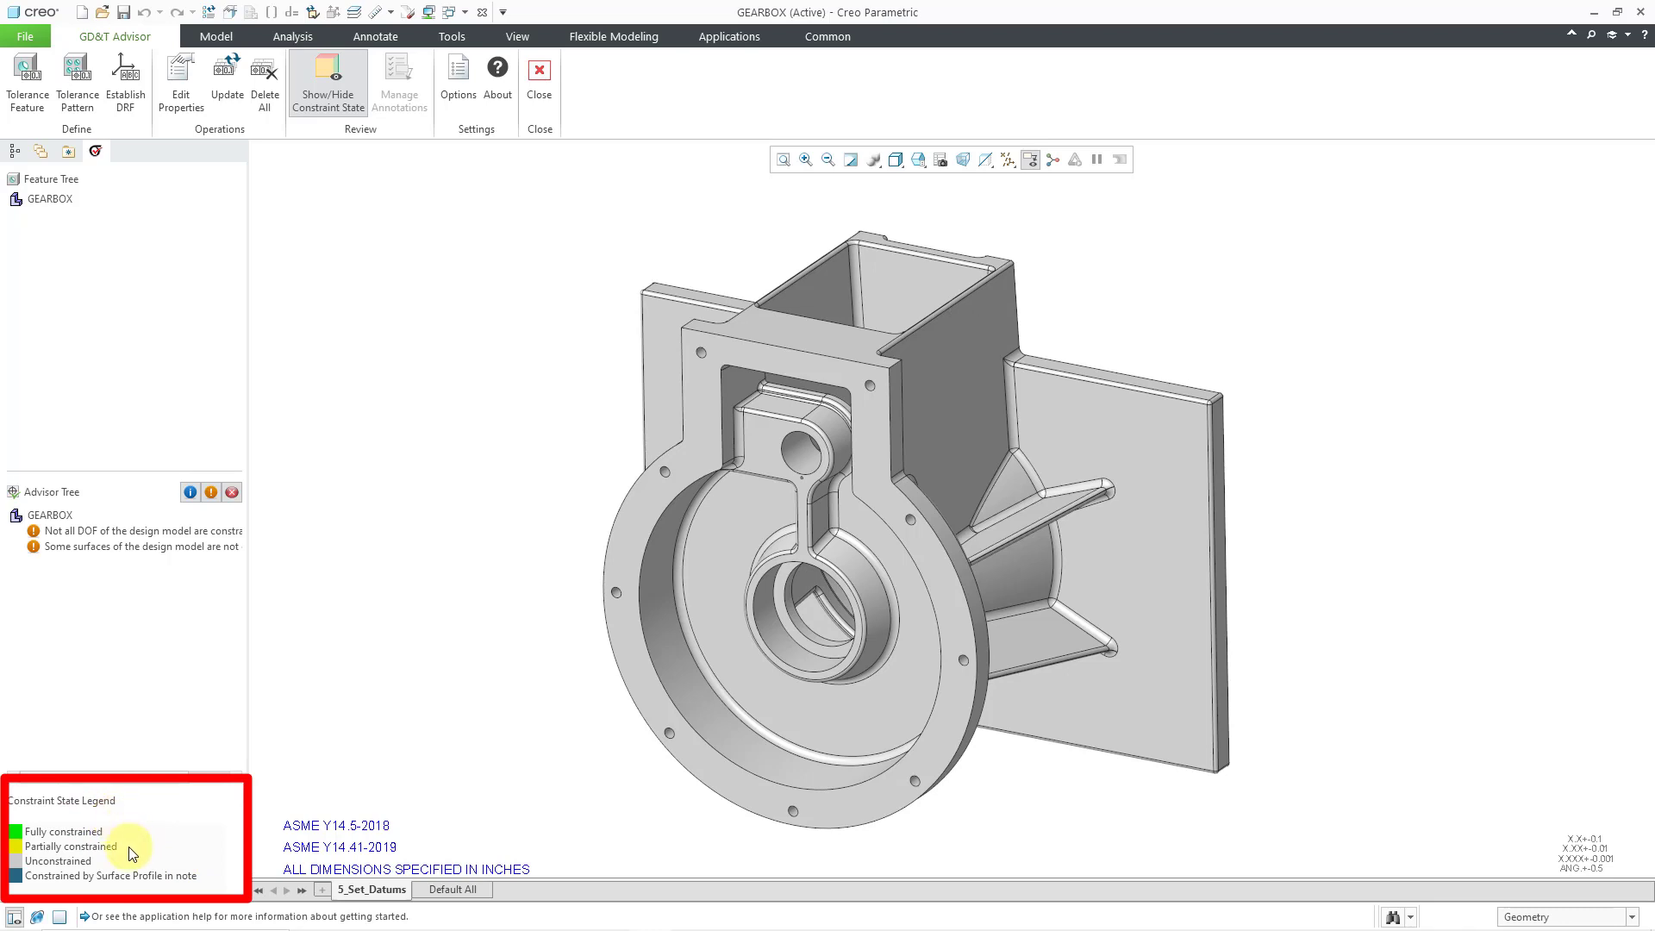
{"action": "mouse_move", "coordinate": [88, 865]}
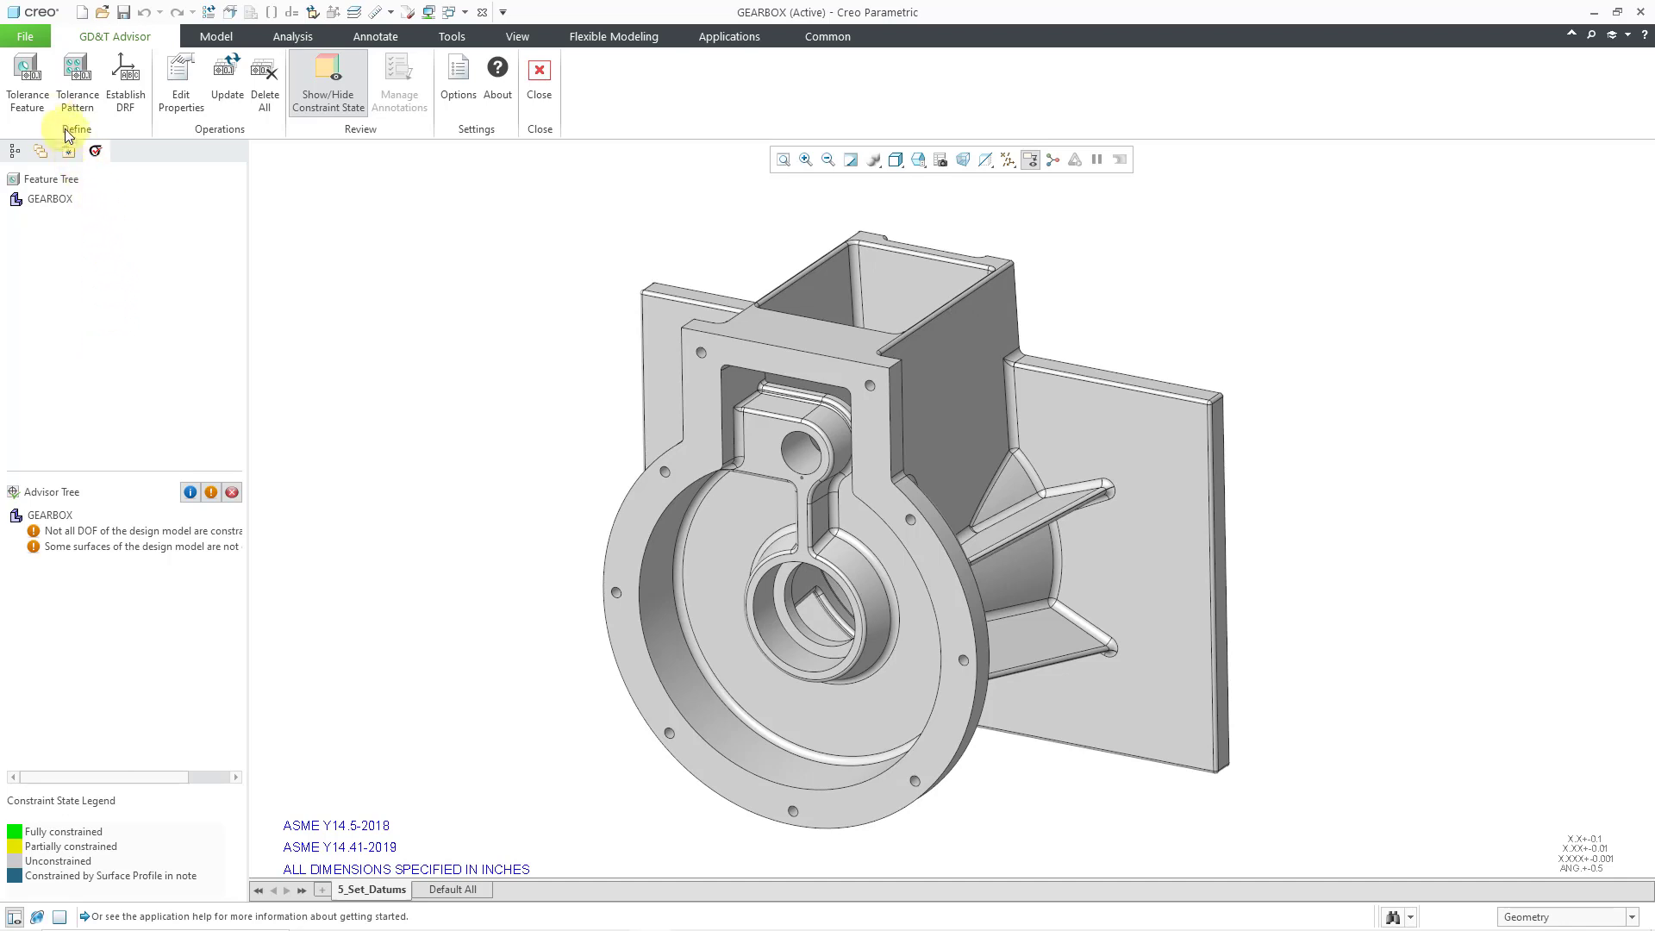
{"action": "mouse_move", "coordinate": [27, 83]}
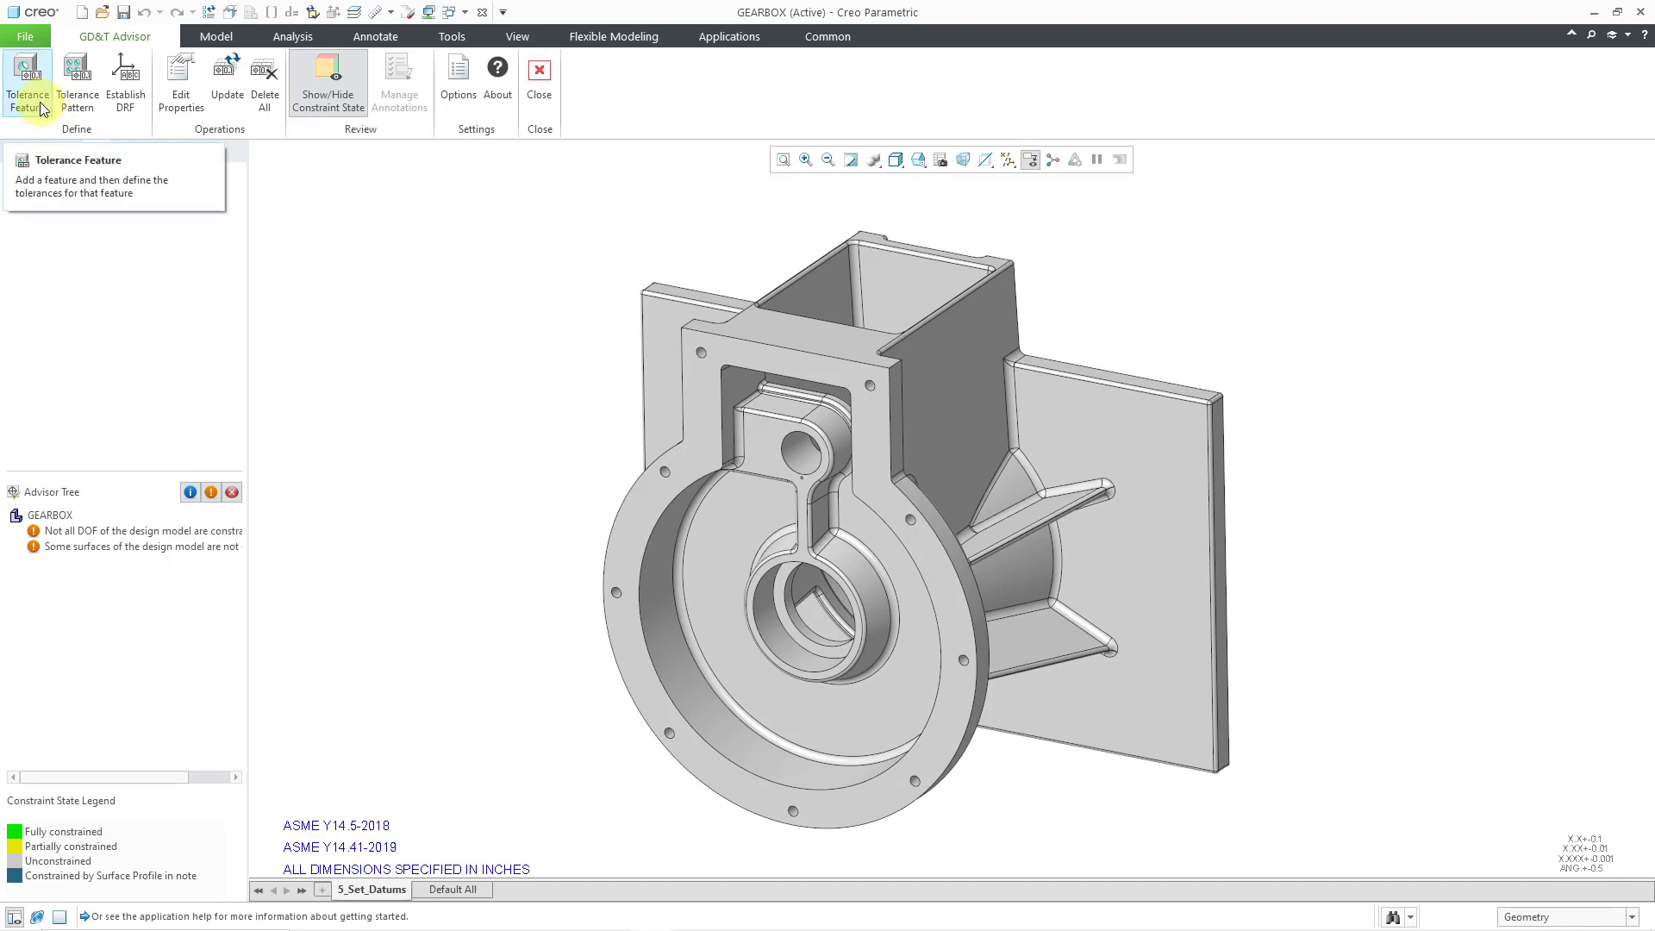
- Pick the front flange face Surf_702 as a new Planar Surface tolerance feature
{"action": "left_click", "coordinate": [27, 94]}
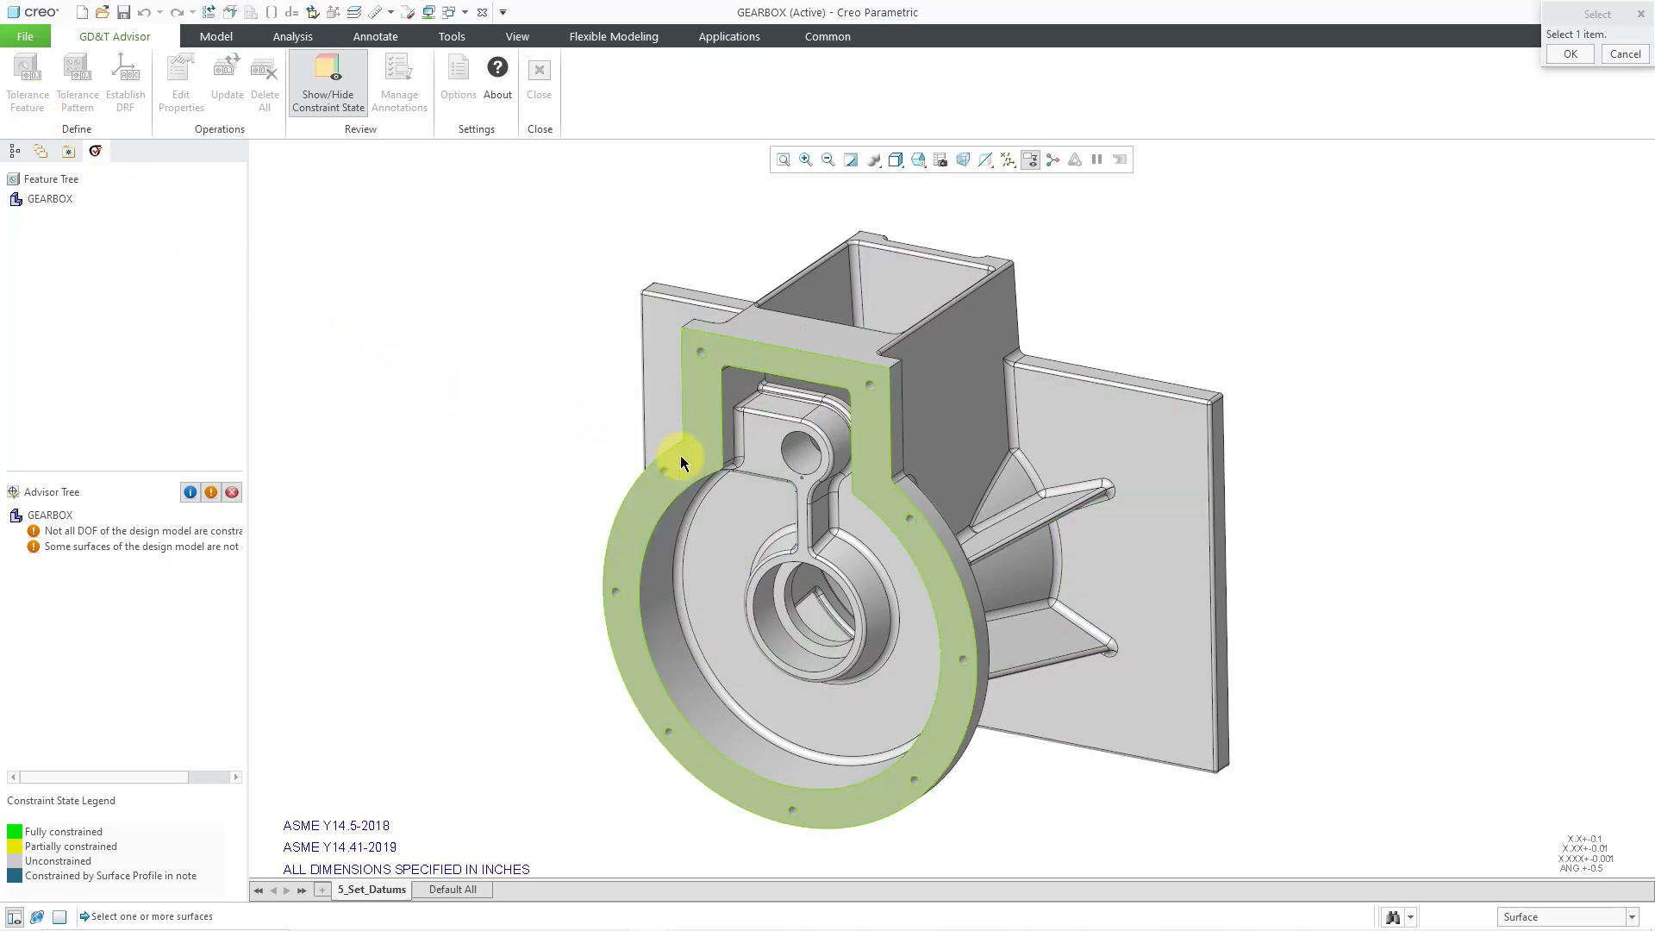
{"action": "mouse_move", "coordinate": [695, 465]}
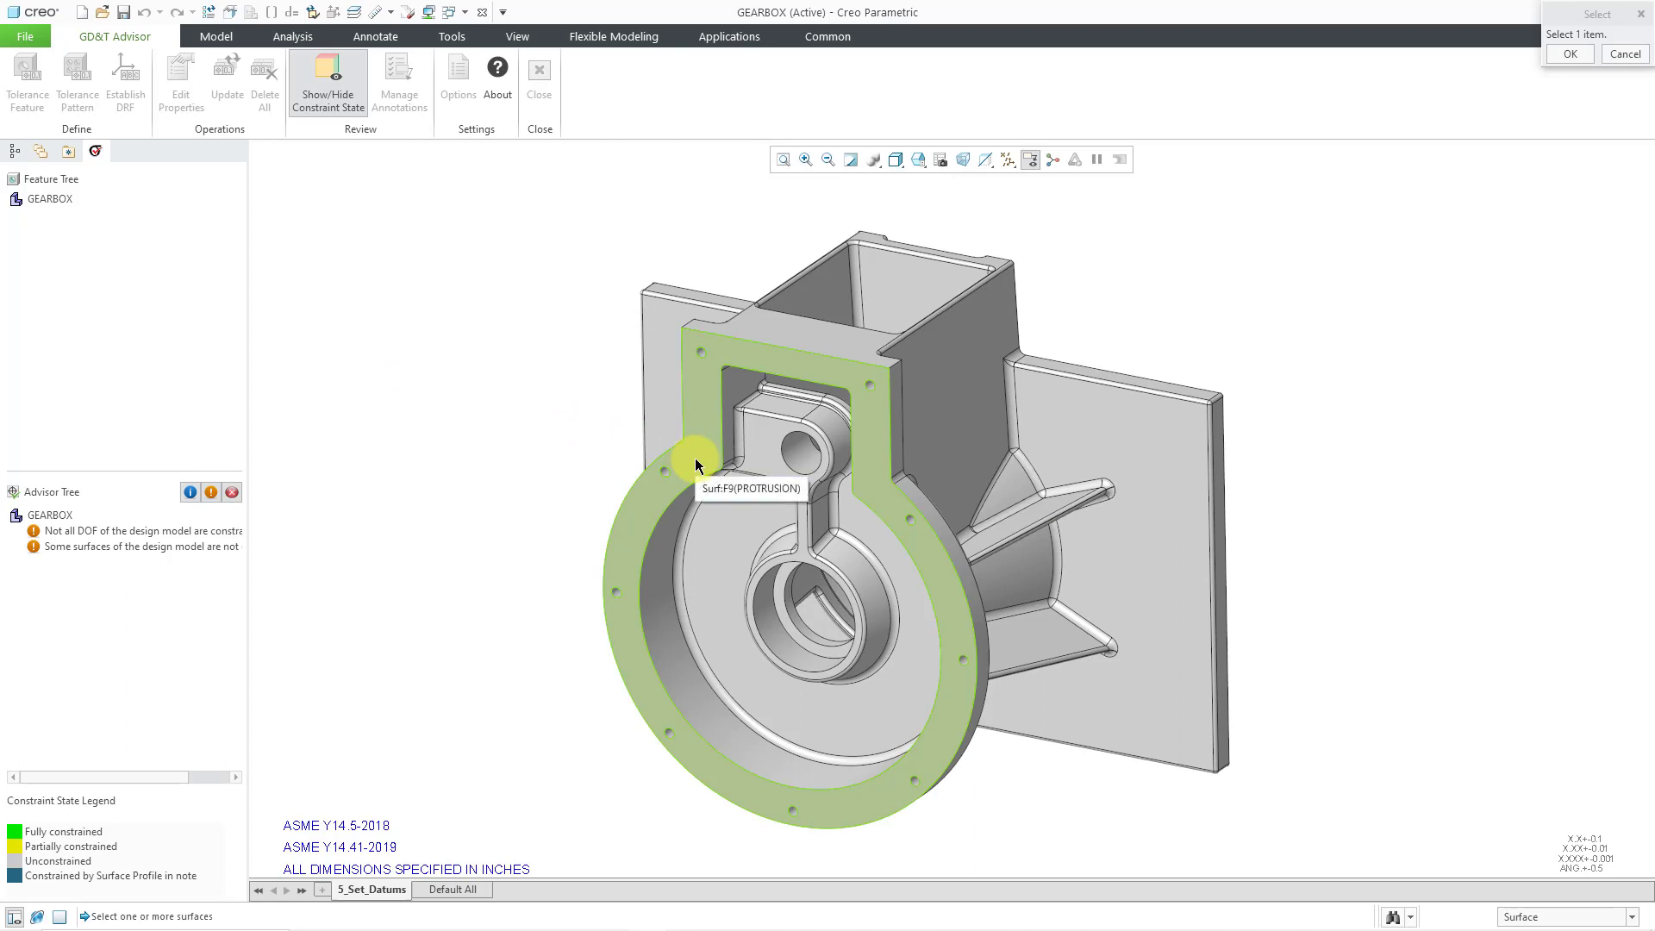
{"action": "left_click", "coordinate": [697, 464]}
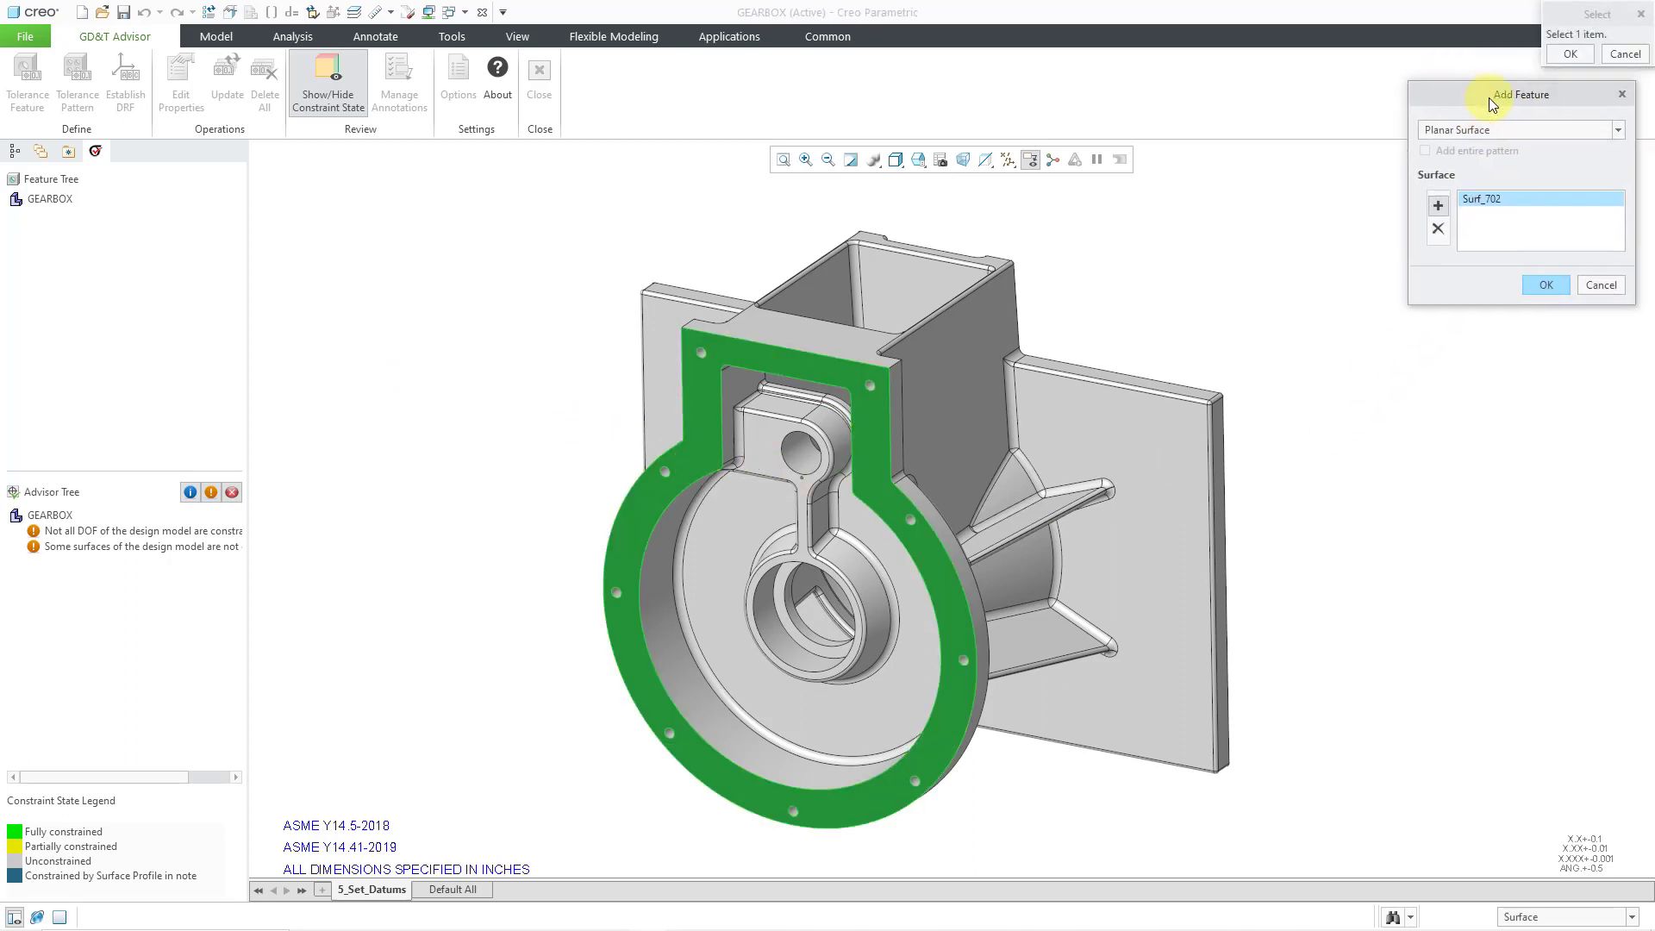
{"action": "left_click", "coordinate": [1616, 130]}
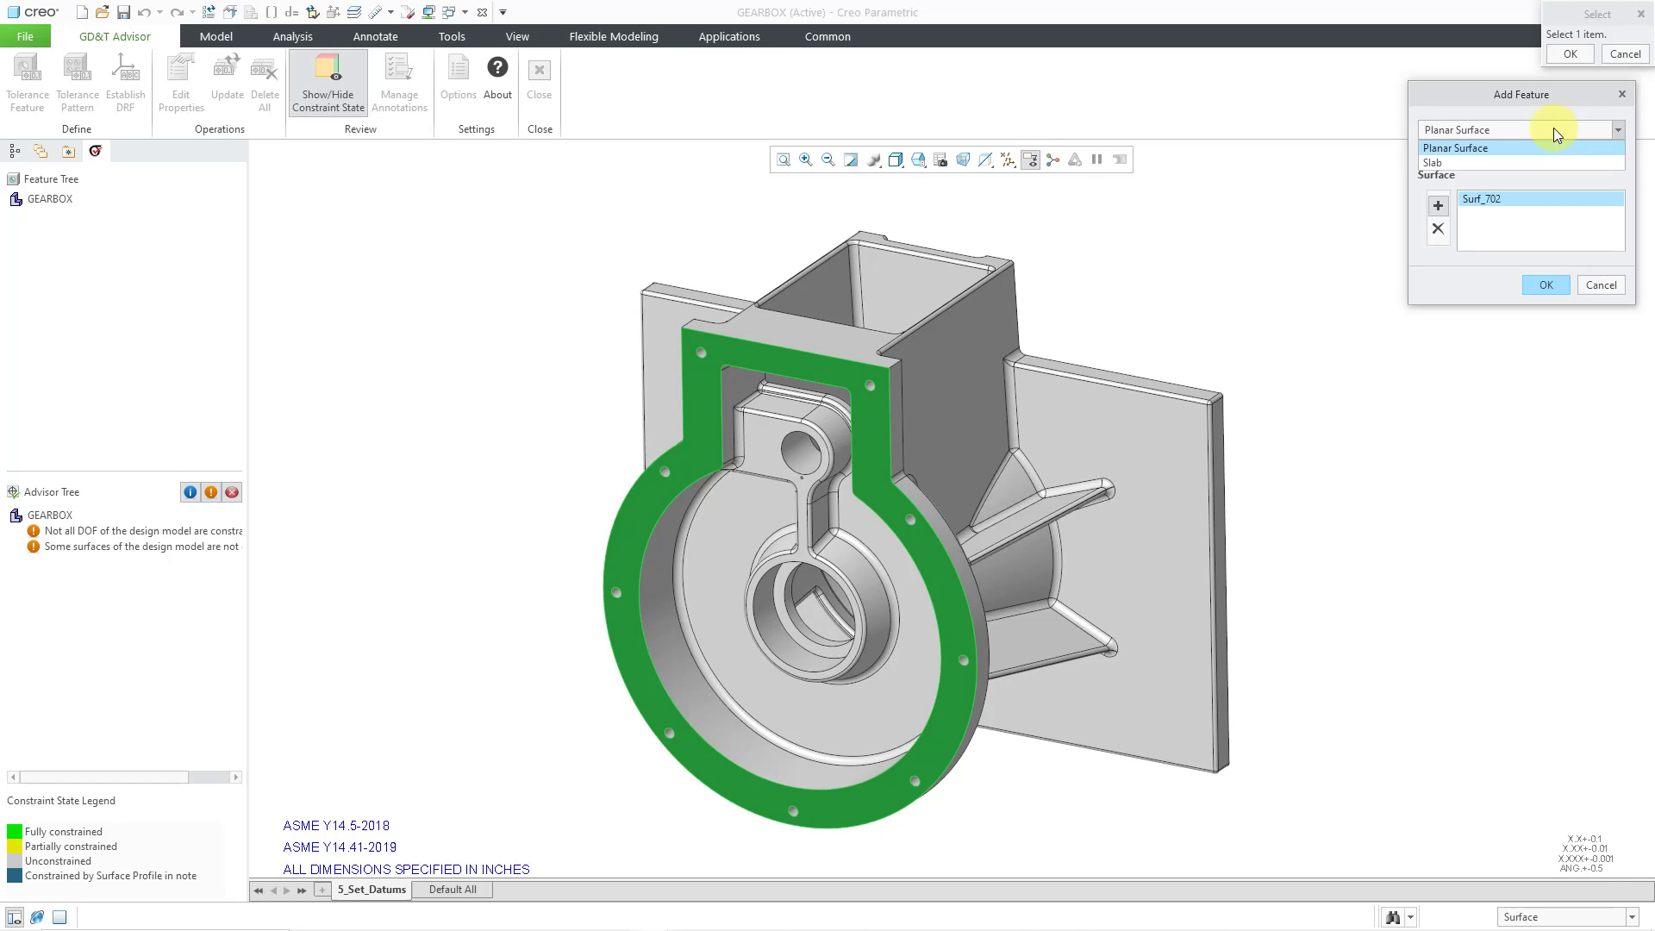
{"action": "left_click", "coordinate": [1456, 147]}
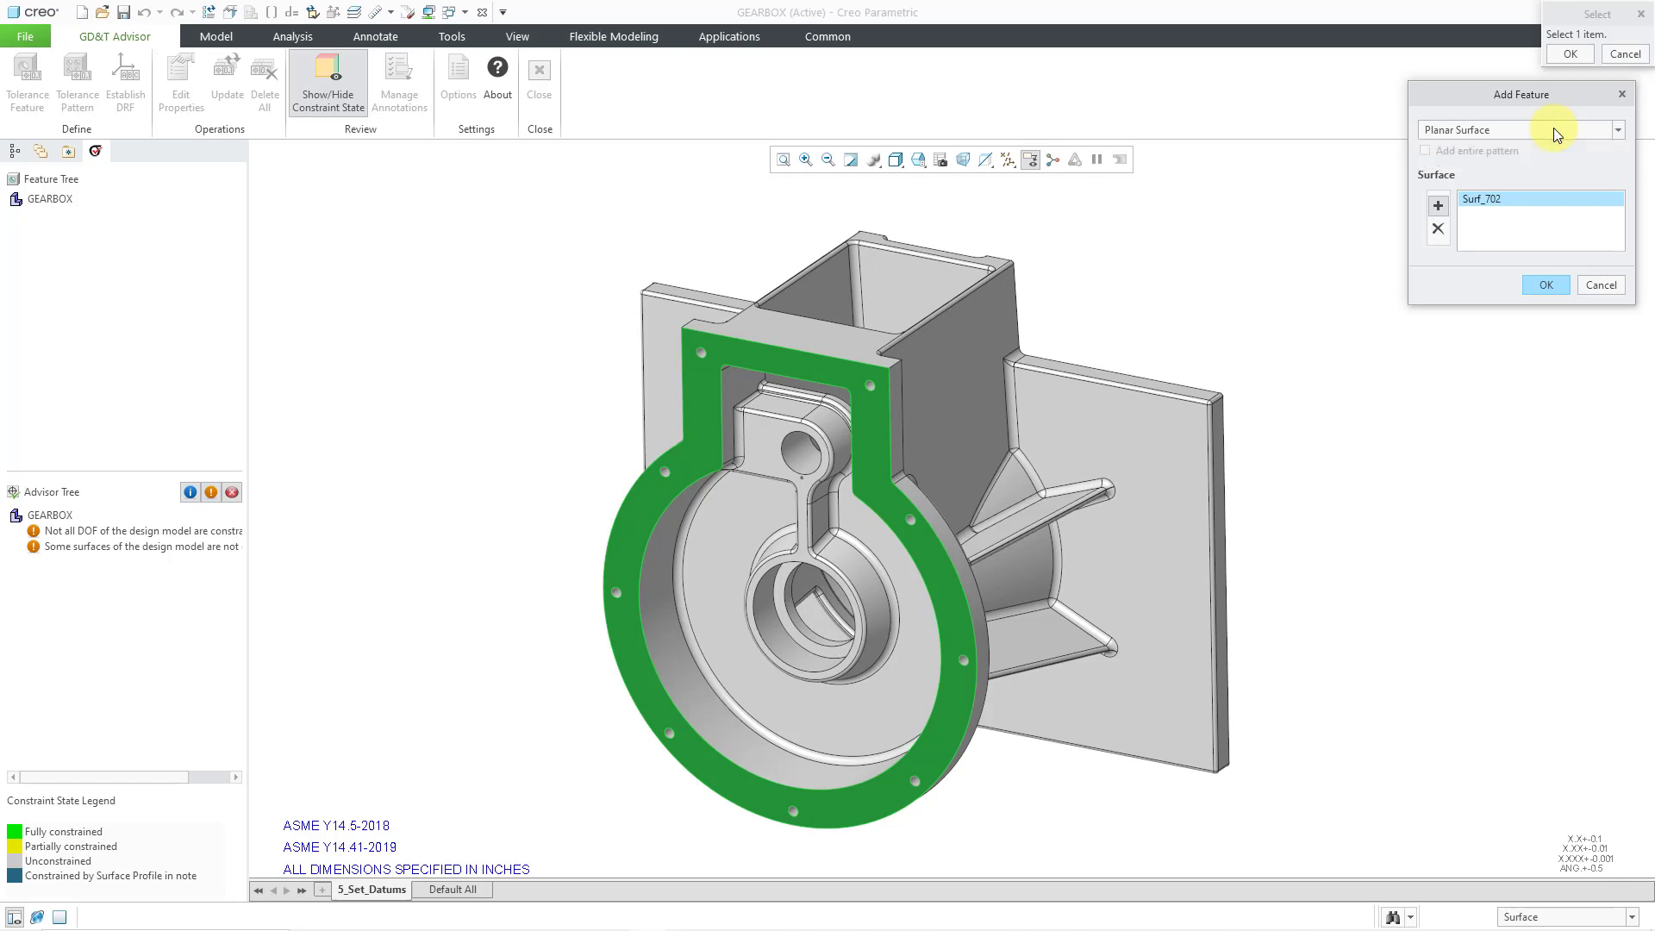
{"action": "mouse_move", "coordinate": [1546, 163]}
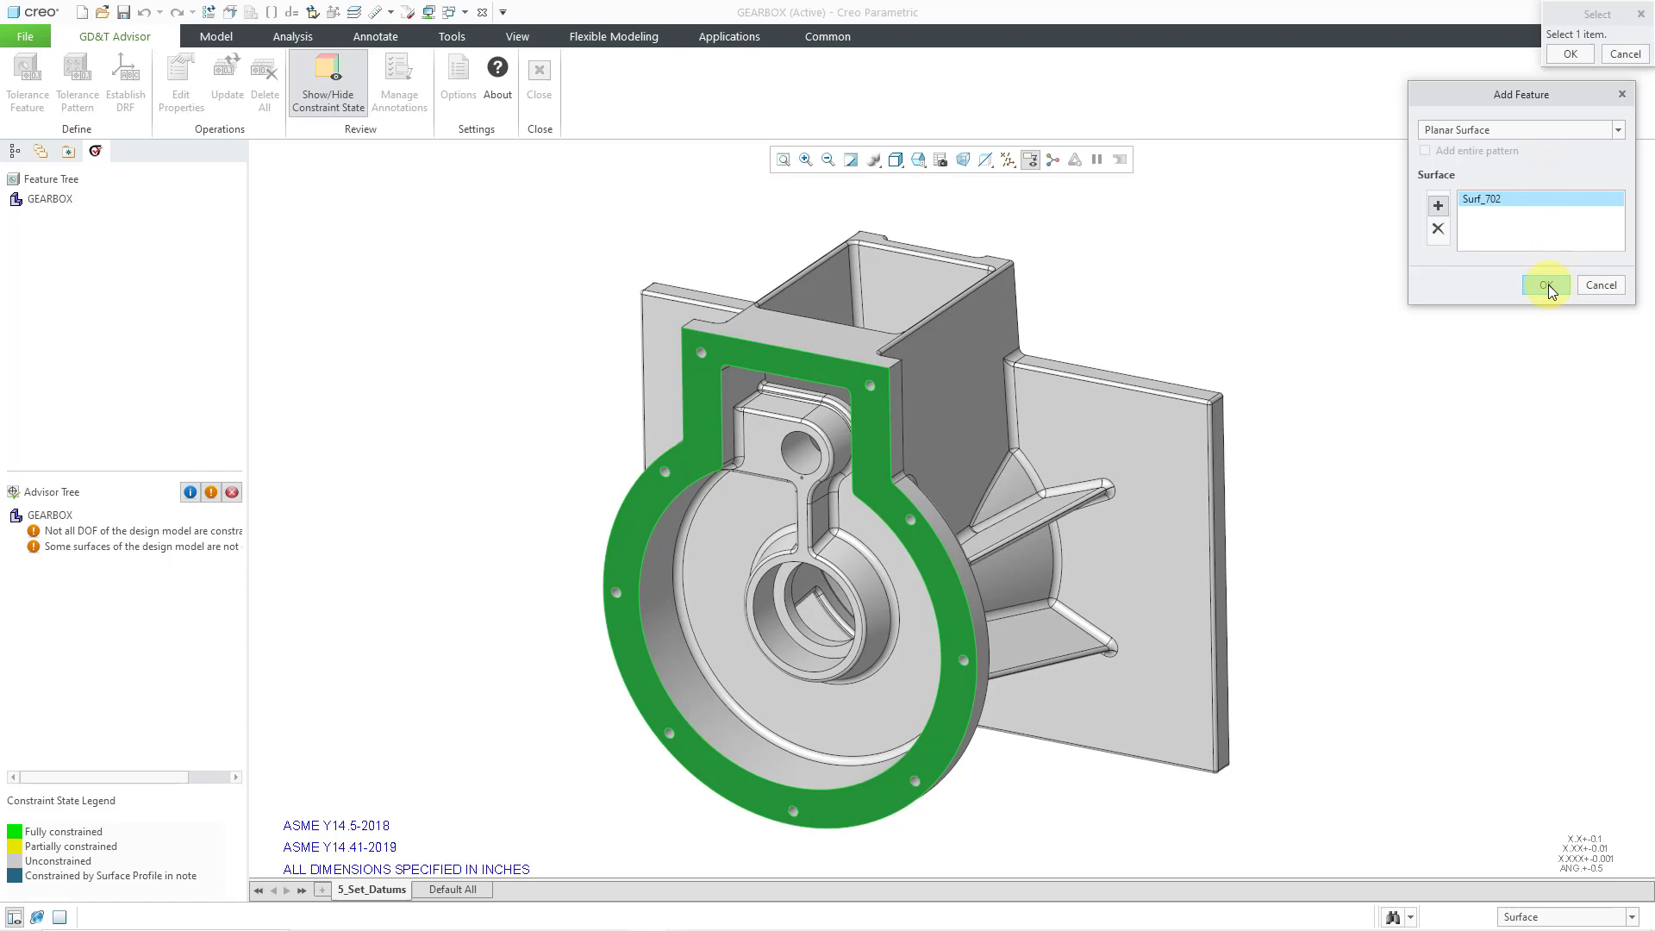
- Confirm Planar Surface 1 with a .01 flatness geometric tolerance, labelled datum feature A
{"action": "left_click", "coordinate": [1547, 285]}
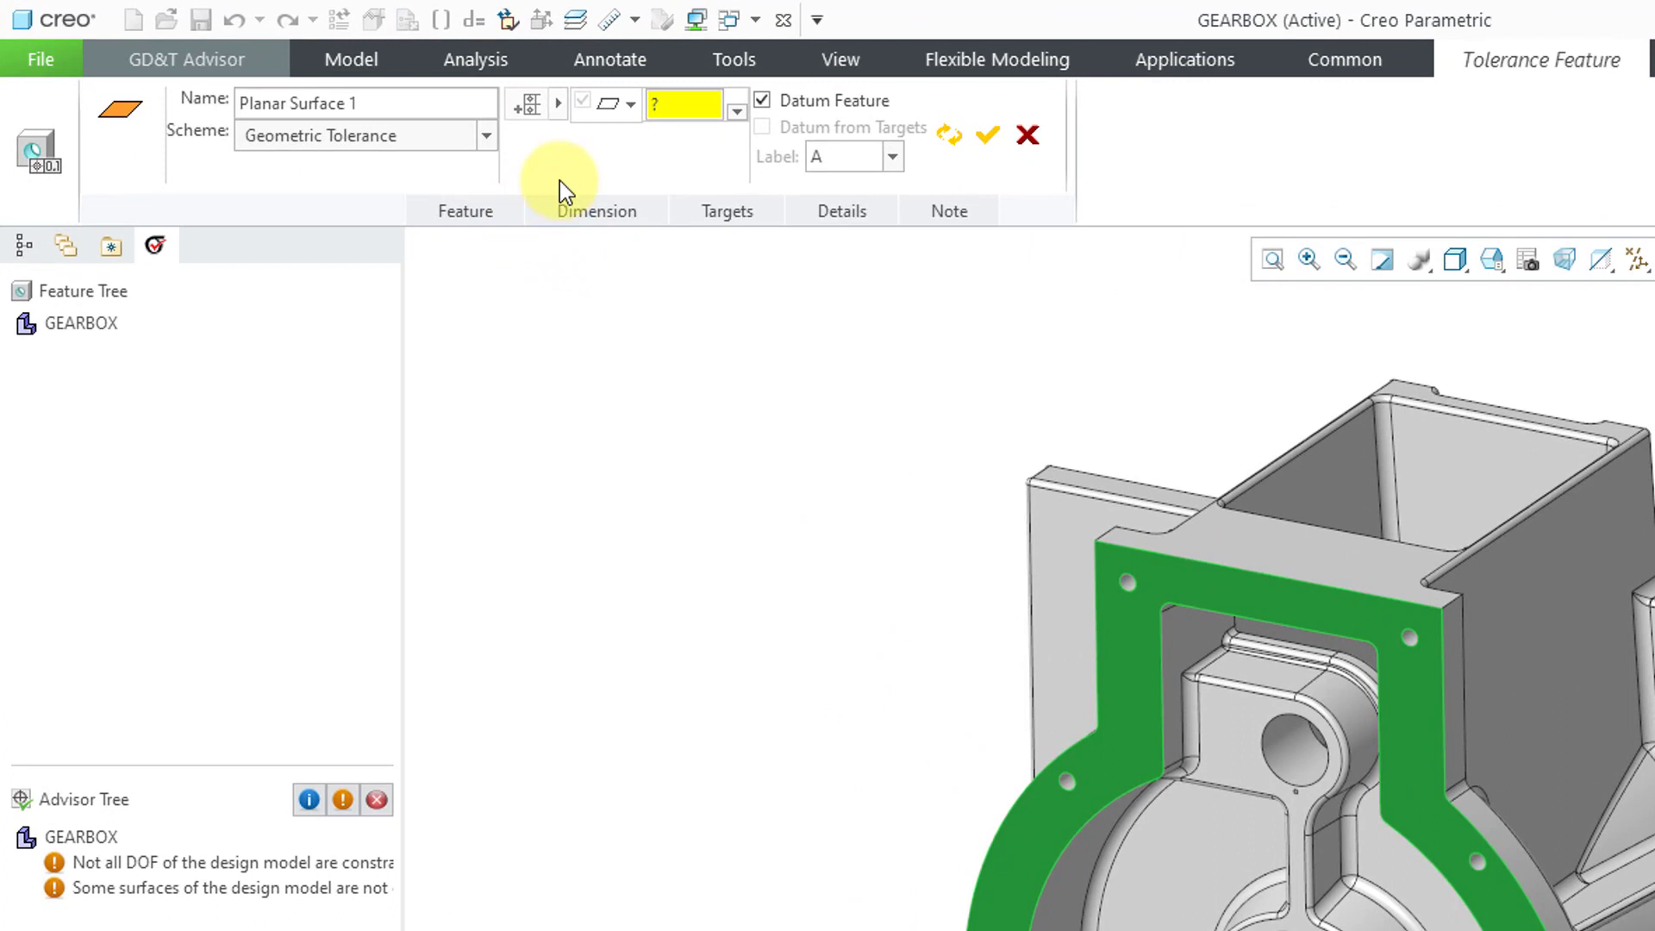
{"action": "left_click", "coordinate": [364, 103]}
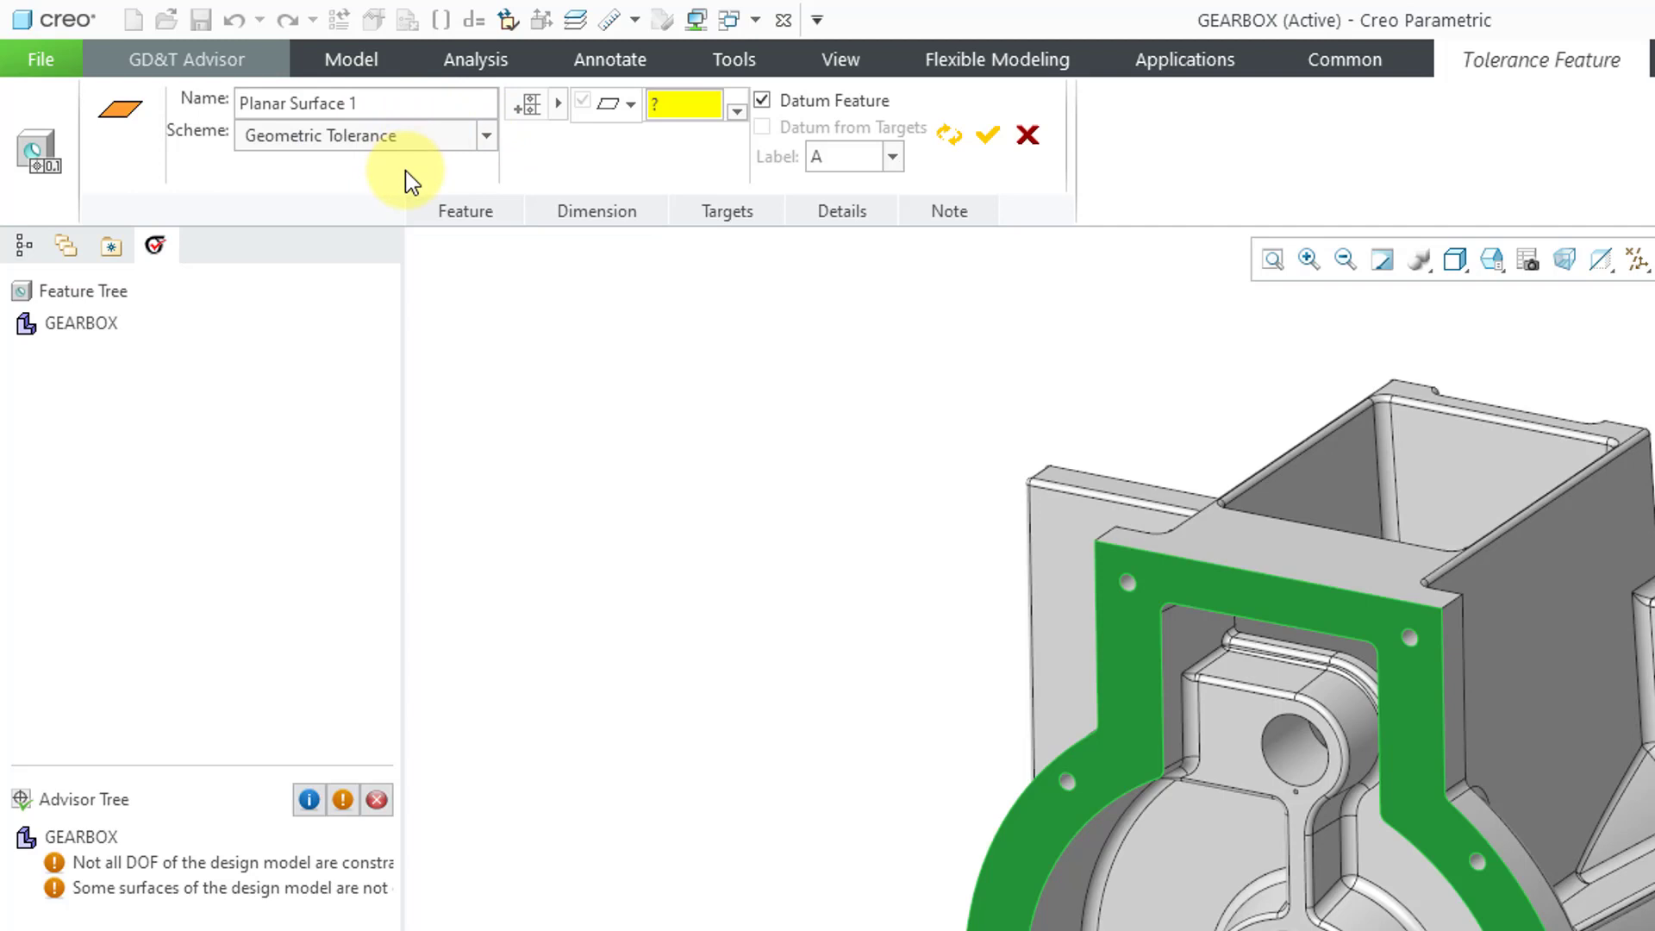
{"action": "left_click", "coordinate": [486, 136]}
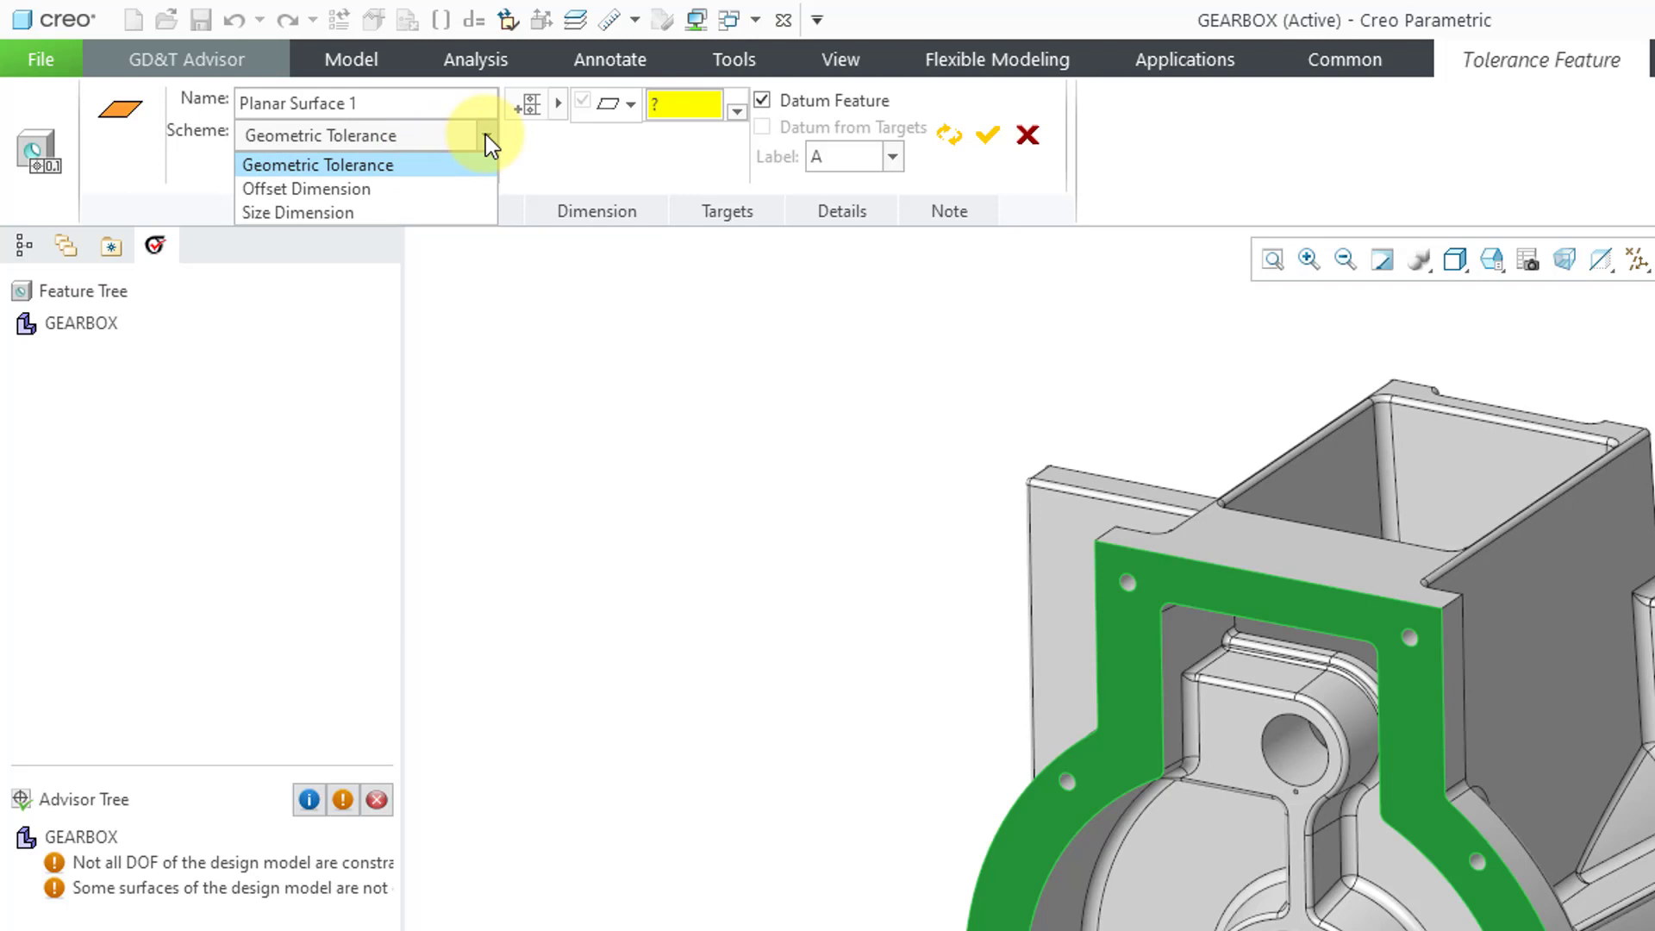
{"action": "left_click", "coordinate": [319, 164]}
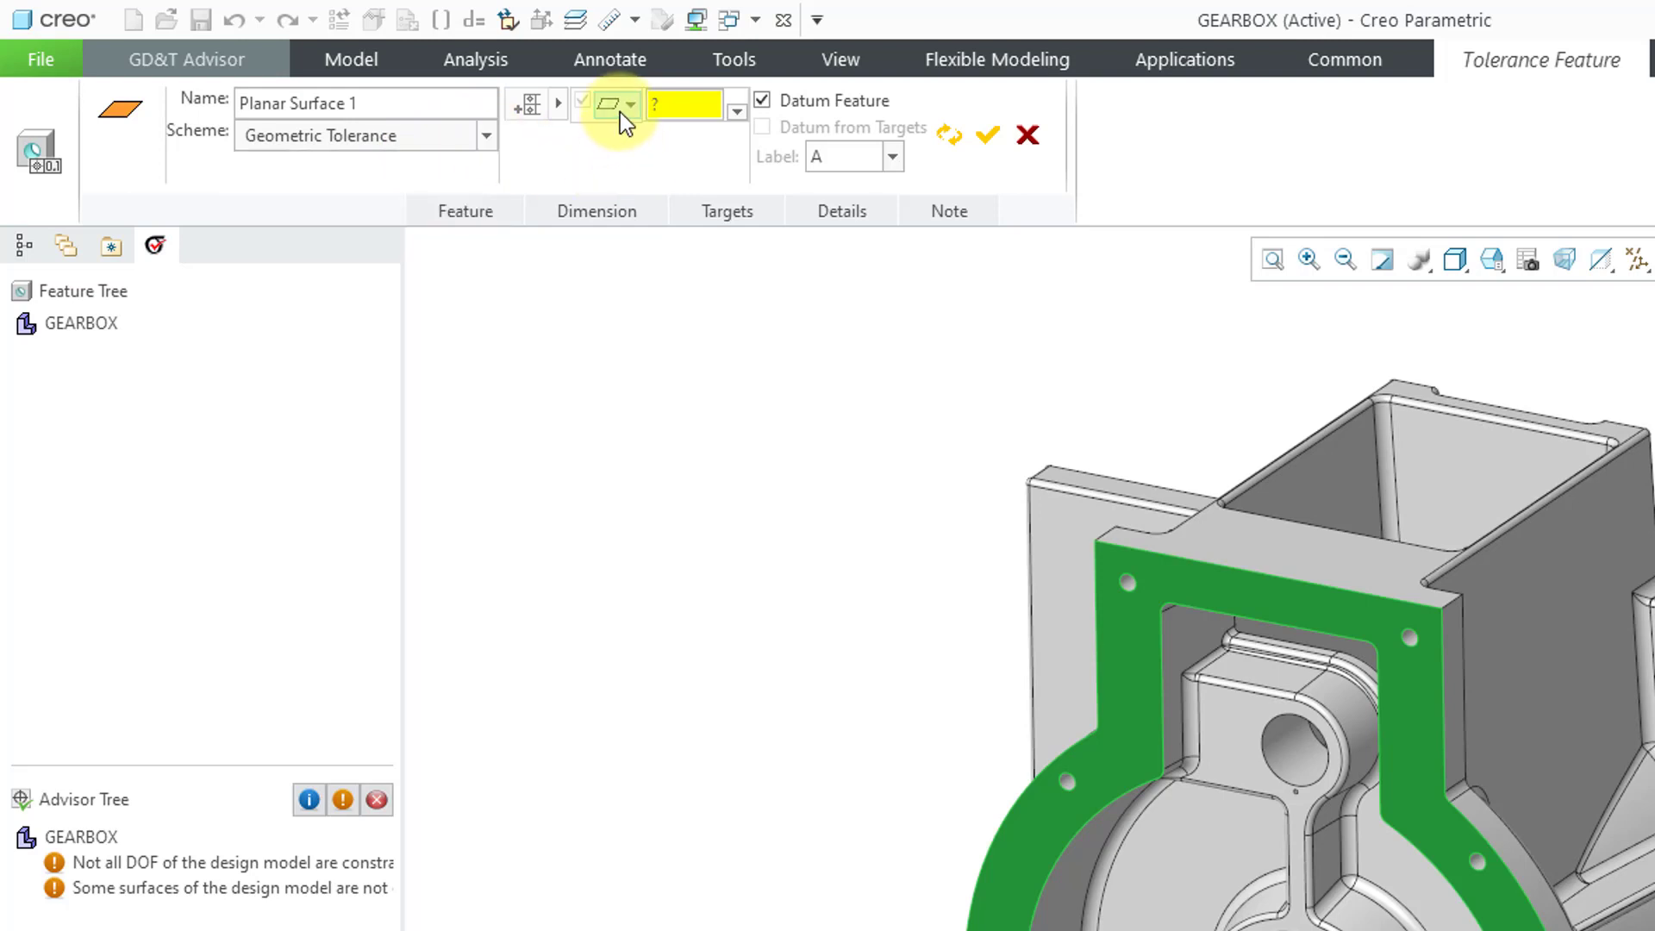
{"action": "mouse_move", "coordinate": [629, 105]}
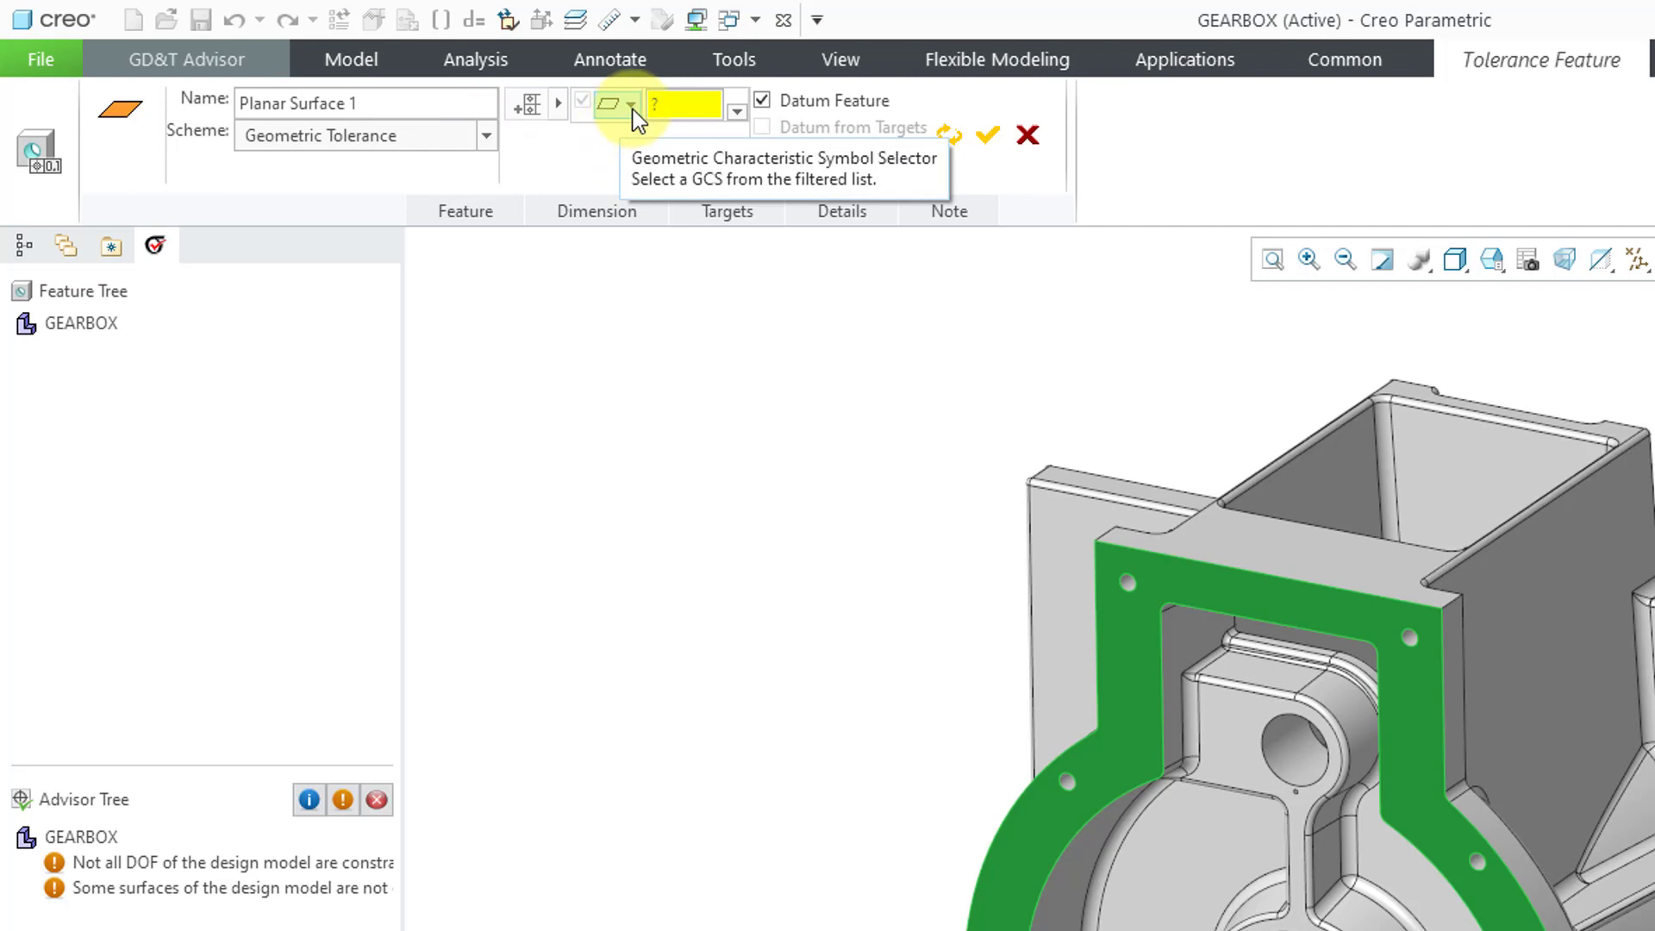
{"action": "left_click", "coordinate": [630, 104]}
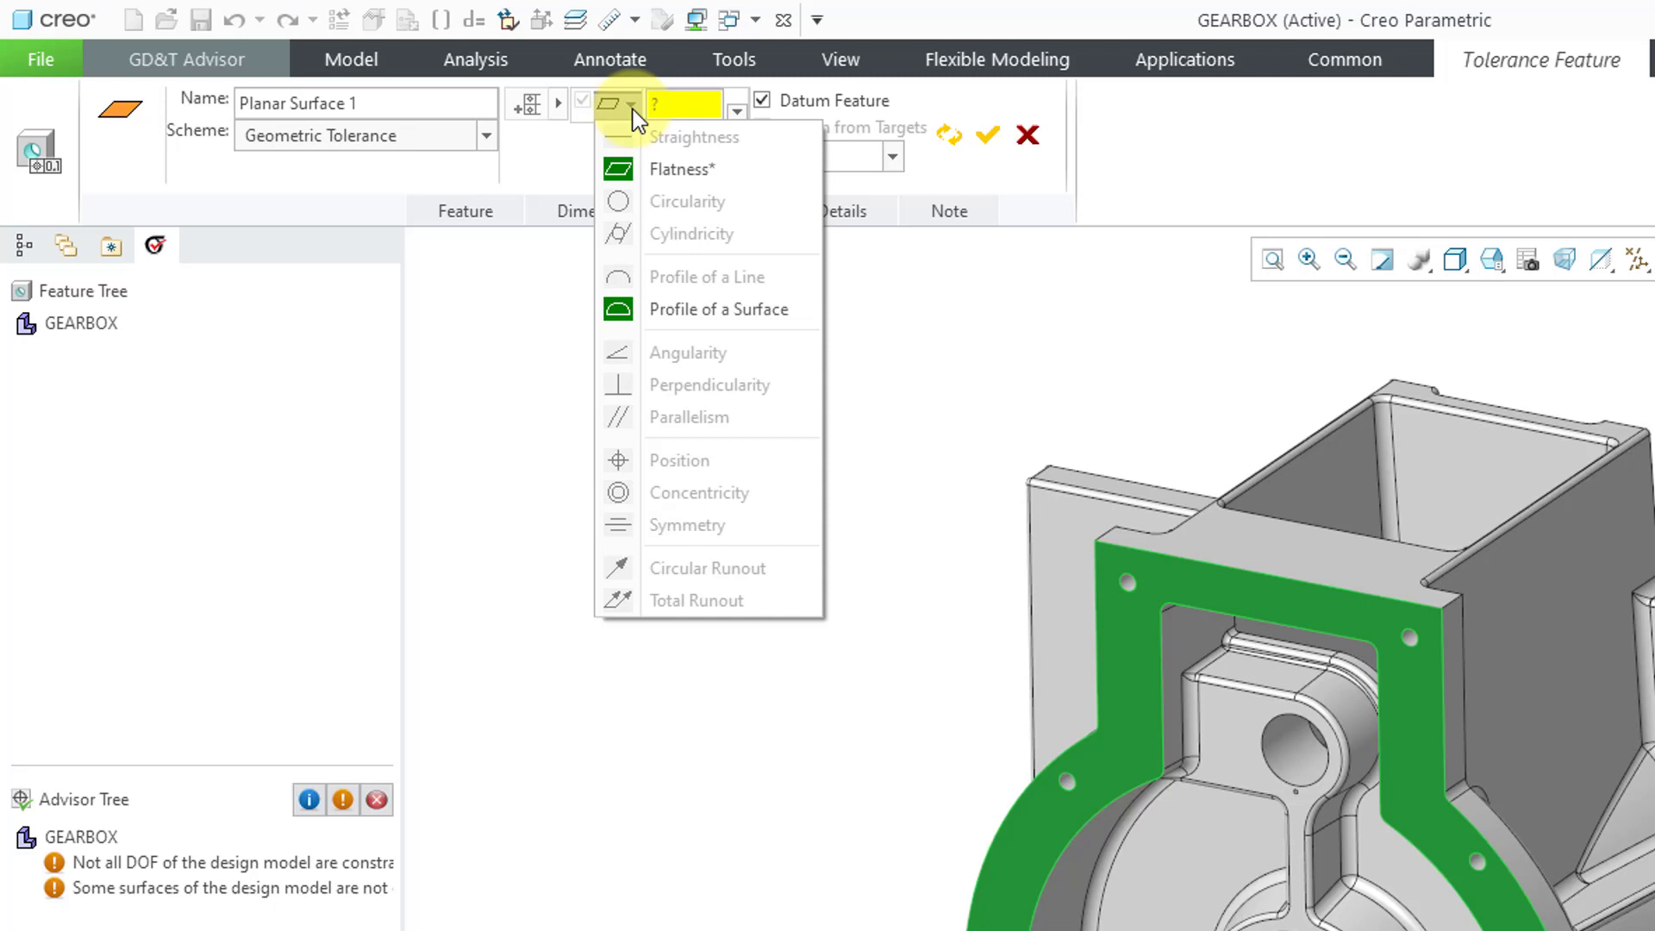
{"action": "mouse_move", "coordinate": [753, 180]}
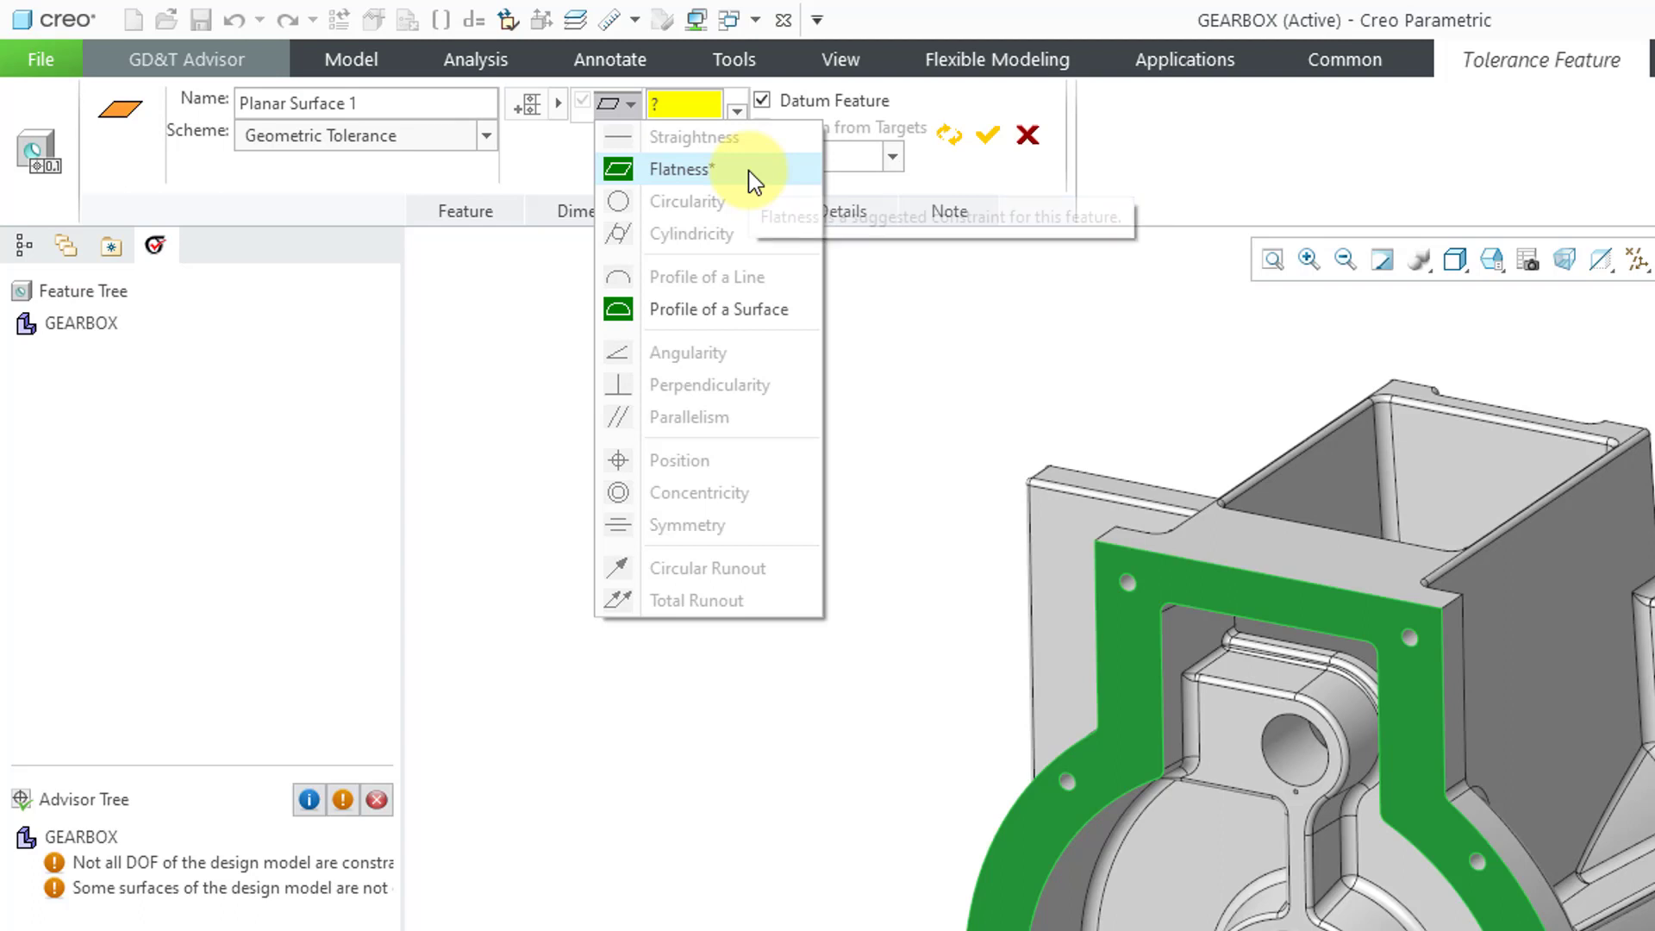
{"action": "mouse_move", "coordinate": [756, 179]}
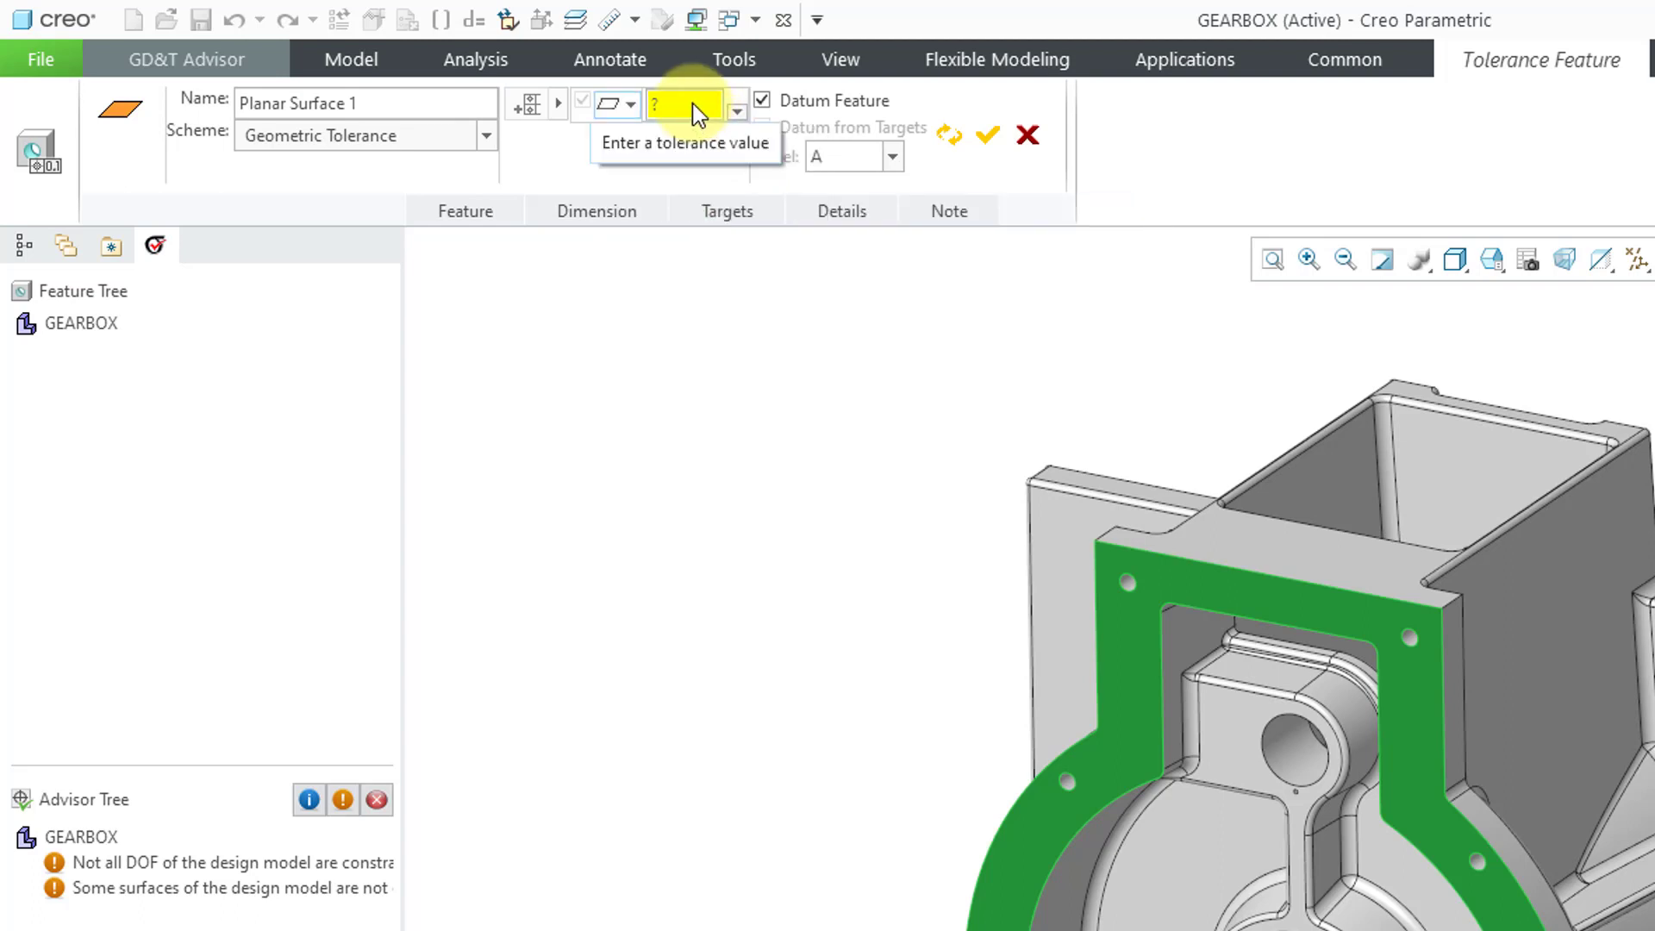
{"action": "left_click", "coordinate": [683, 103]}
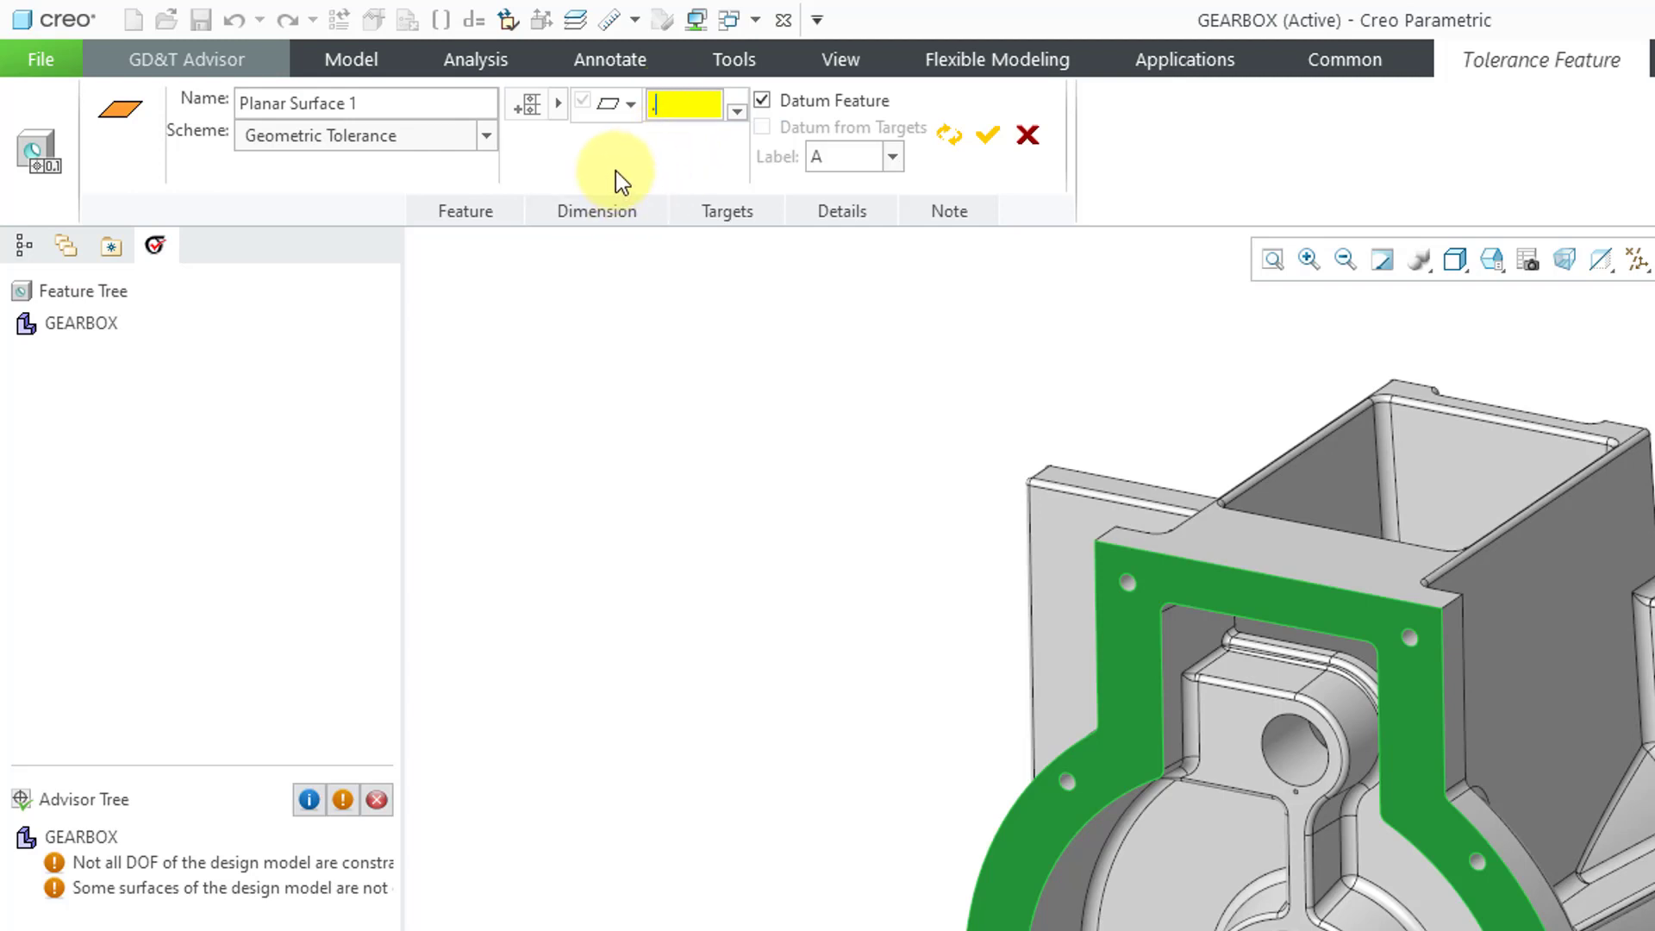
{"action": "type", "text": ".01"}
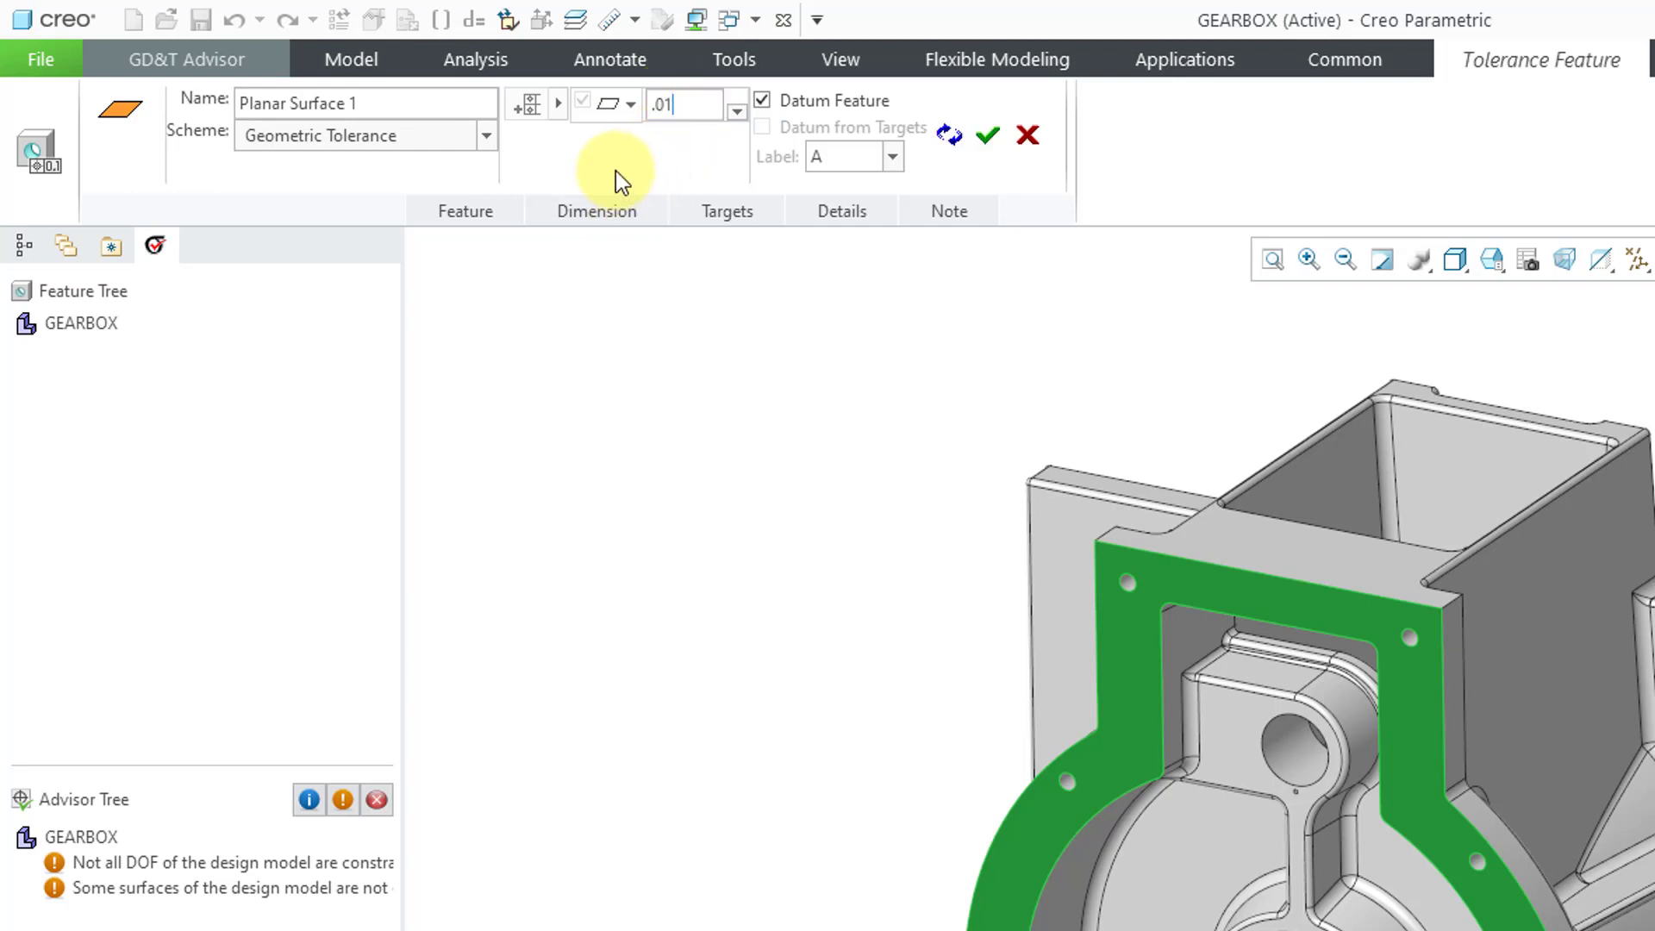
{"action": "mouse_move", "coordinate": [696, 153]}
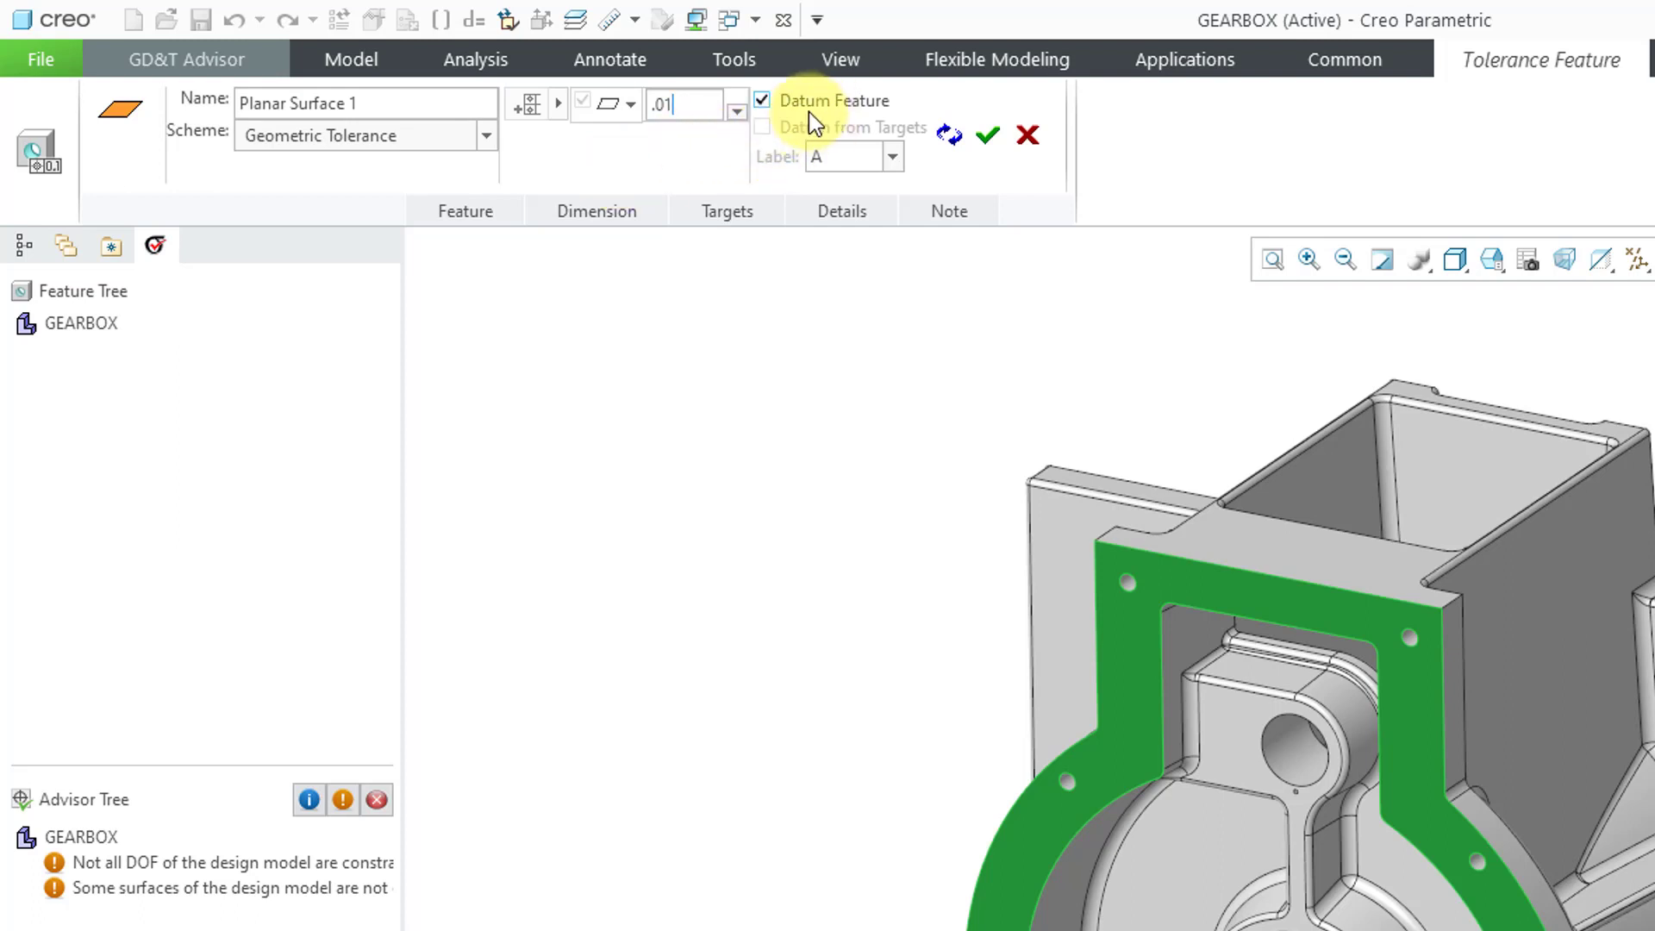
{"action": "mouse_move", "coordinate": [855, 127]}
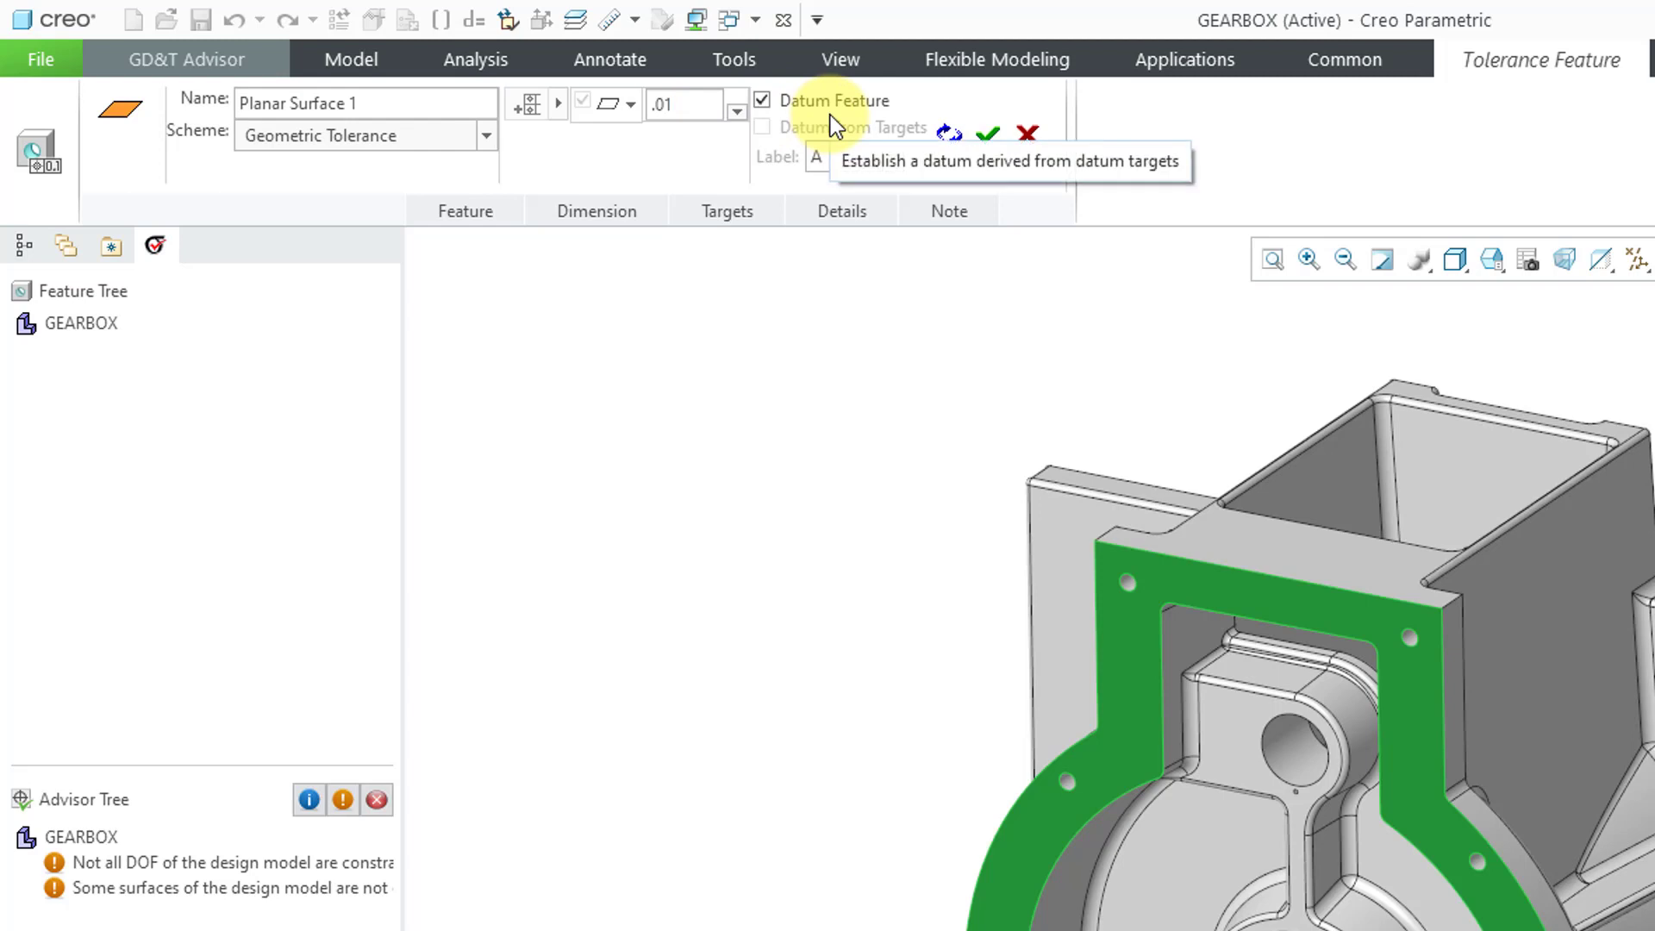
{"action": "mouse_move", "coordinate": [758, 182]}
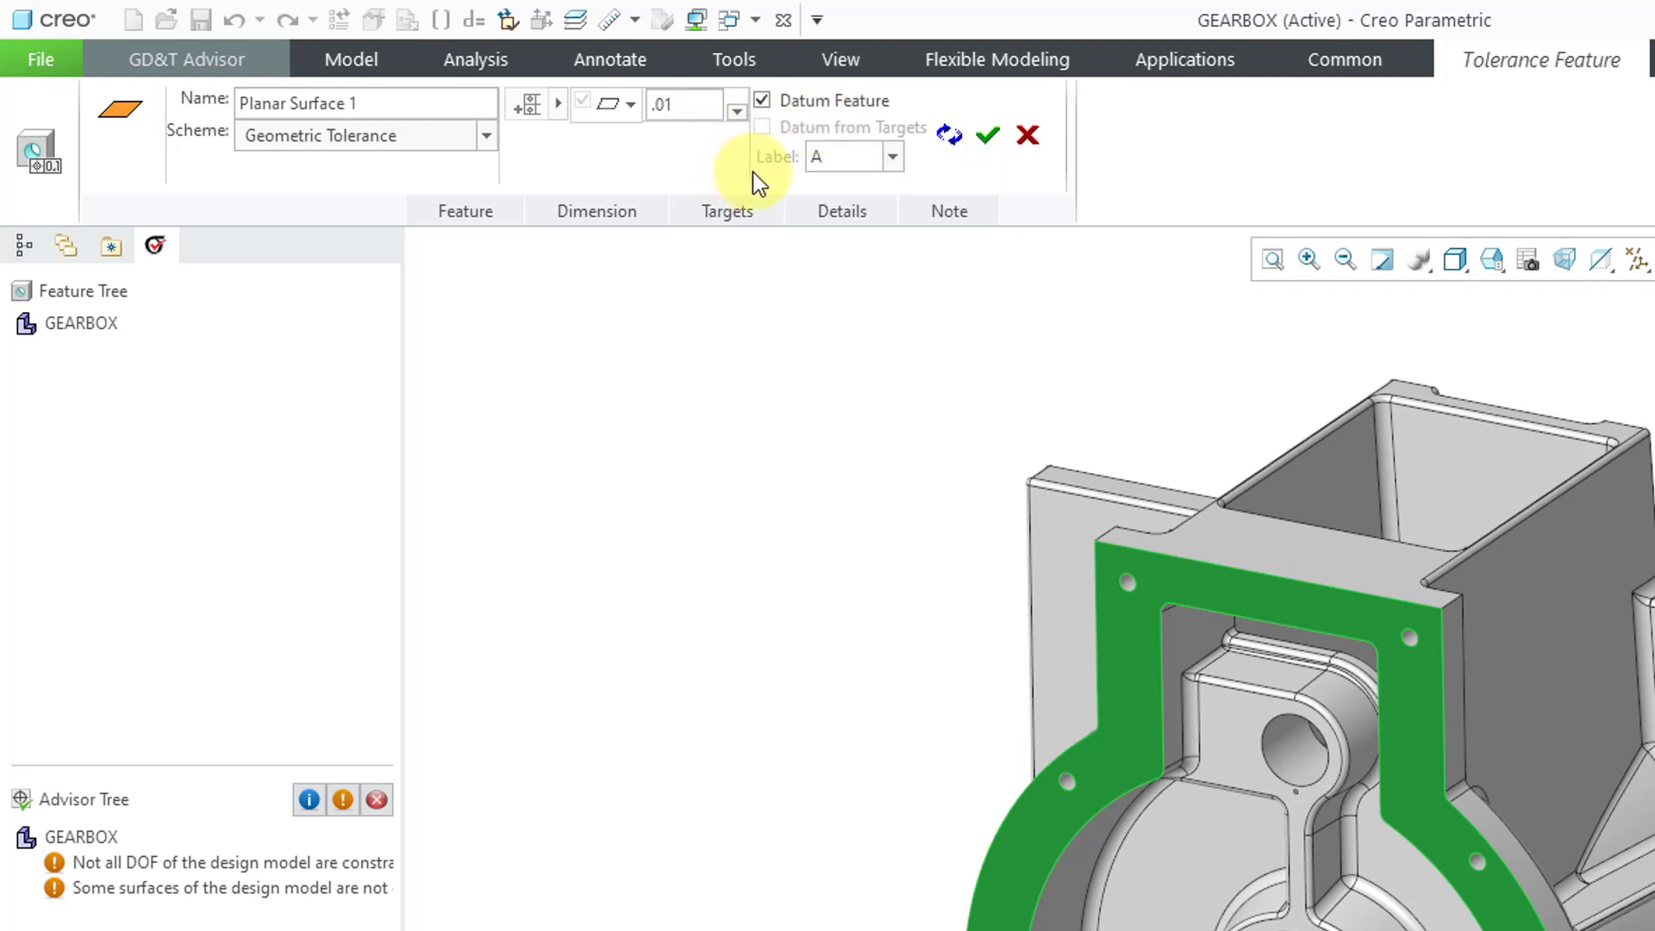
{"action": "left_click", "coordinate": [892, 156]}
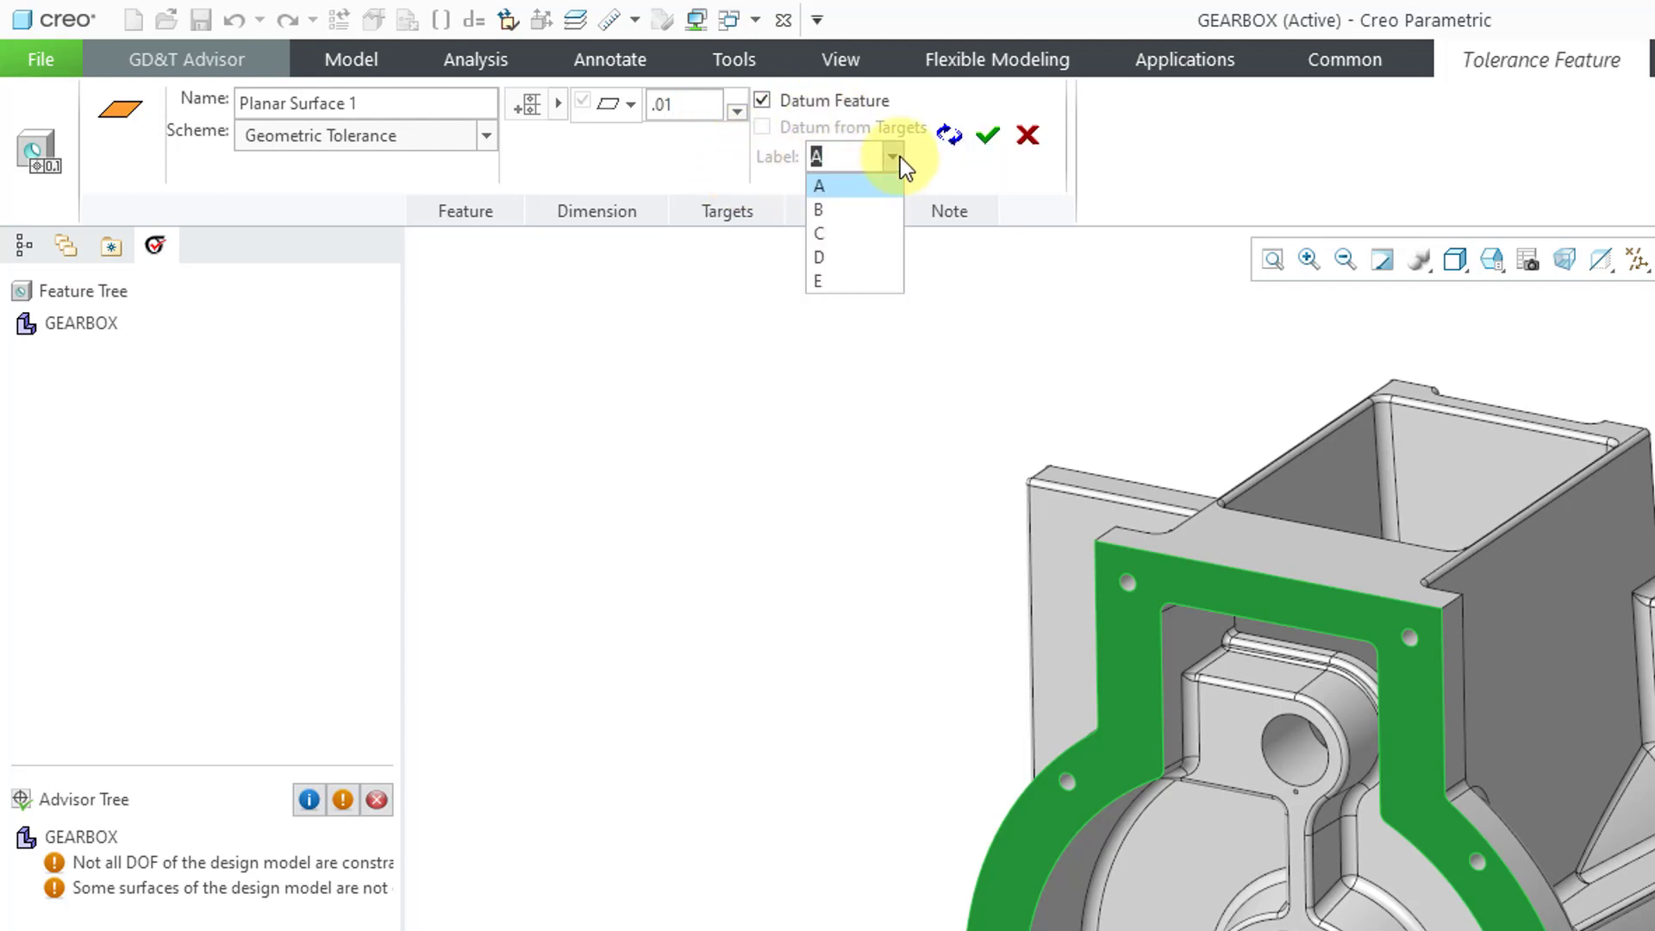
{"action": "mouse_move", "coordinate": [937, 190]}
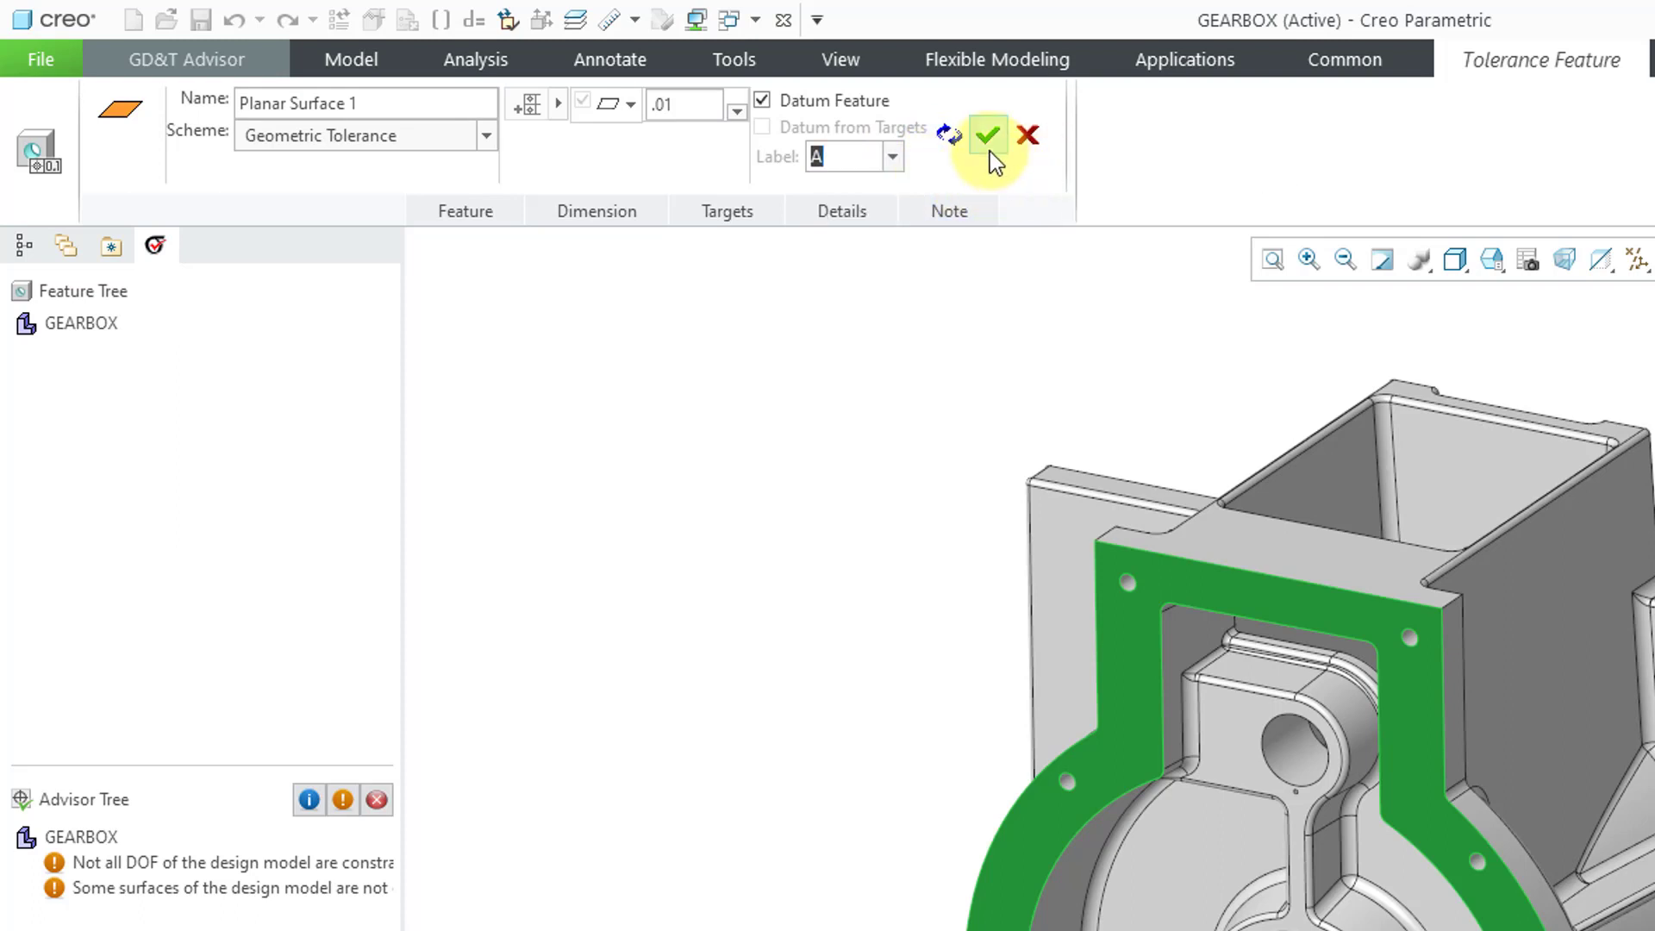
{"action": "mouse_move", "coordinate": [945, 136]}
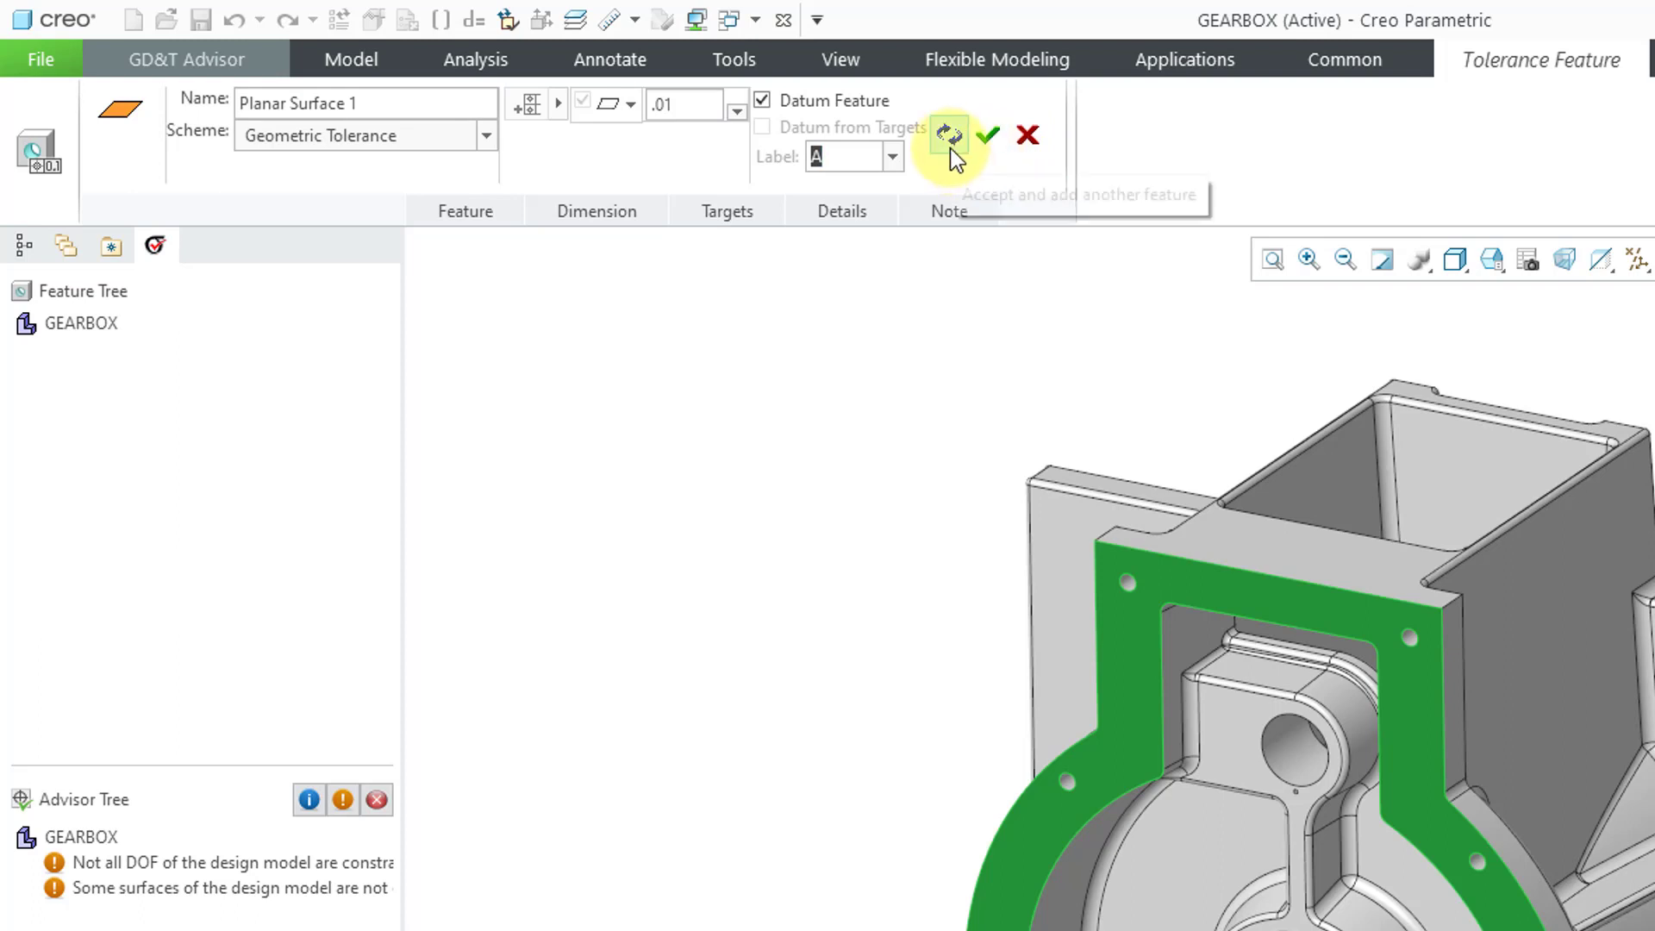
{"action": "mouse_move", "coordinate": [946, 135]}
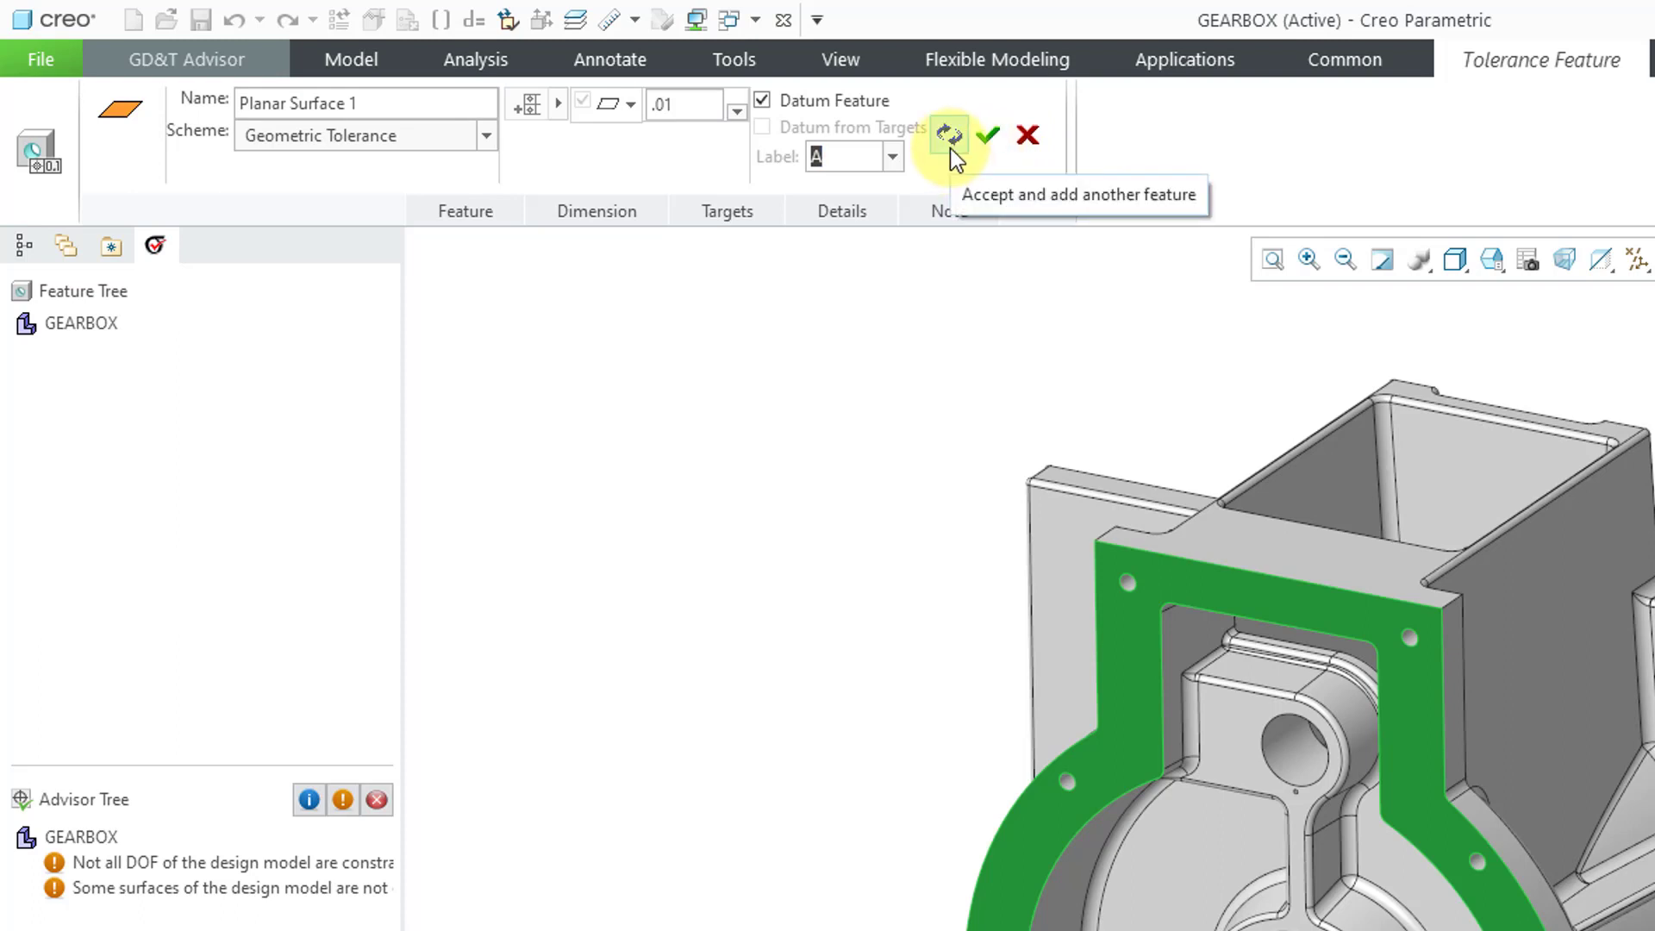
{"action": "mouse_move", "coordinate": [968, 167]}
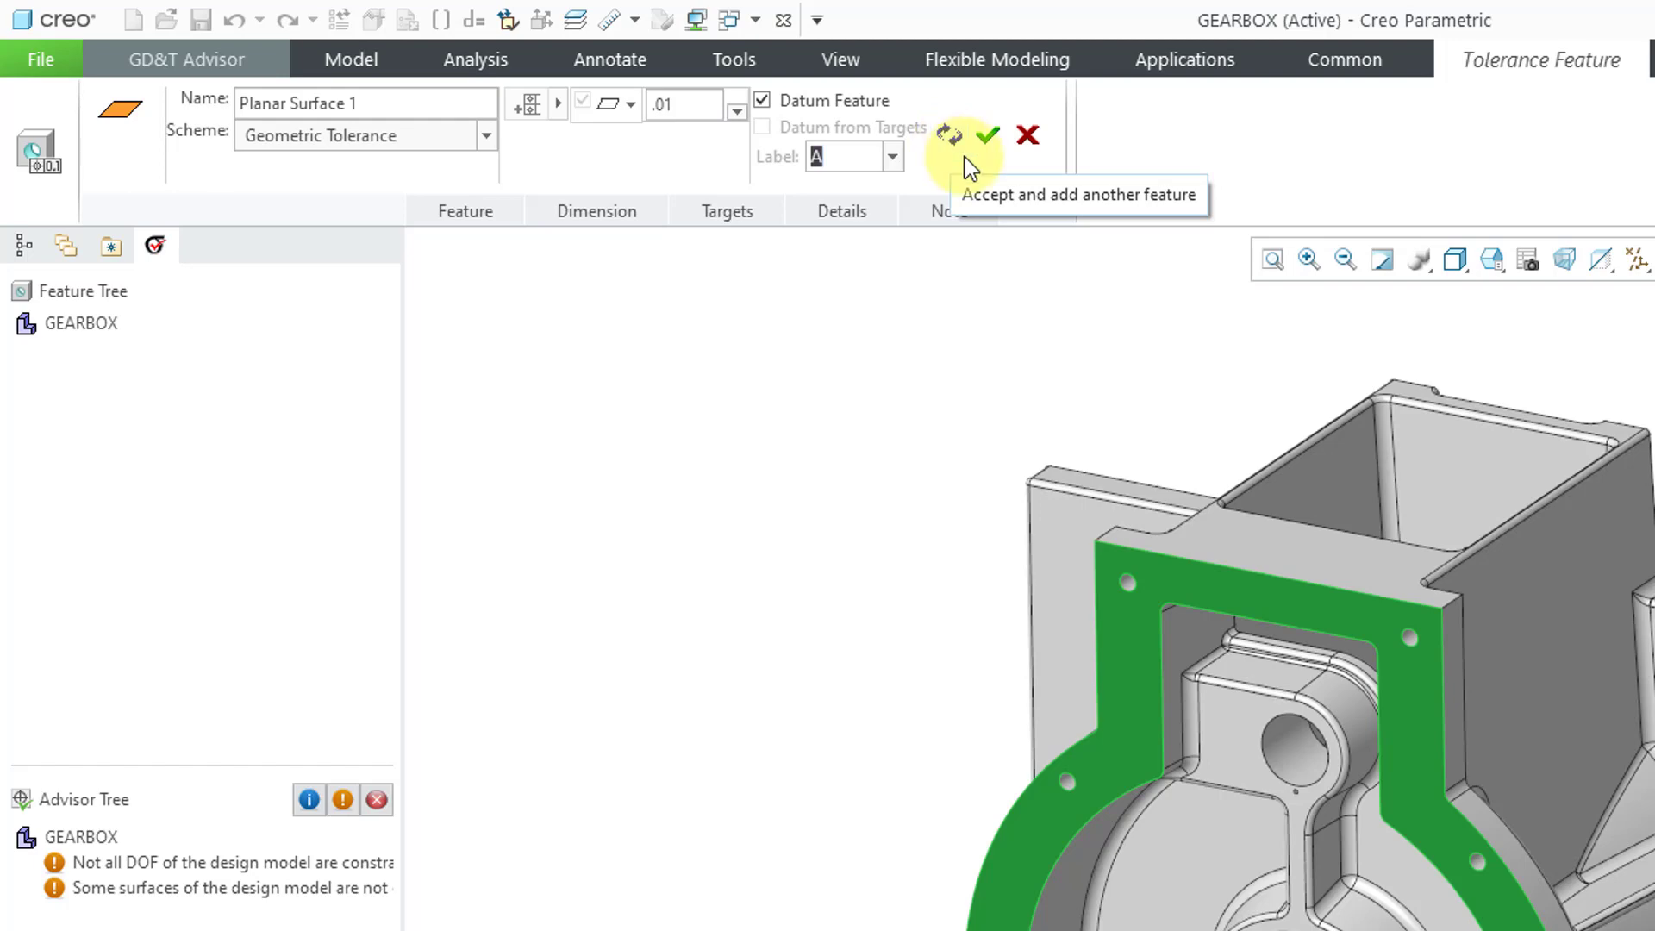
- Accept Planar Surface 1 so datum A and its flatness tolerance show on the flange
{"action": "left_click", "coordinate": [988, 135]}
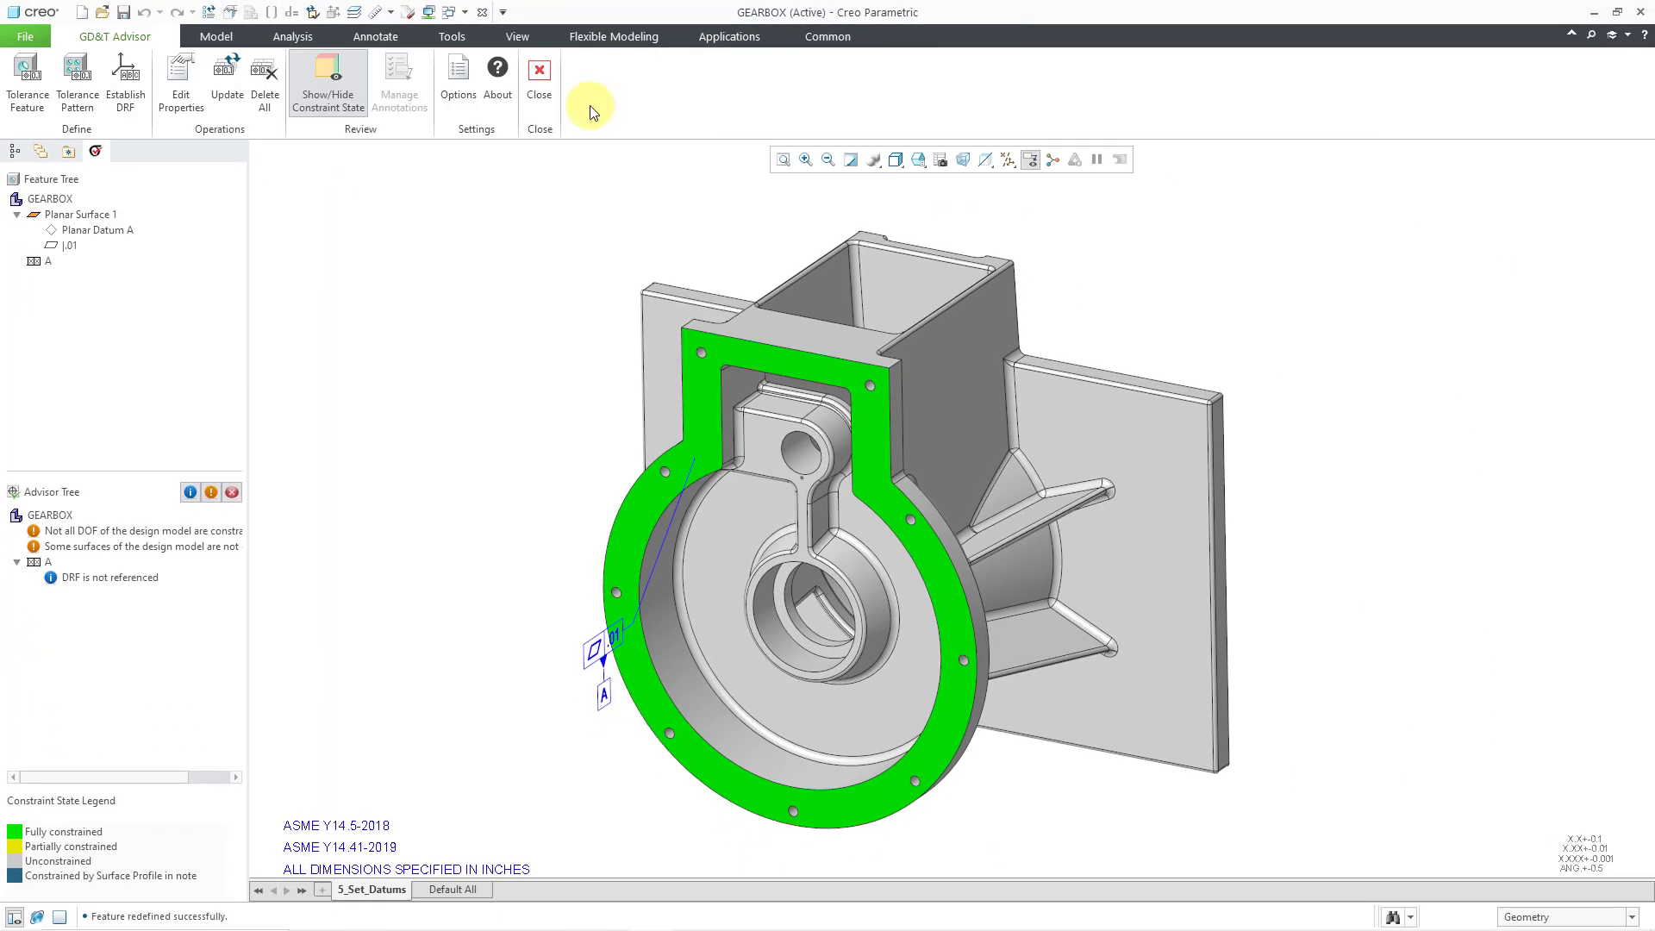
{"action": "mouse_move", "coordinate": [103, 324]}
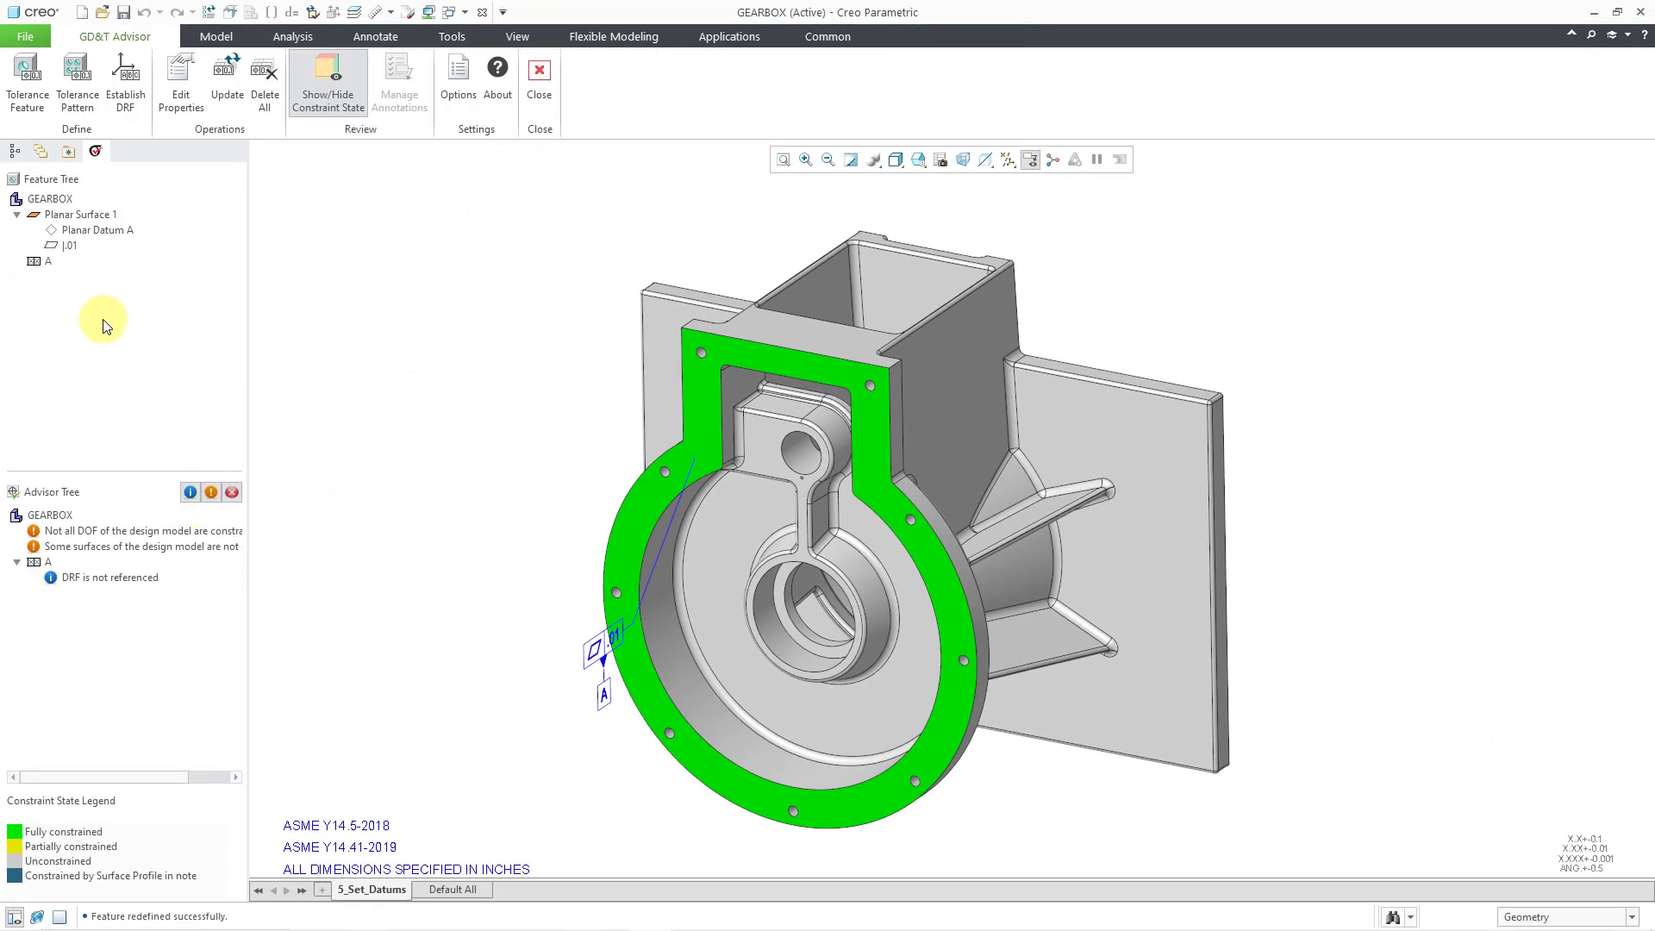
{"action": "mouse_move", "coordinate": [69, 287]}
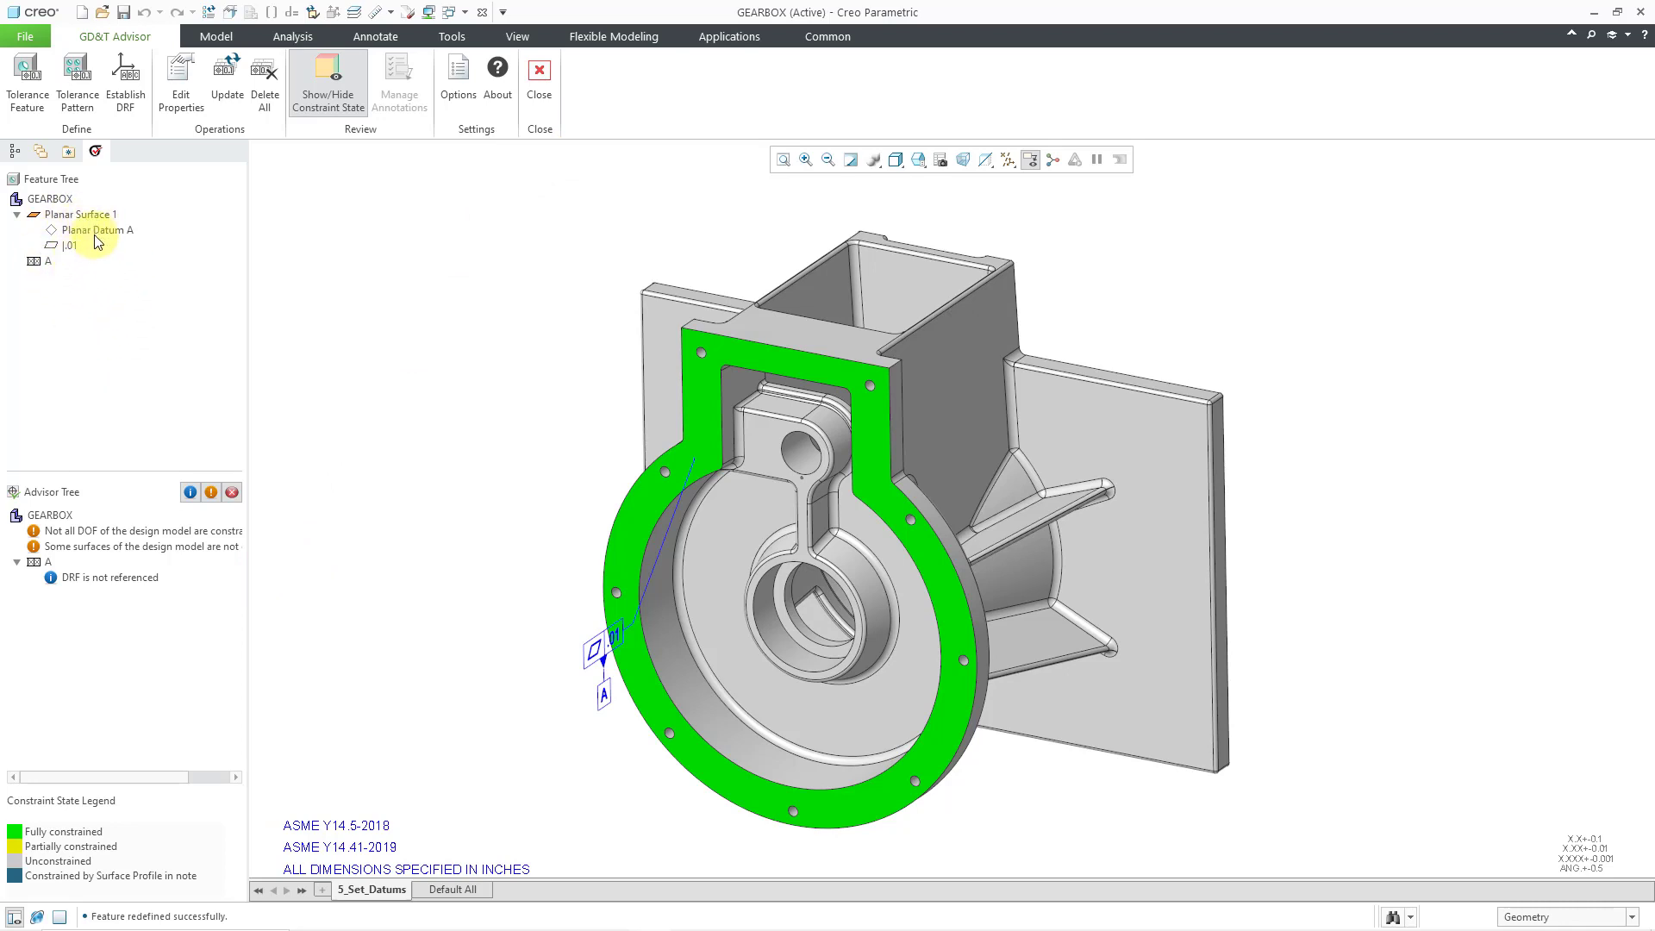
{"action": "mouse_move", "coordinate": [83, 254]}
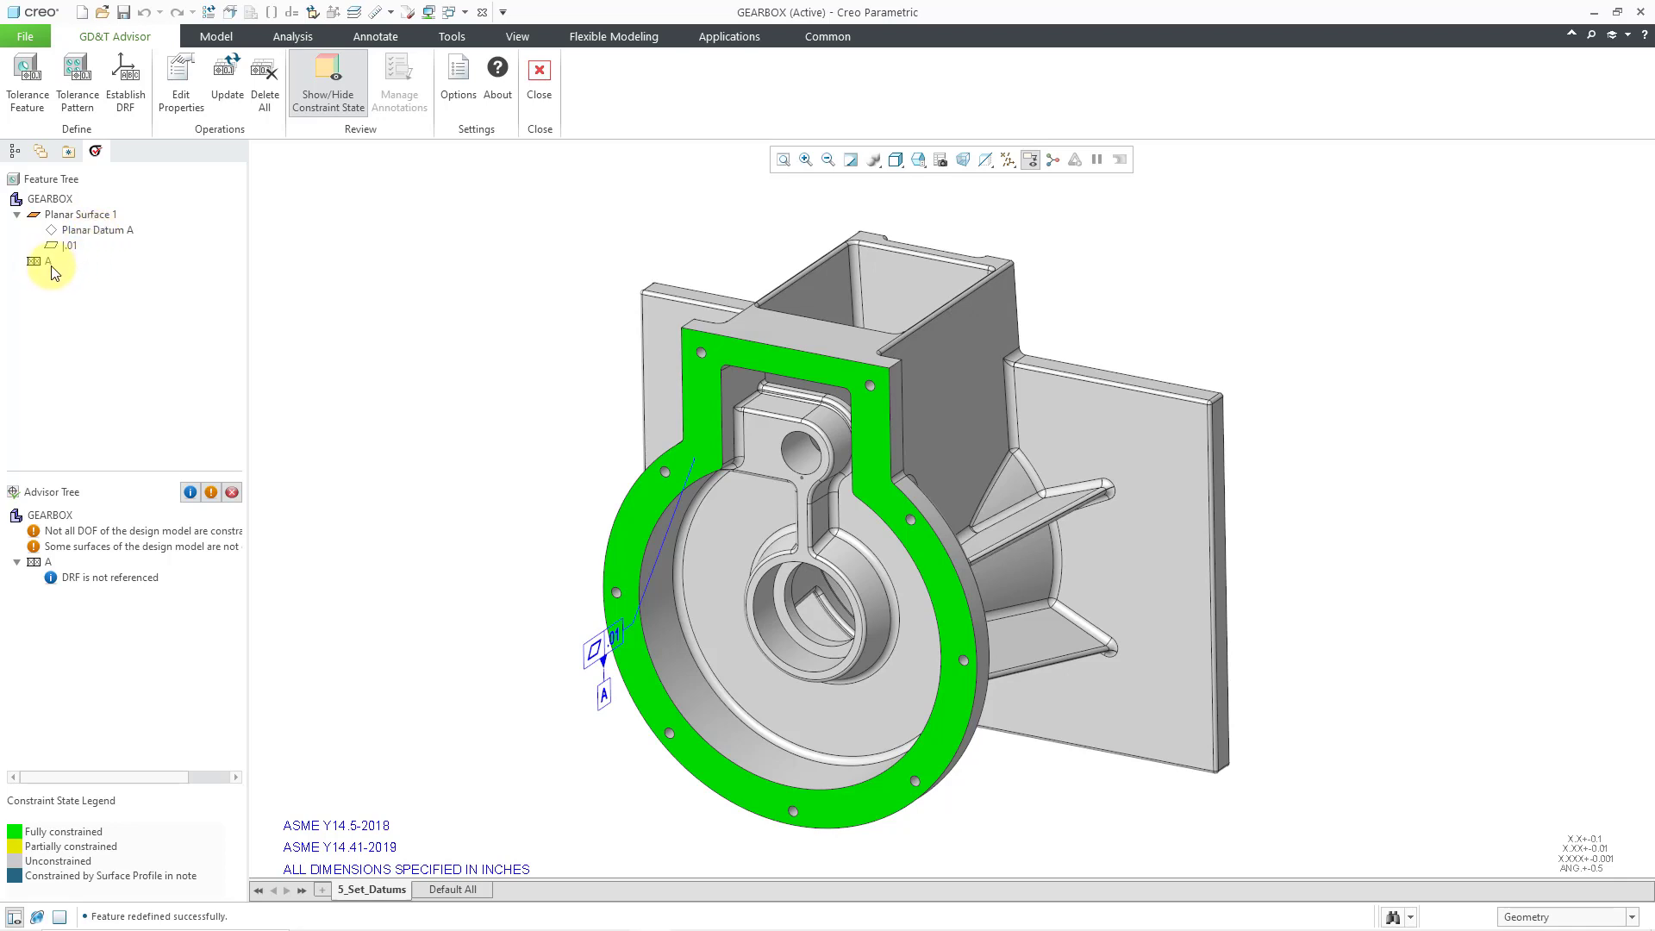
{"action": "mouse_move", "coordinate": [63, 277]}
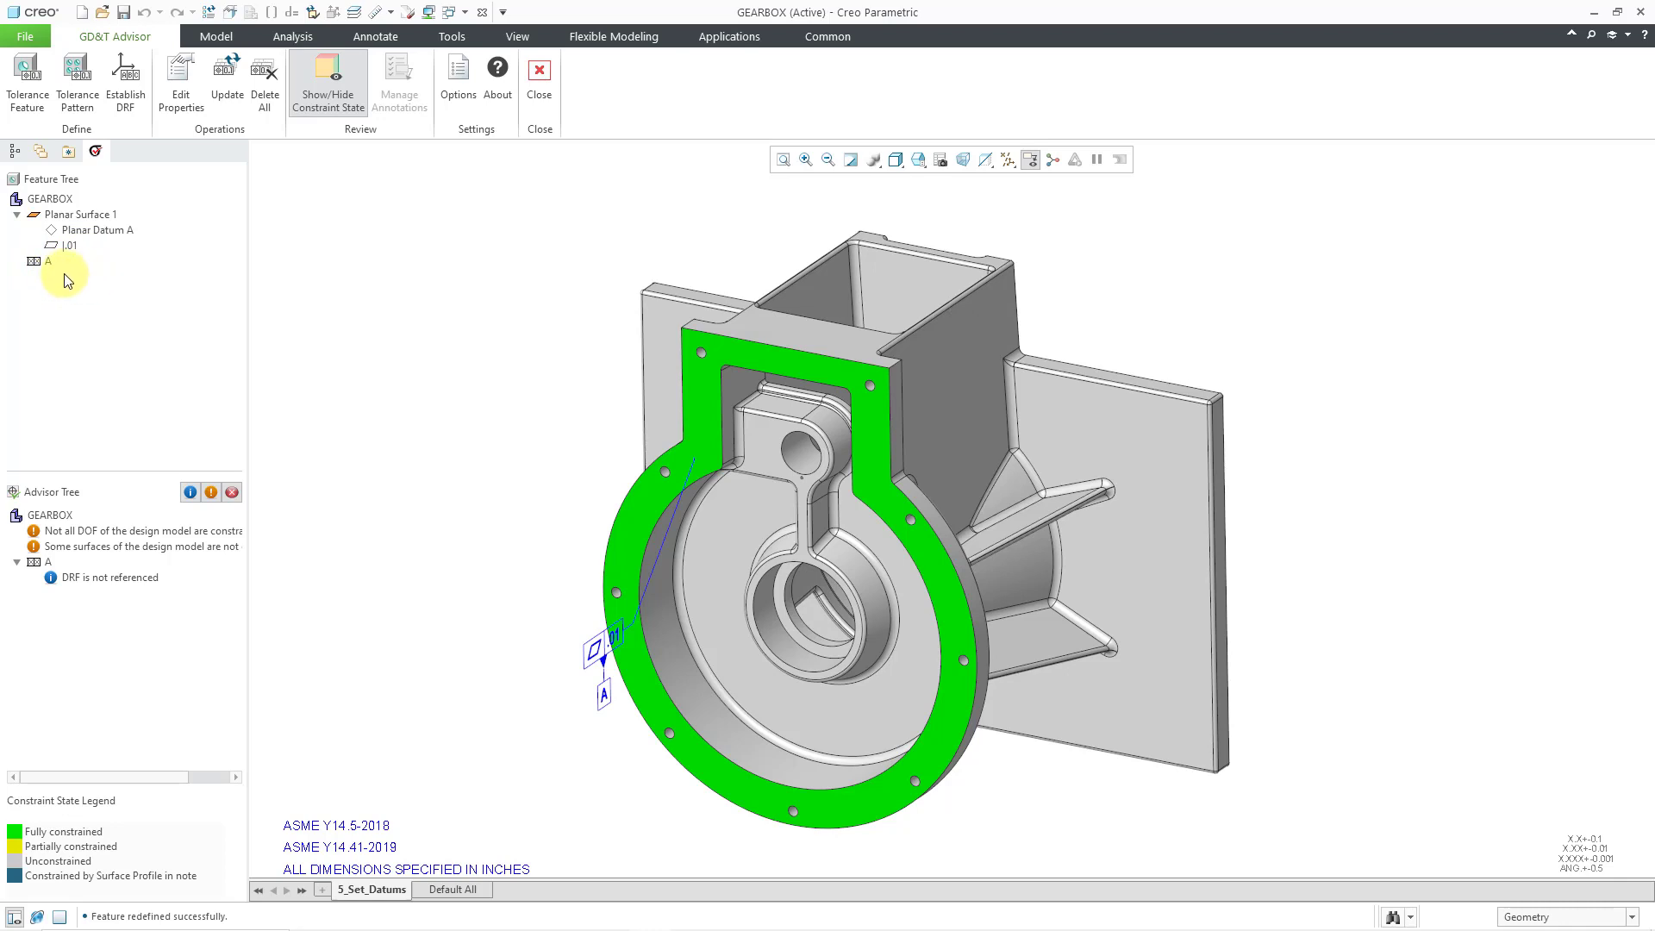
{"action": "mouse_move", "coordinate": [113, 616]}
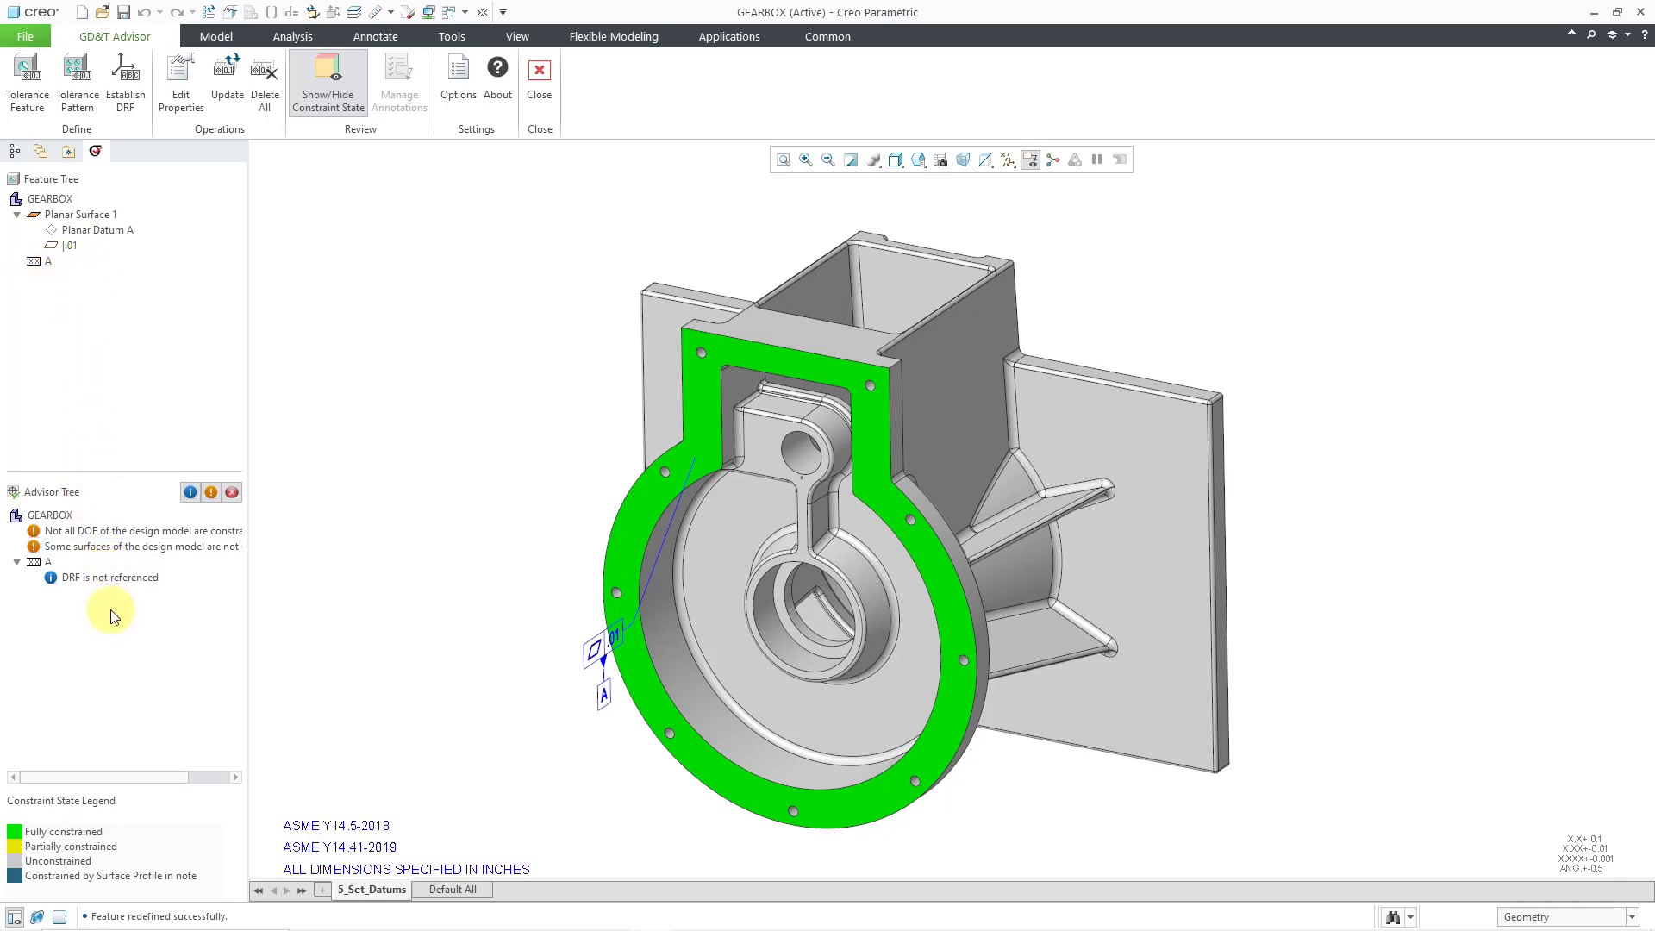
{"action": "mouse_move", "coordinate": [105, 577]}
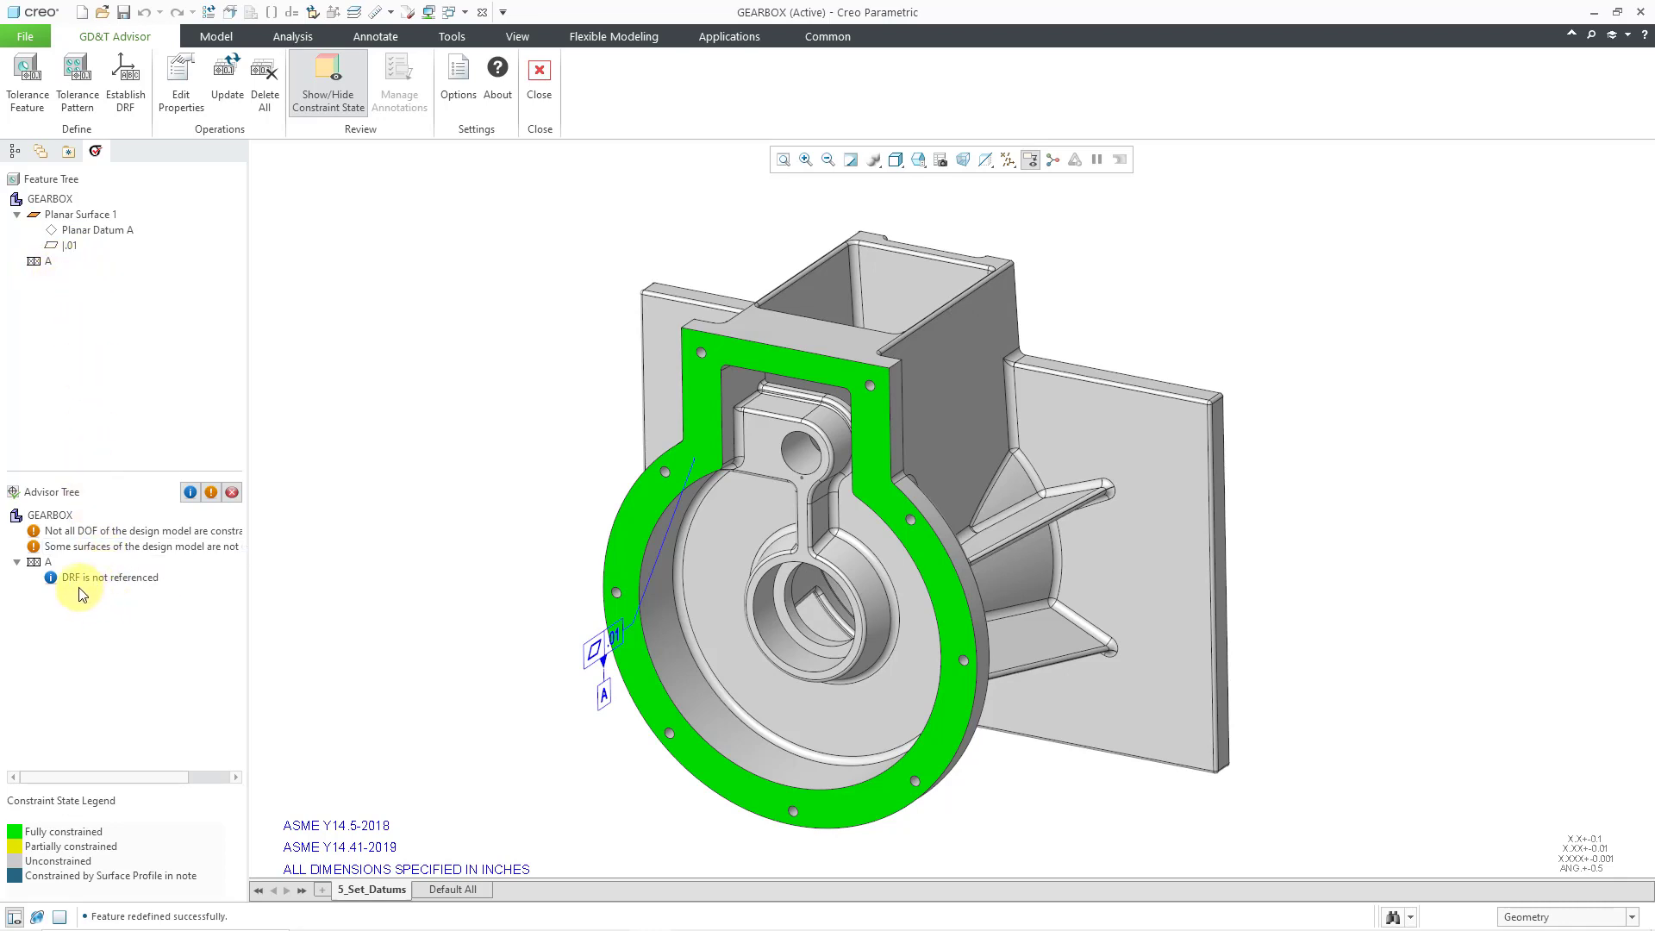
{"action": "mouse_move", "coordinate": [97, 612]}
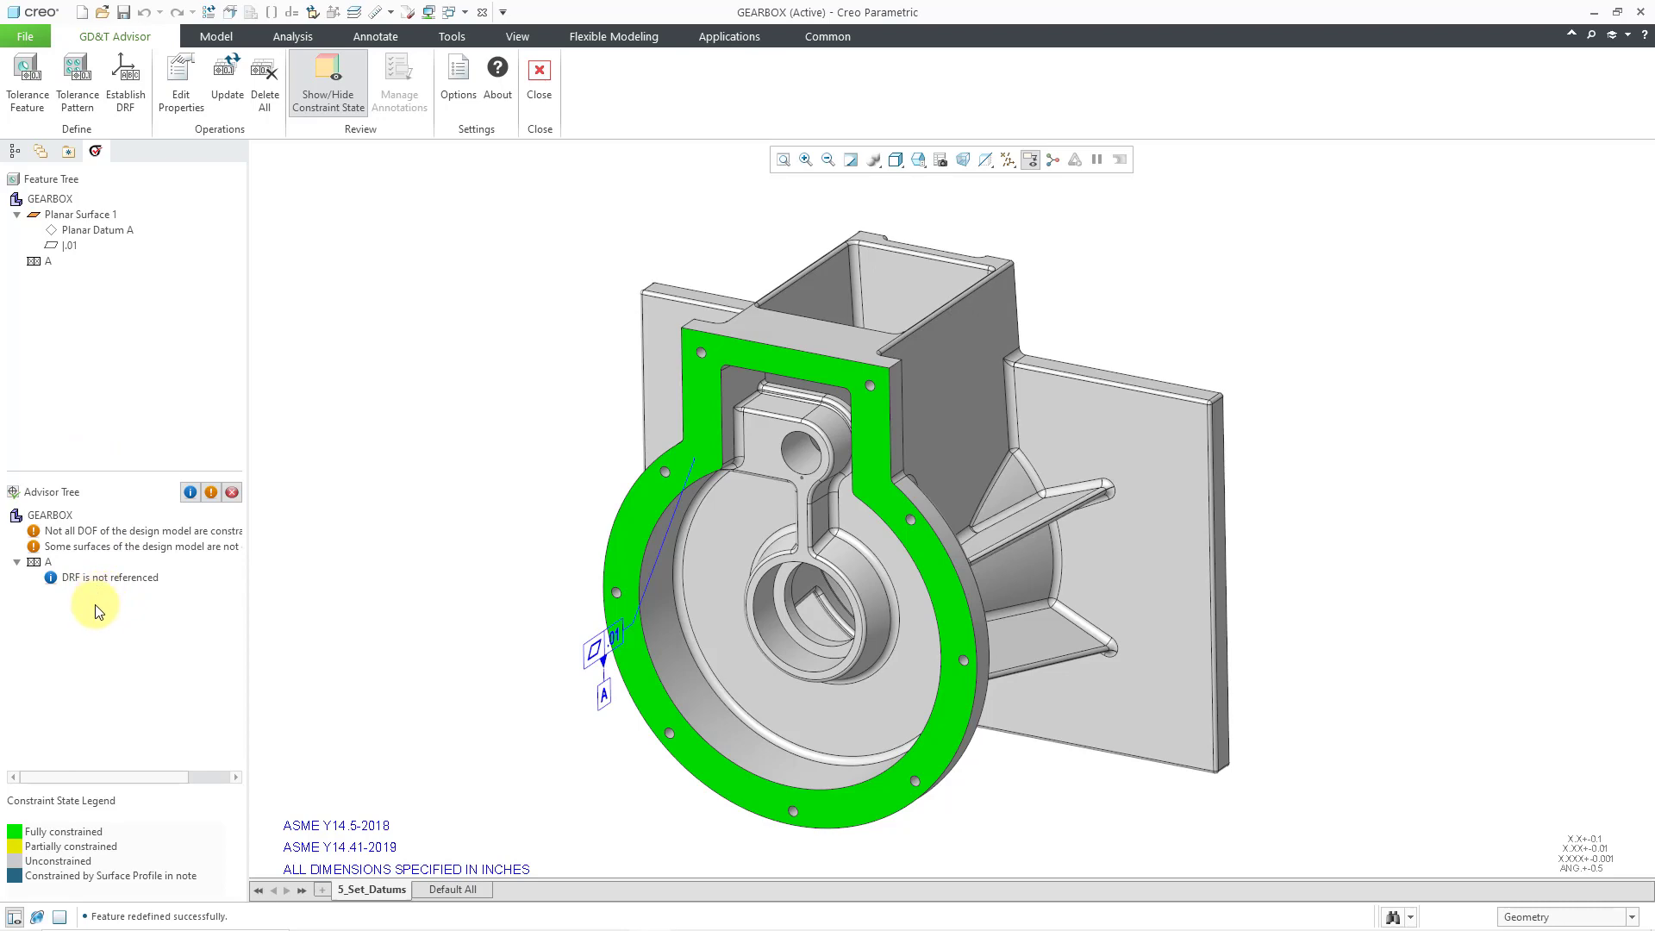
{"action": "mouse_move", "coordinate": [839, 600]}
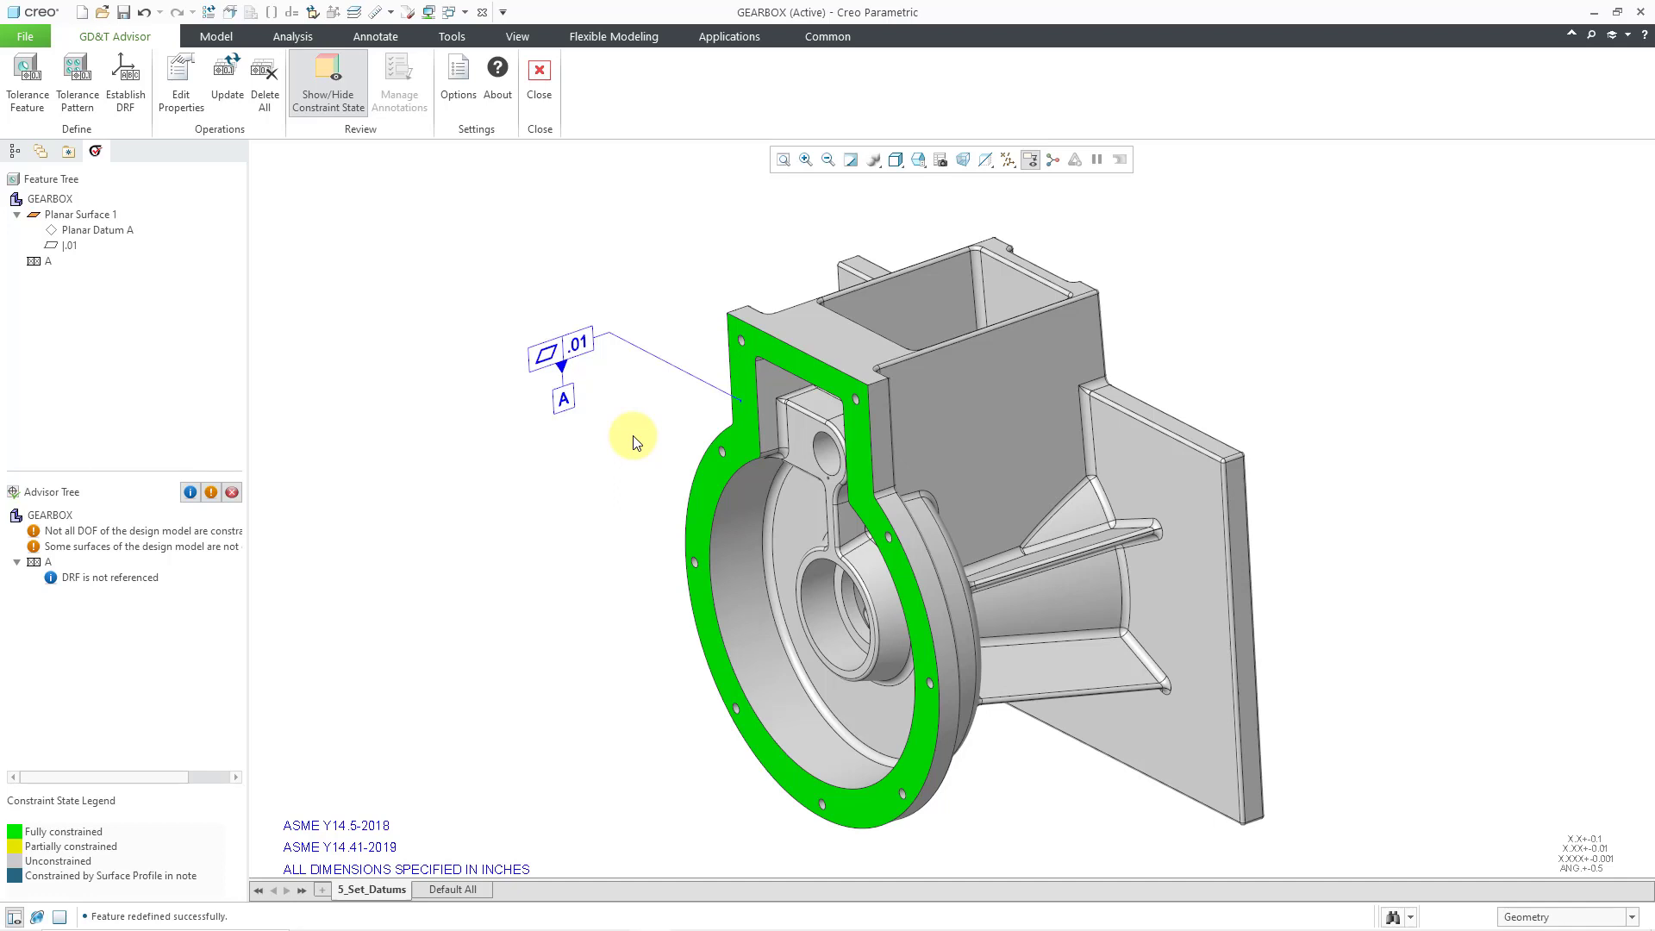
{"action": "mouse_move", "coordinate": [496, 489]}
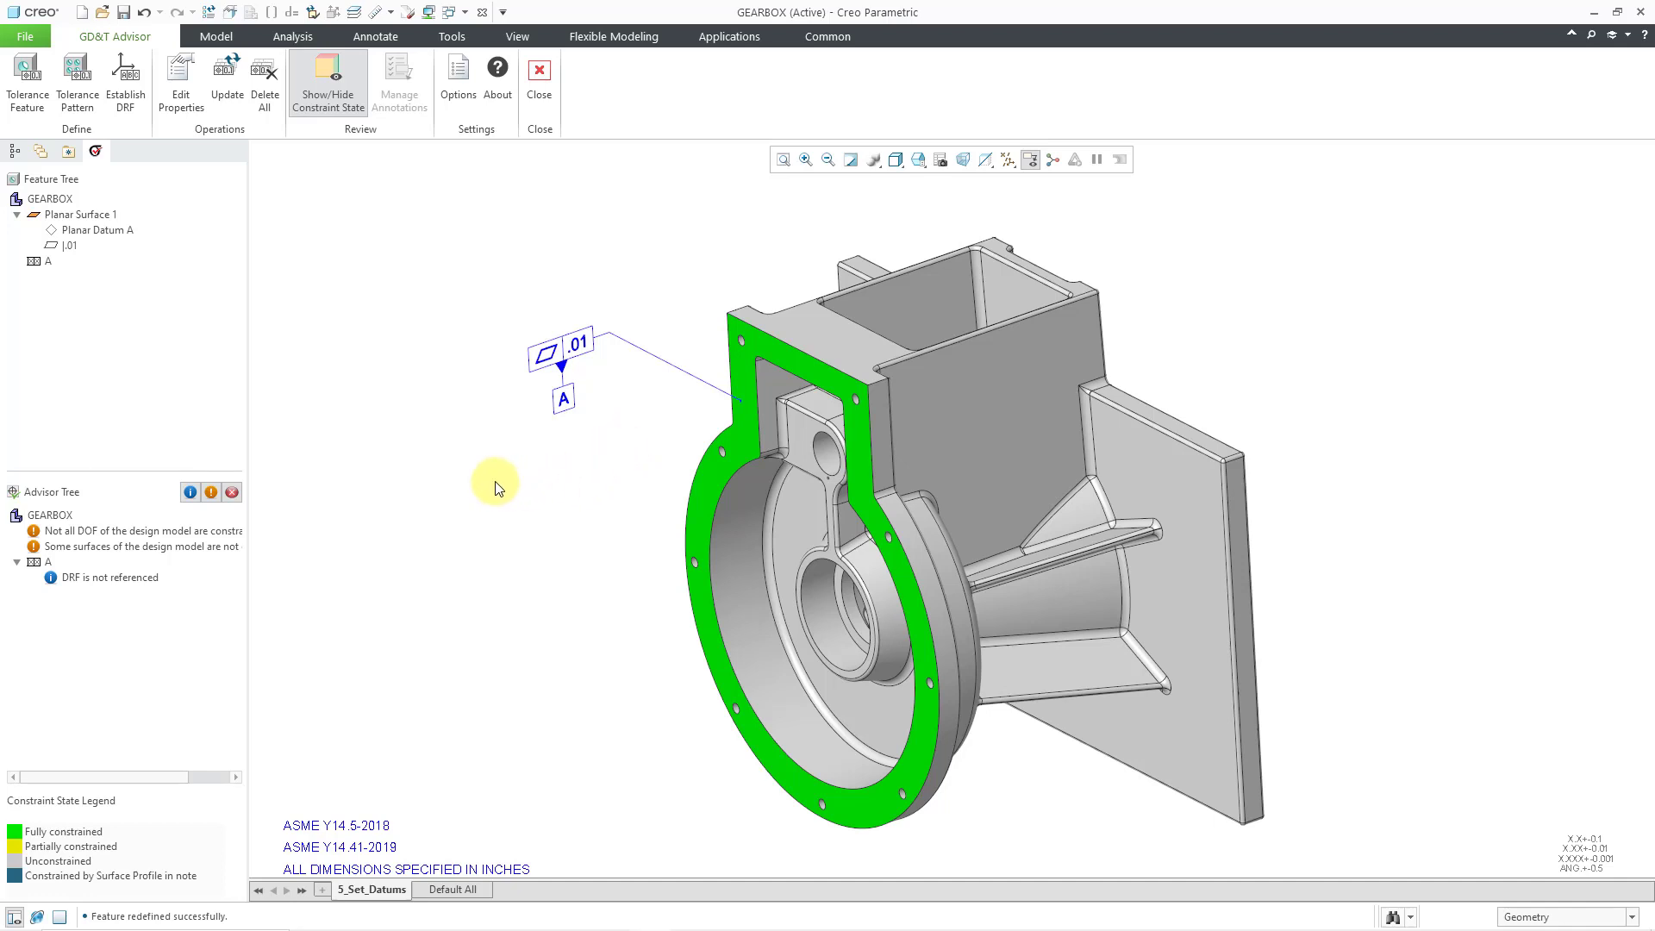
{"action": "mouse_move", "coordinate": [27, 85]}
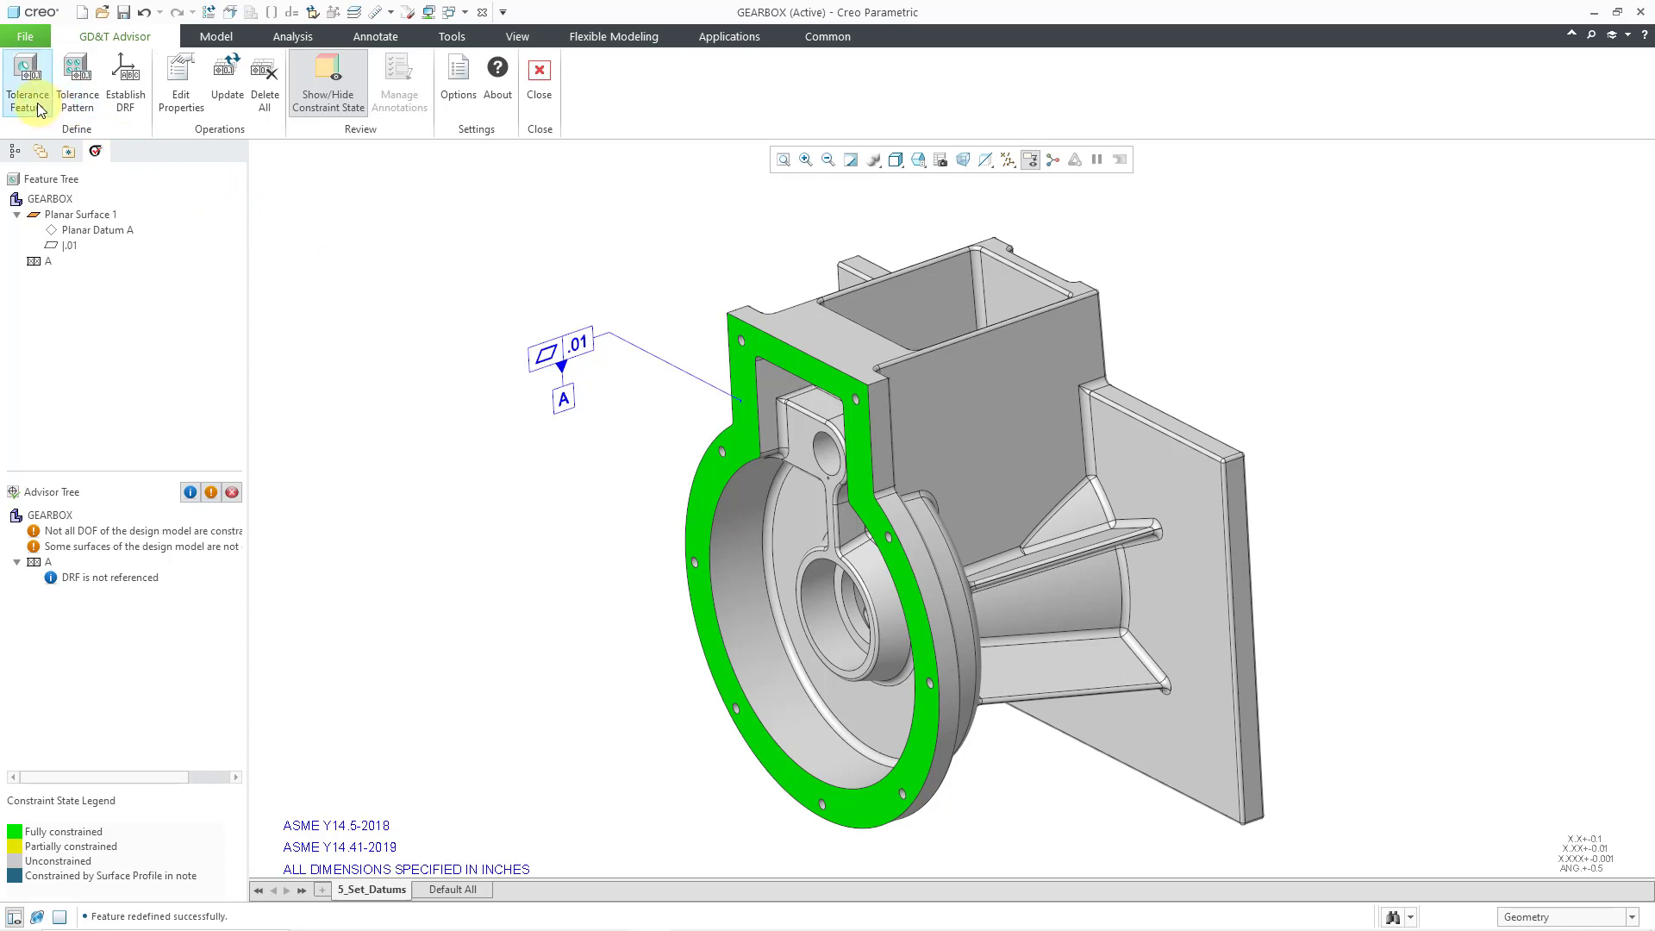
{"action": "mouse_move", "coordinate": [29, 79]}
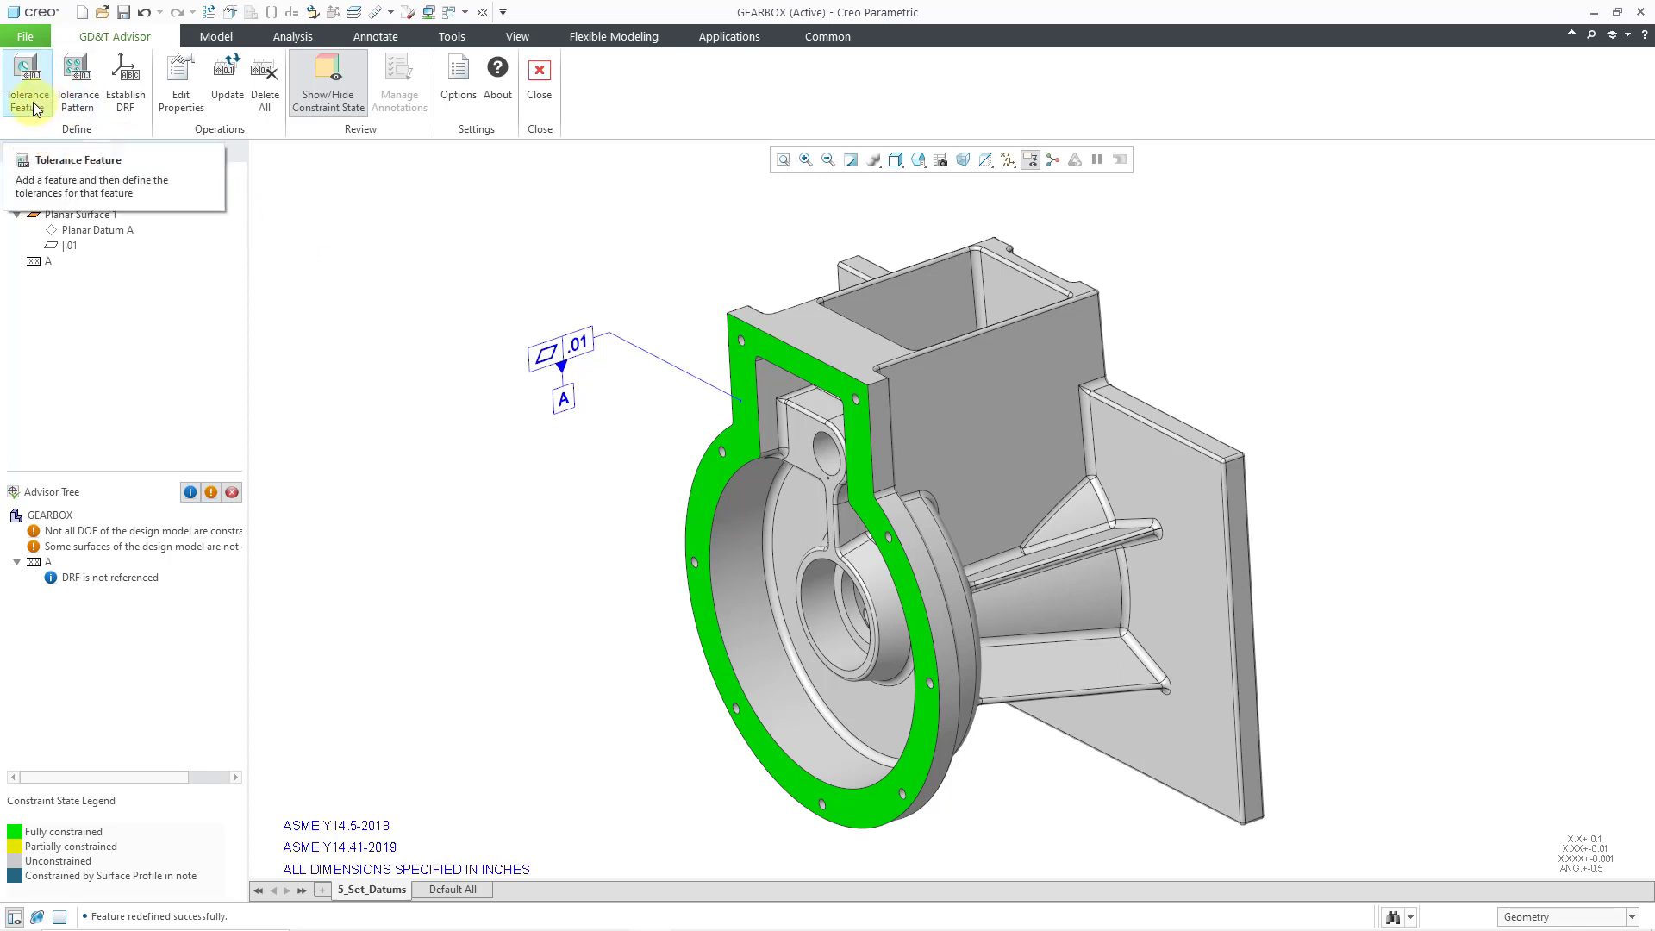
- Add the central bore surfaces as a Simple Hole tolerance feature
{"action": "left_click", "coordinate": [28, 82]}
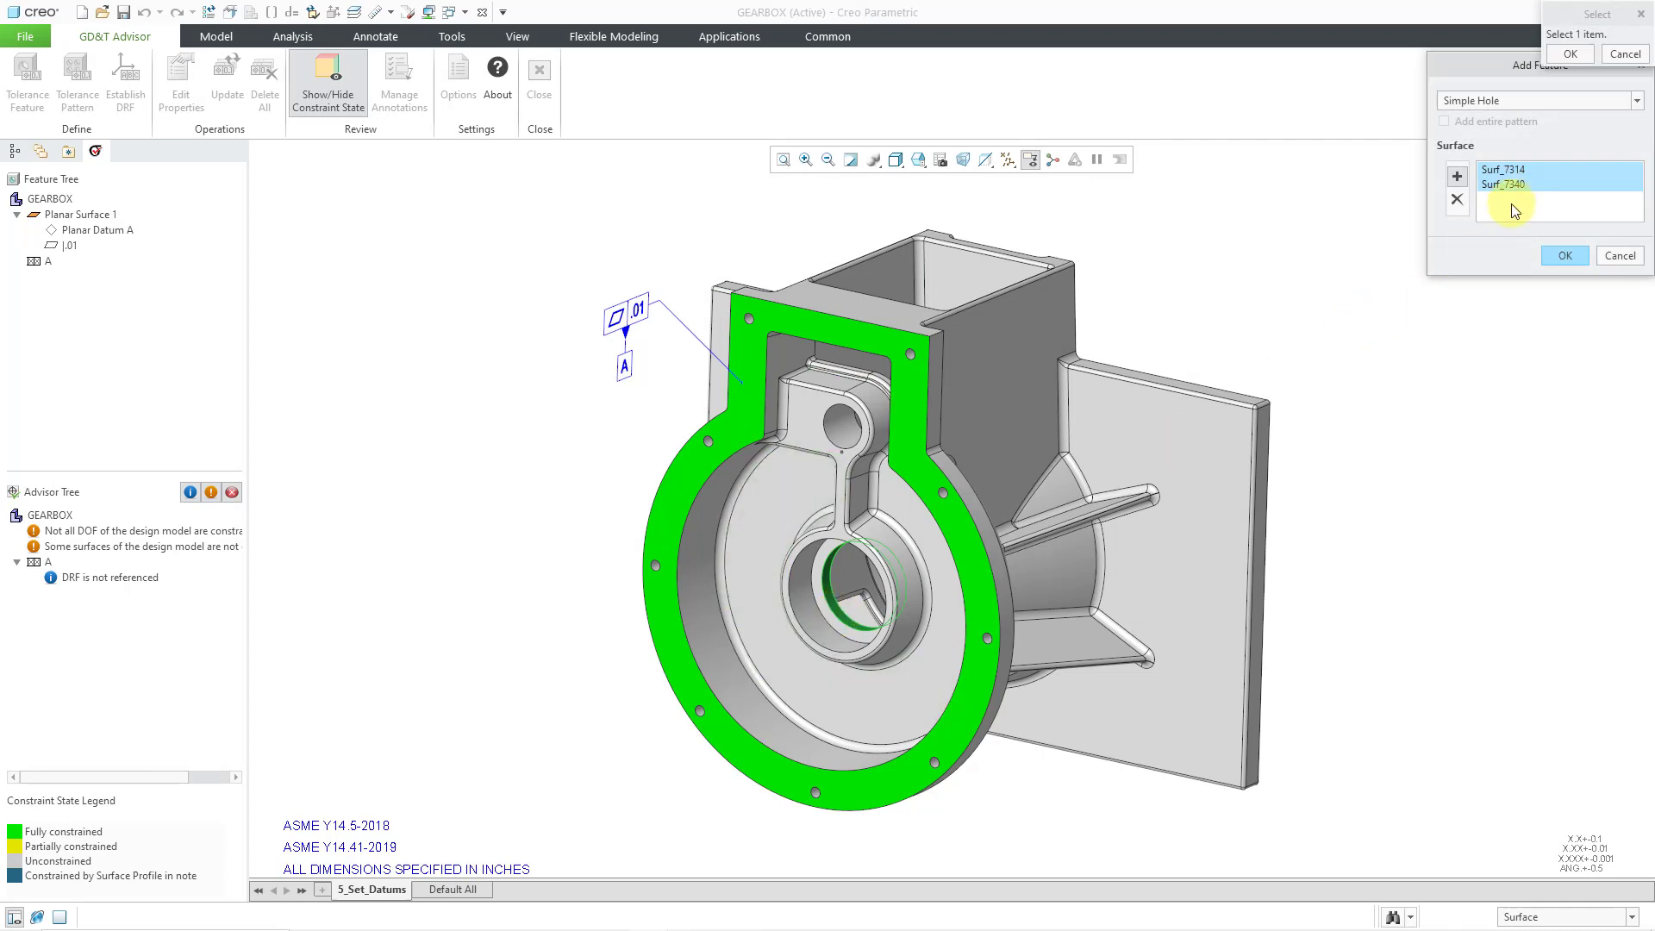
{"action": "left_click", "coordinate": [1636, 100]}
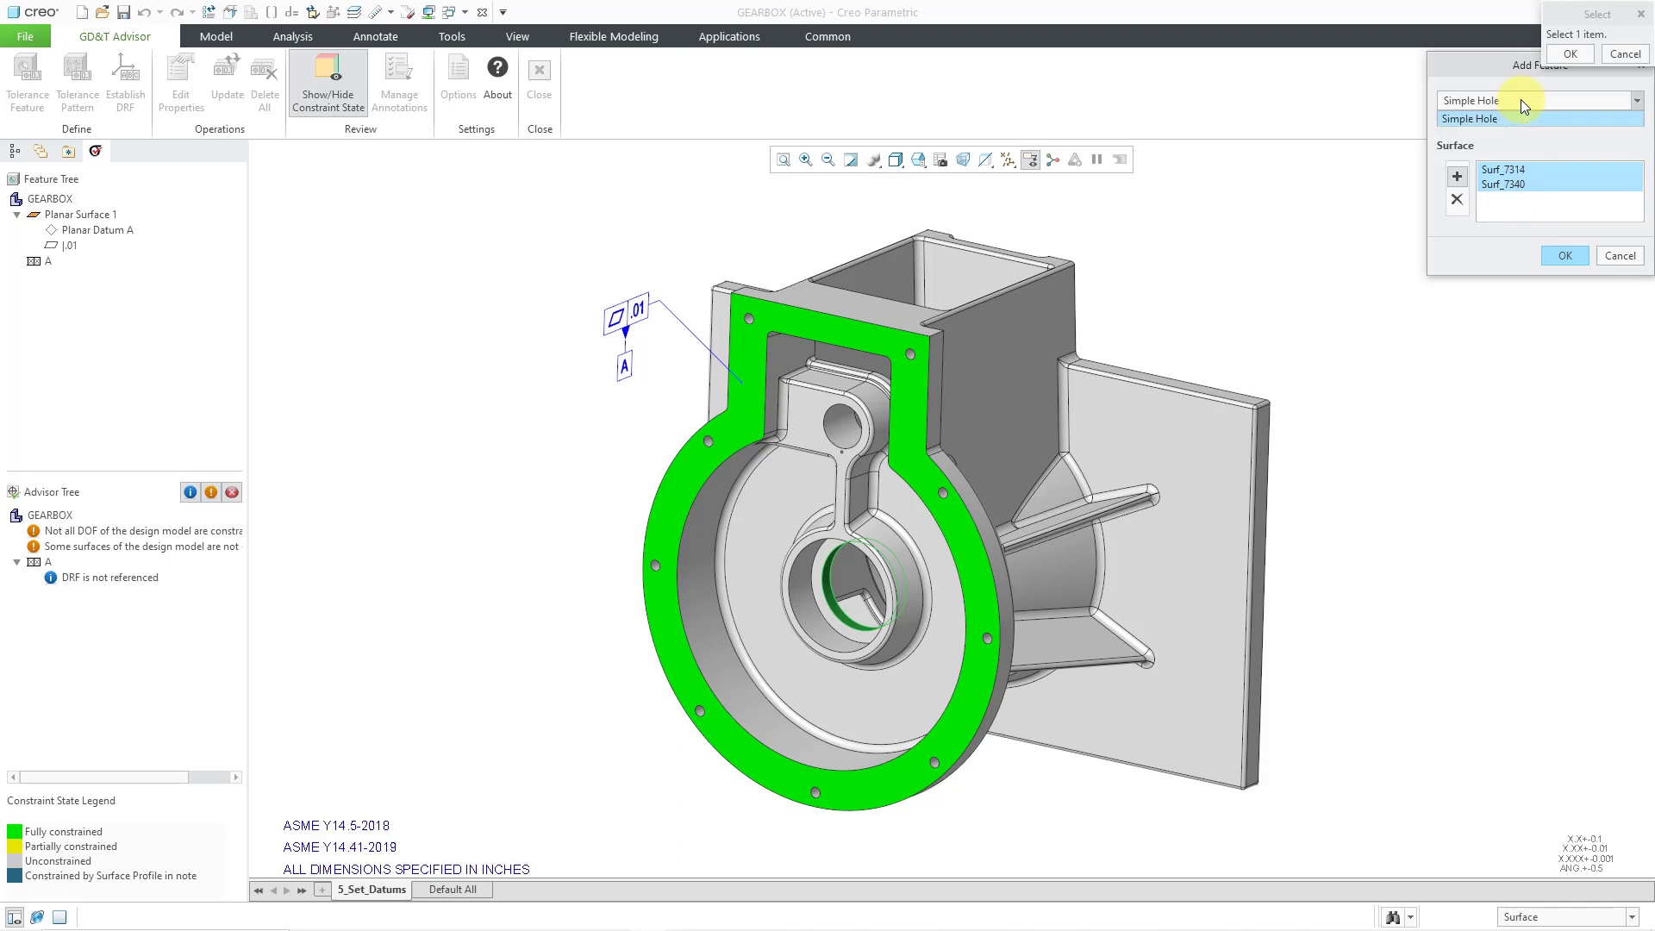
{"action": "left_click", "coordinate": [1468, 117]}
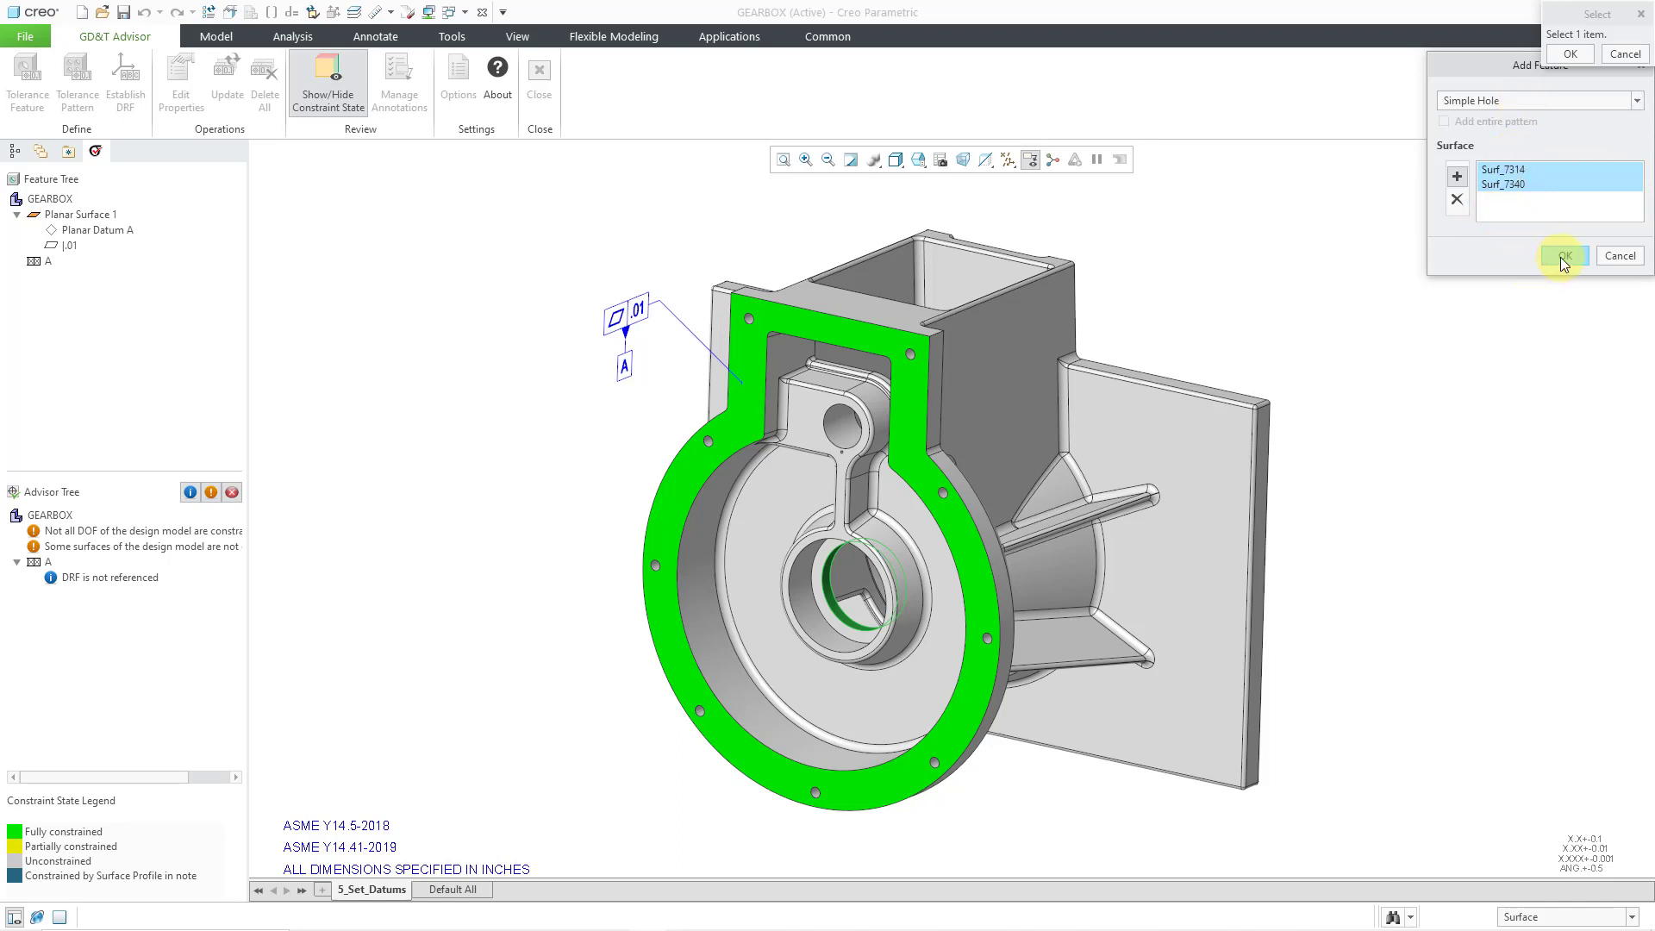
{"action": "left_click", "coordinate": [1566, 255]}
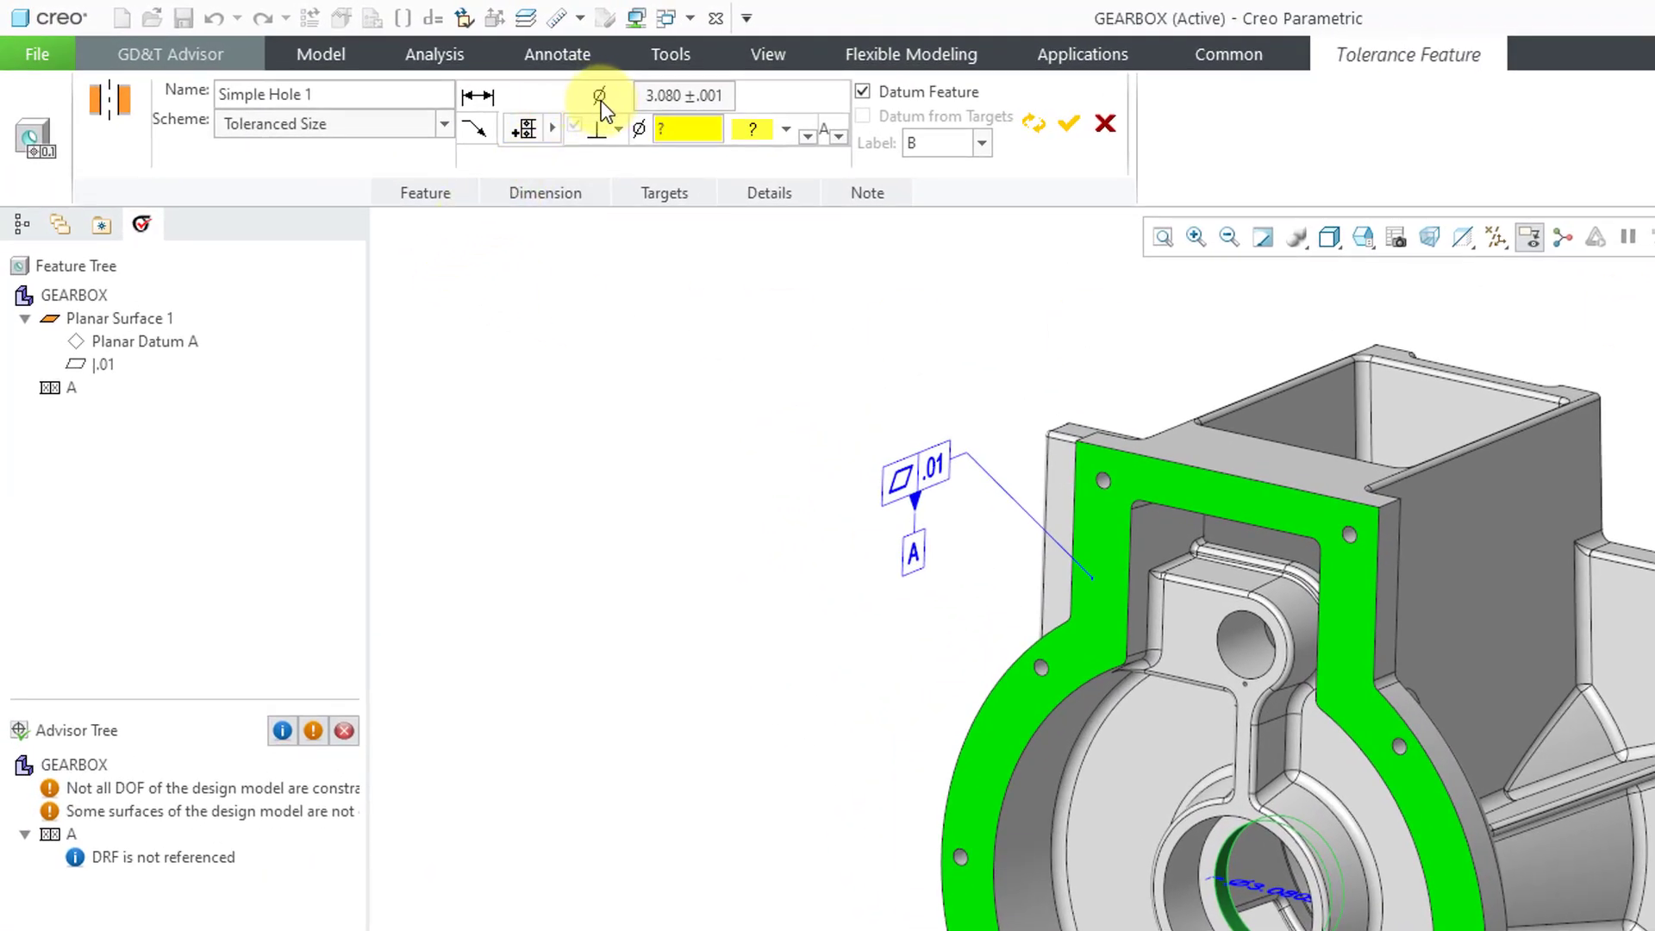
{"action": "mouse_move", "coordinate": [598, 98]}
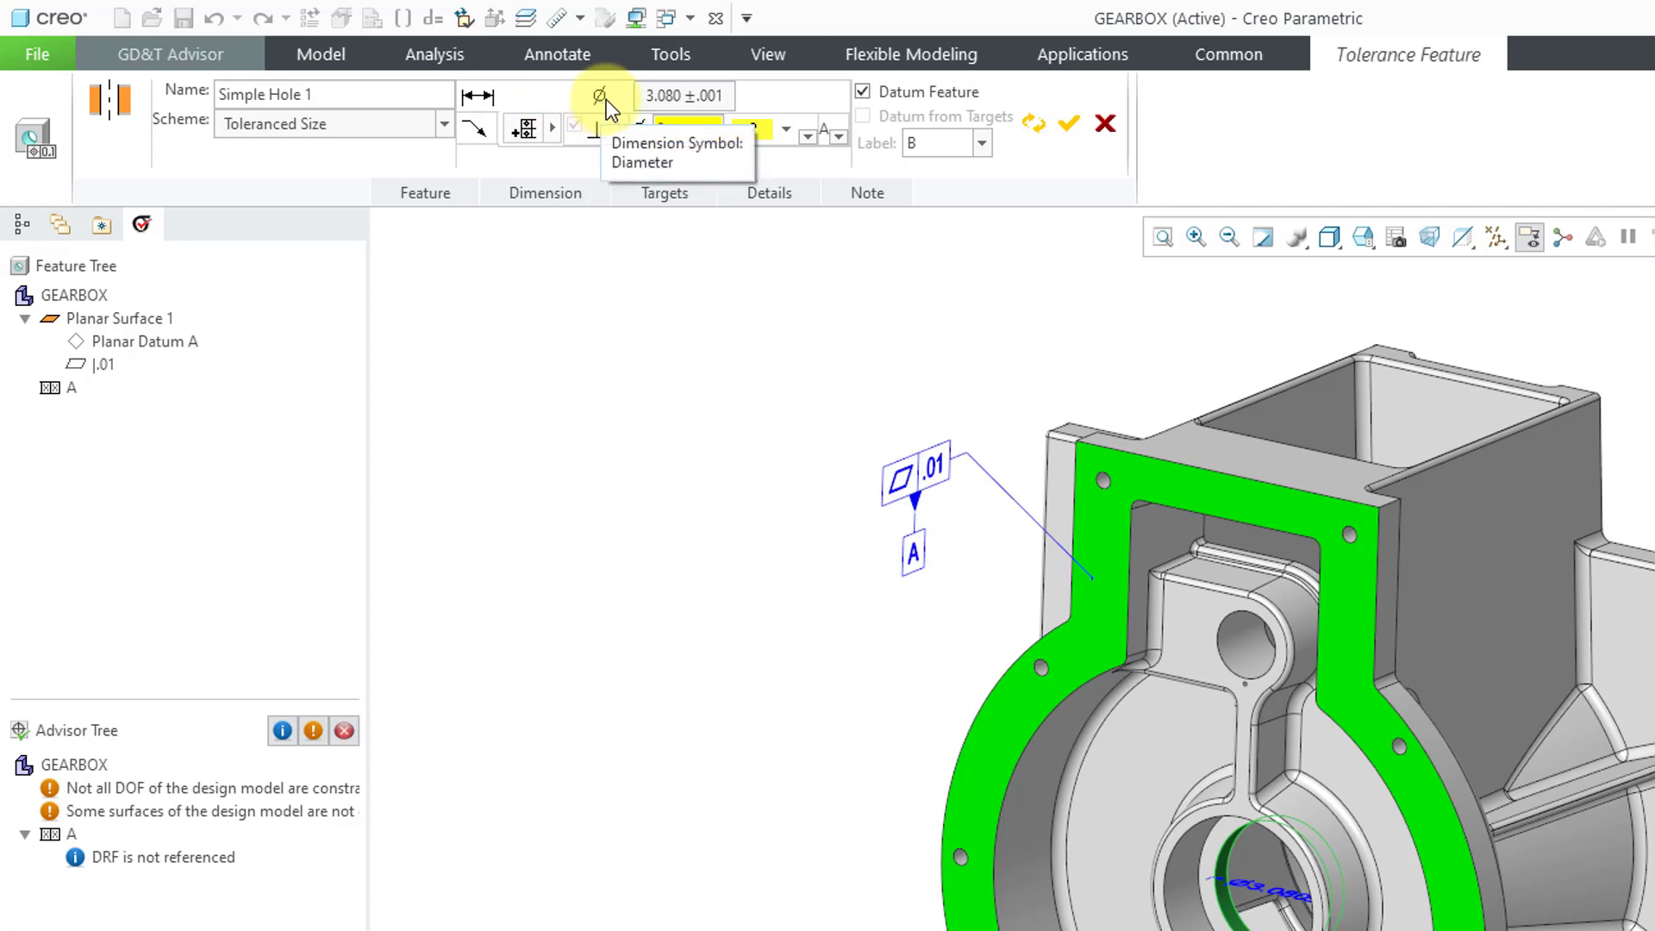
{"action": "mouse_move", "coordinate": [667, 109]}
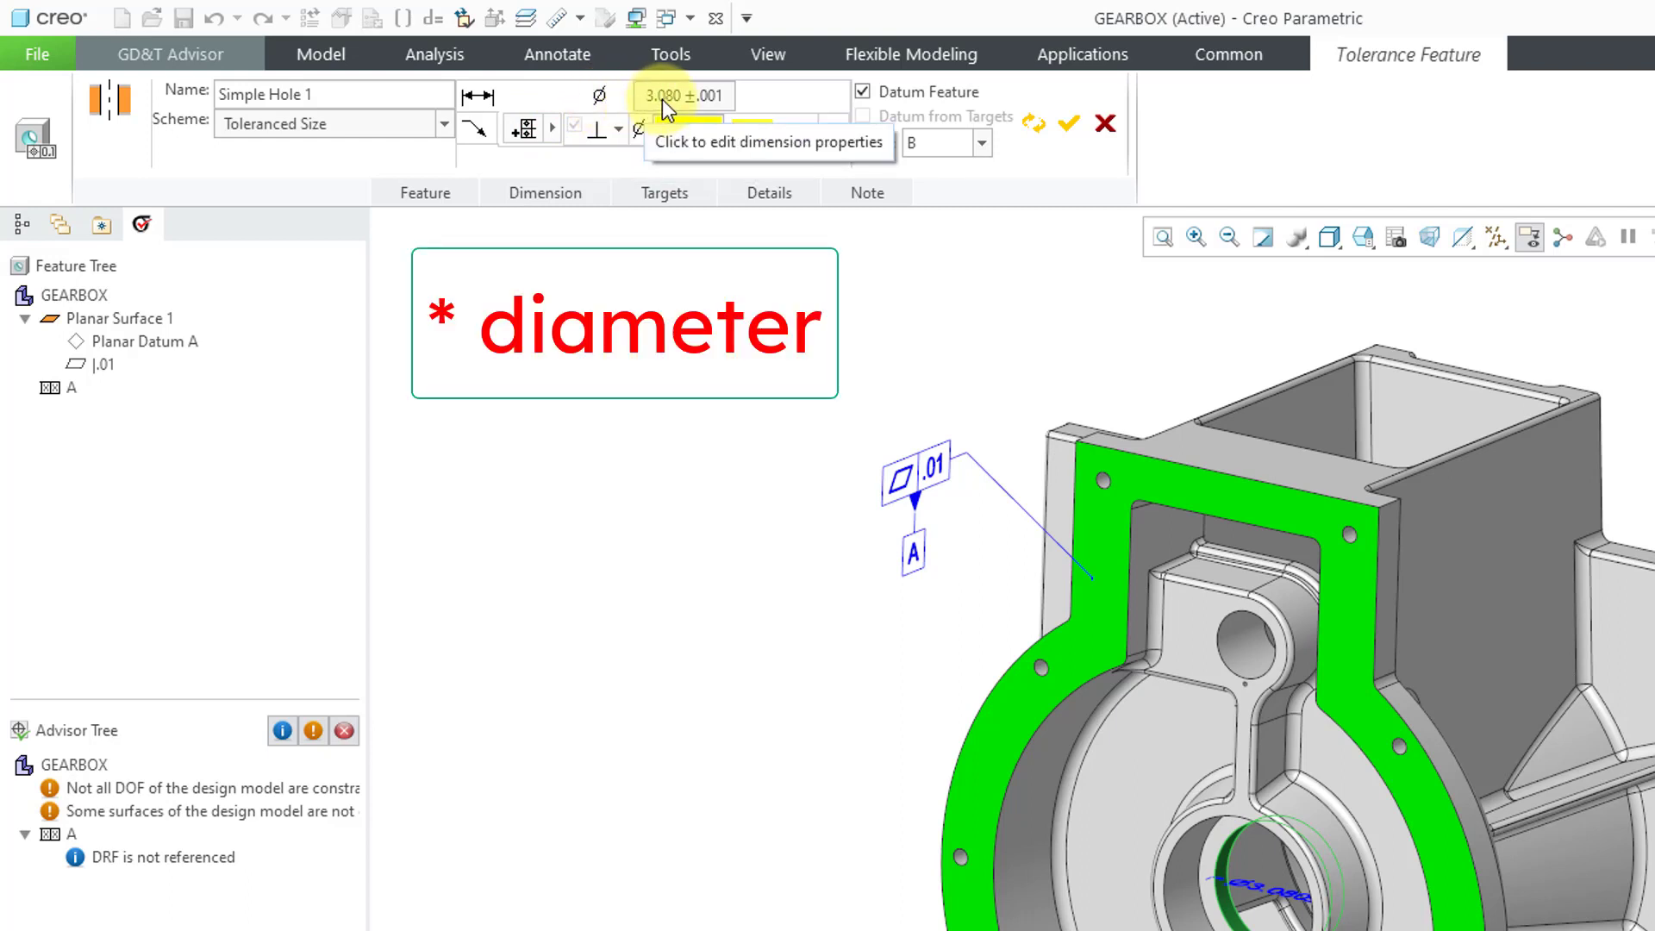
- Set the hole diameter to two decimals with a symmetric ±.01 tolerance (3.08 ±.01)
{"action": "left_click", "coordinate": [680, 96]}
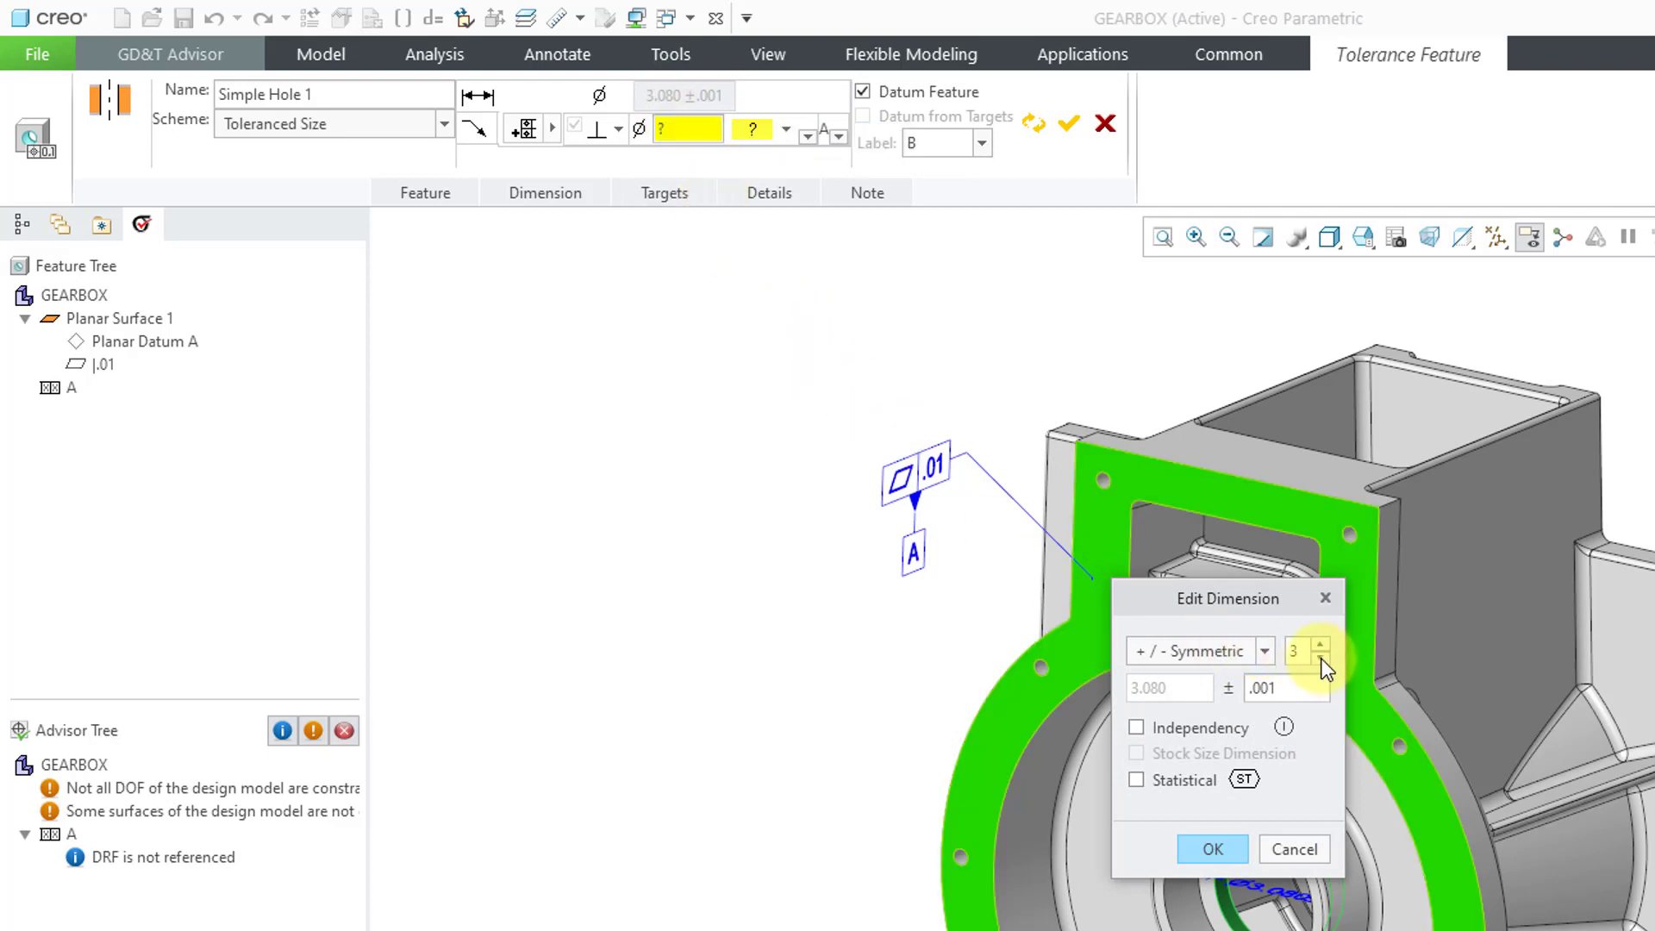
{"action": "left_click", "coordinate": [1320, 658]}
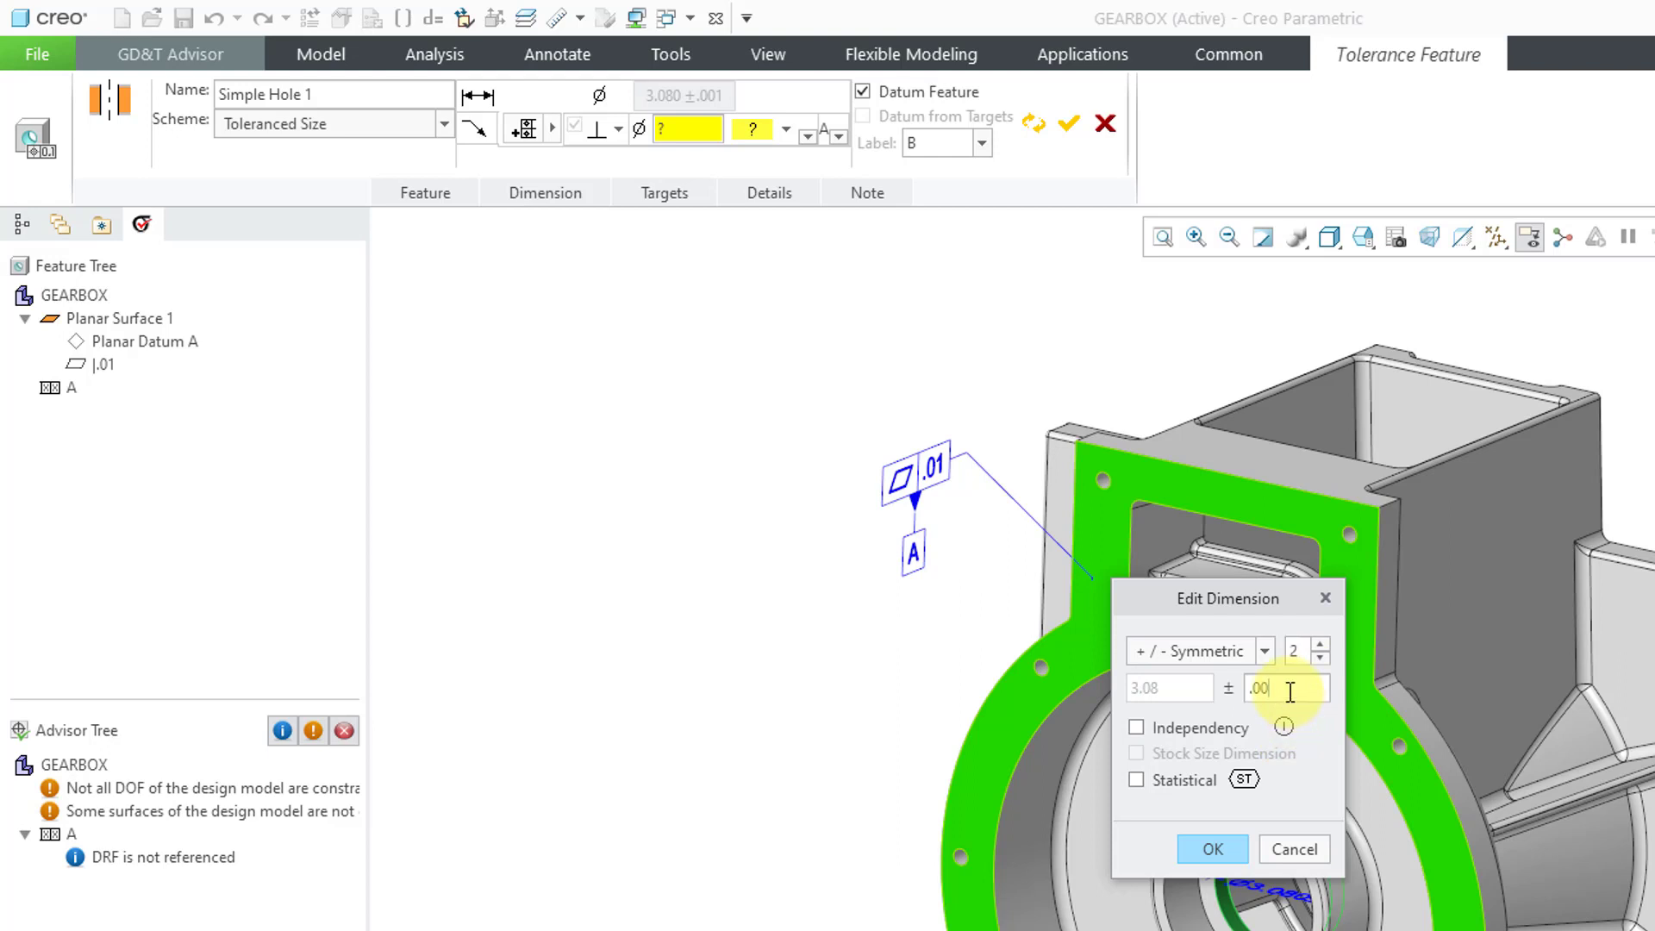
{"action": "key", "text": "Backspace"}
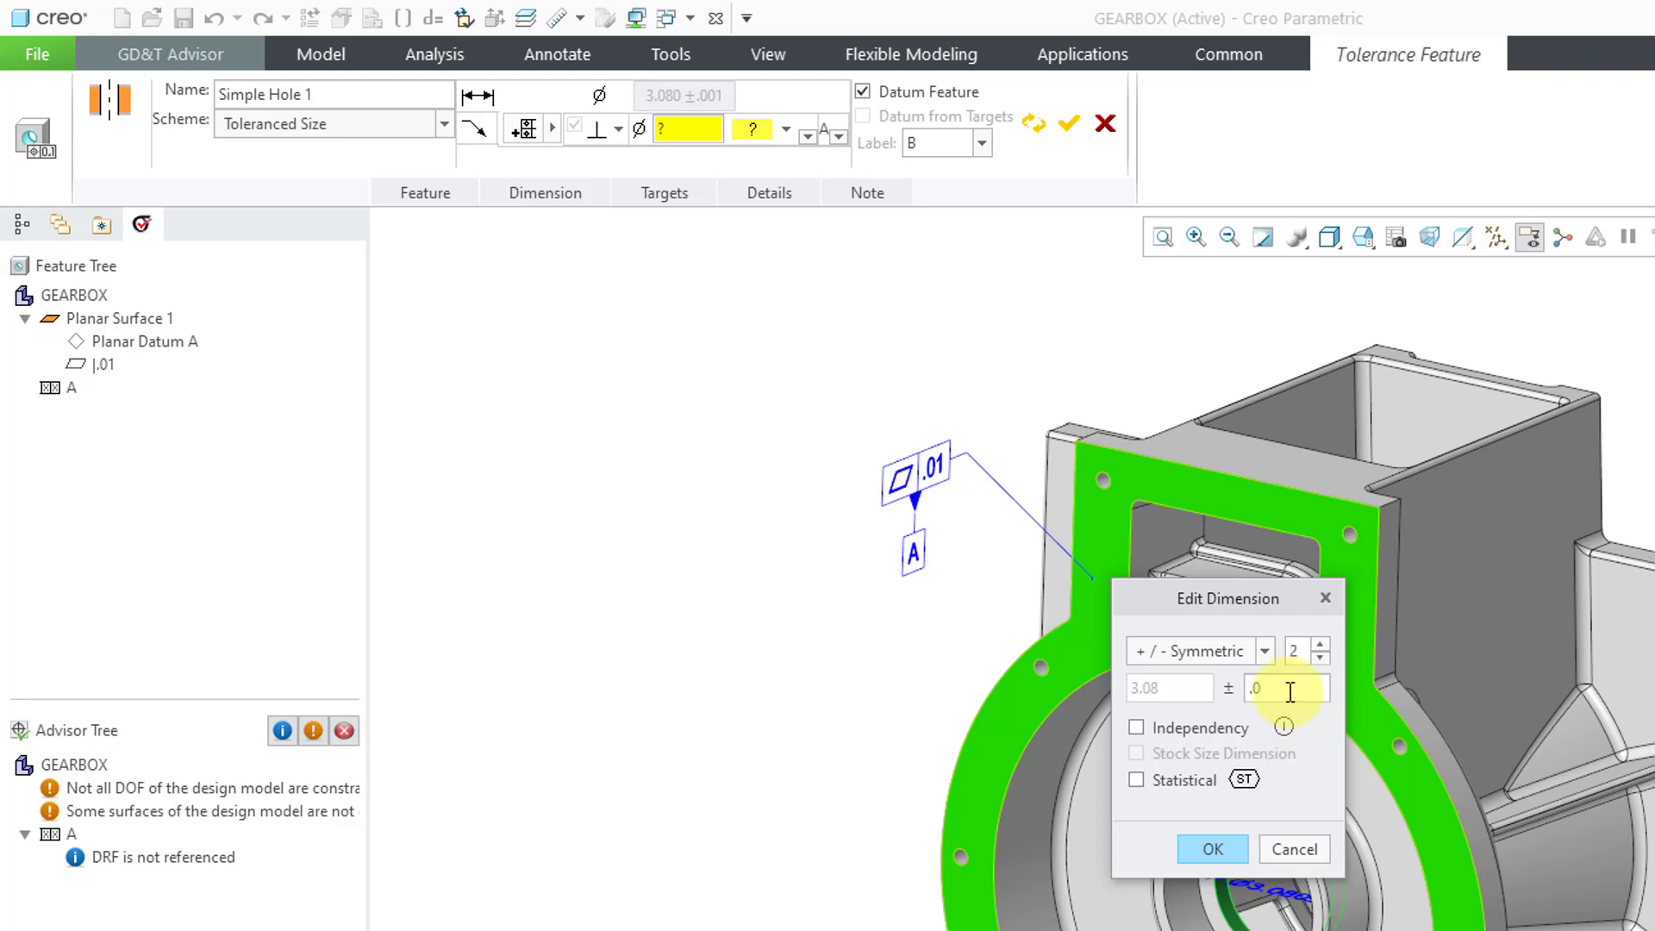
{"action": "type", "text": "1"}
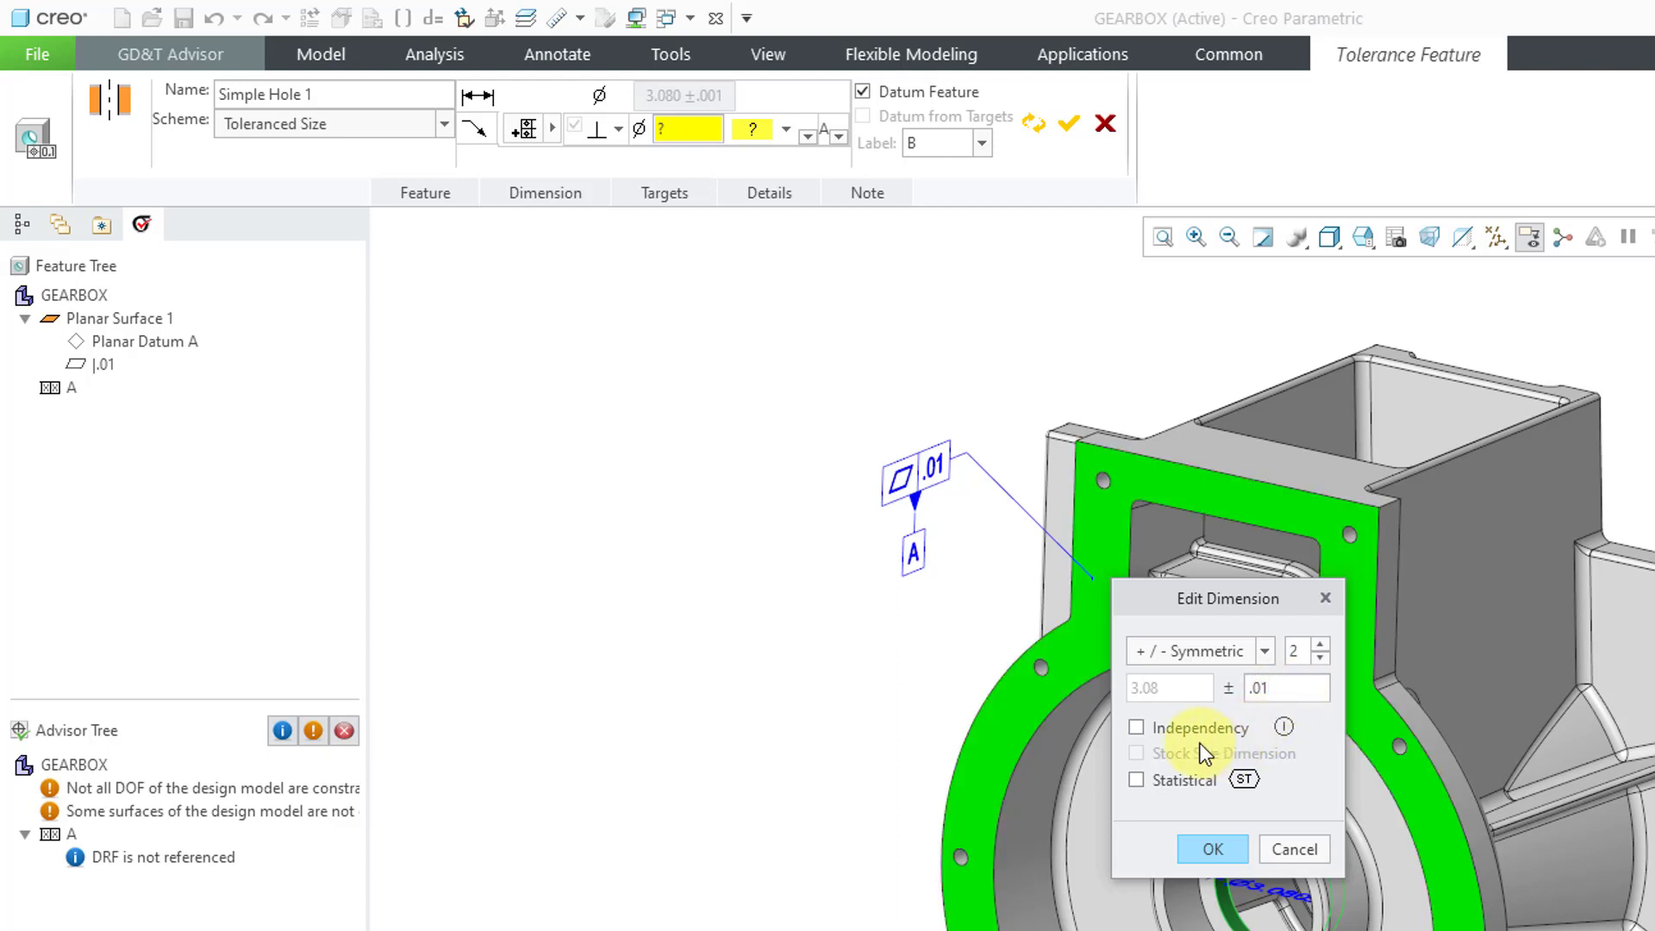
{"action": "mouse_move", "coordinate": [1200, 751]}
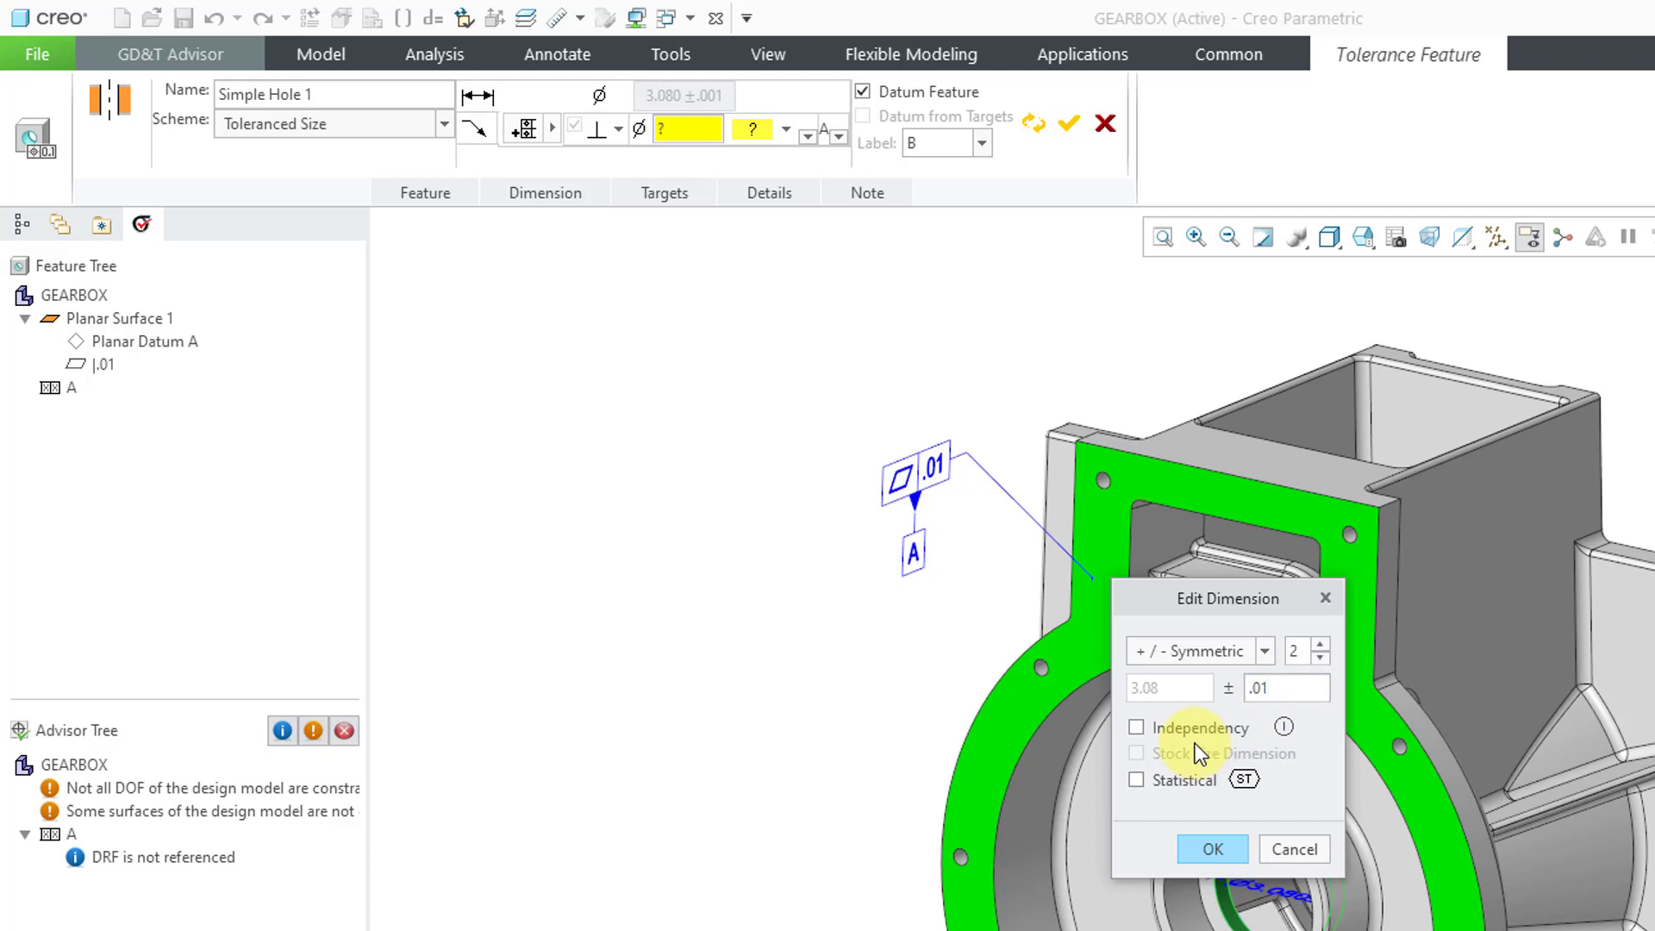
{"action": "mouse_move", "coordinate": [1198, 805]}
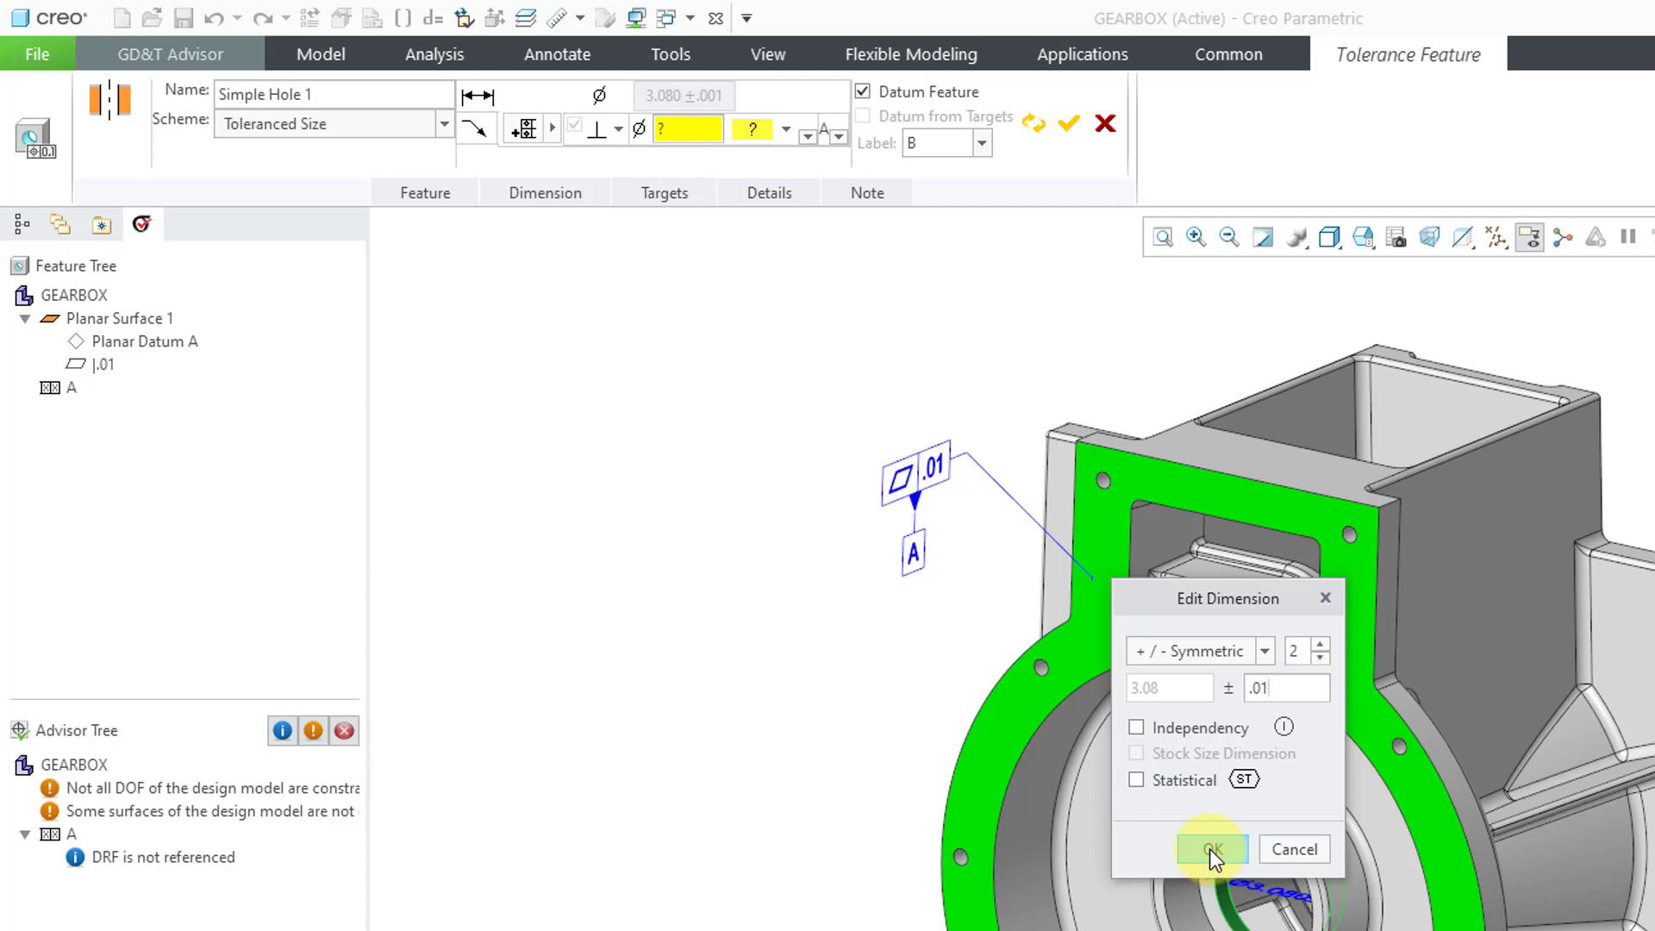
{"action": "left_click", "coordinate": [1209, 850]}
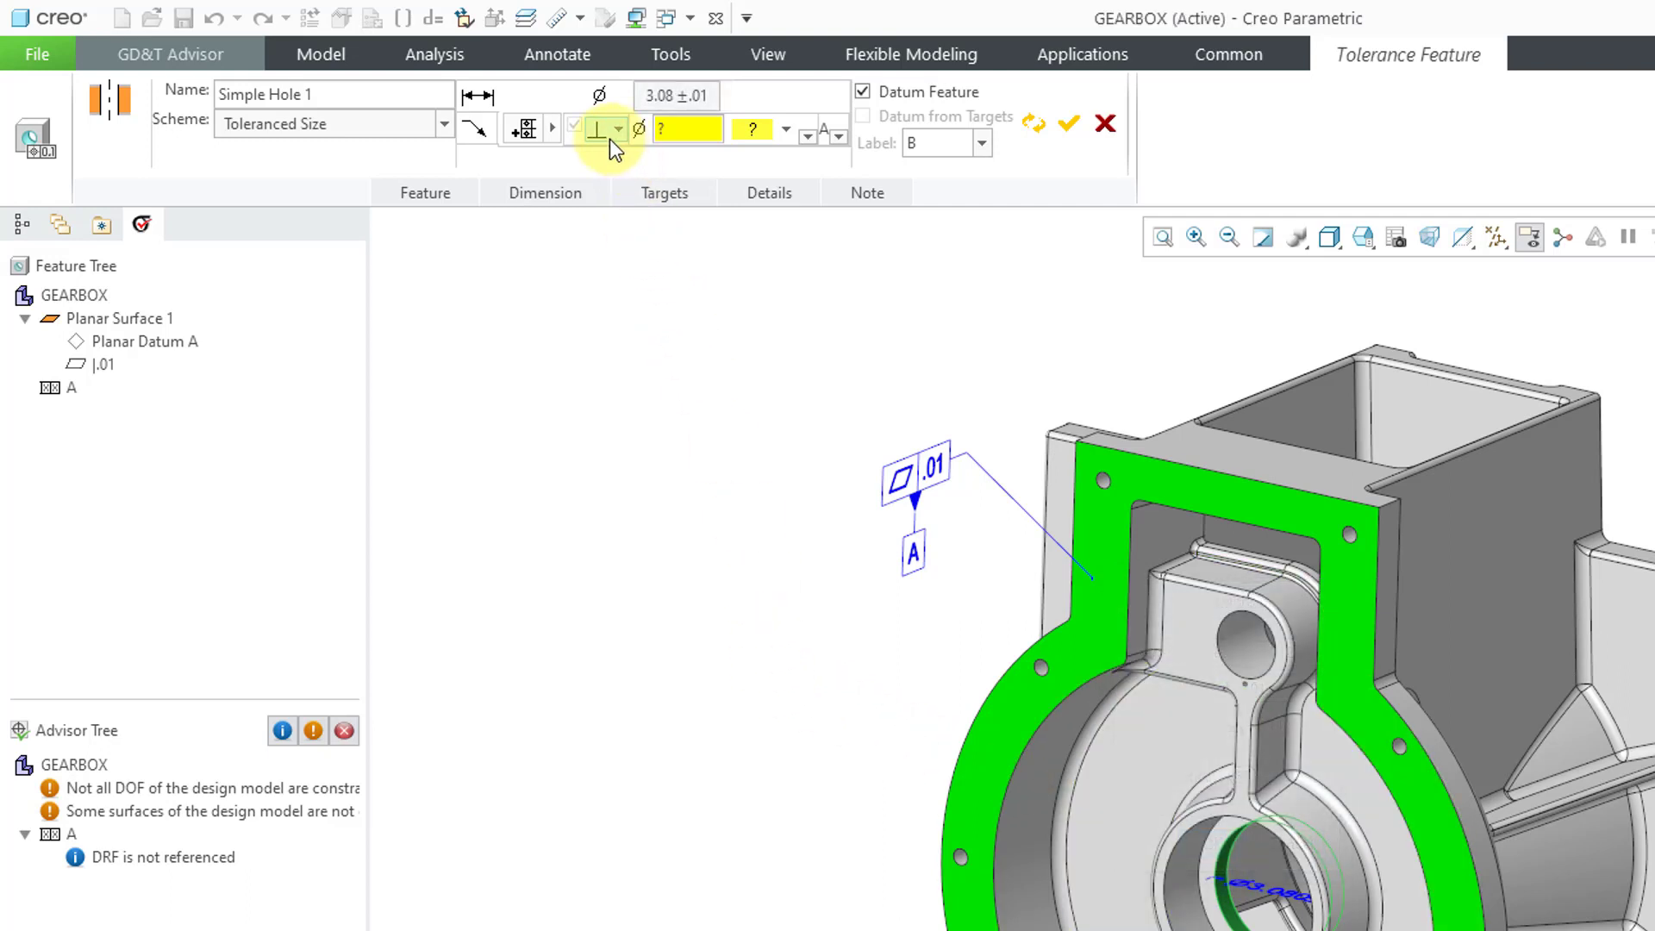
- Give datum B a Ø.01 perpendicularity to A at RFS and accept it
{"action": "left_click", "coordinate": [616, 129]}
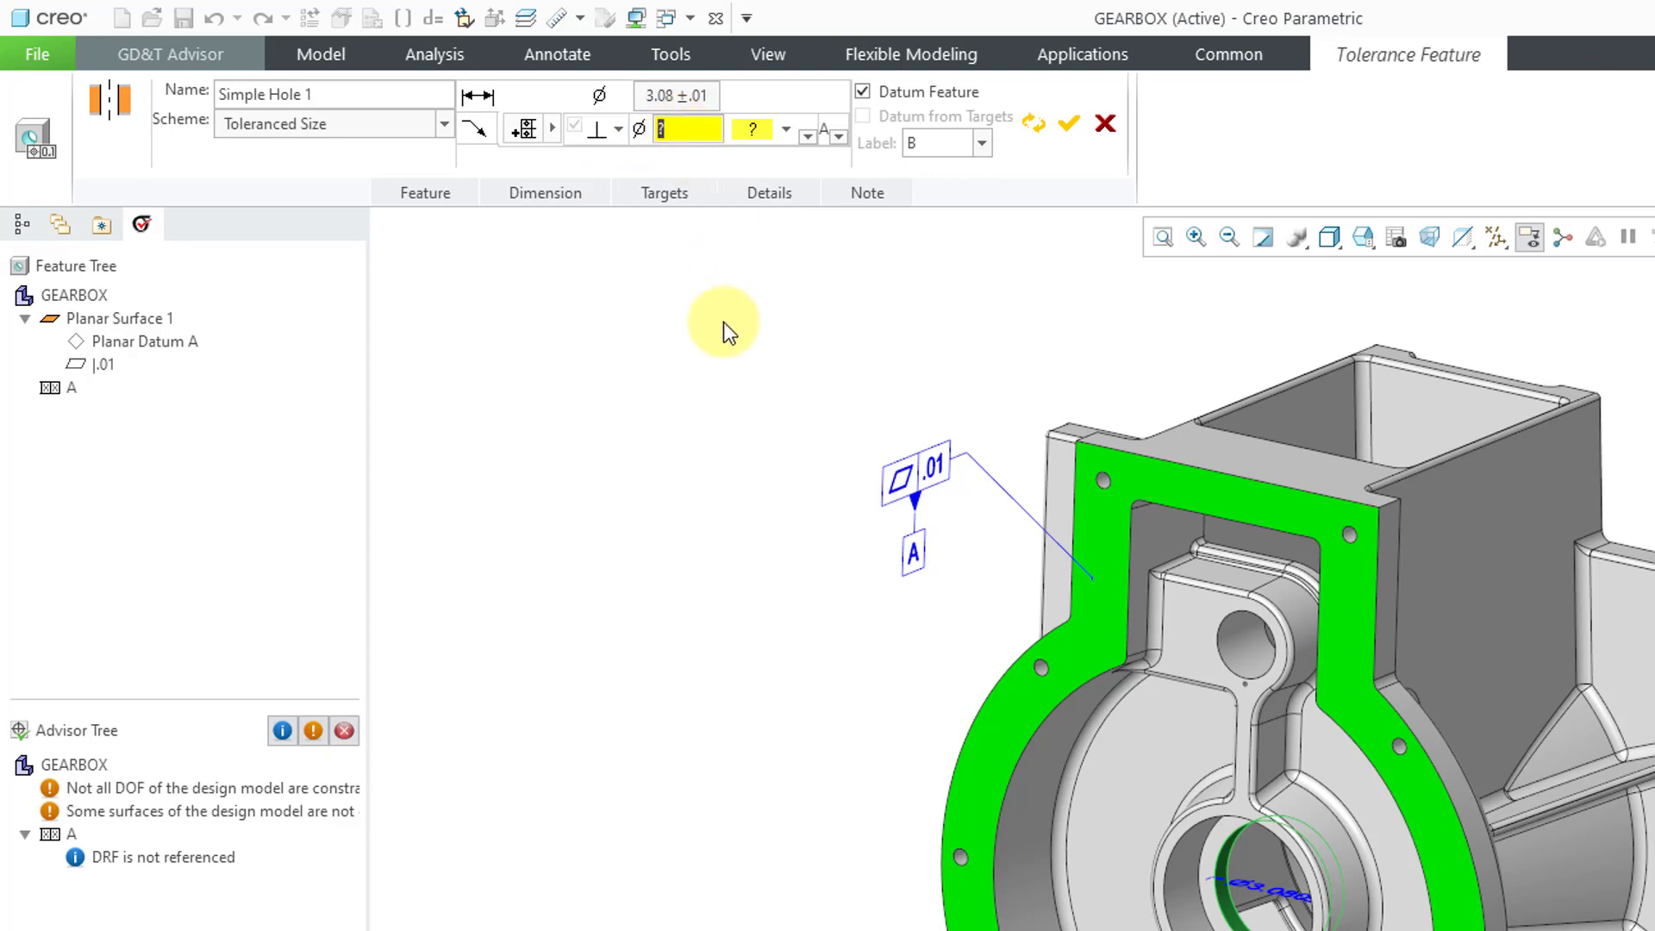
{"action": "mouse_move", "coordinate": [721, 336]}
{"action": "type", "text": ".01"}
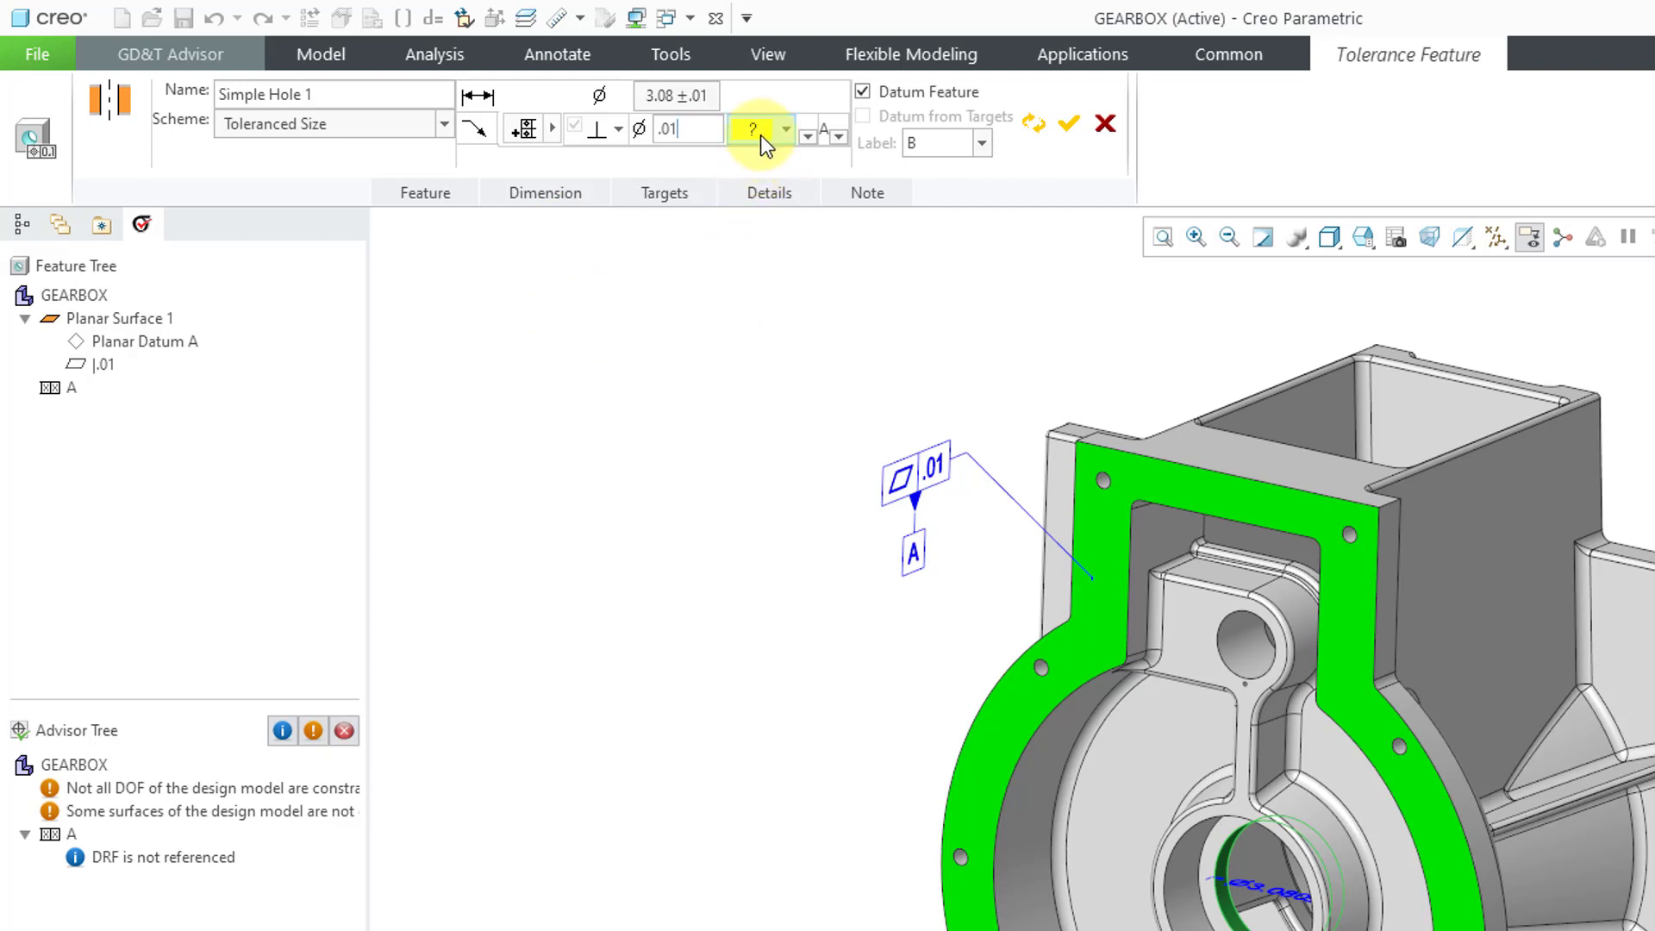
{"action": "left_click", "coordinate": [783, 128]}
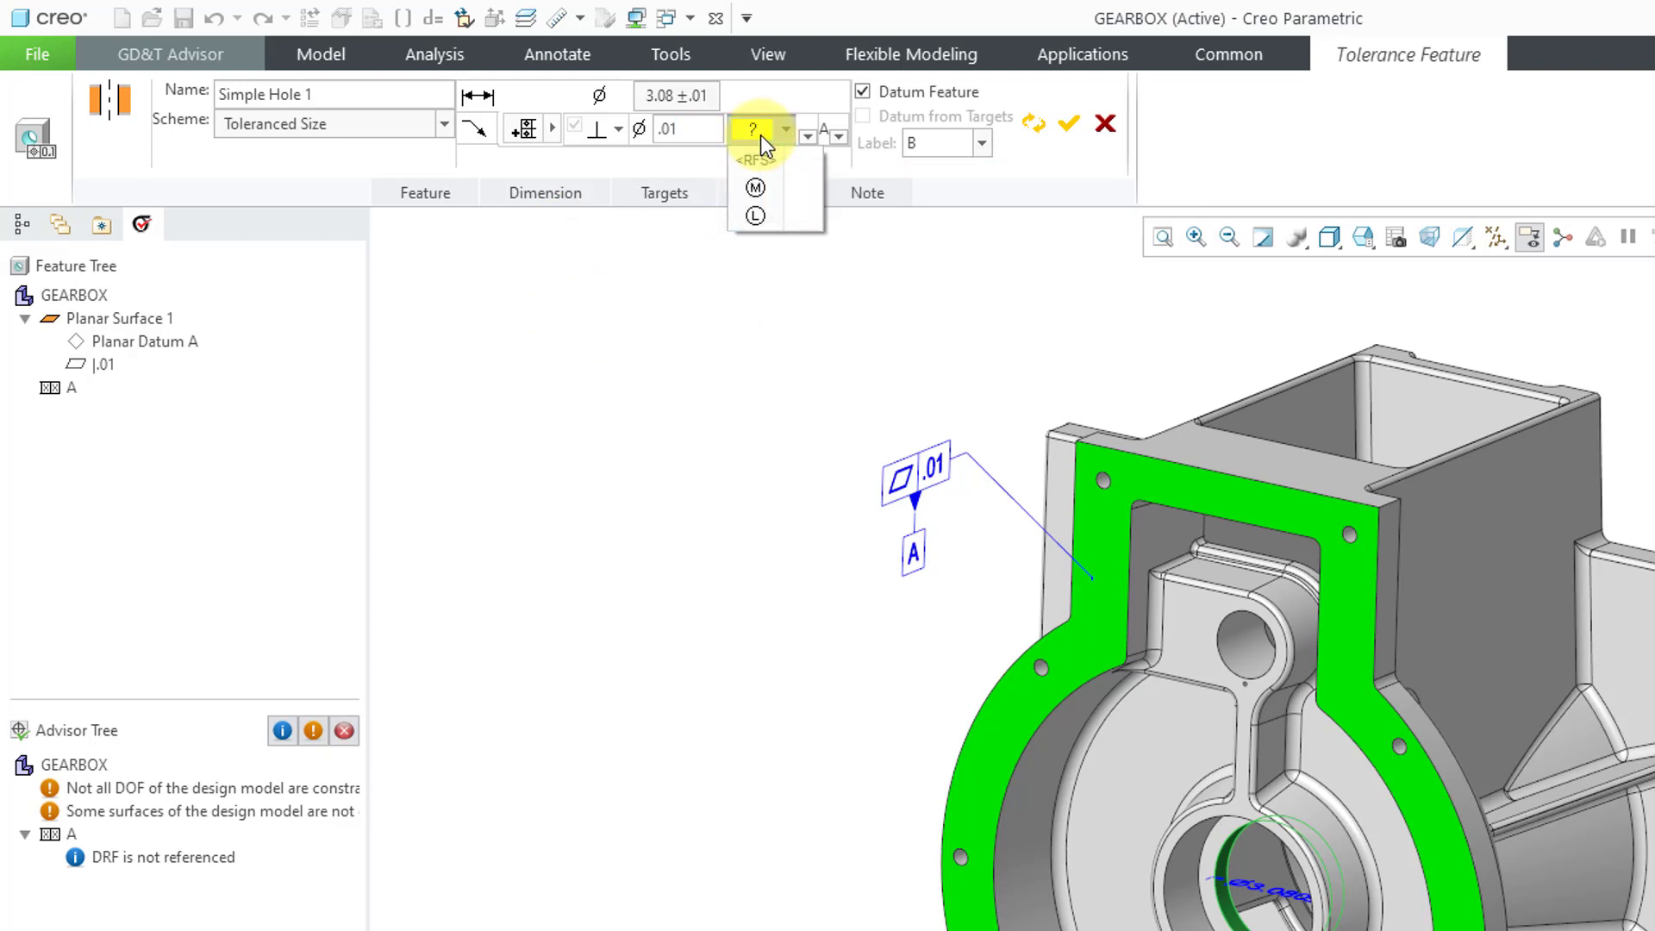
{"action": "mouse_move", "coordinate": [787, 140]}
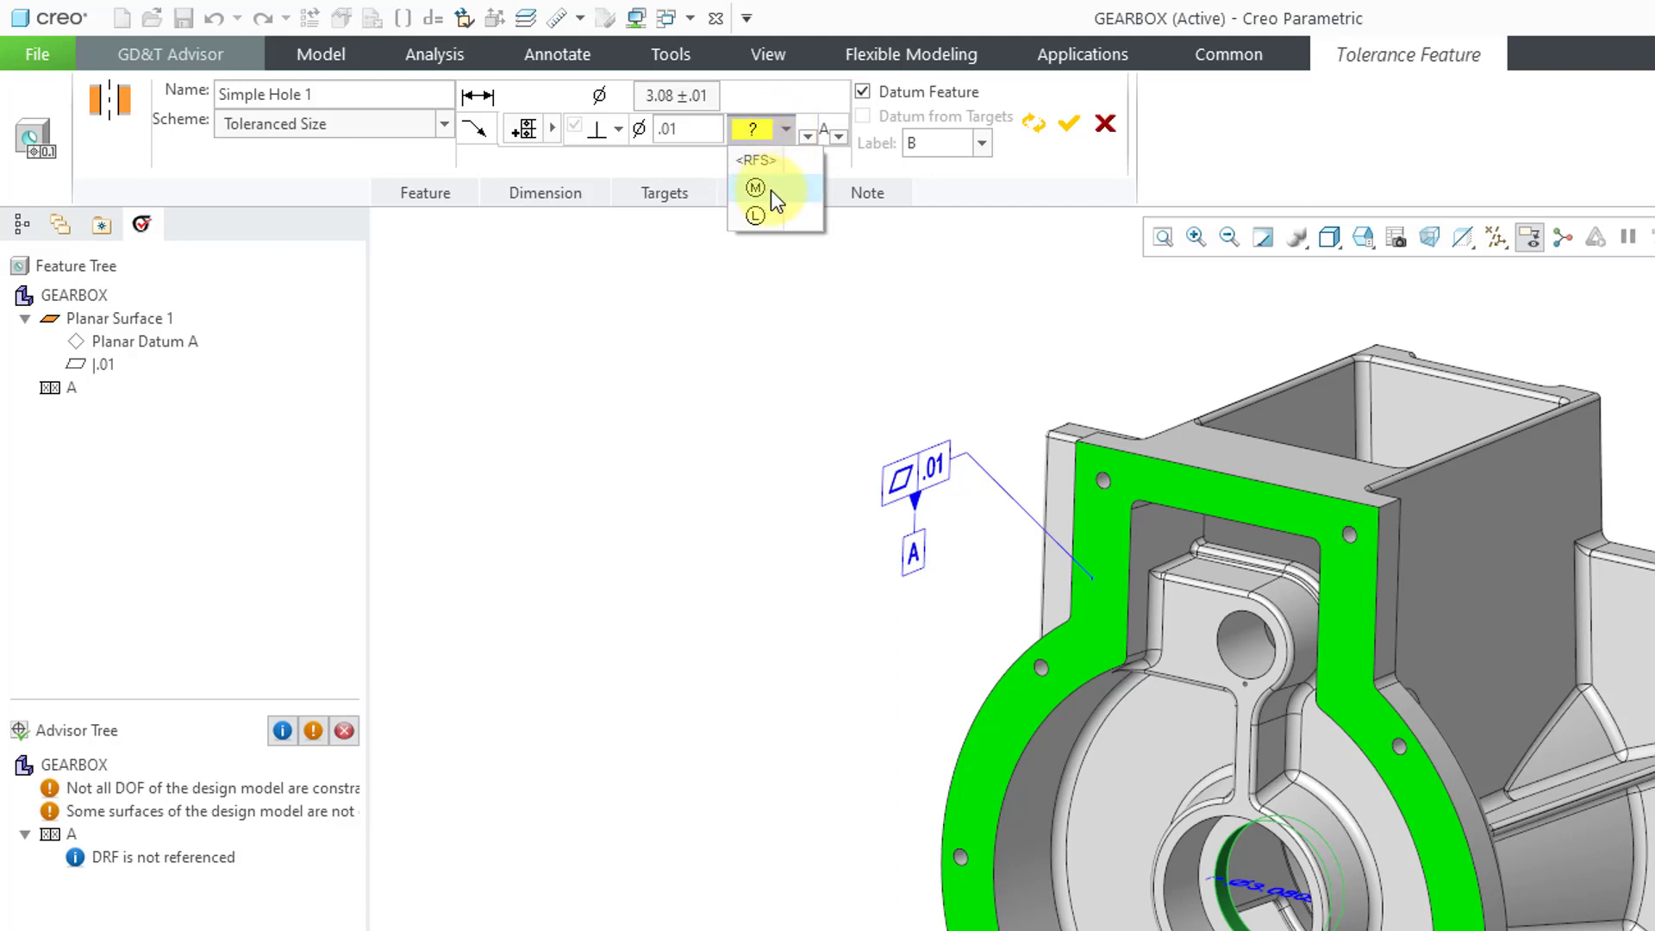
{"action": "mouse_move", "coordinate": [756, 188]}
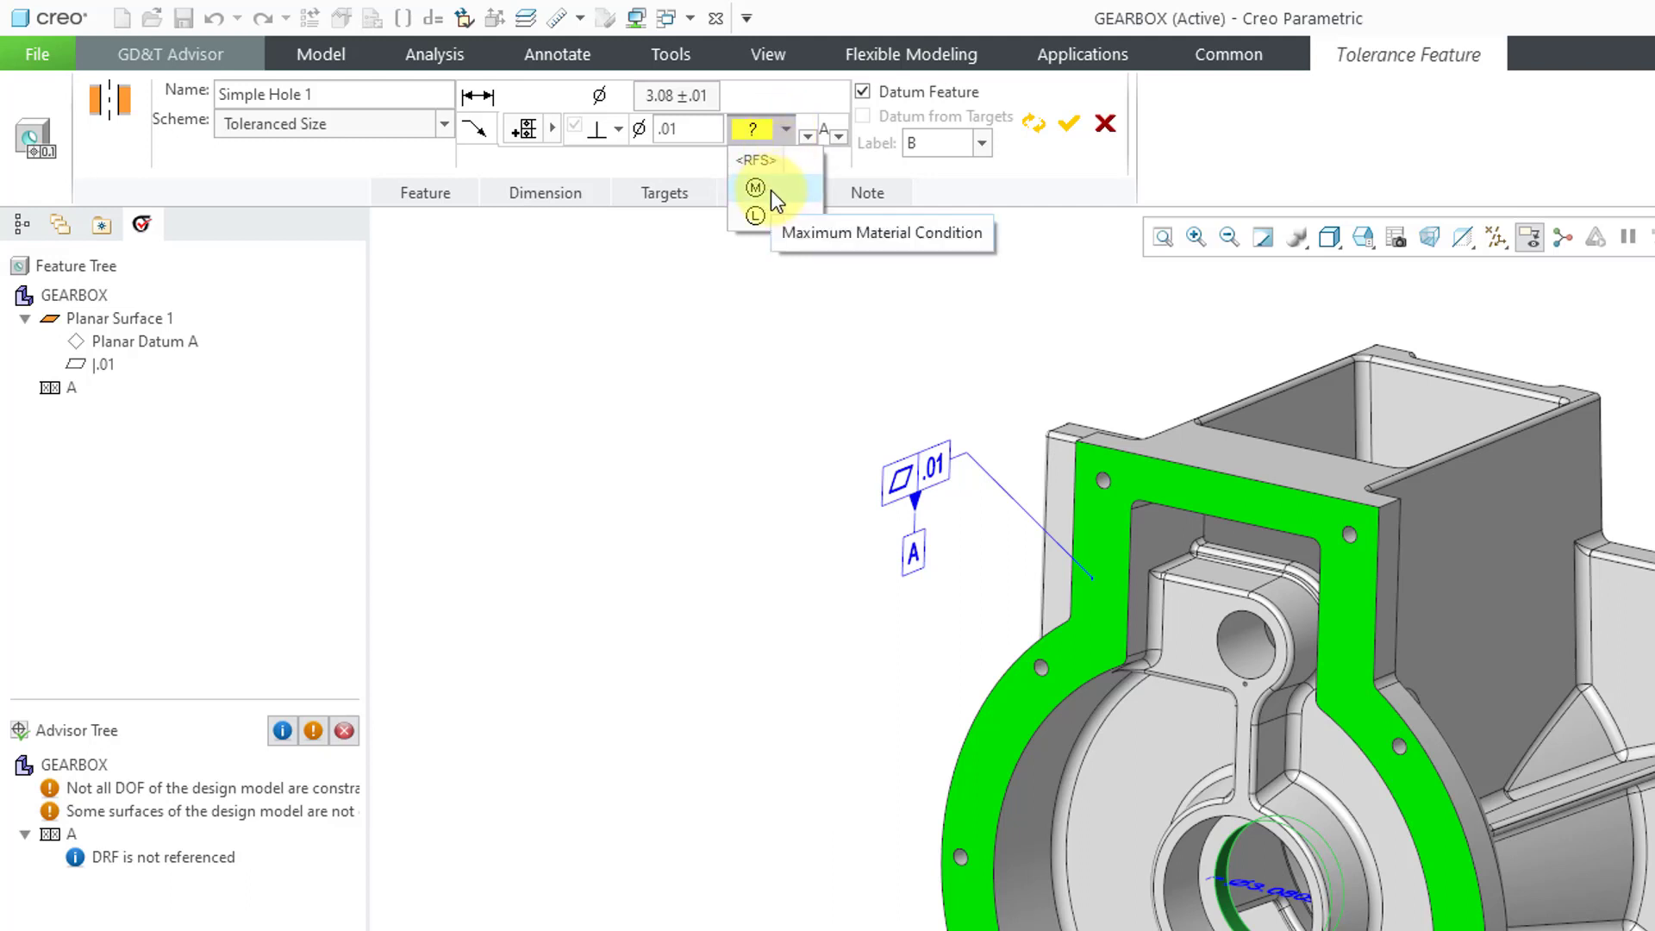
{"action": "mouse_move", "coordinate": [754, 216]}
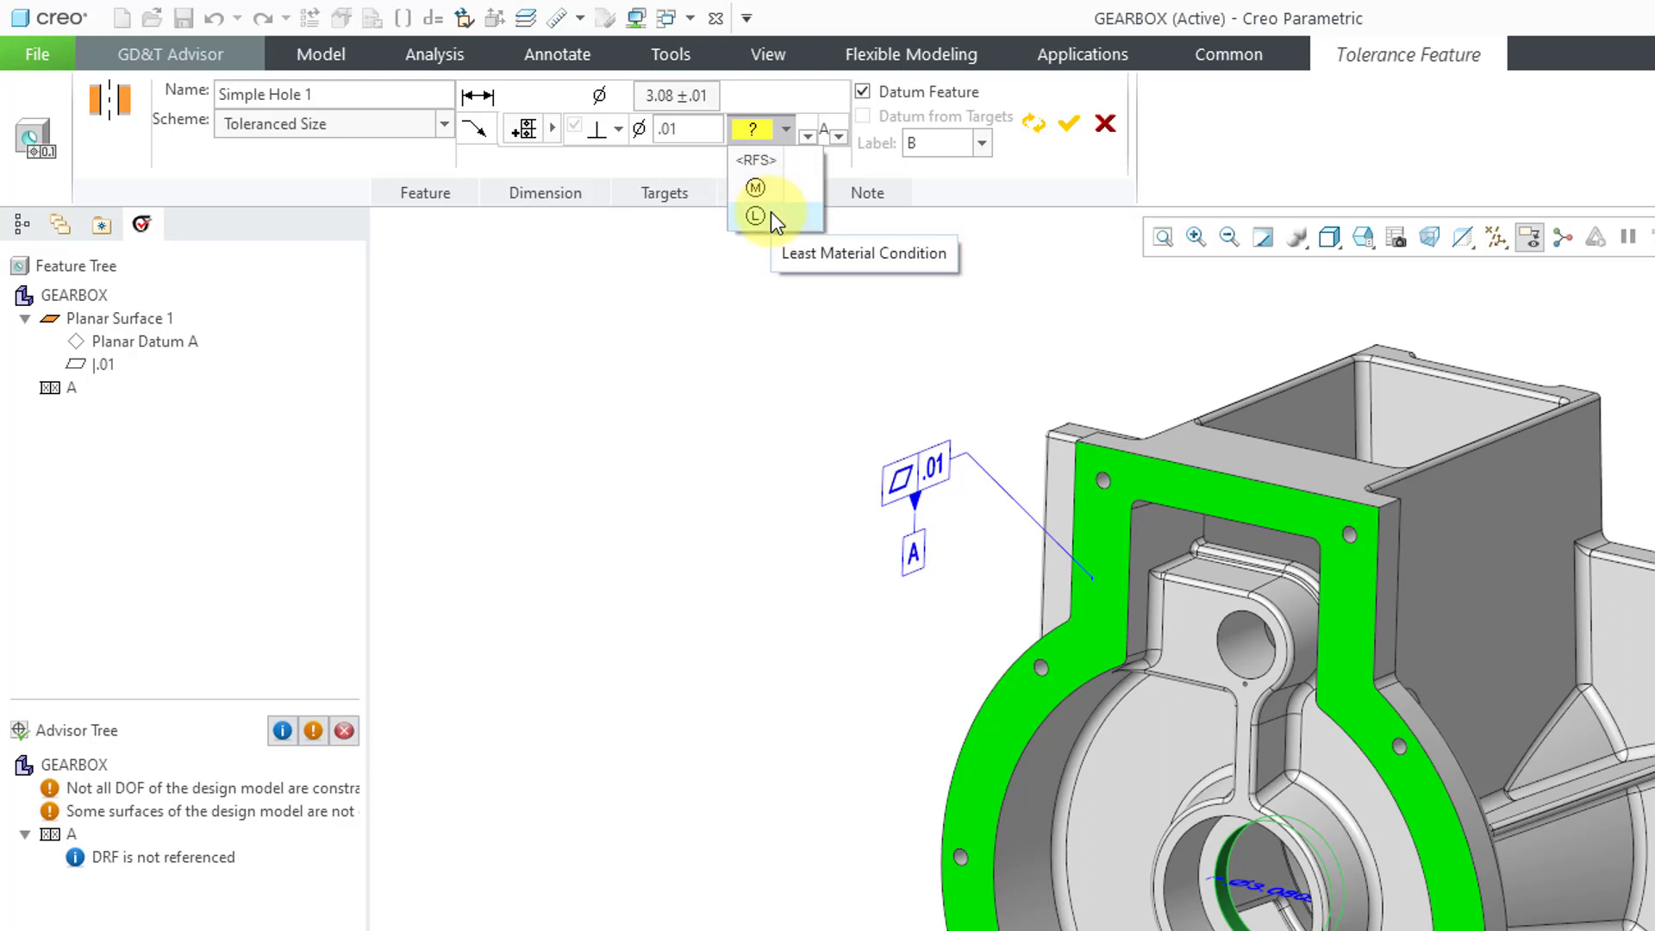
{"action": "mouse_move", "coordinate": [756, 187]}
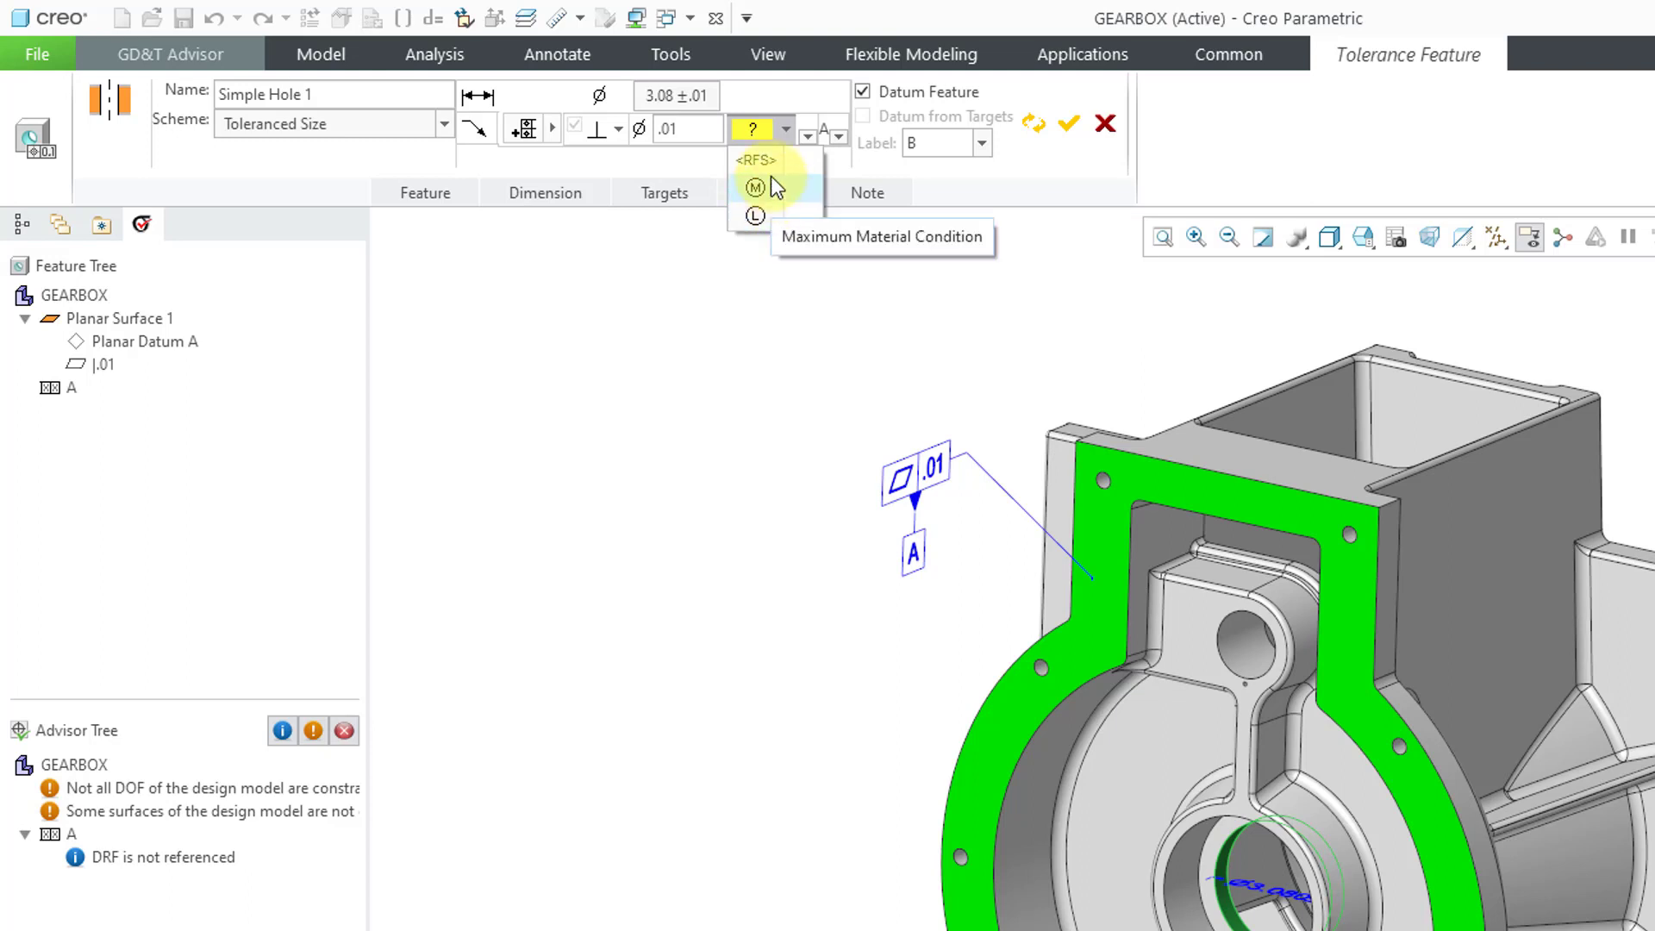
{"action": "left_click", "coordinate": [755, 160]}
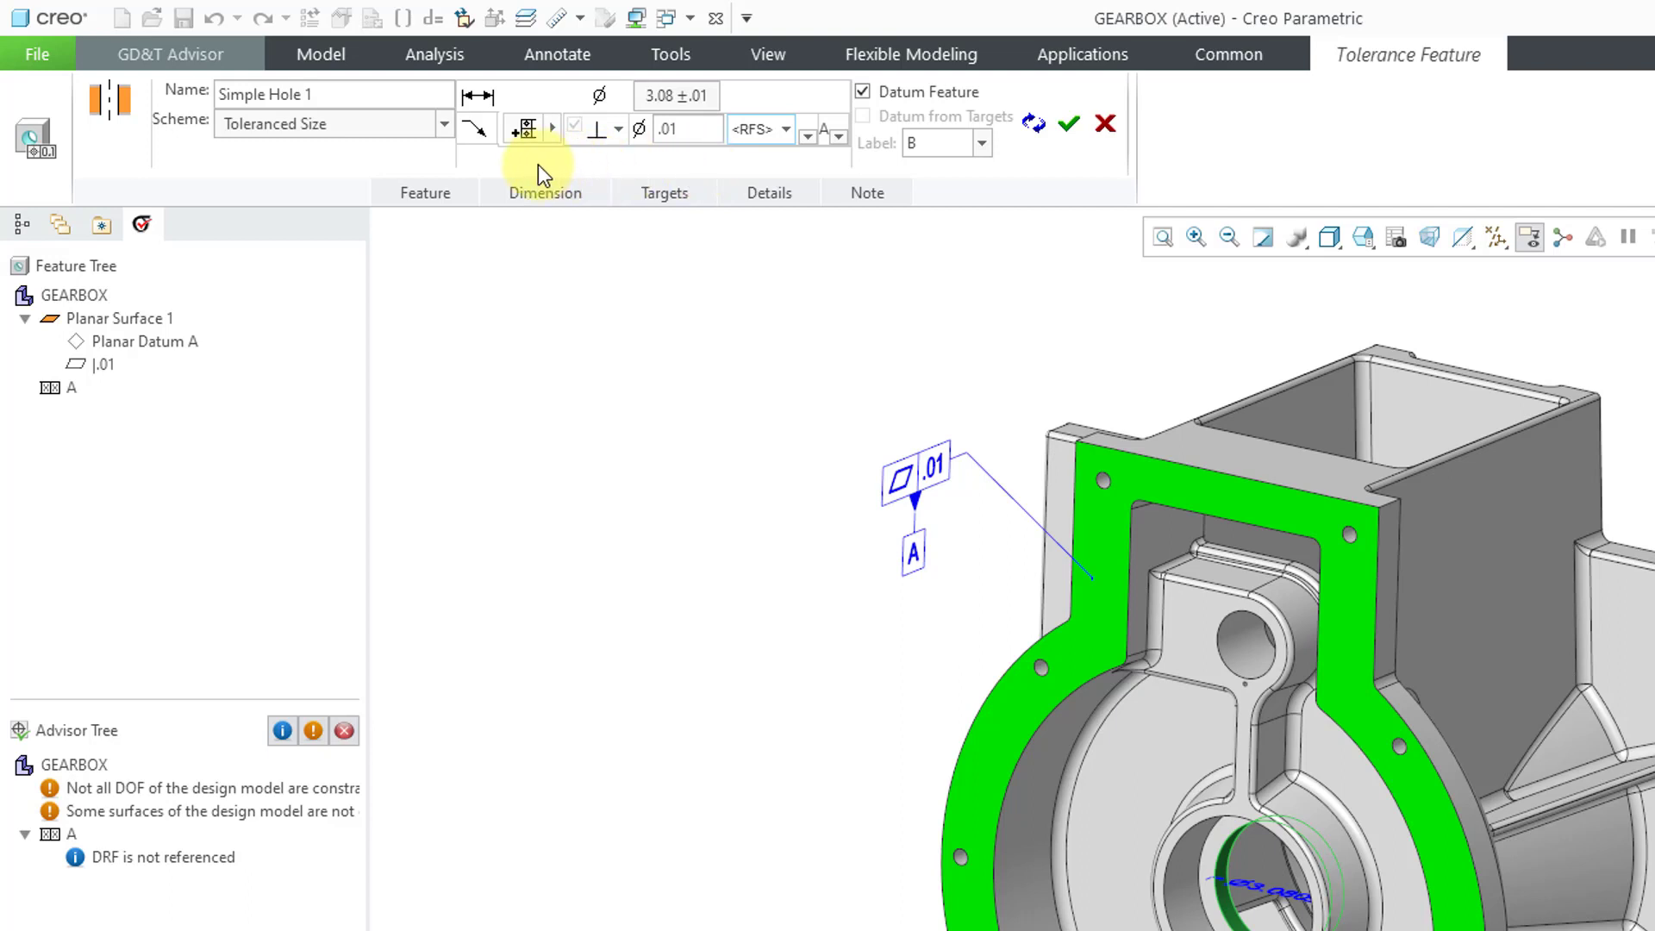
{"action": "mouse_move", "coordinate": [536, 178]}
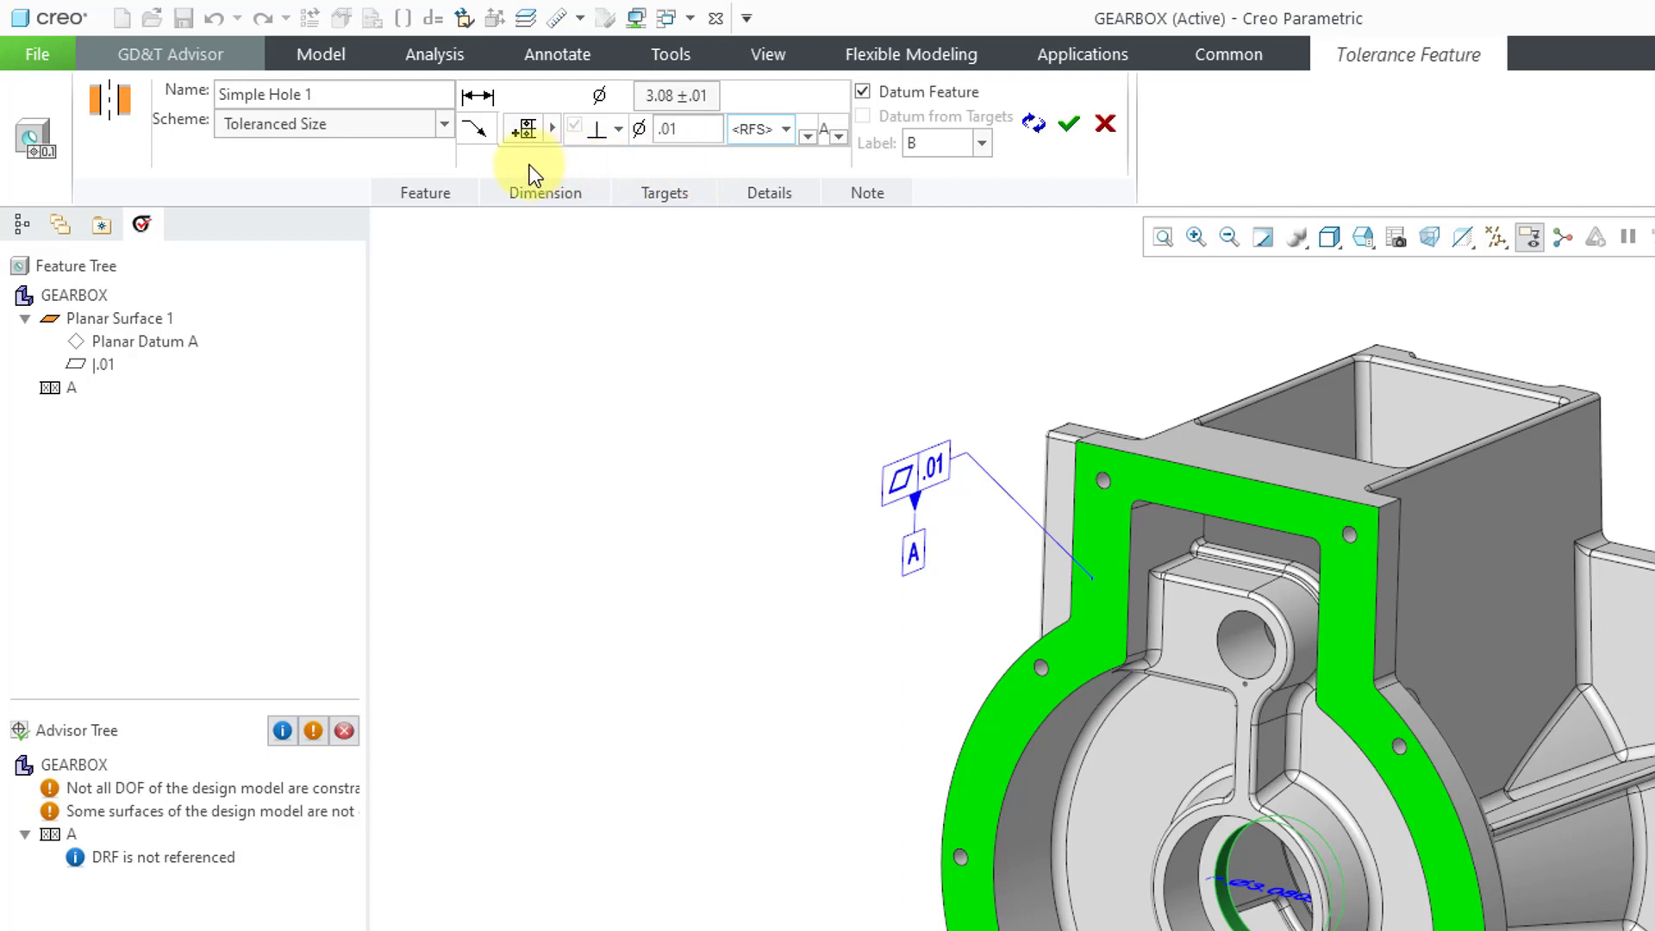
{"action": "mouse_move", "coordinate": [525, 129]}
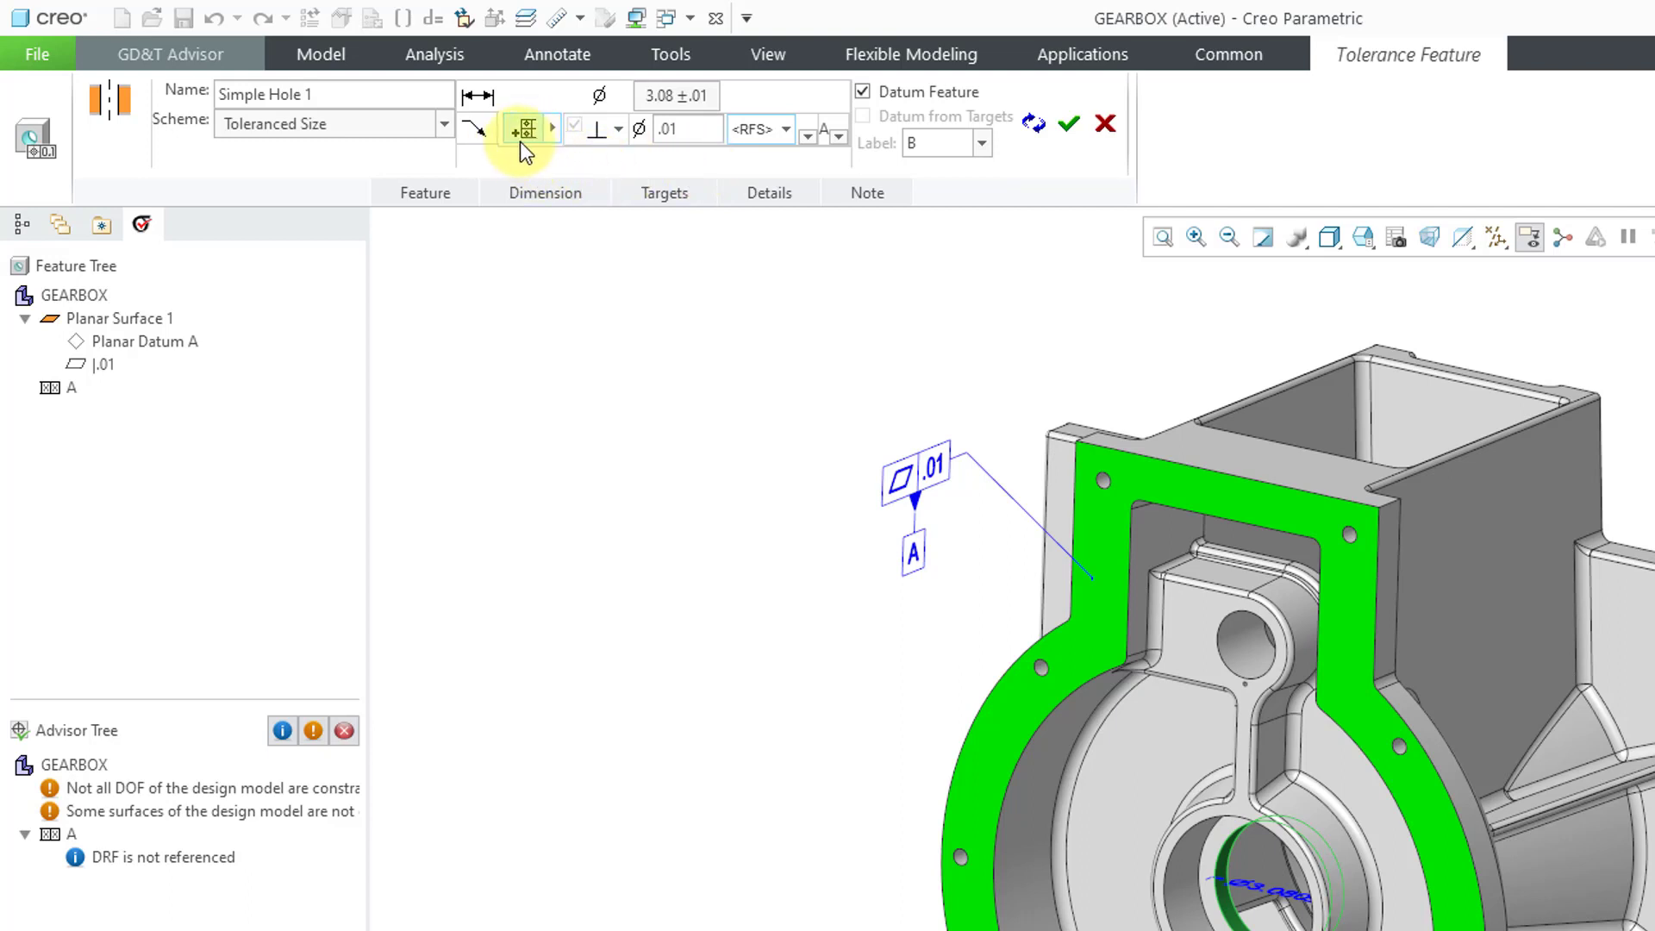
{"action": "mouse_move", "coordinate": [881, 178]}
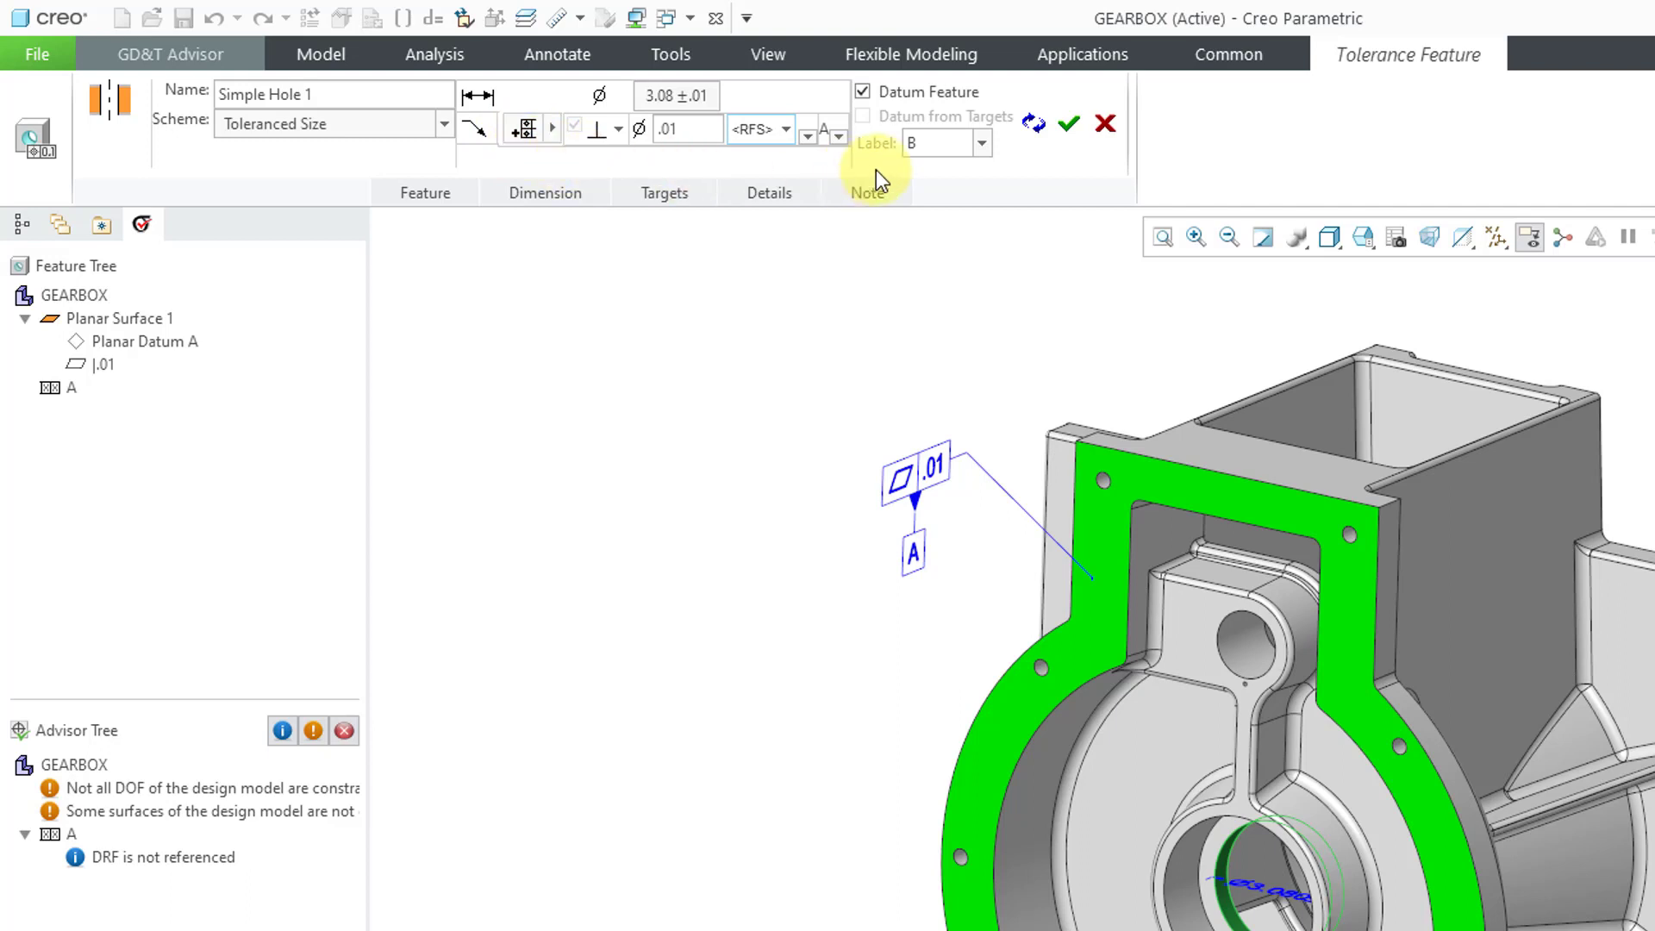
{"action": "mouse_move", "coordinate": [937, 118]}
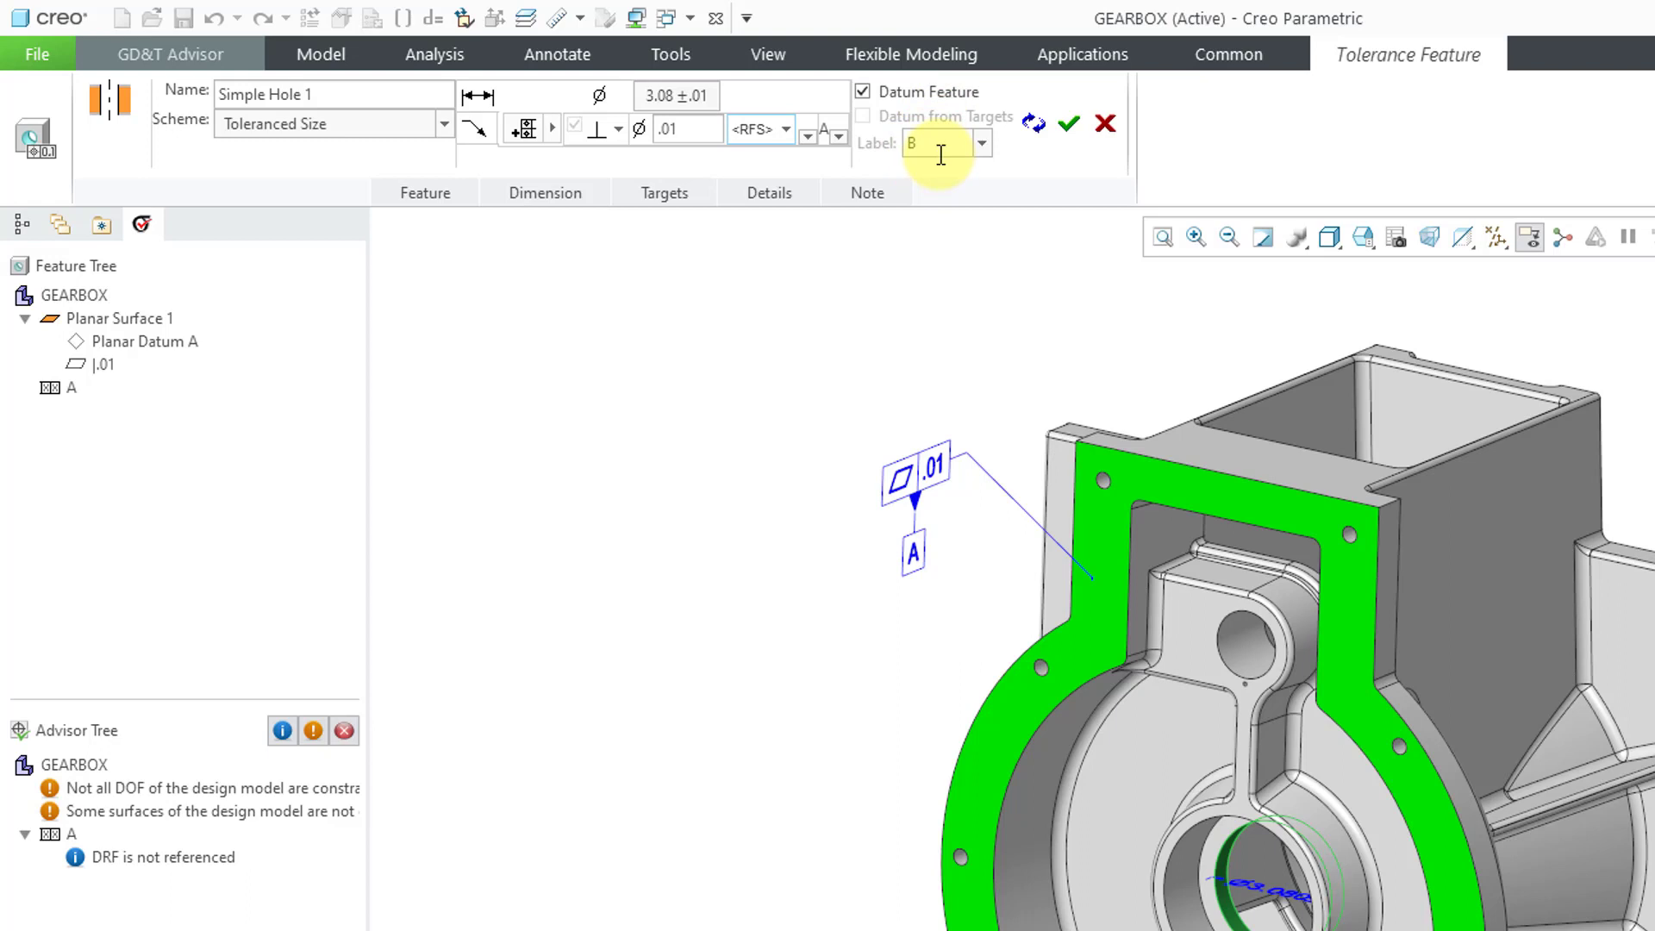
{"action": "mouse_move", "coordinate": [1032, 174]}
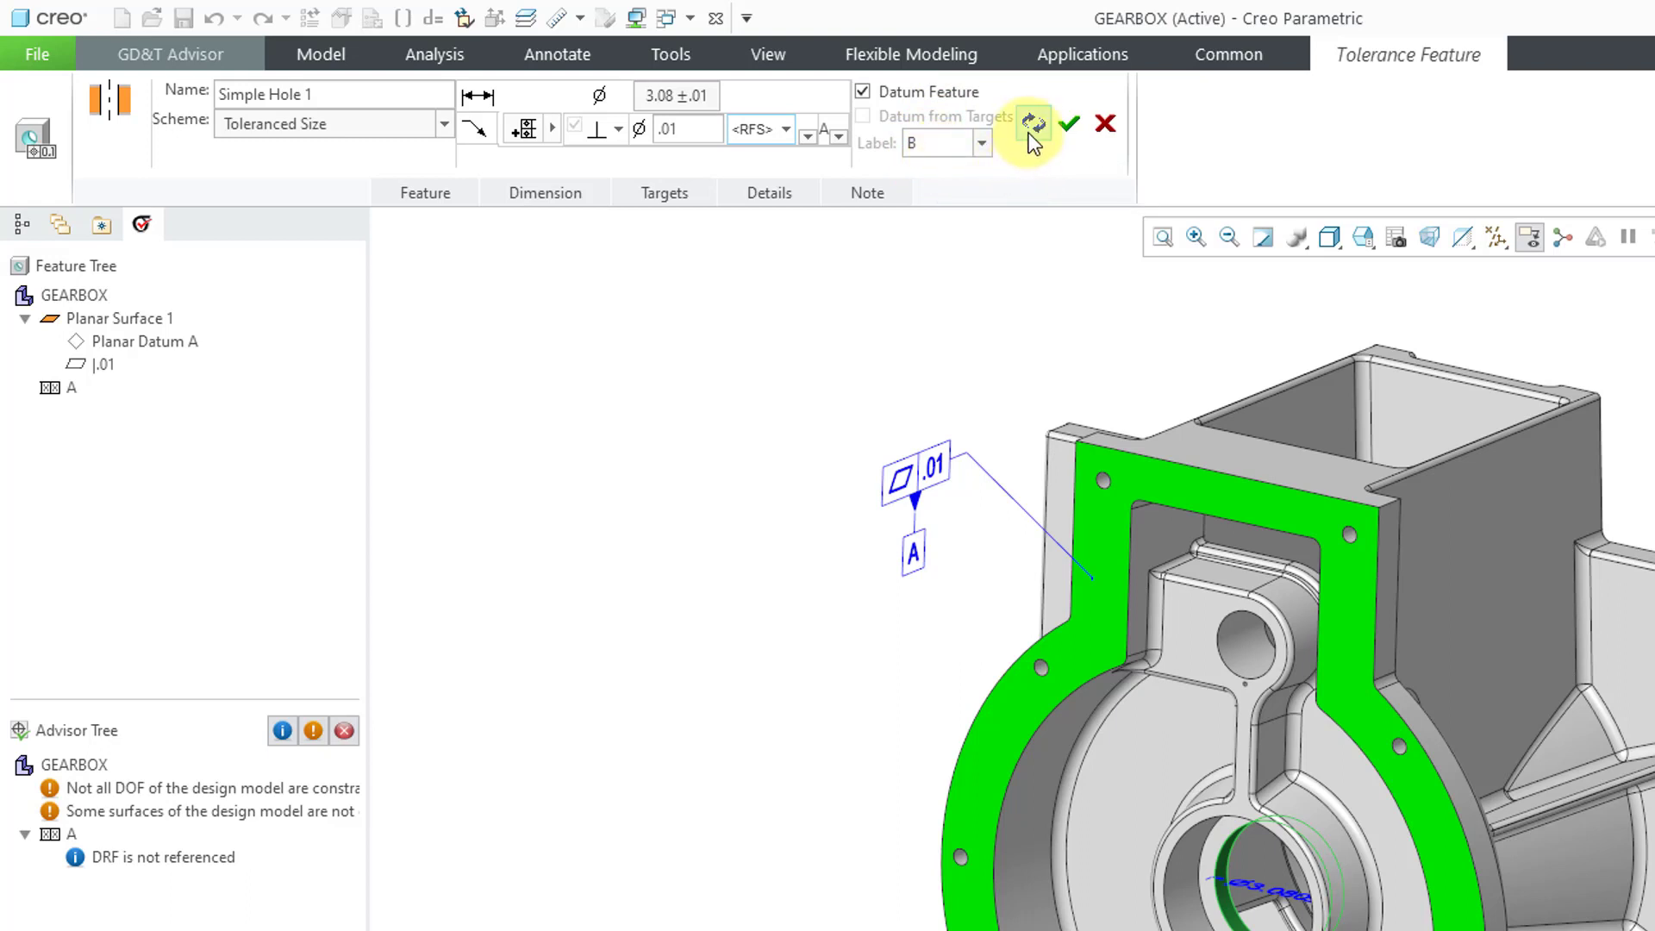
{"action": "mouse_move", "coordinate": [1033, 124]}
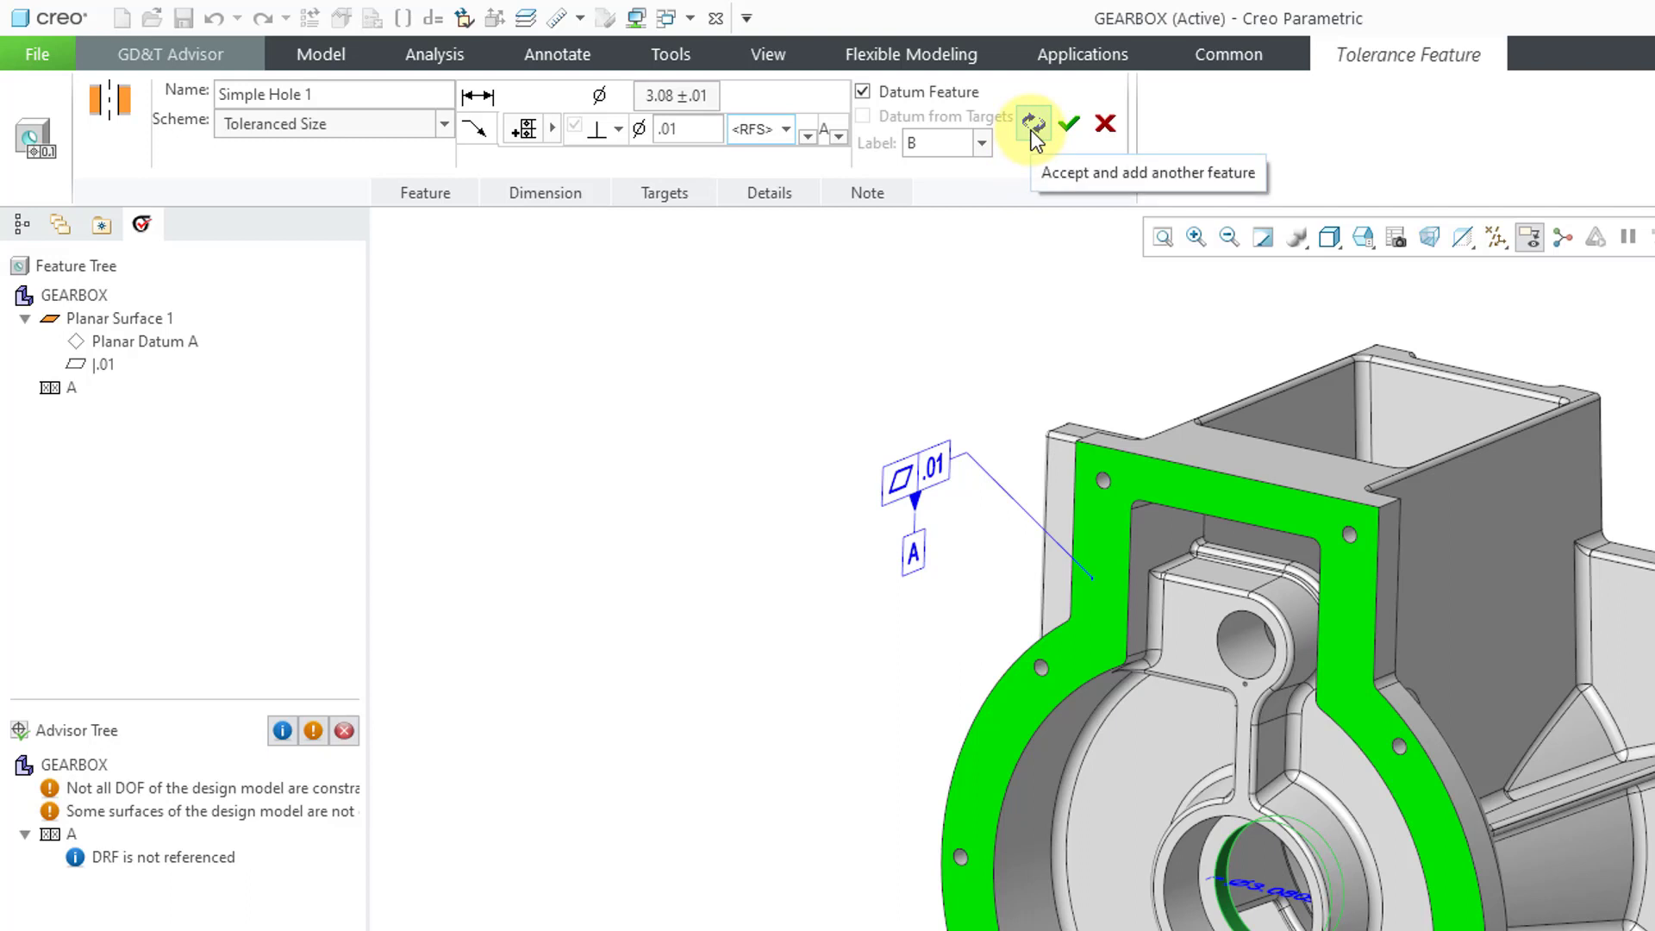
{"action": "left_click", "coordinate": [1035, 123]}
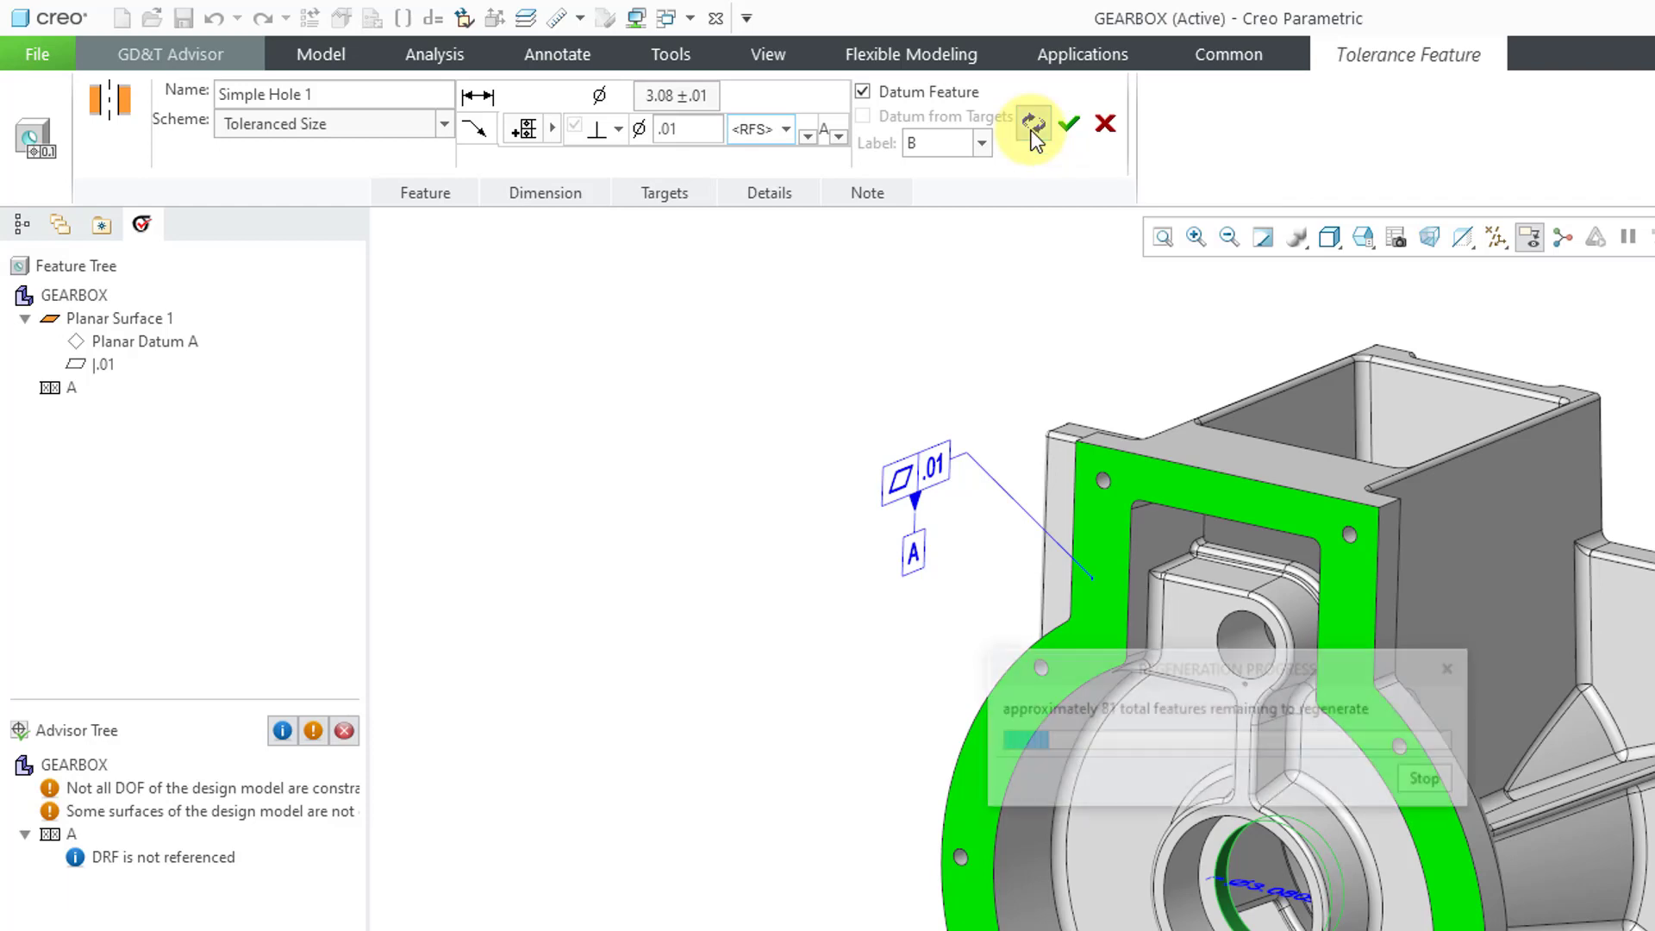
- Start the next tolerance feature for datum C, leaving Simple Hole 1 accepted as datum B
{"action": "left_click", "coordinate": [1069, 123]}
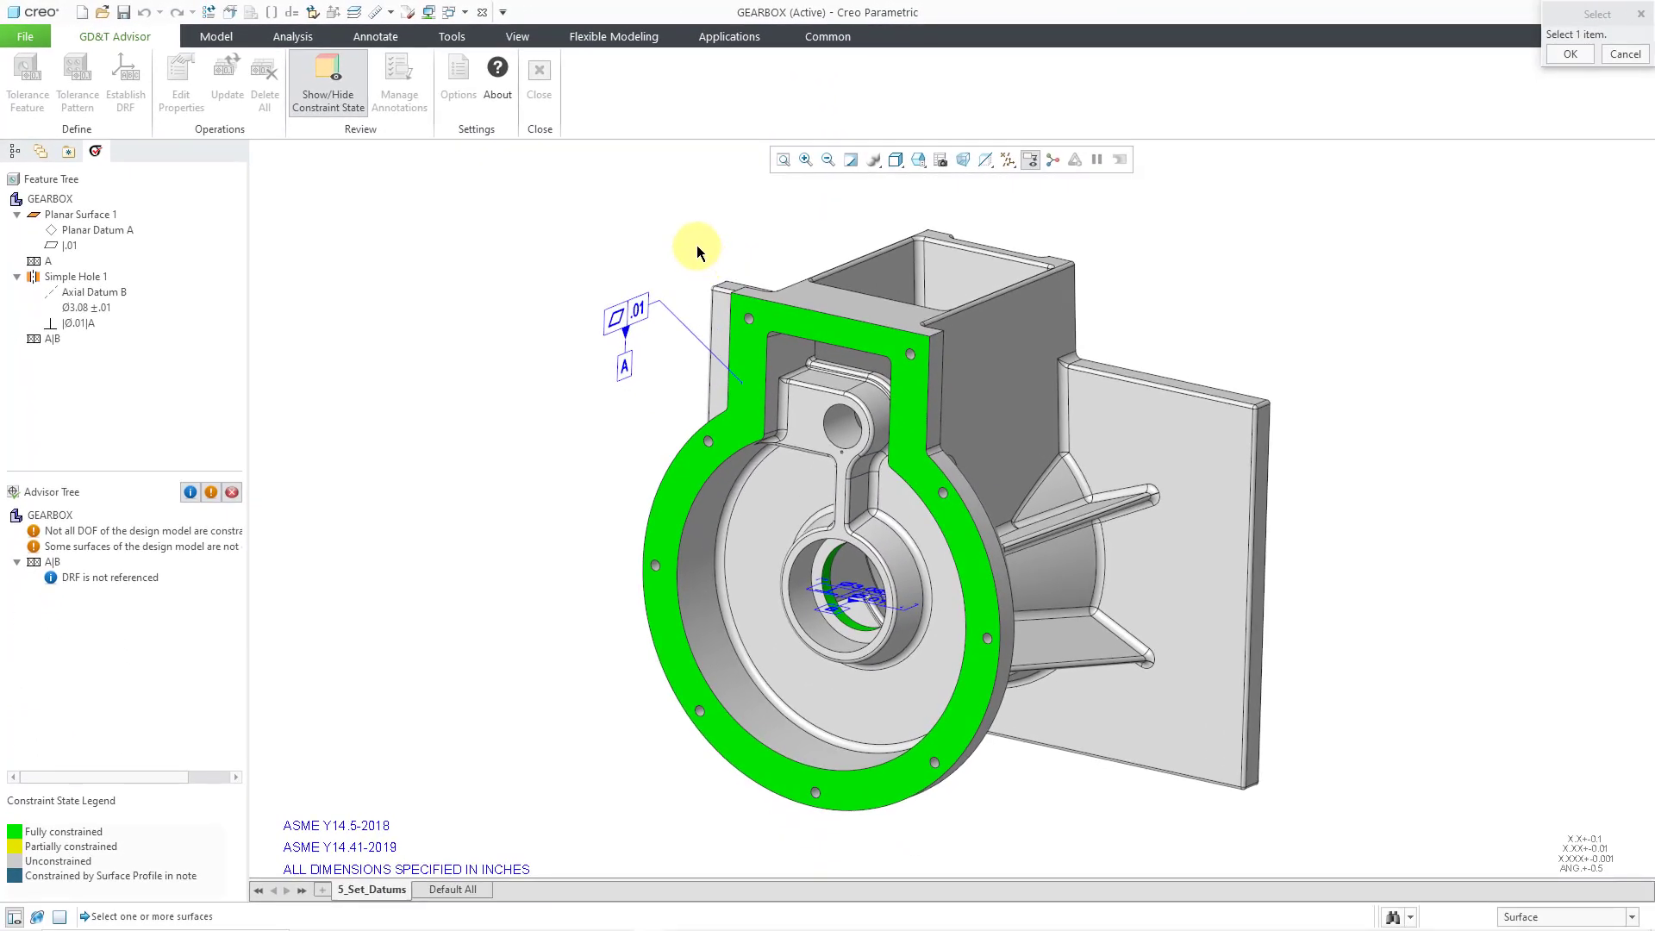
{"action": "mouse_move", "coordinate": [695, 229]}
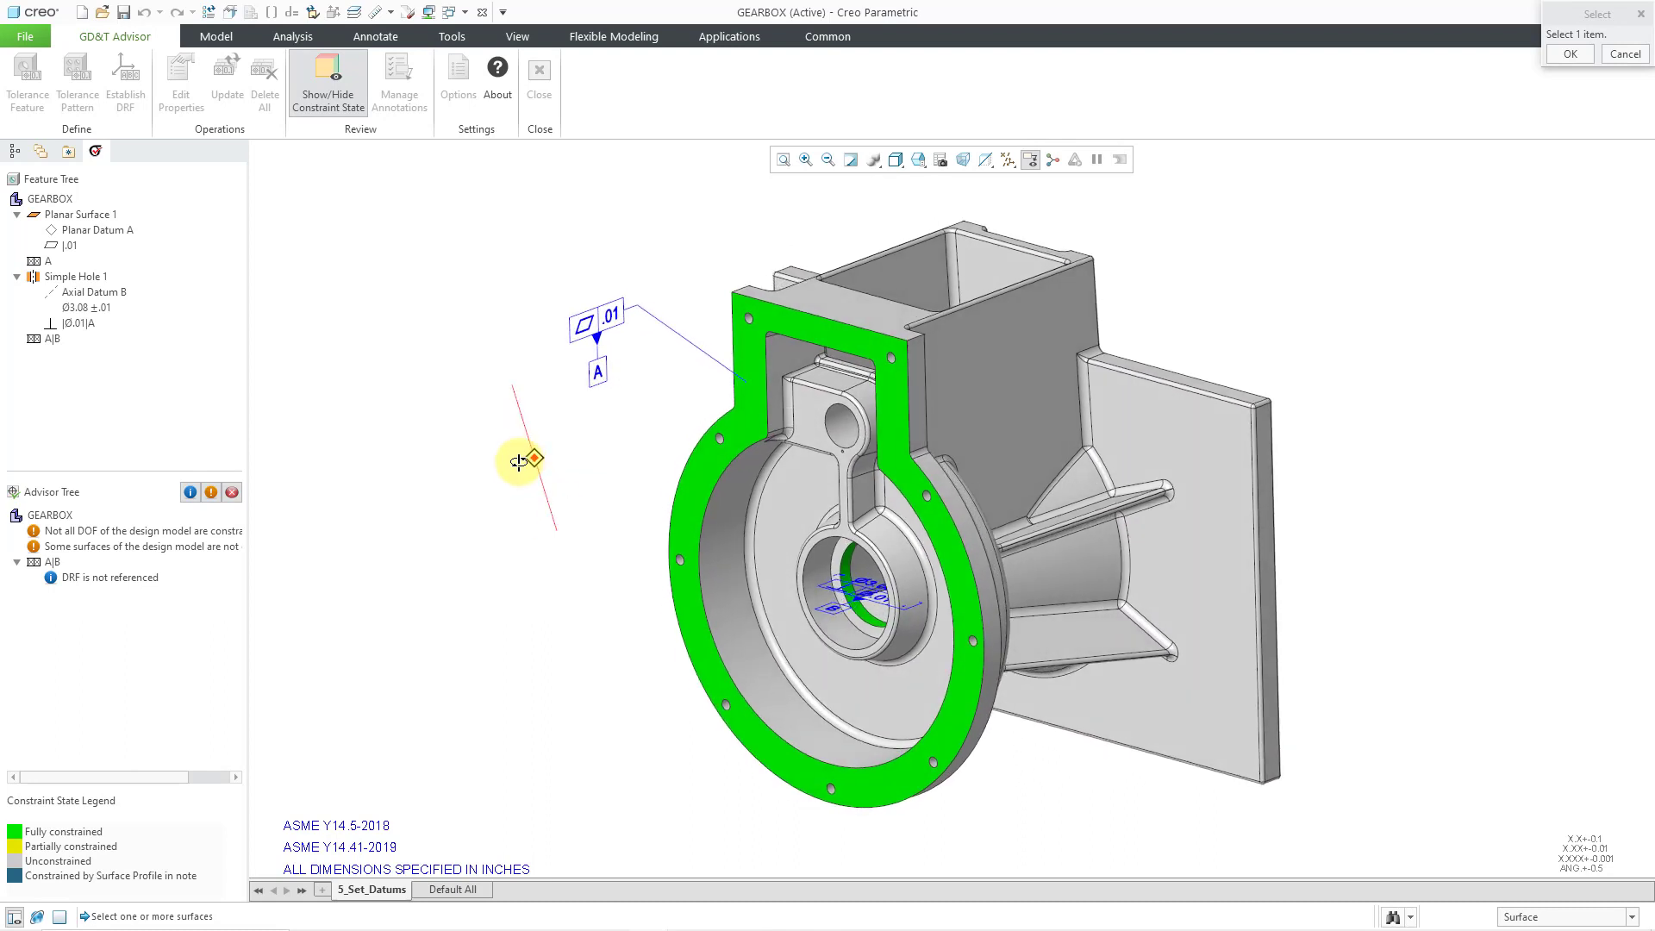
{"action": "mouse_move", "coordinate": [496, 413]}
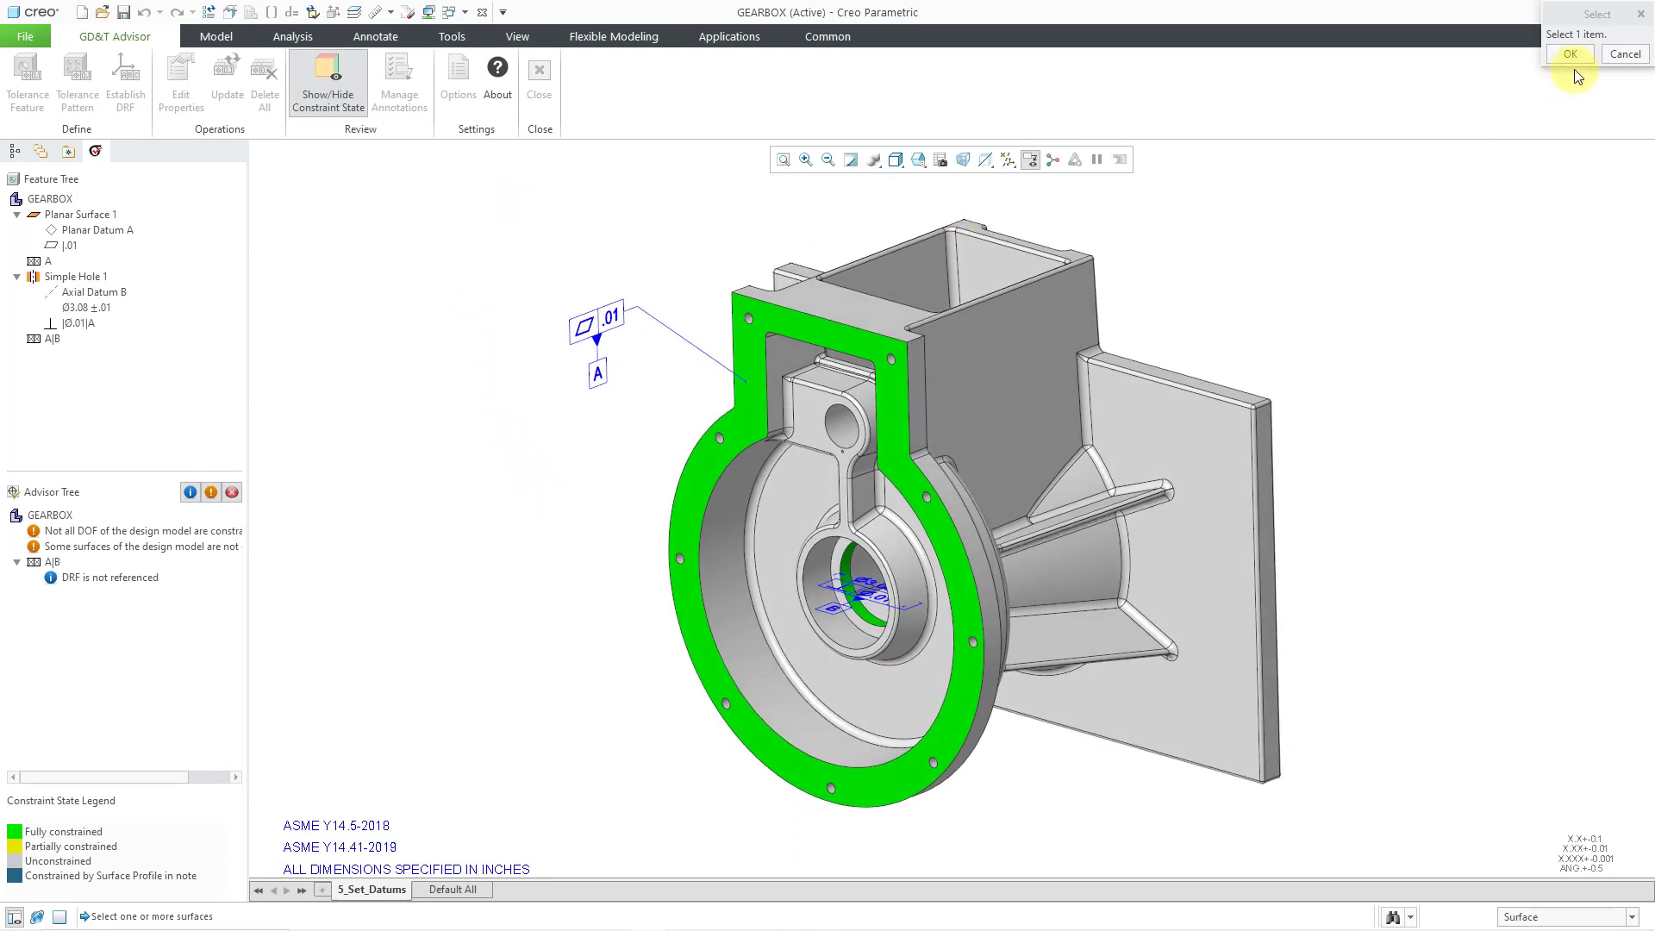
{"action": "mouse_move", "coordinate": [1149, 145]}
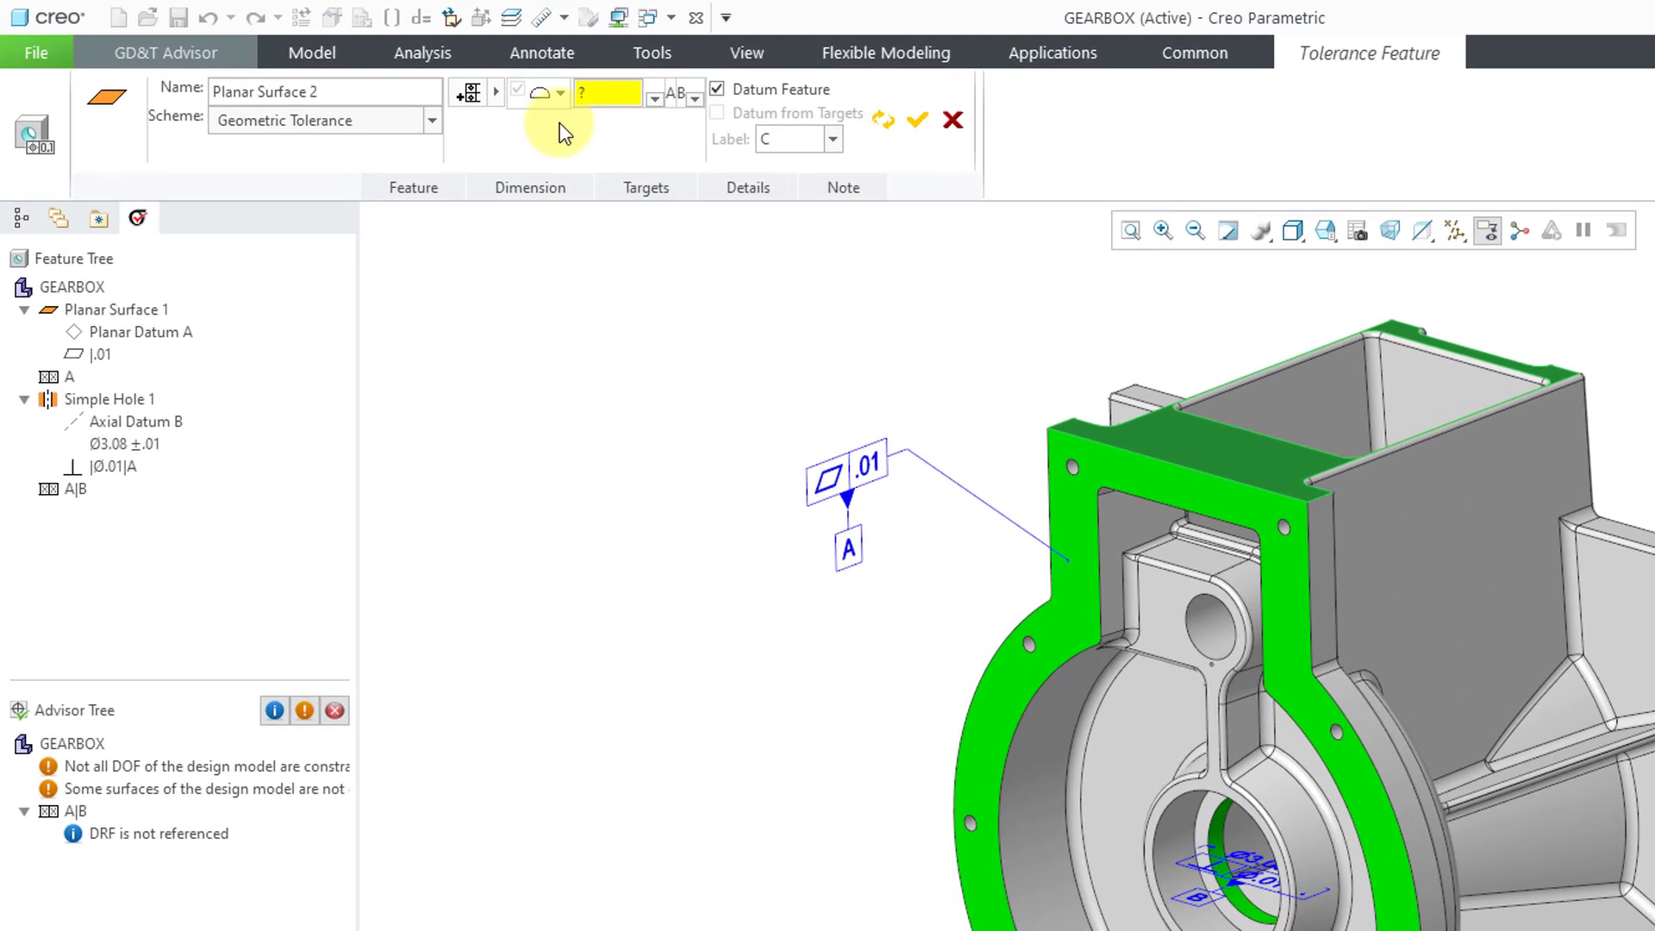
{"action": "mouse_move", "coordinate": [541, 94]}
{"action": "type", "text": ".01"}
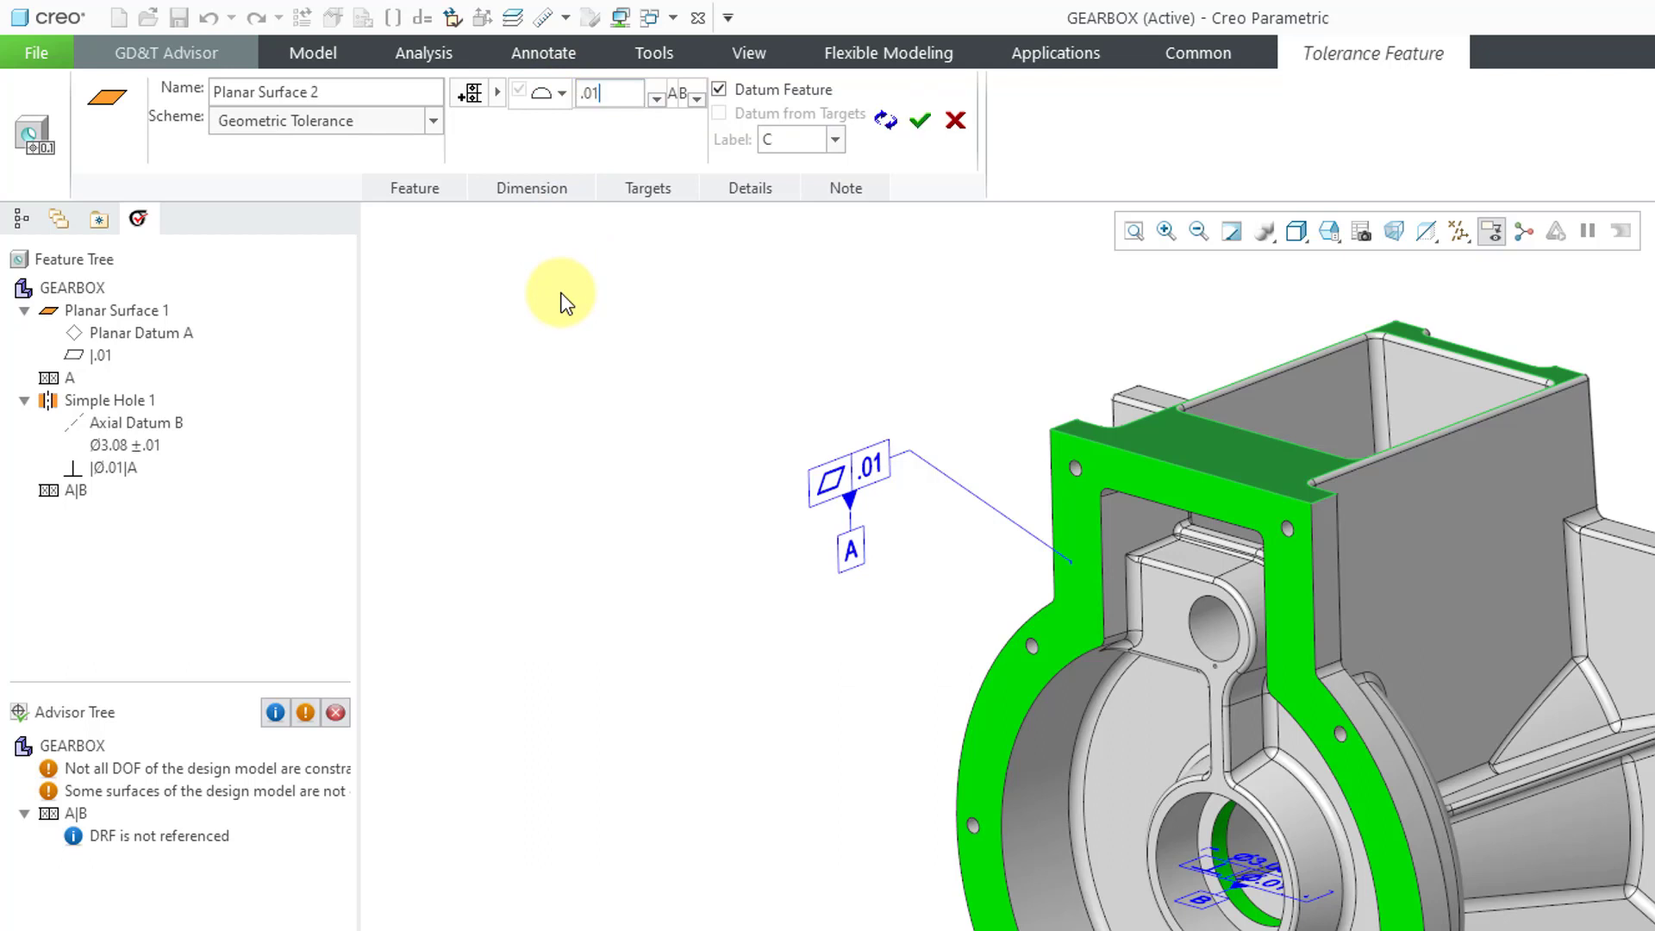
{"action": "mouse_move", "coordinate": [542, 236]}
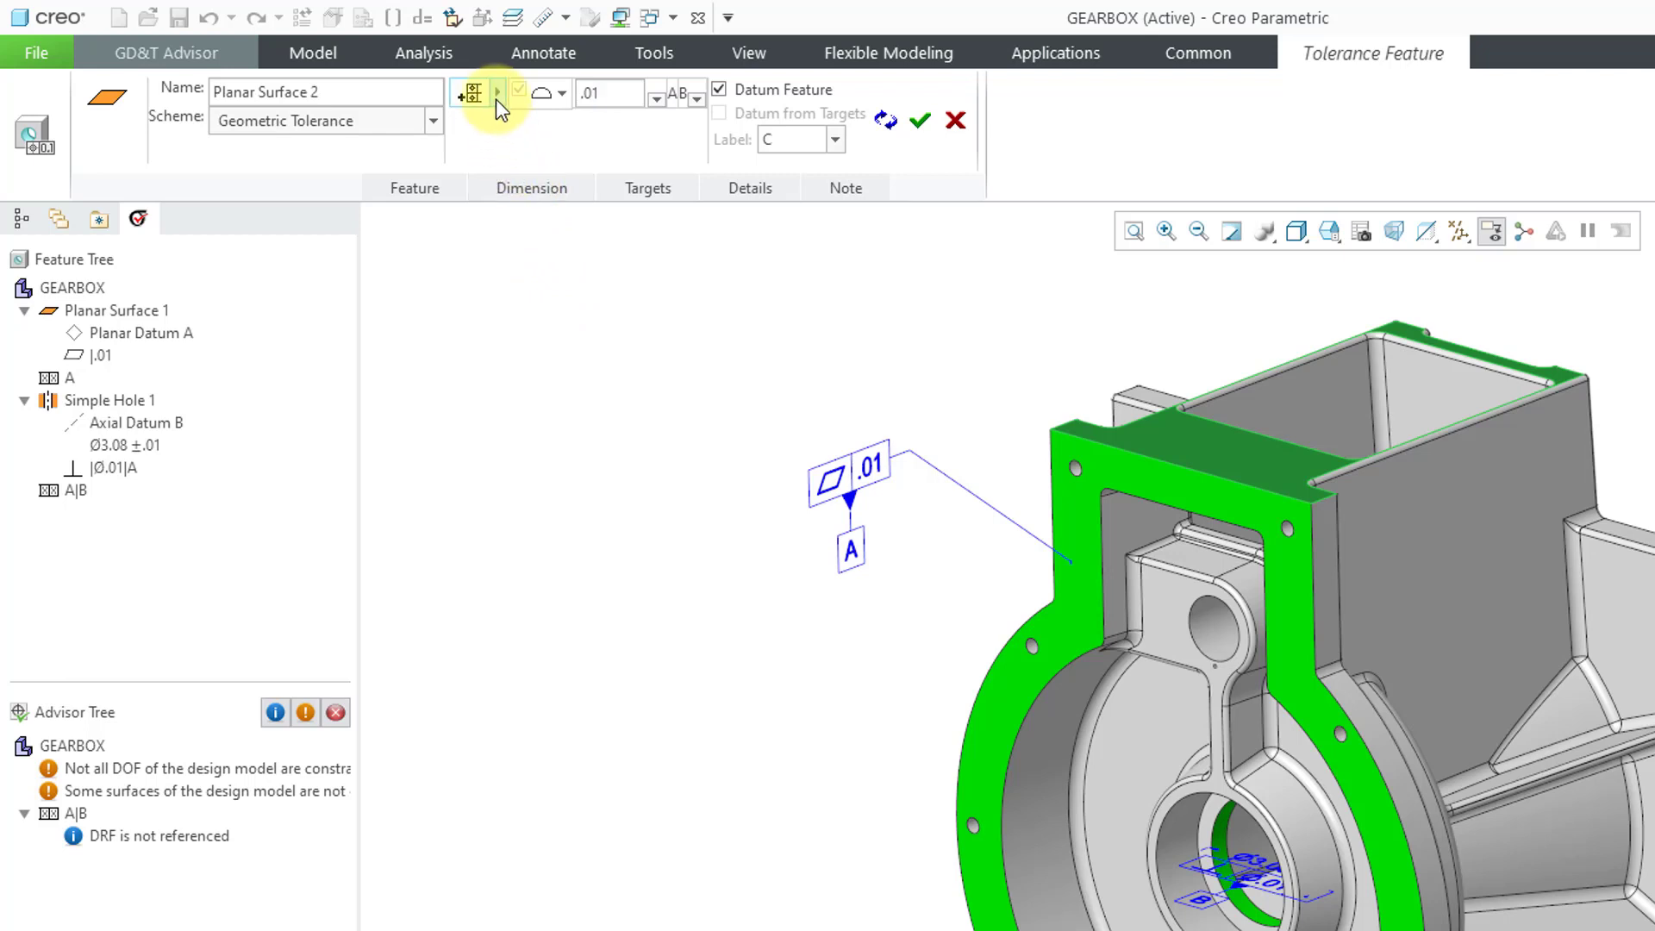
- Label Planar Surface 2 as datum C and add a second .01 perpendicularity row referencing A
{"action": "left_click", "coordinate": [498, 109]}
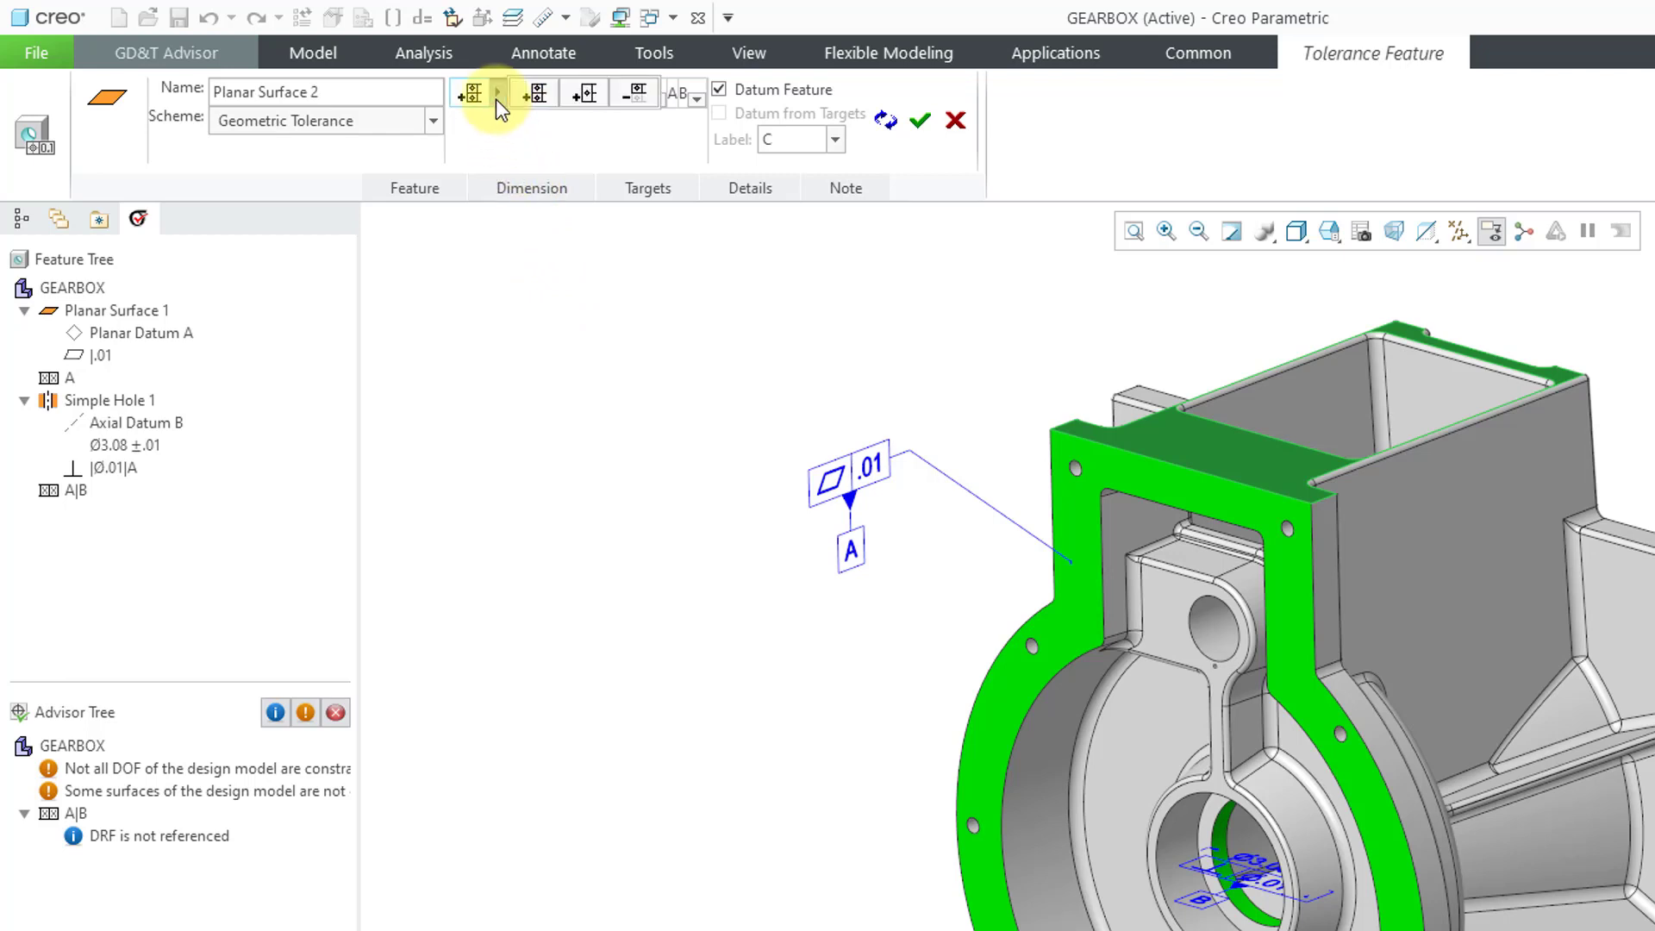
{"action": "mouse_move", "coordinate": [535, 93]}
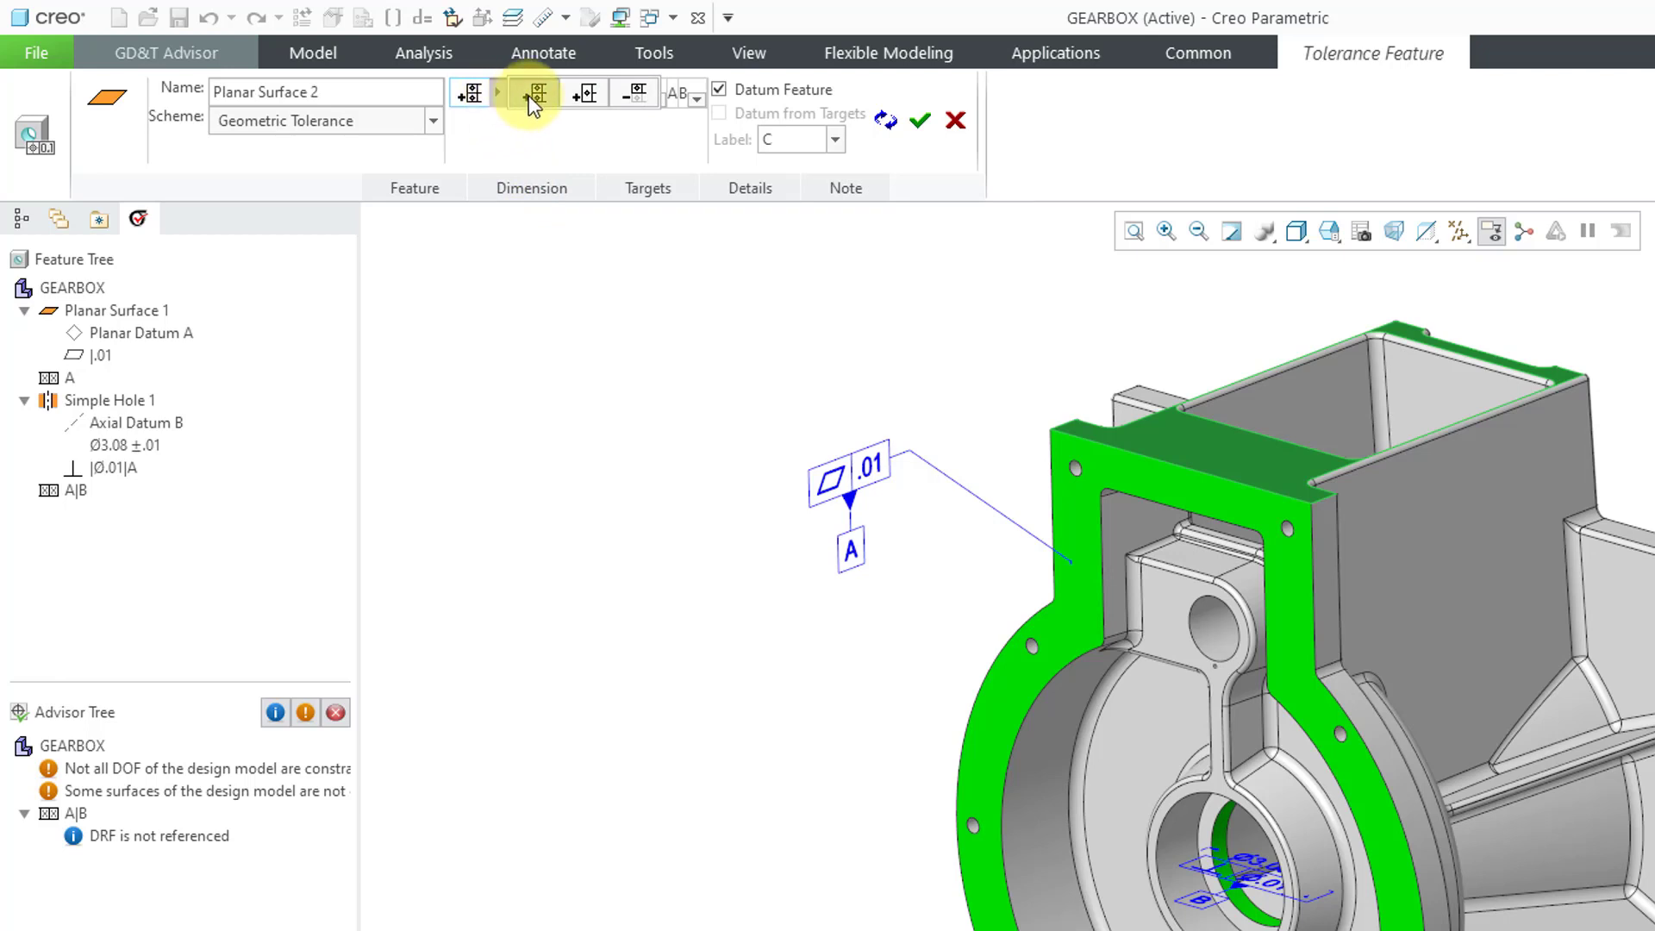
{"action": "left_click", "coordinate": [533, 93]}
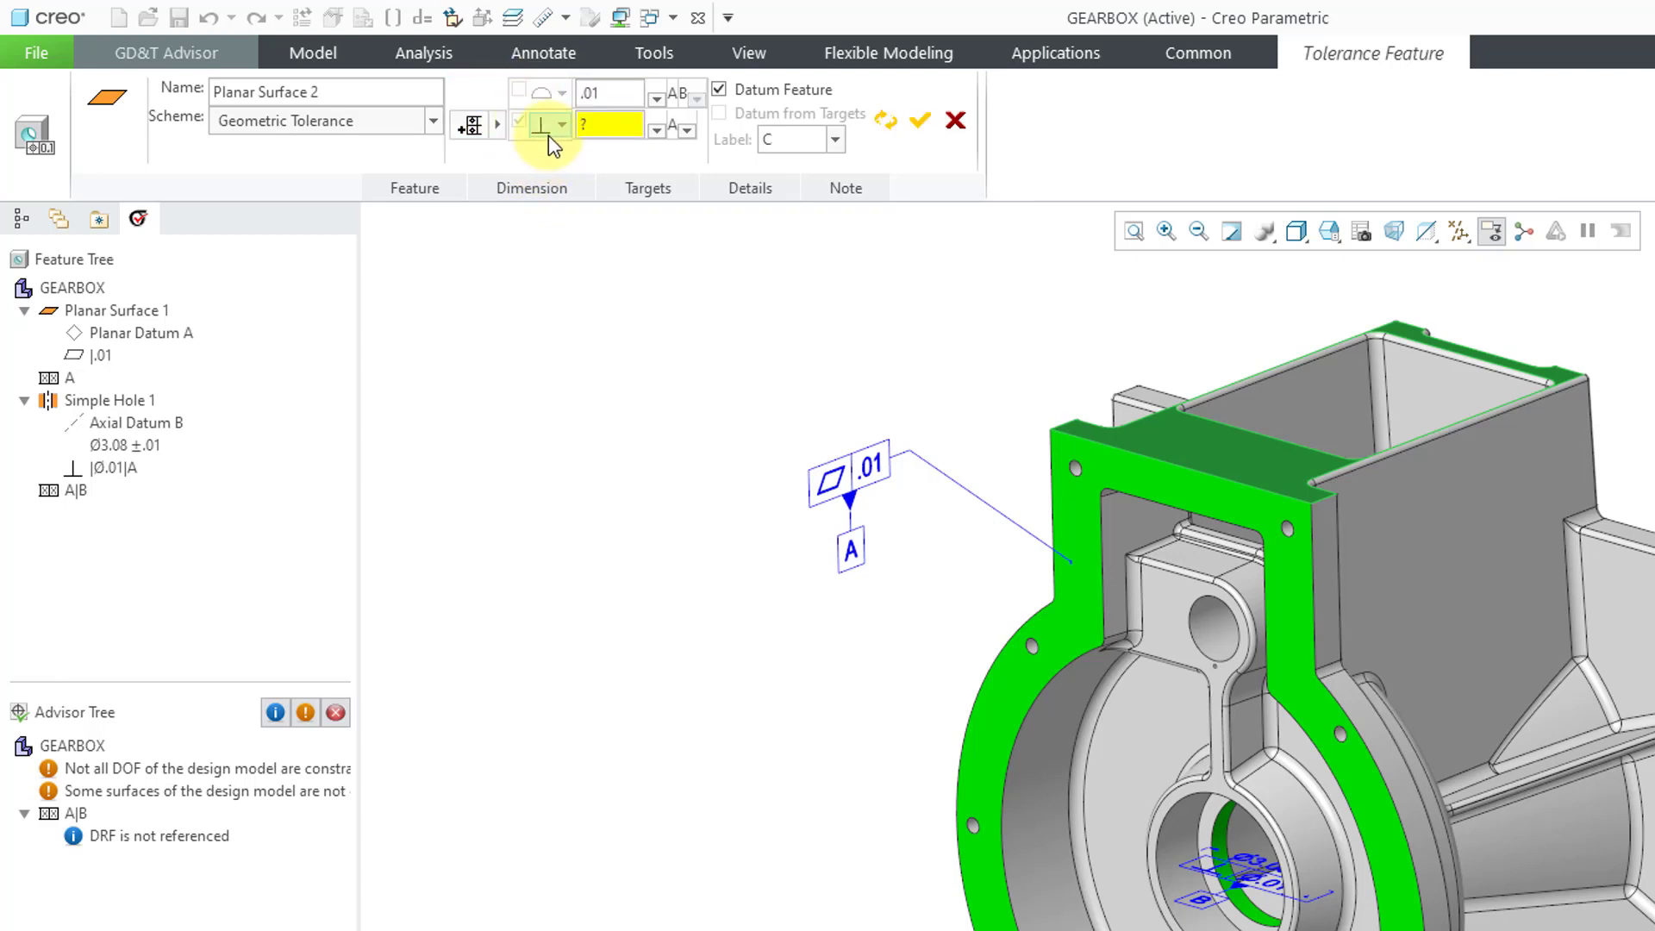
{"action": "mouse_move", "coordinate": [600, 166]}
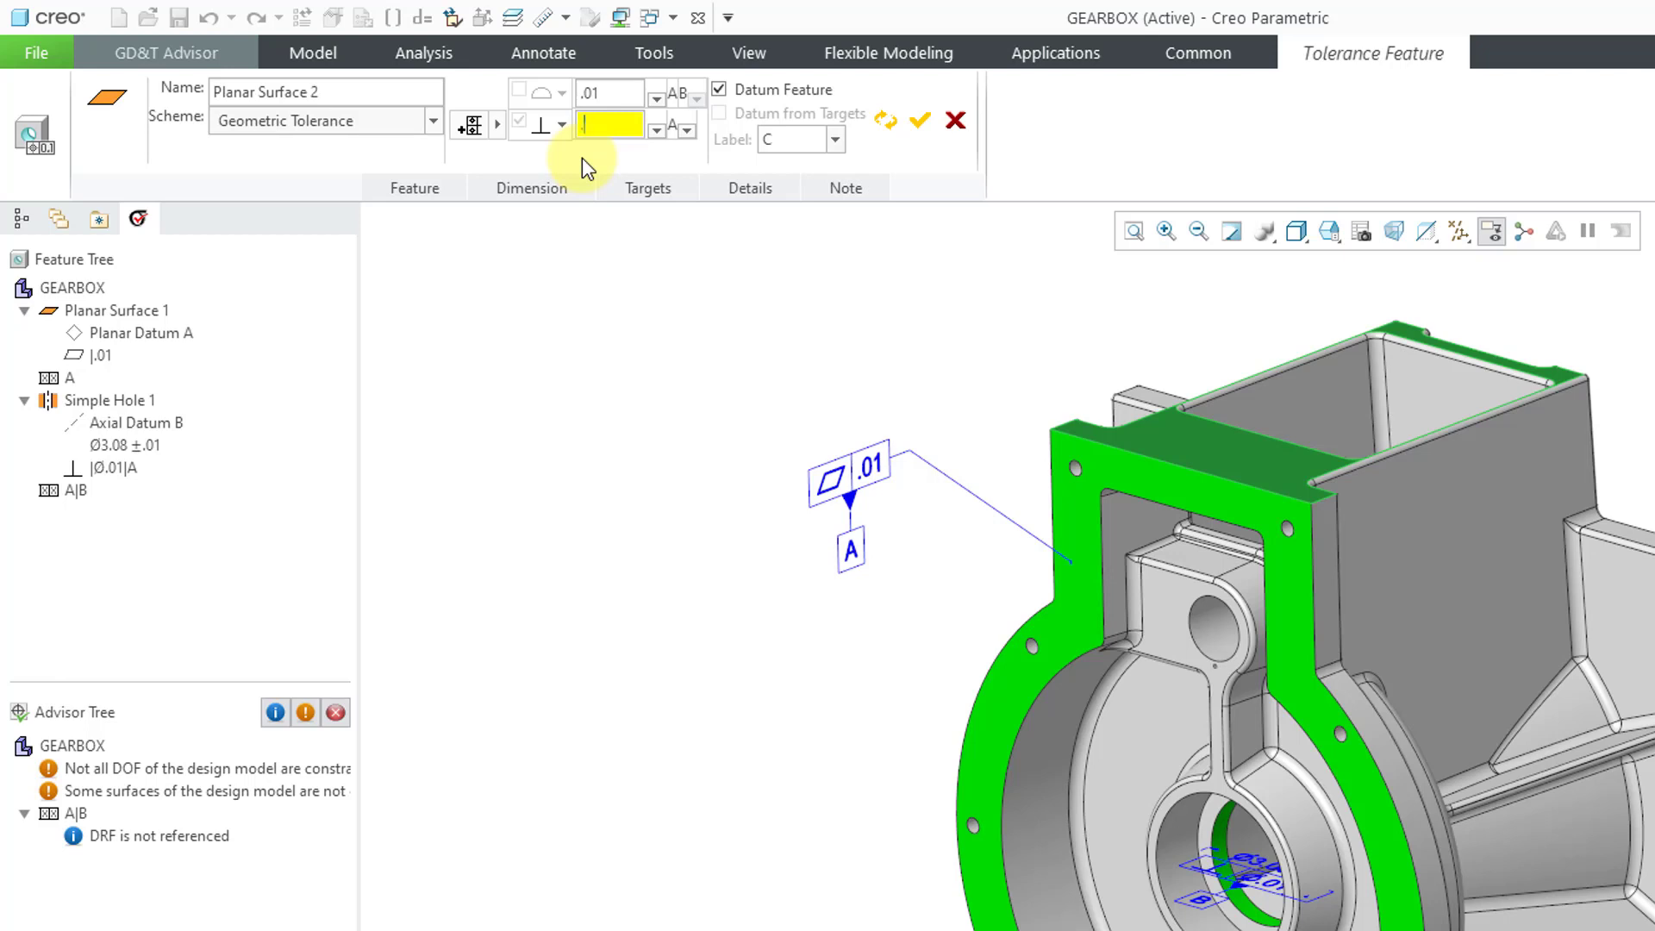
{"action": "type", "text": ".01"}
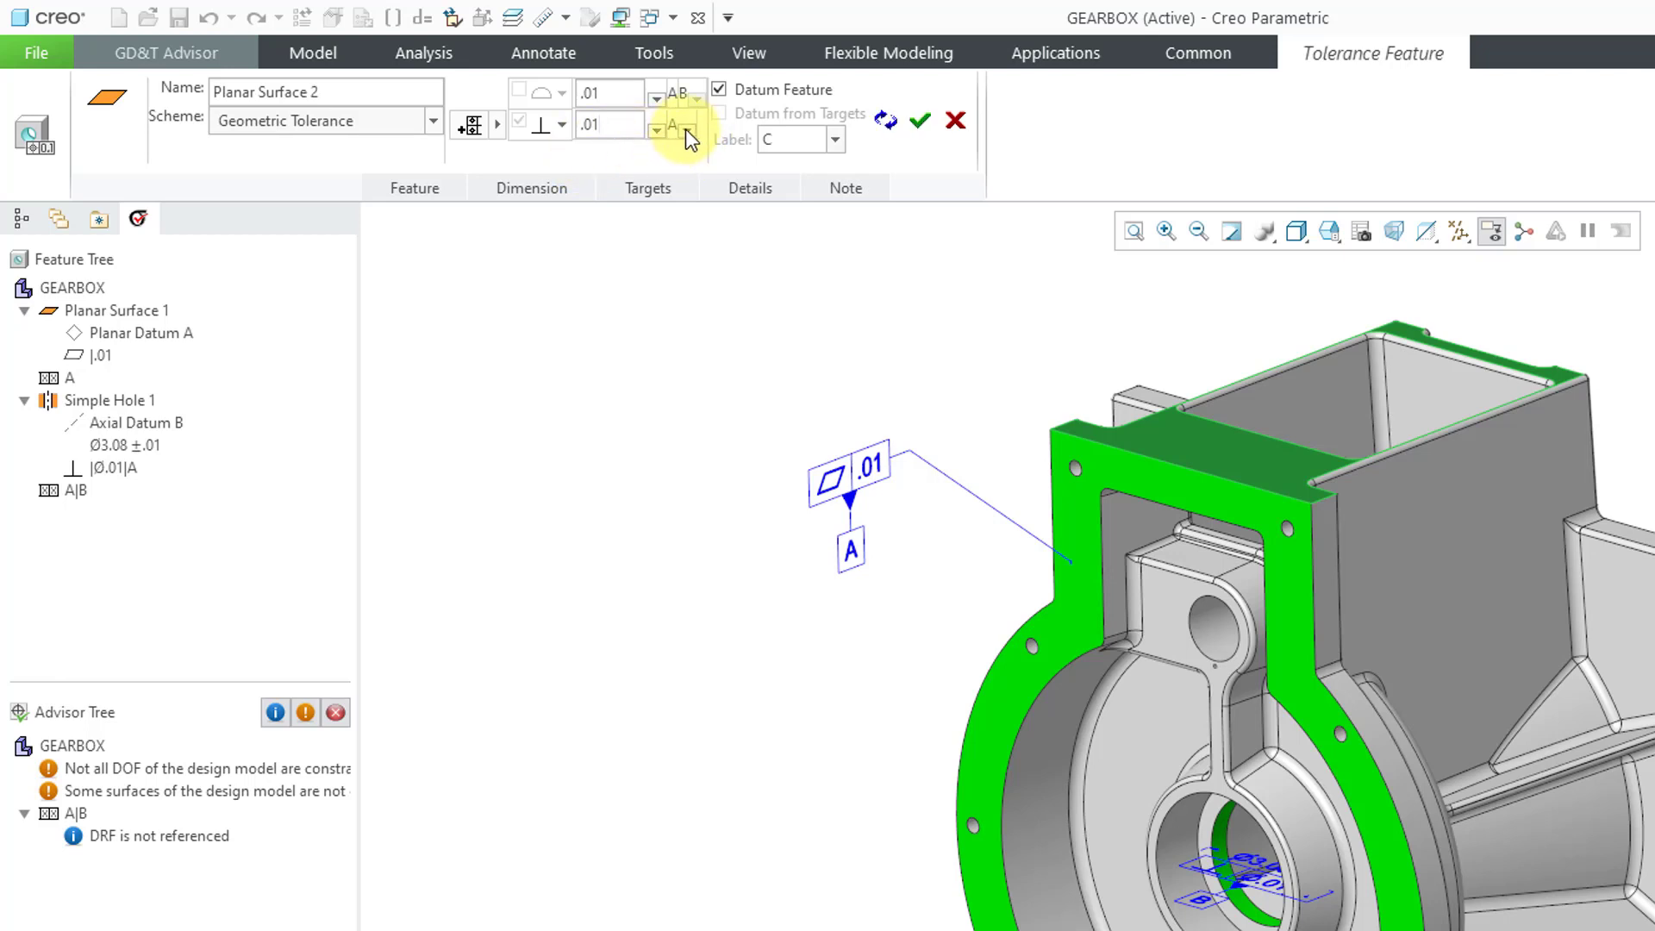
{"action": "left_click", "coordinate": [661, 127]}
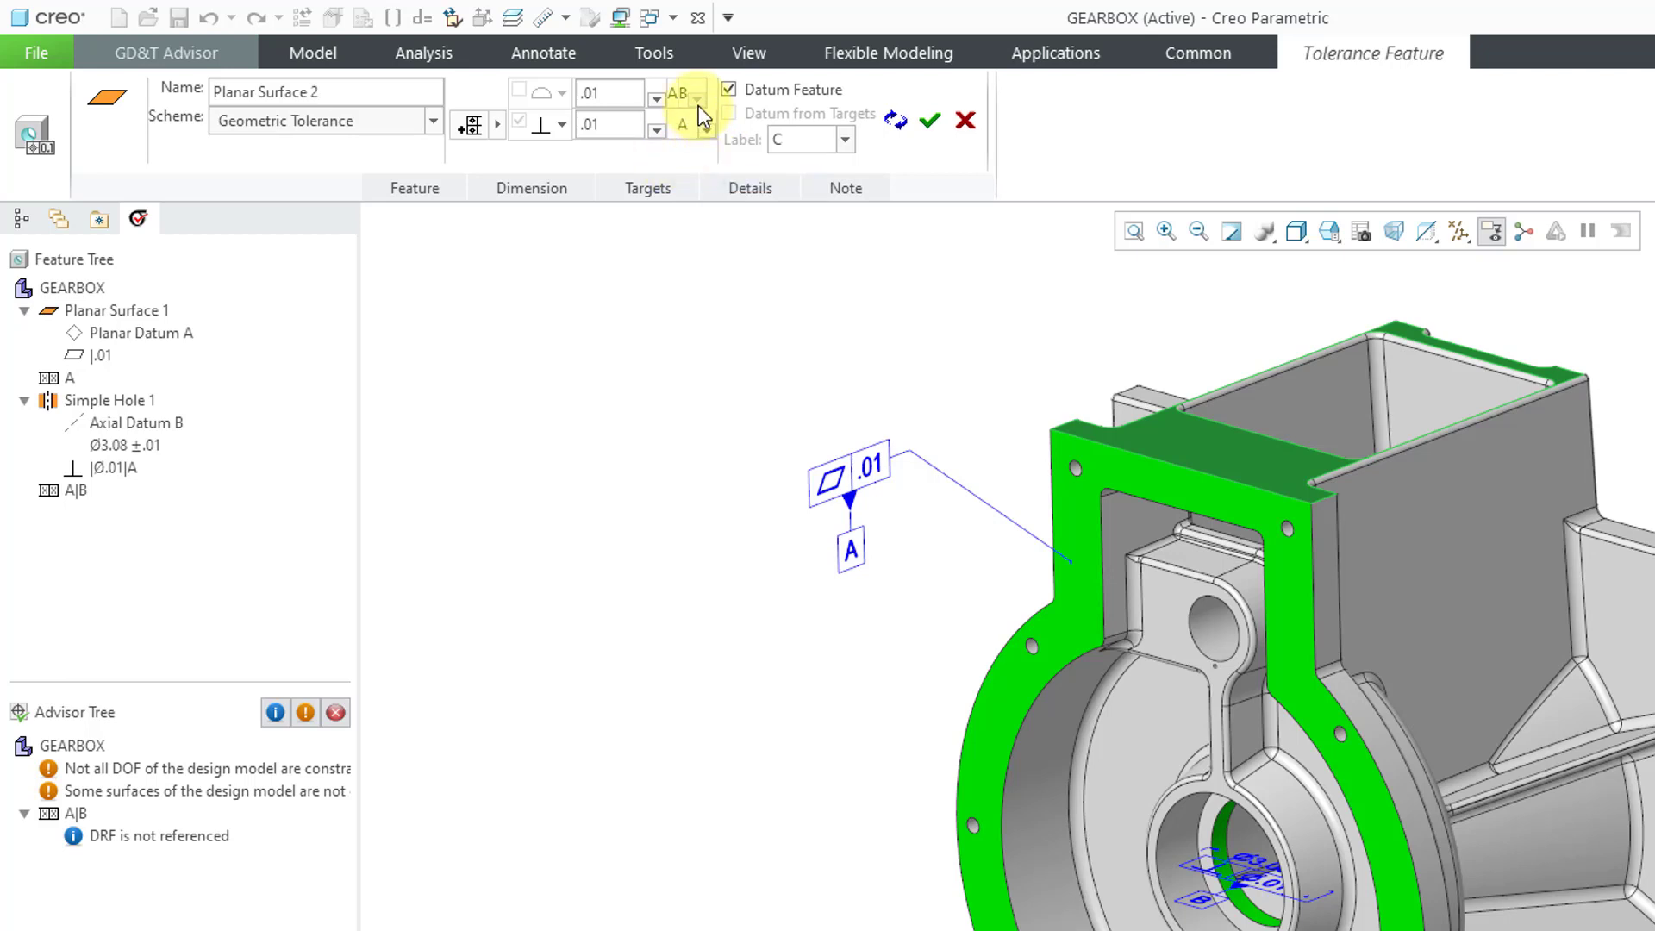
{"action": "mouse_move", "coordinate": [702, 105]}
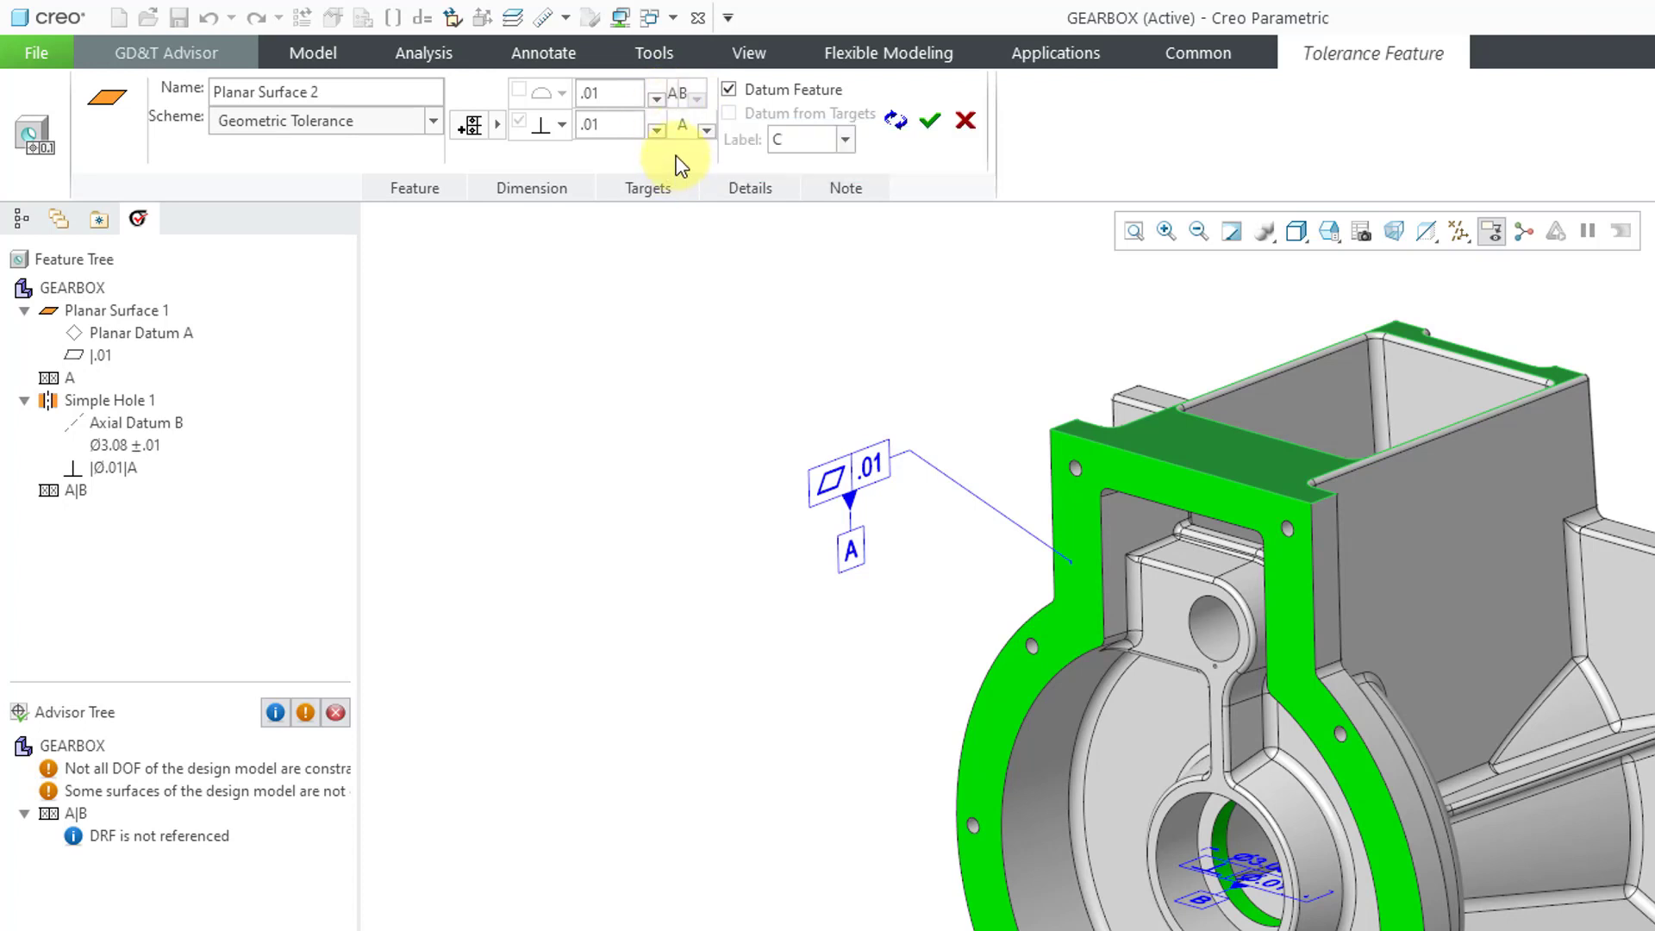
{"action": "mouse_move", "coordinate": [704, 172]}
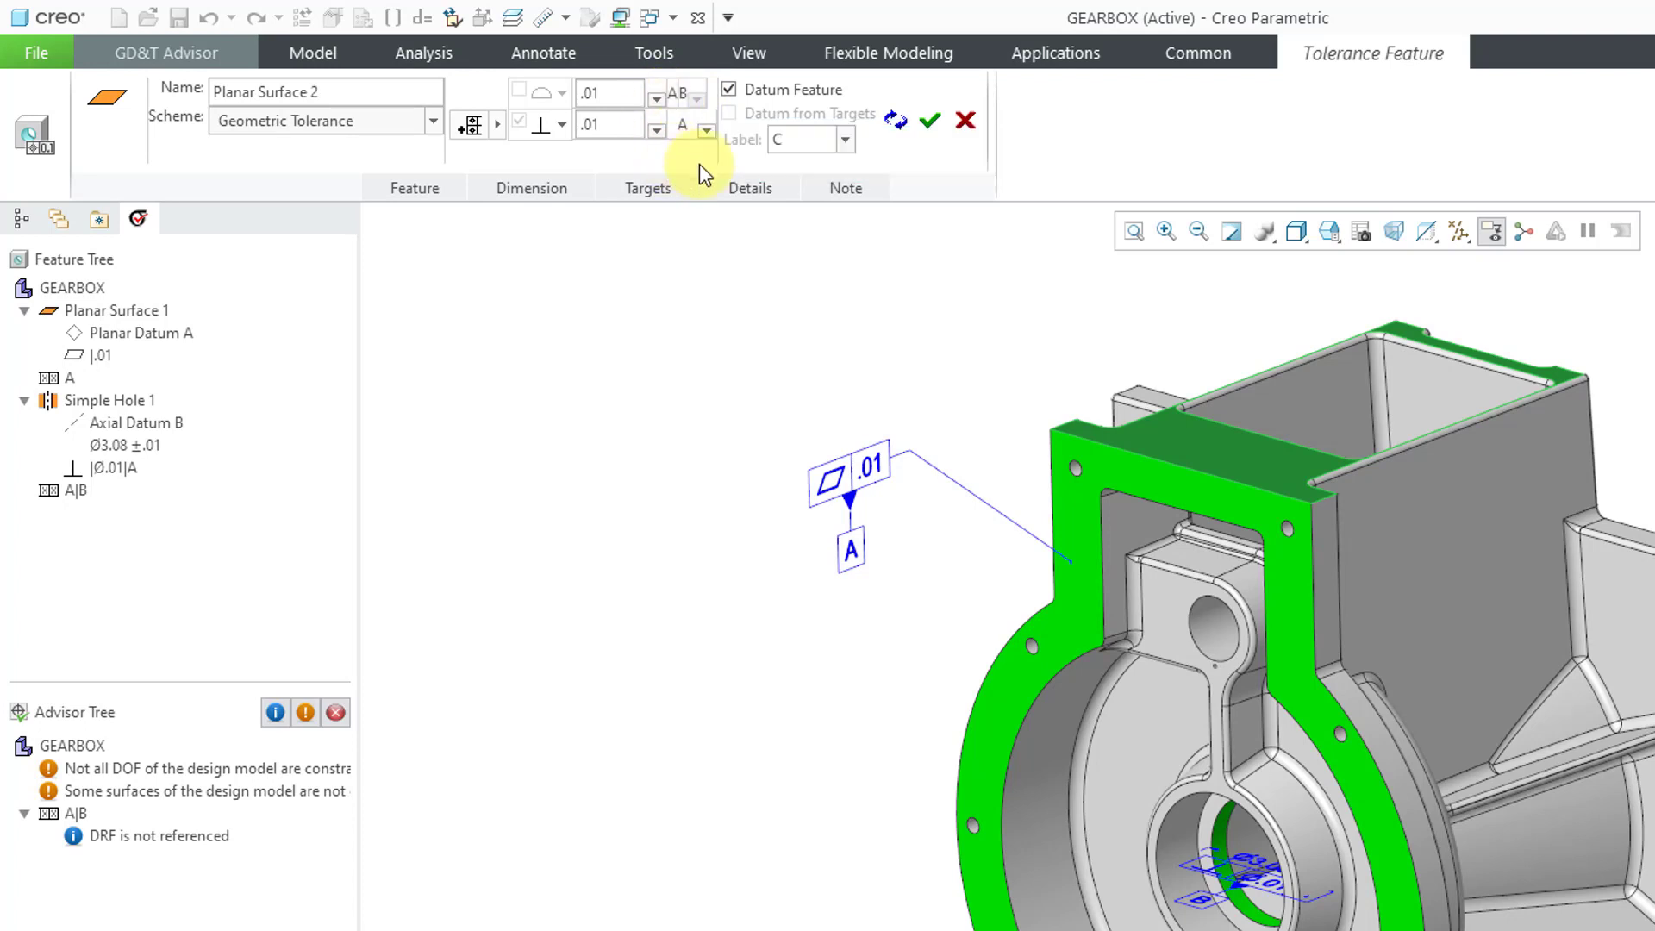
{"action": "mouse_move", "coordinate": [808, 113]}
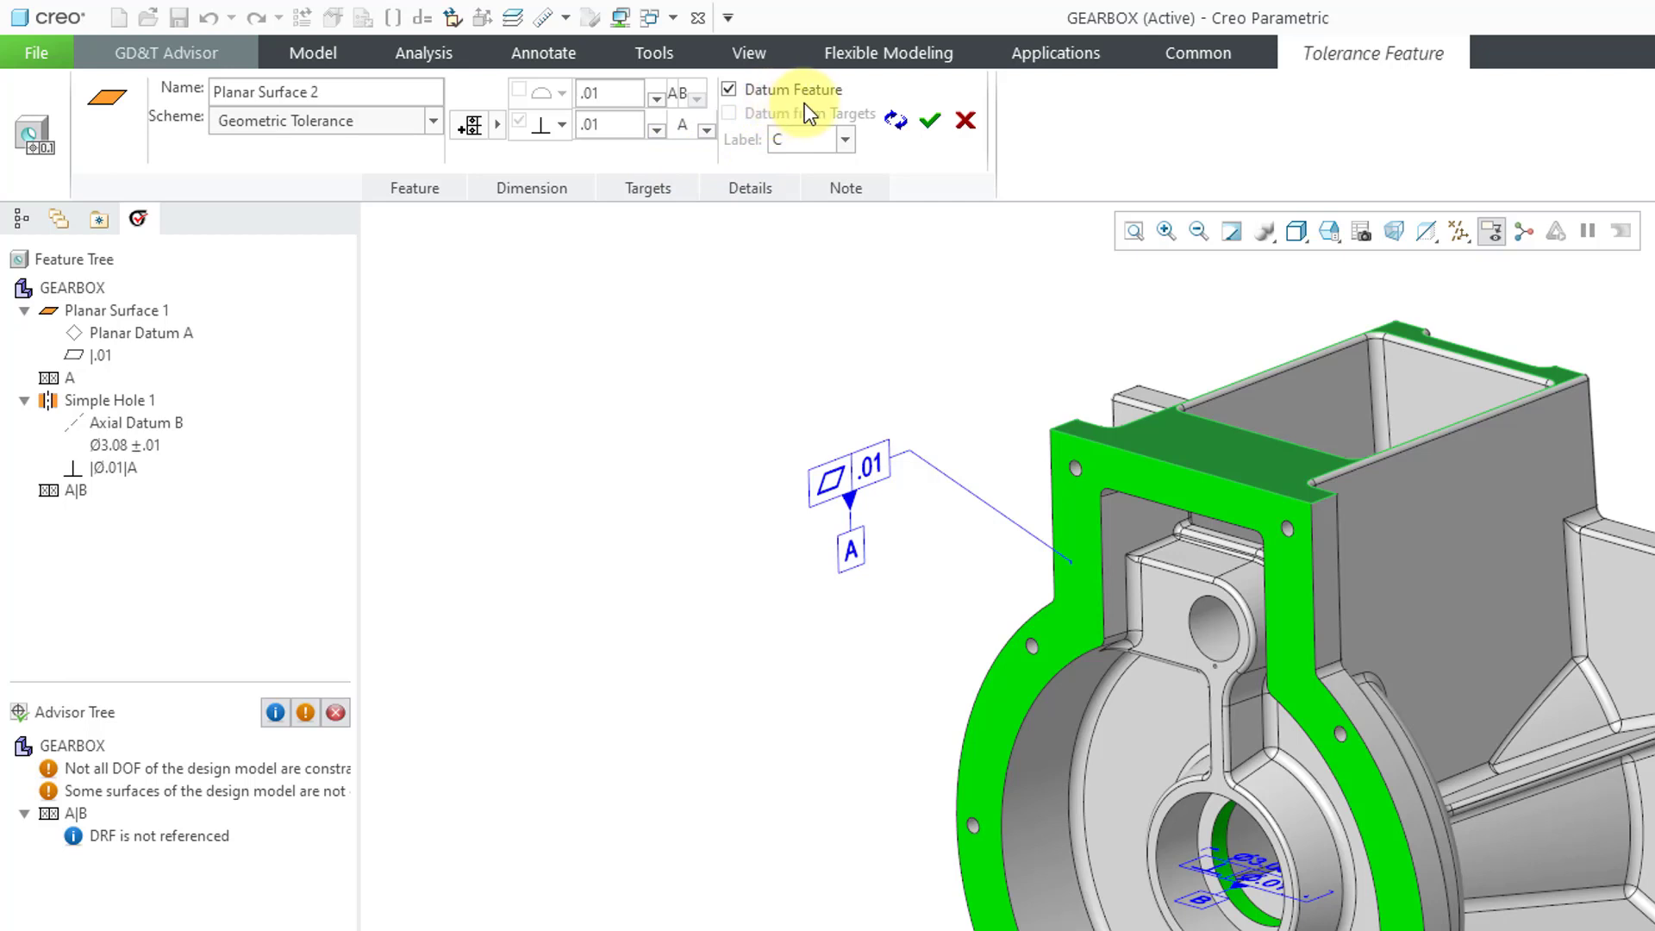
{"action": "mouse_move", "coordinate": [828, 174]}
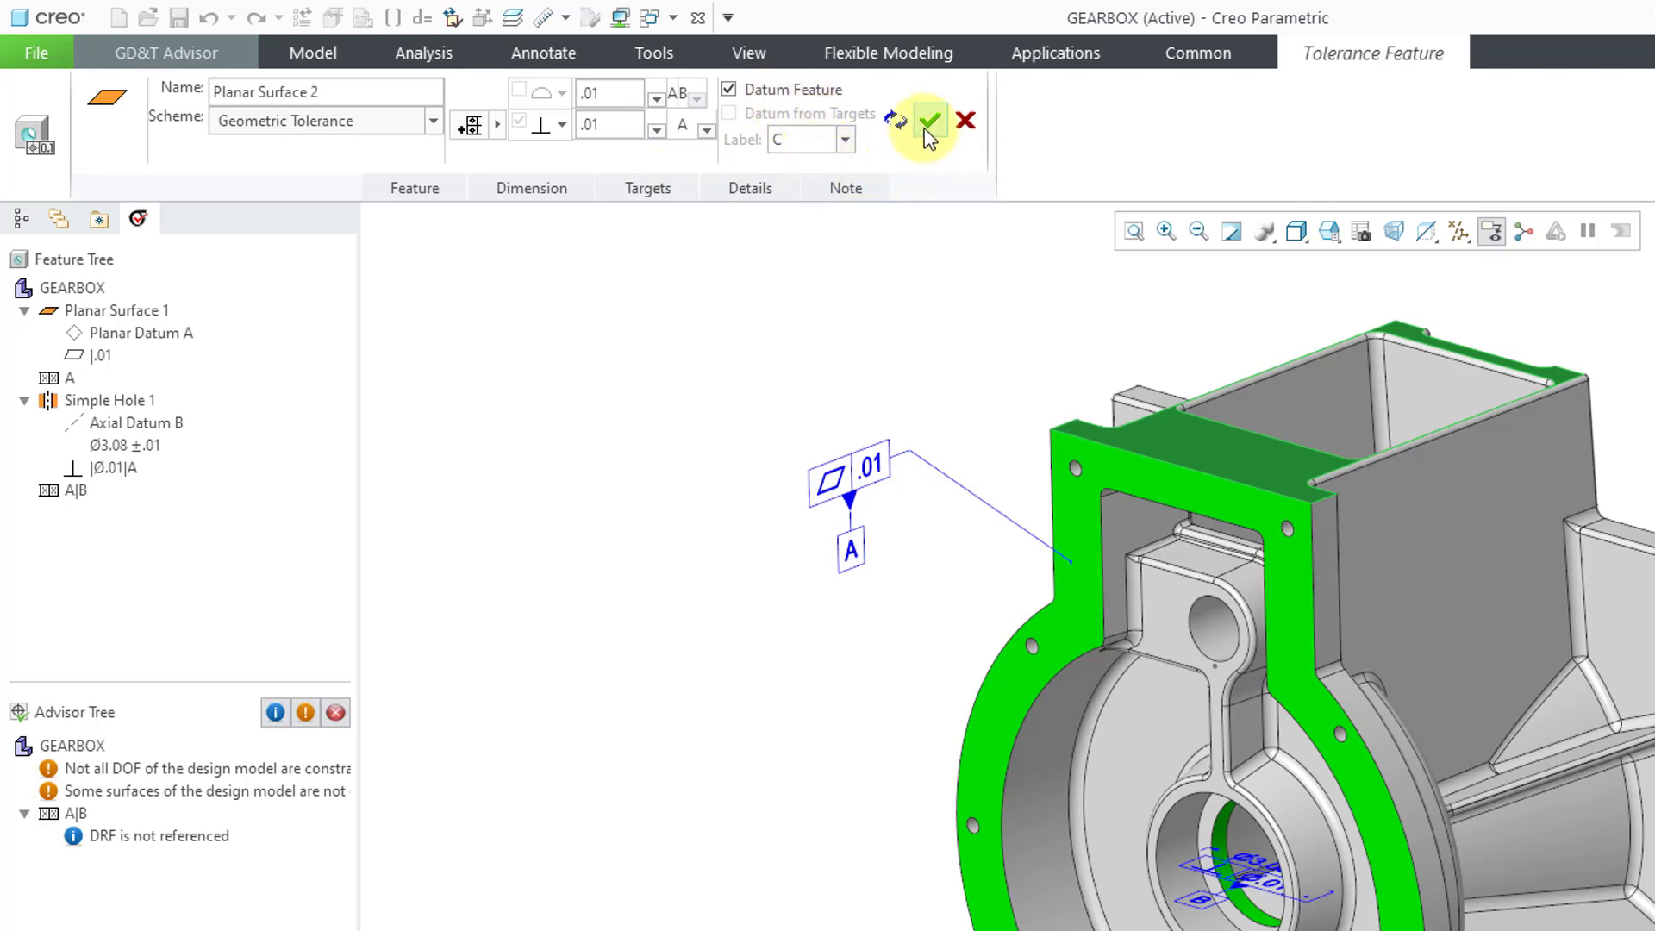
- Accept datum C, then drag the hole diameter callout below the casting and raise the profile frame
{"action": "left_click", "coordinate": [929, 119]}
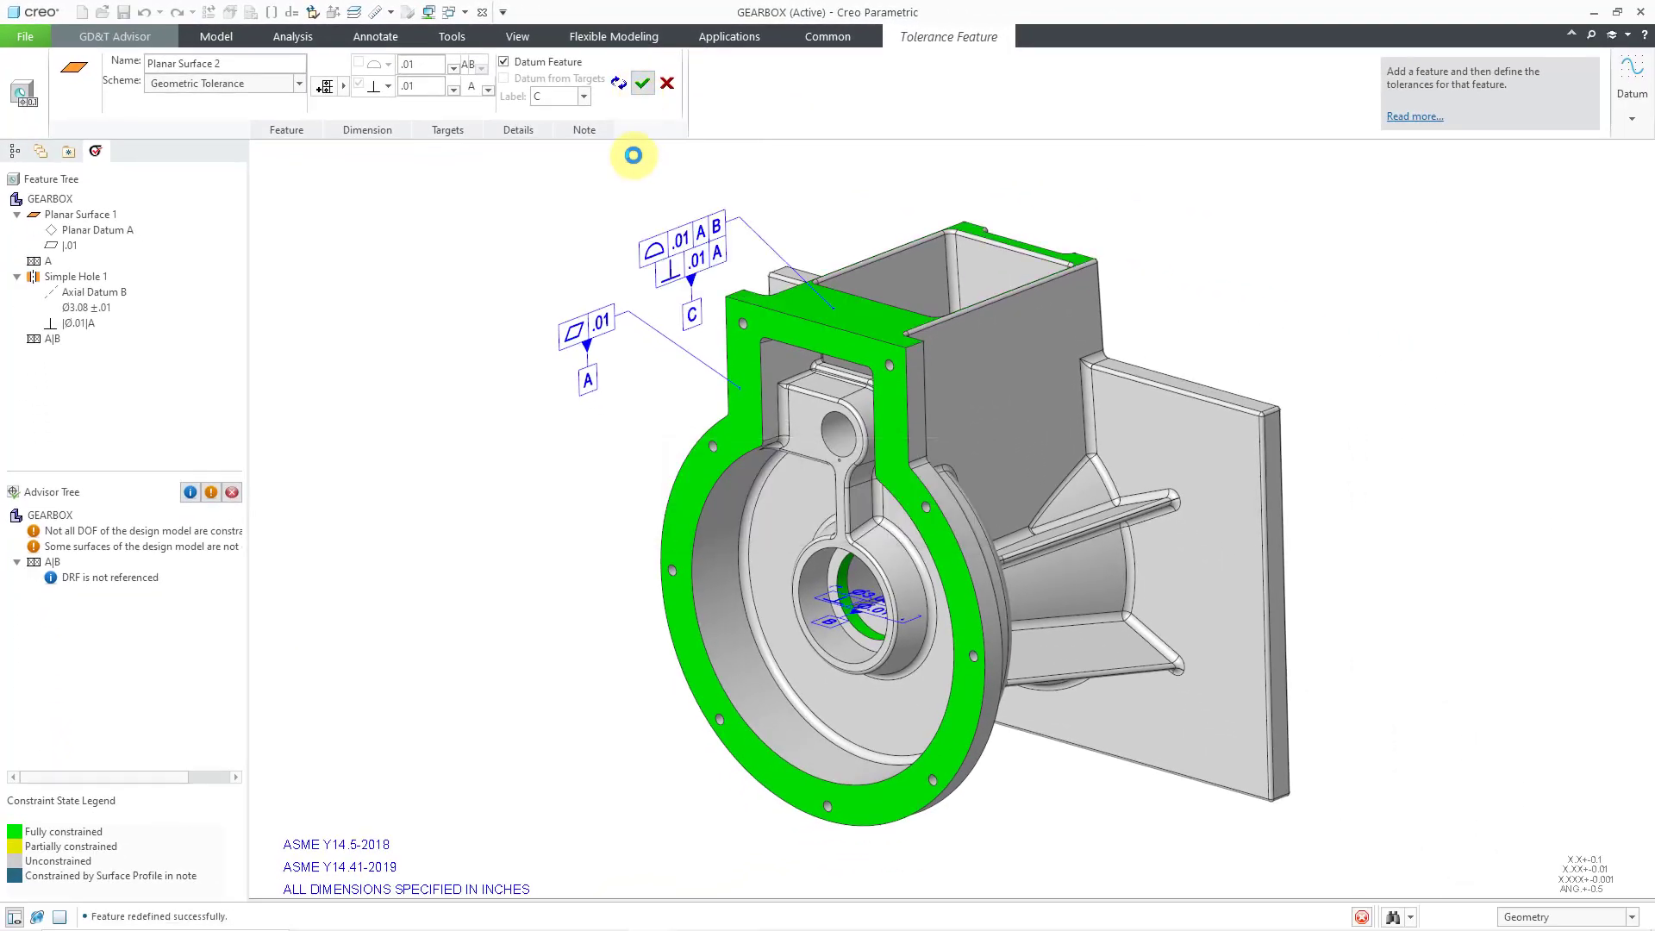
{"action": "left_click", "coordinate": [642, 83]}
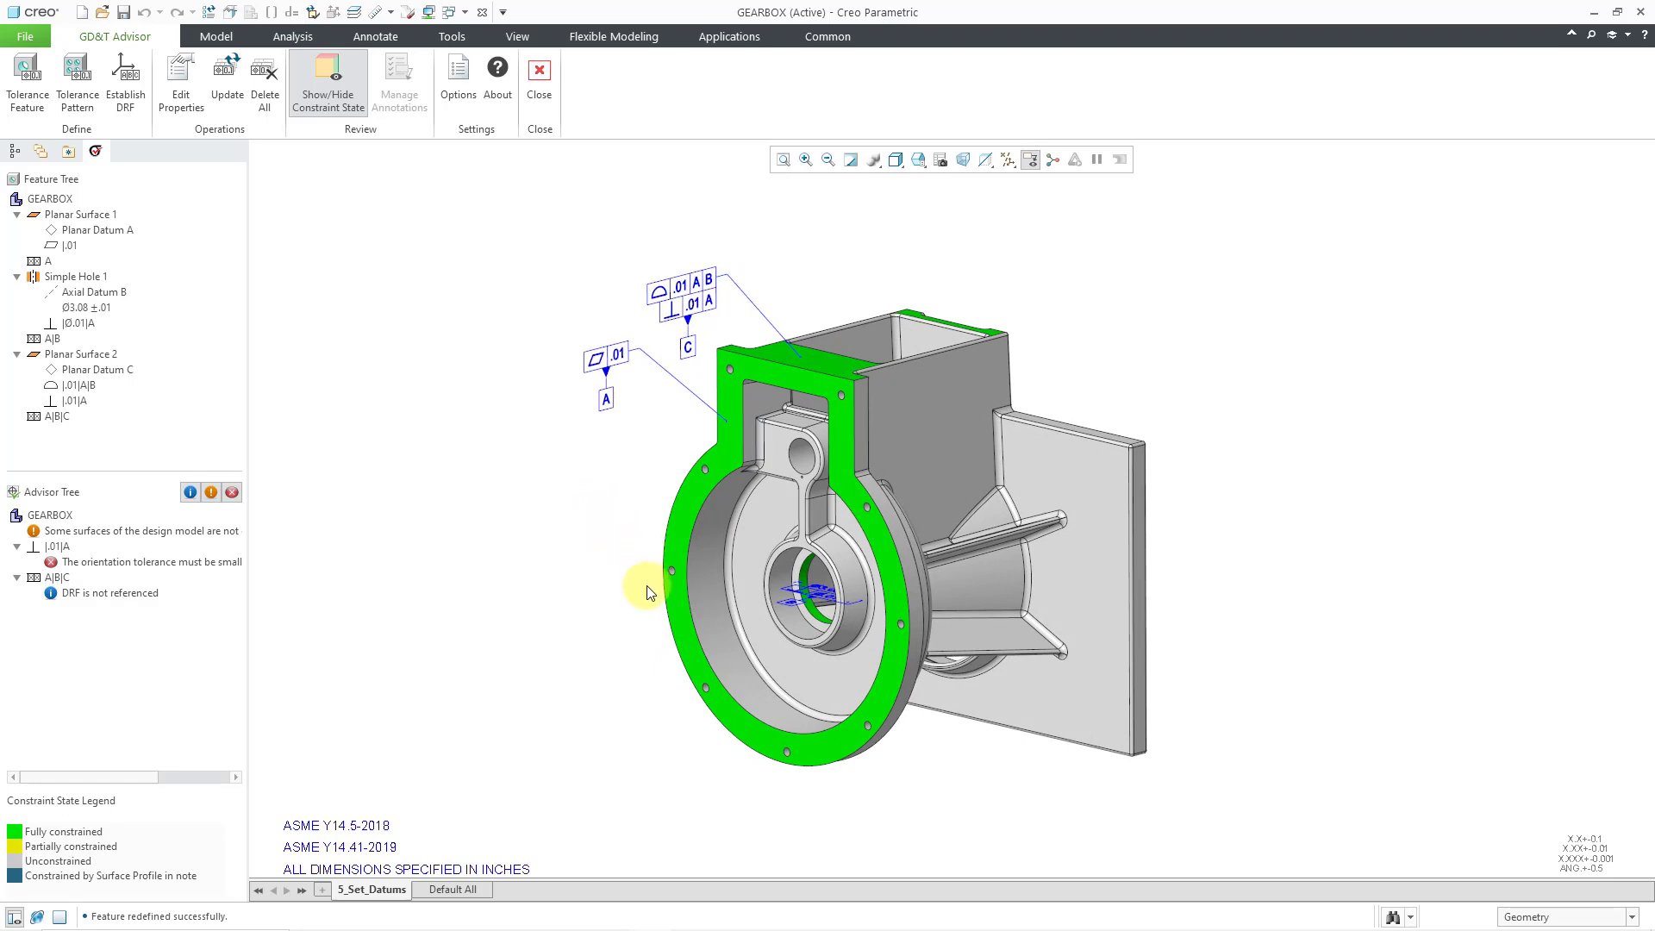
{"action": "mouse_move", "coordinate": [1365, 705]}
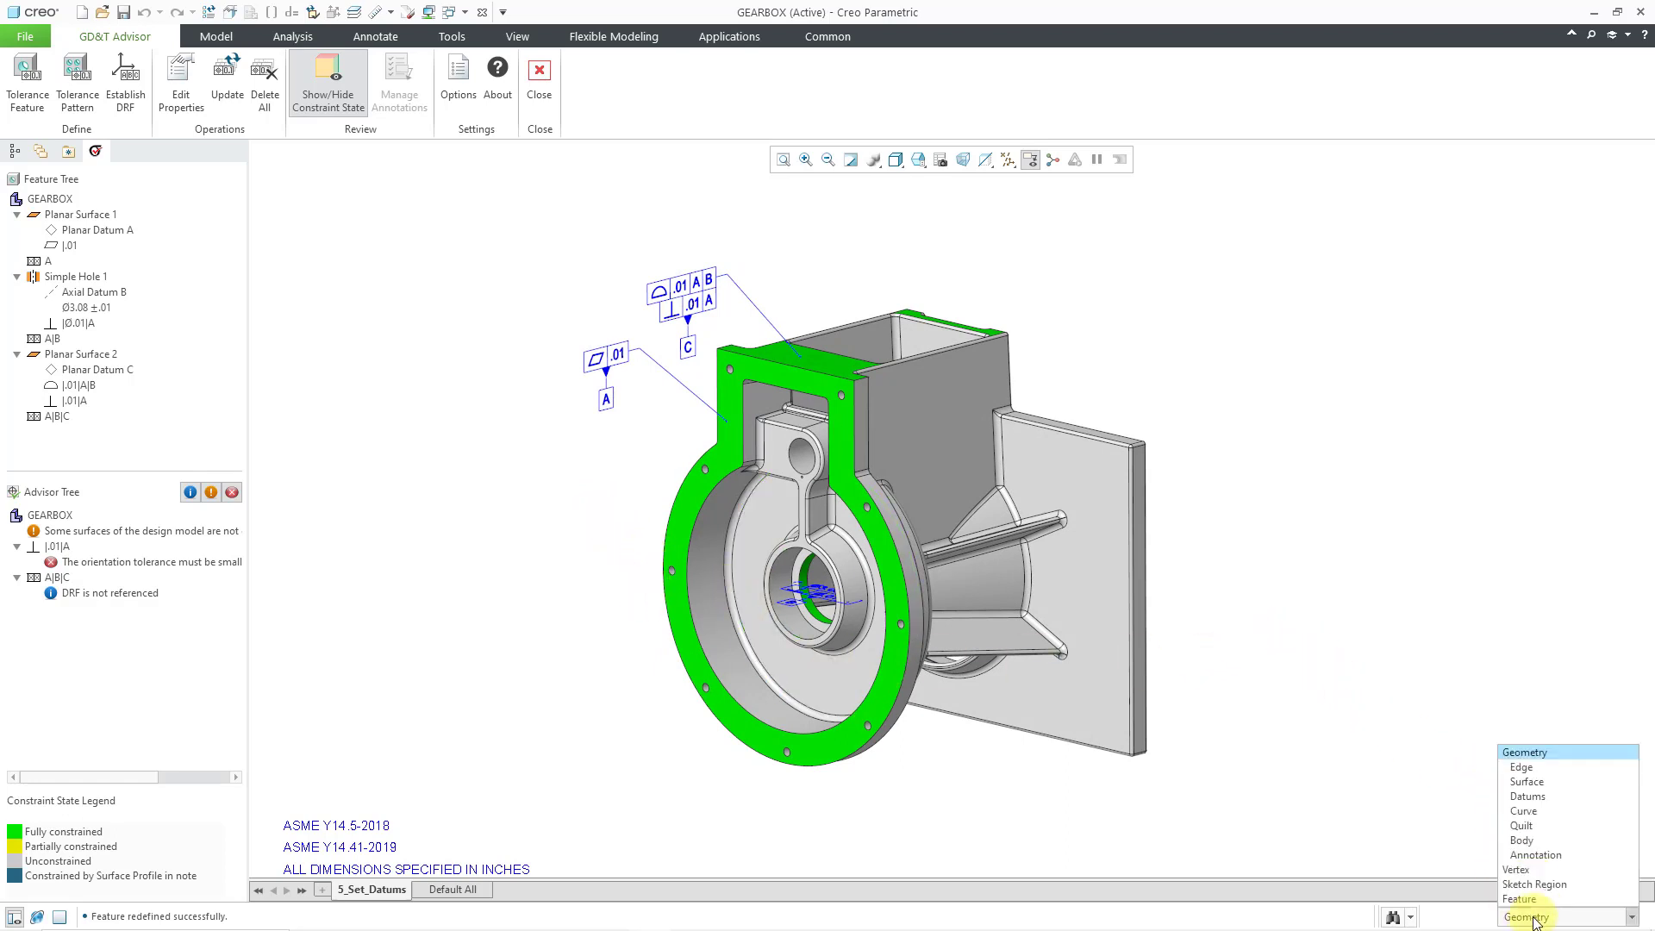
{"action": "mouse_move", "coordinate": [1536, 855]}
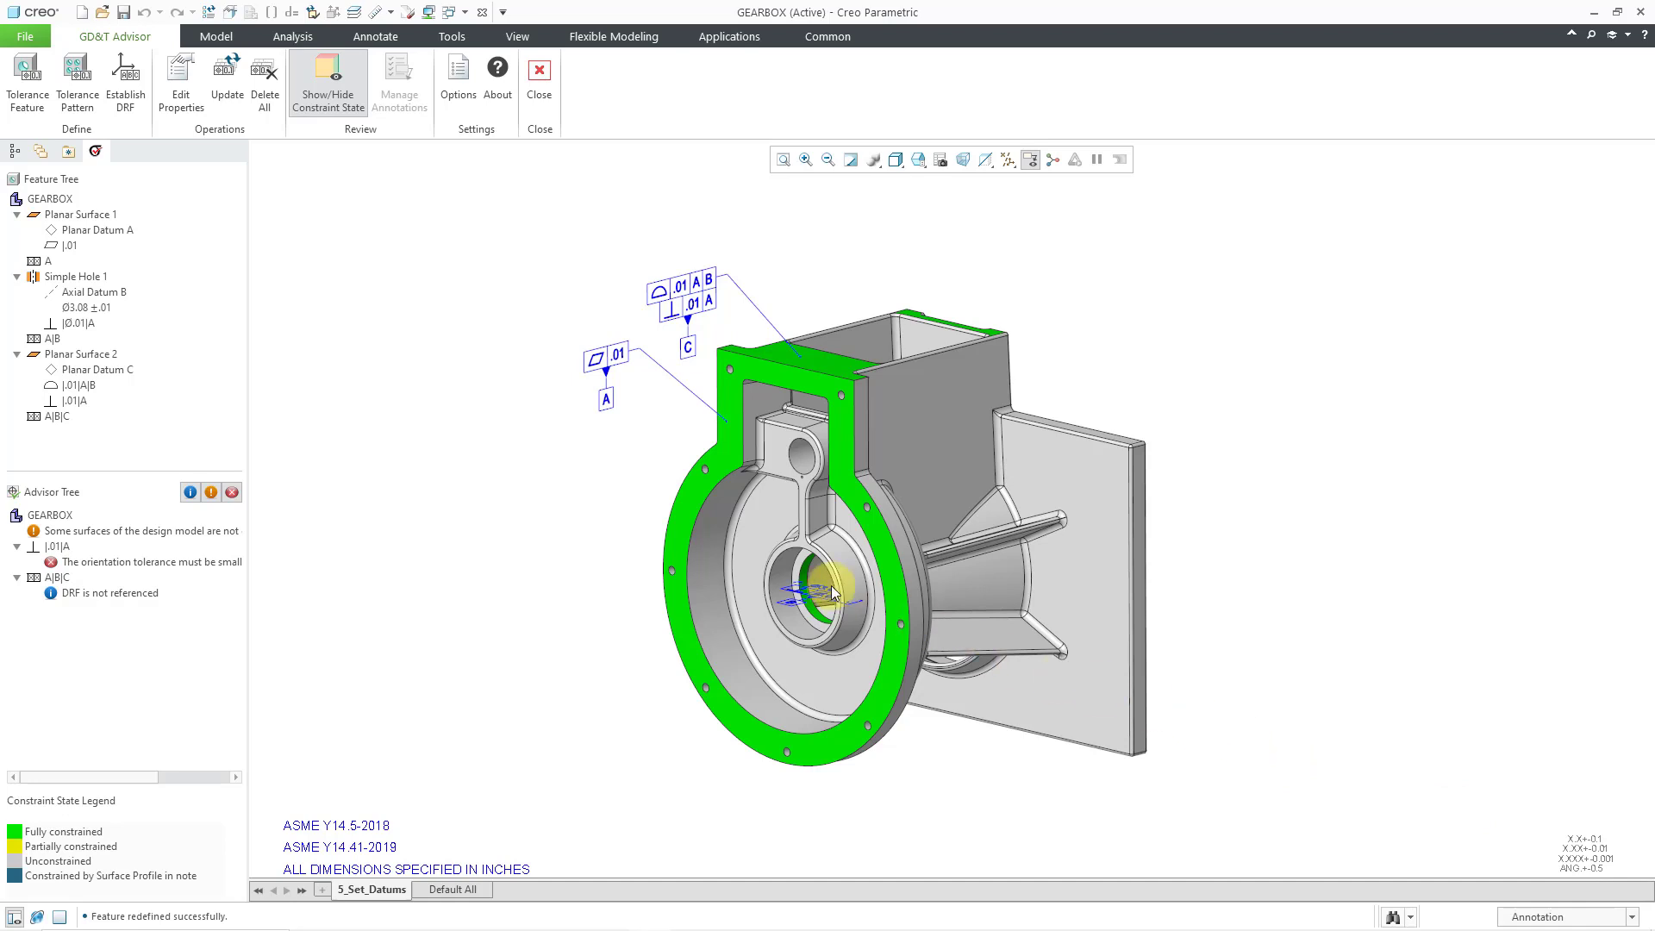
{"action": "left_click", "coordinate": [834, 591]}
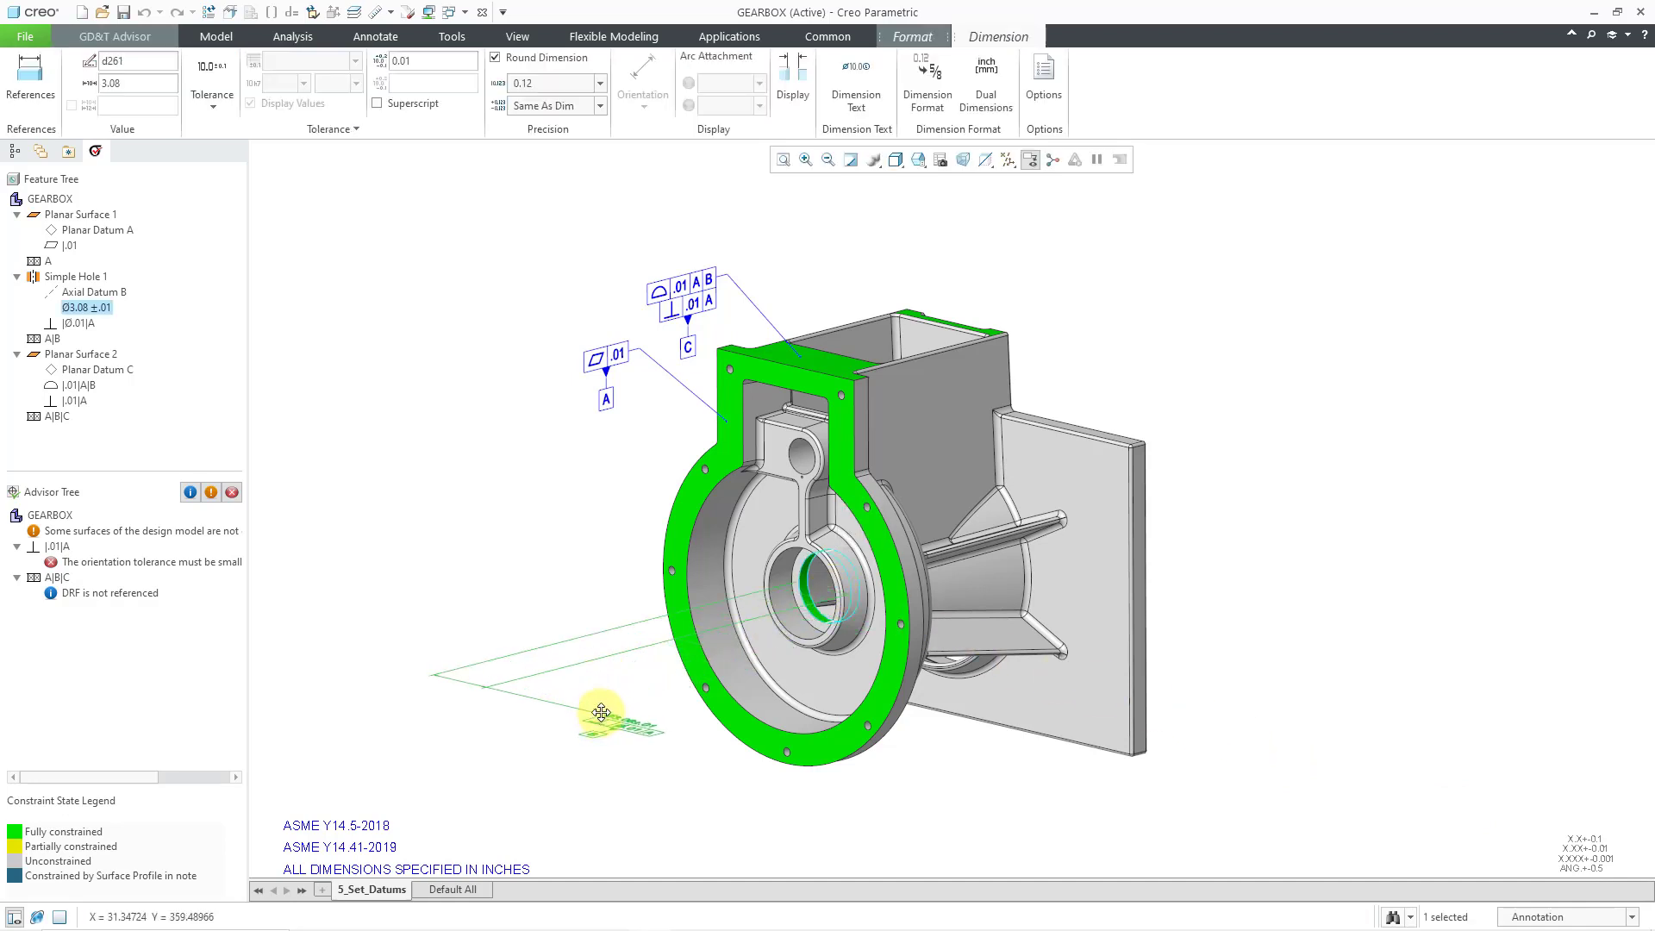
{"action": "left_click", "coordinate": [116, 35]}
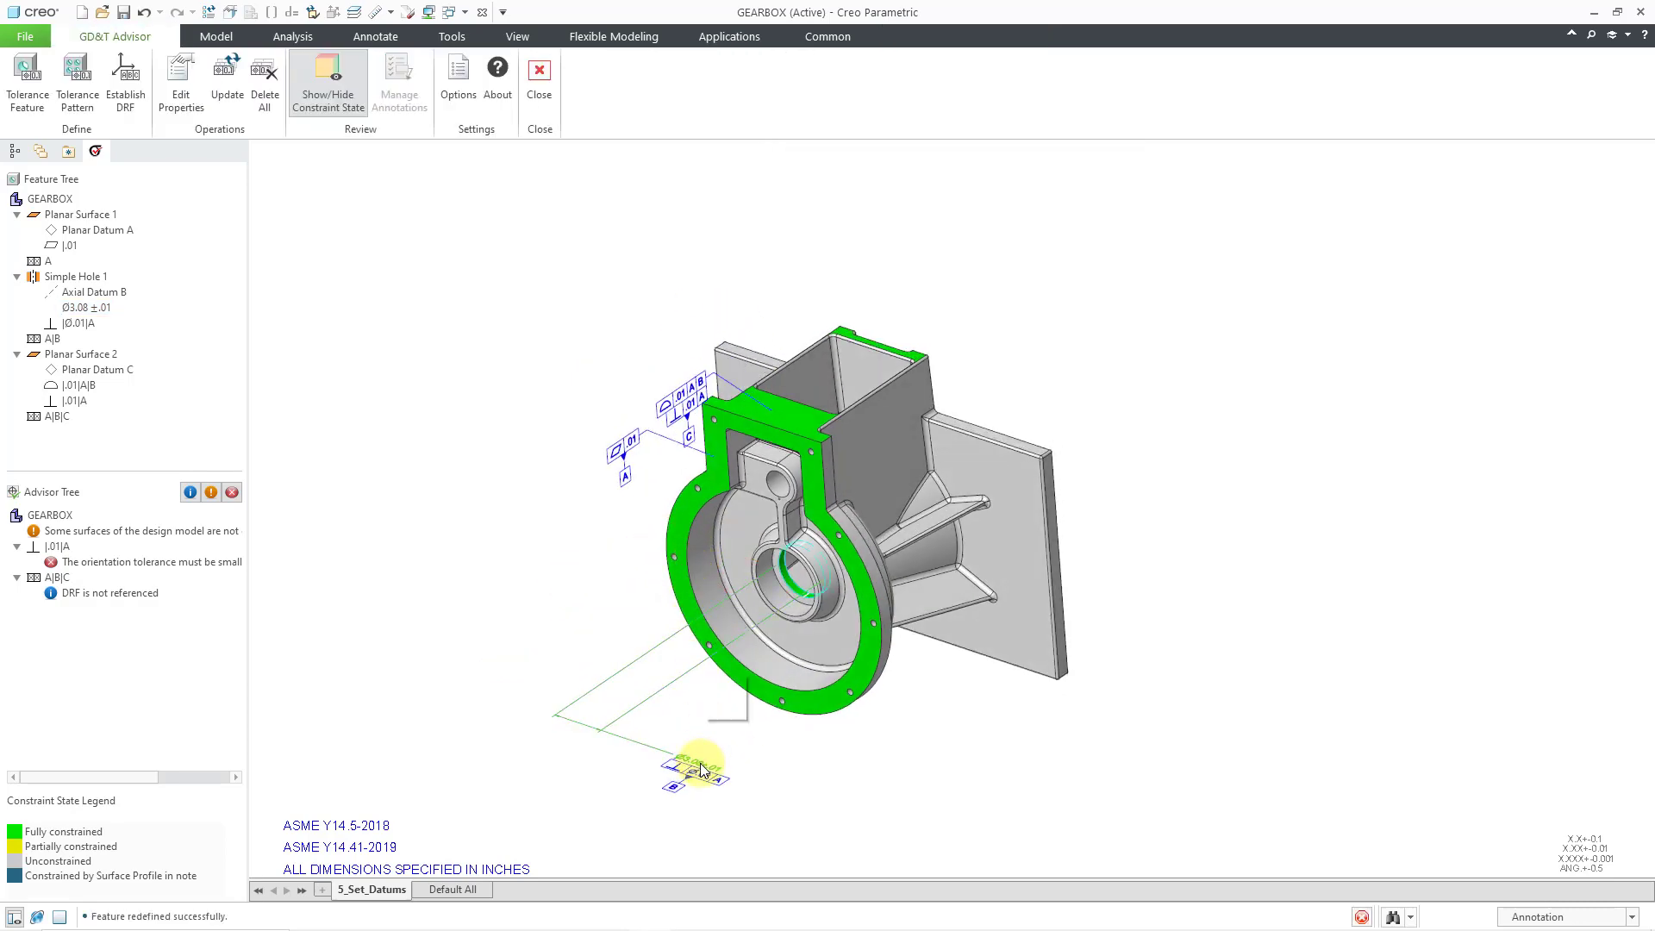
{"action": "left_click", "coordinate": [691, 763]}
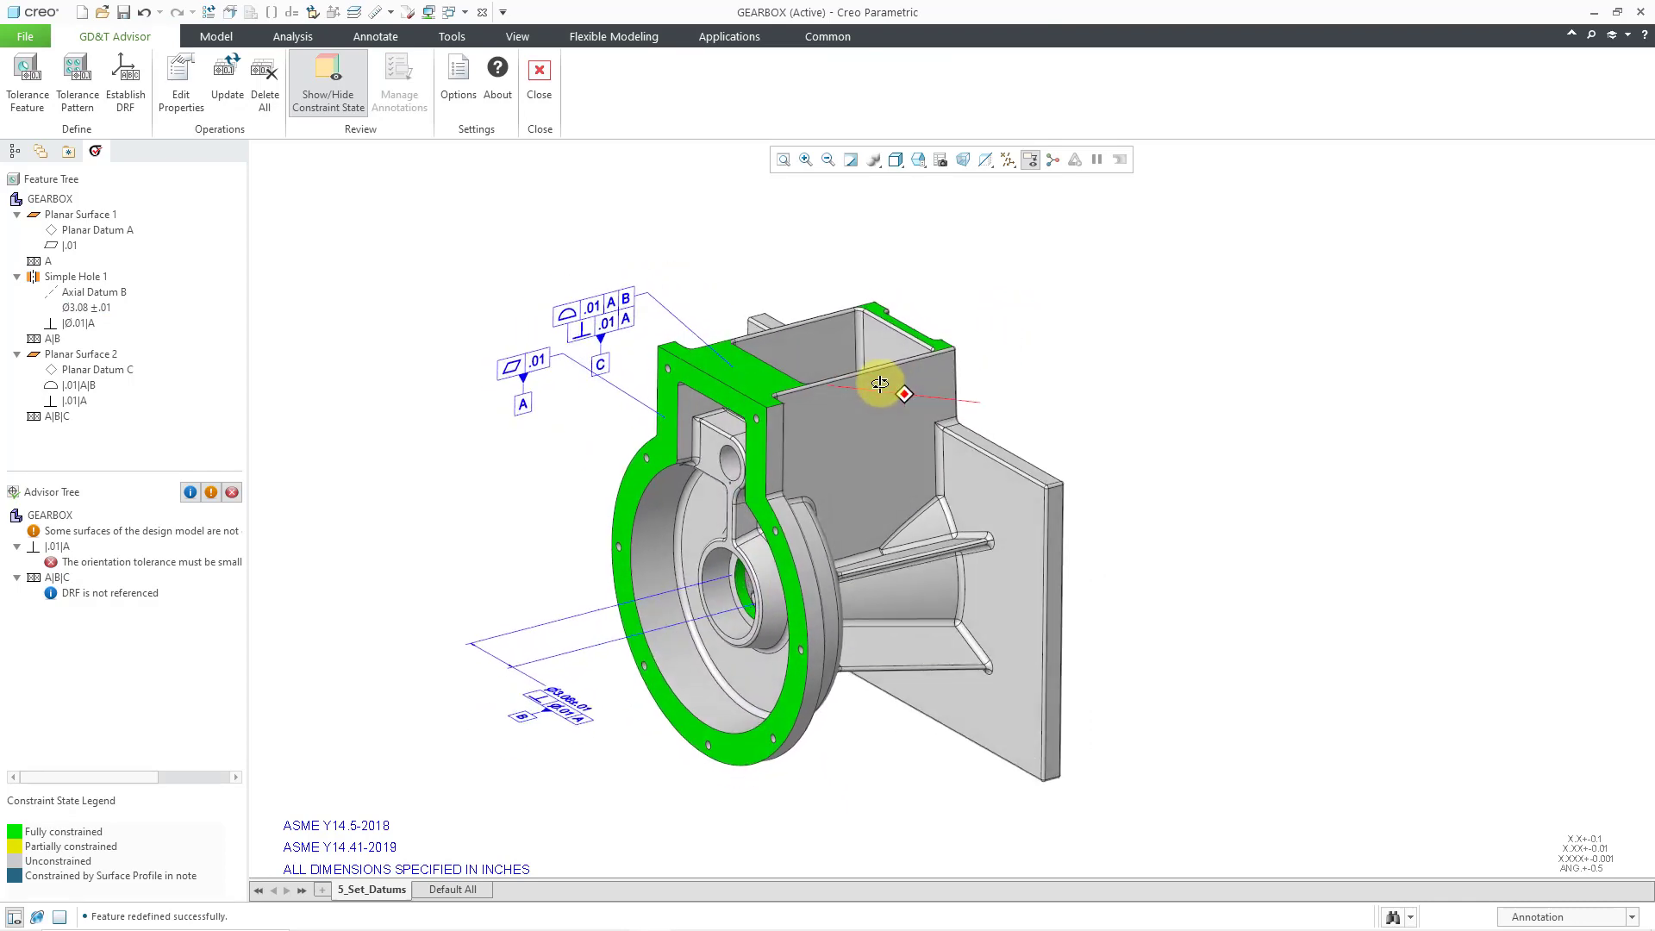
{"action": "mouse_move", "coordinate": [606, 306]}
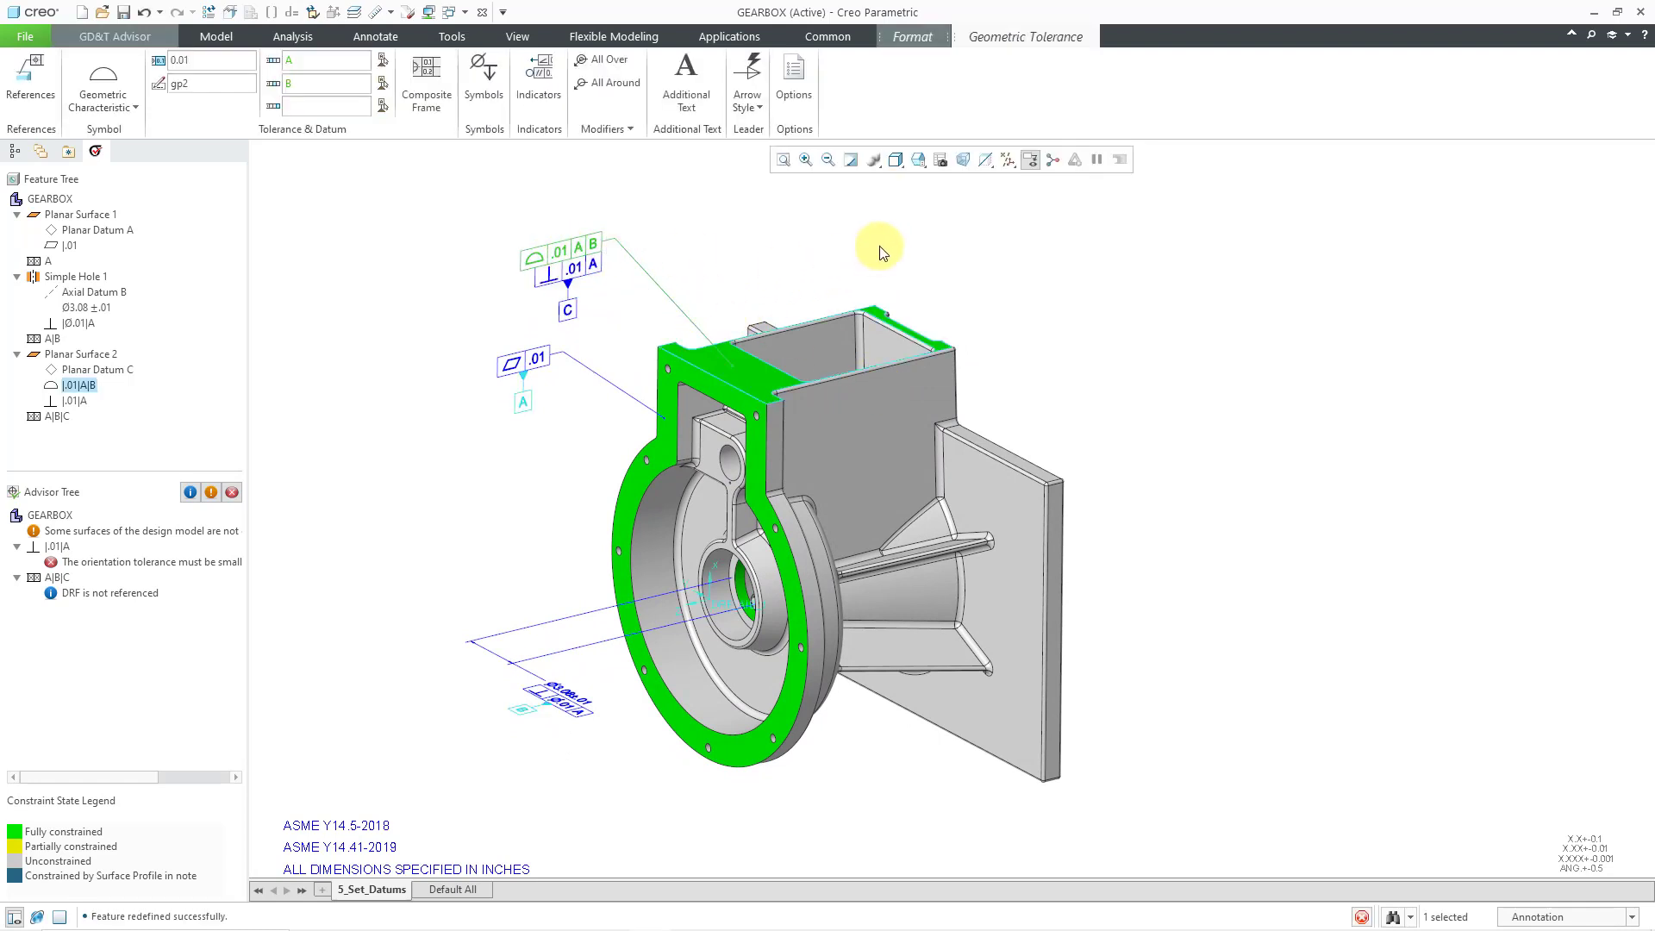
{"action": "left_click", "coordinate": [114, 34]}
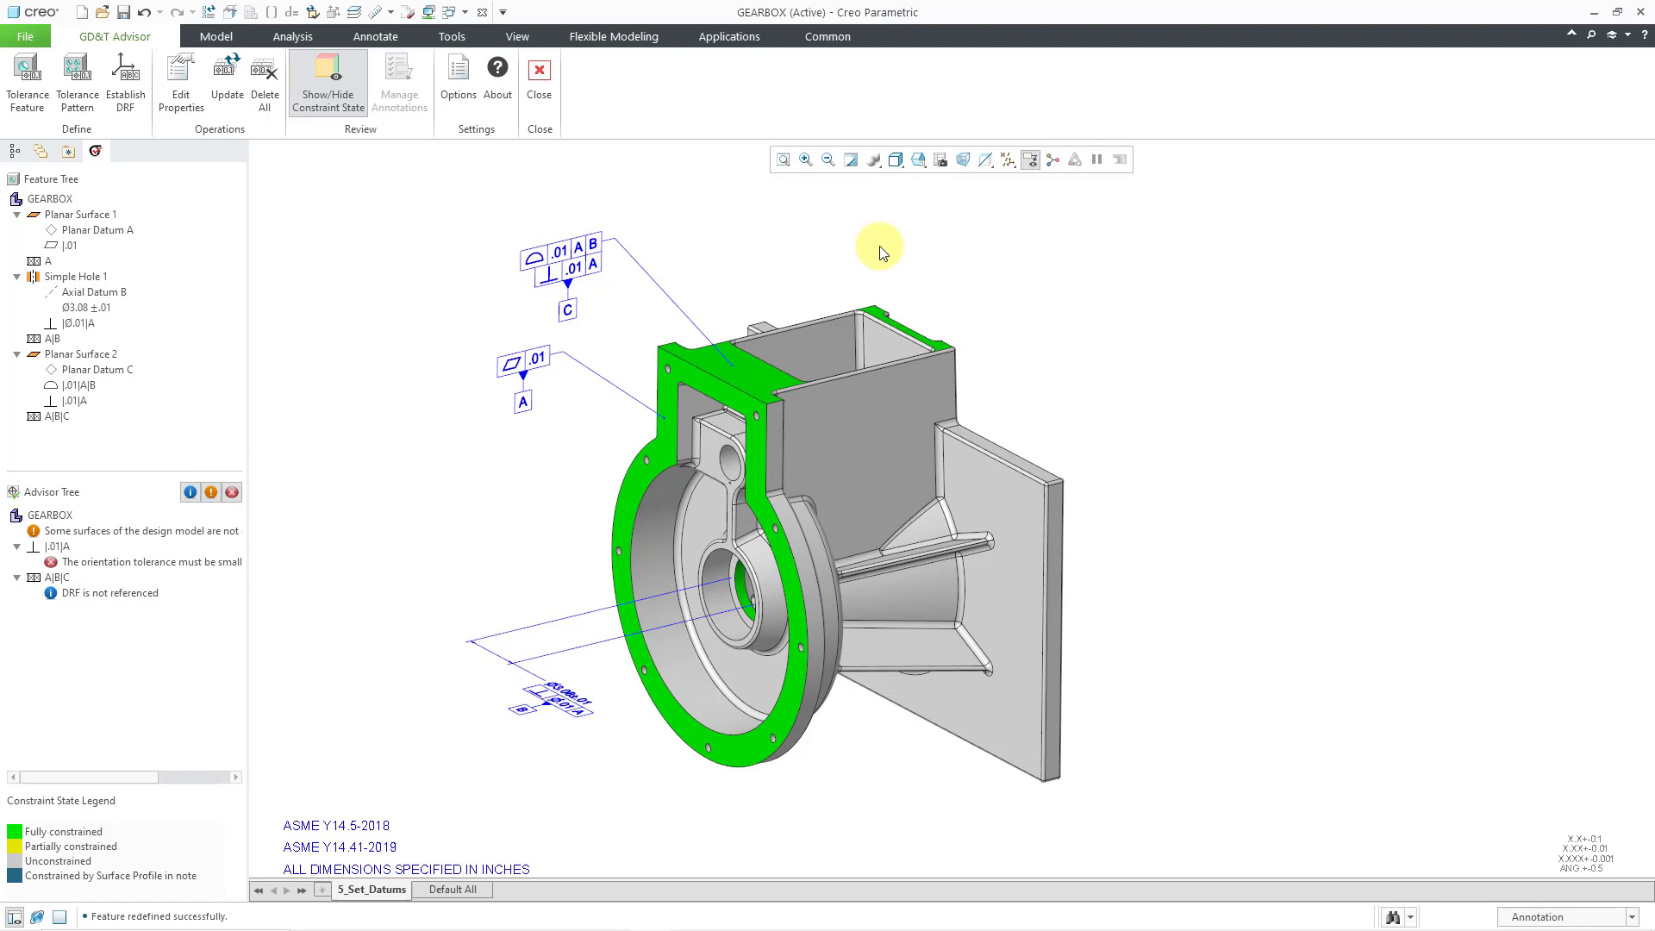
{"action": "mouse_move", "coordinate": [564, 156]}
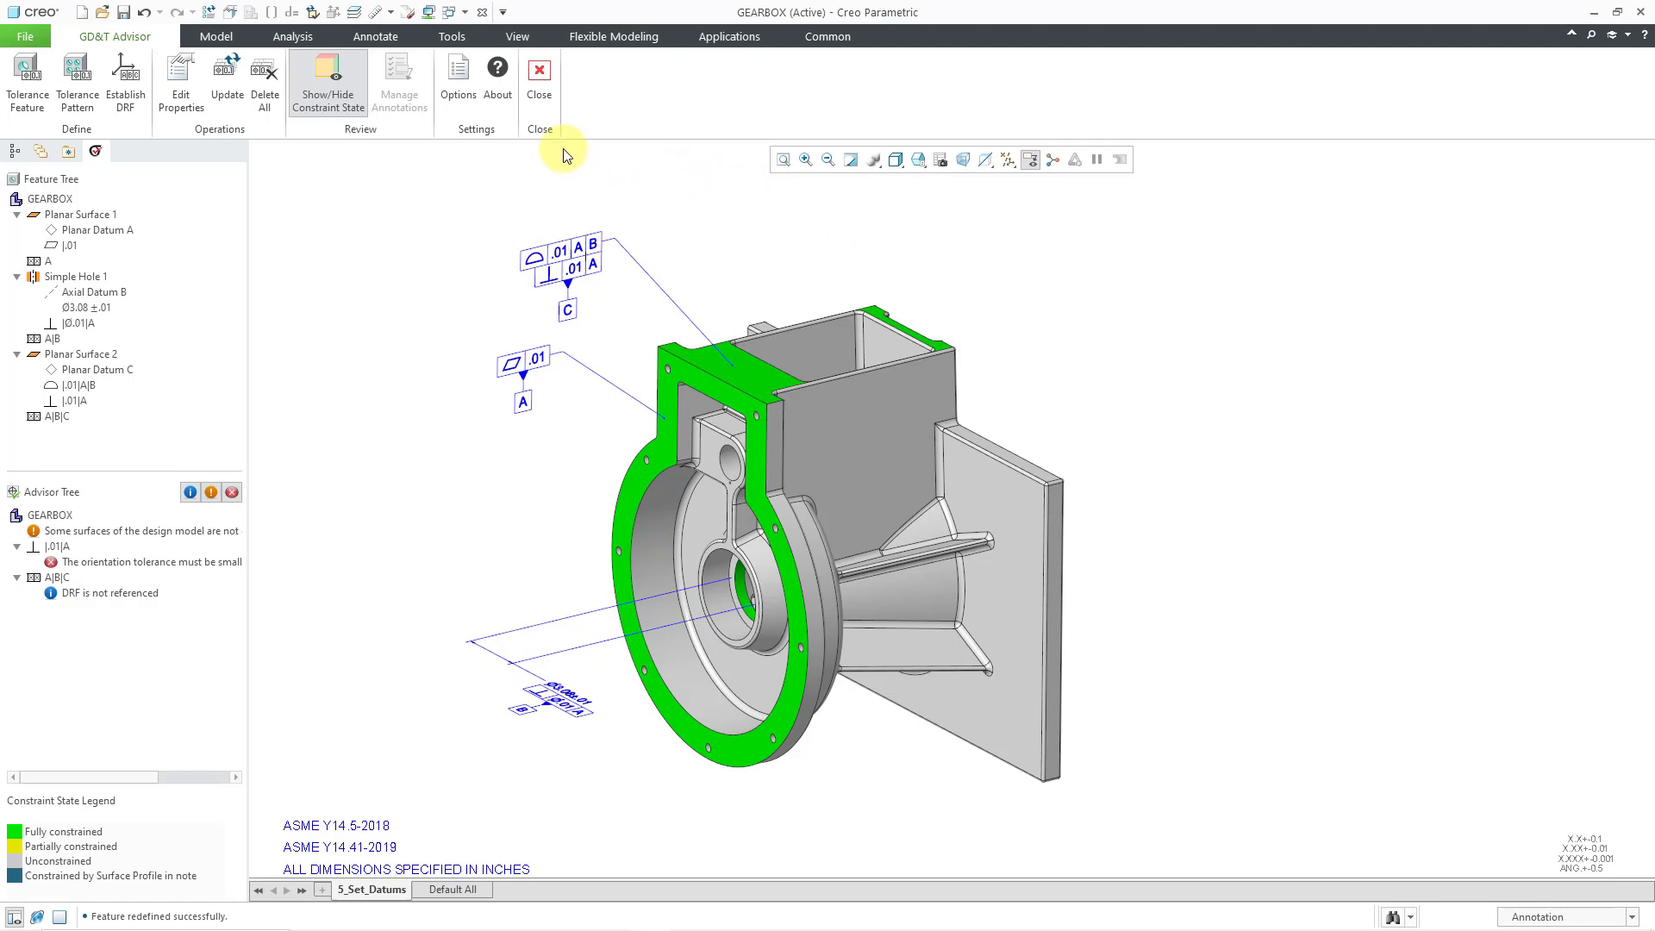
- Close the GD&T Advisor, clear the annotation selection and scroll to review the tolerances
{"action": "left_click", "coordinate": [539, 79]}
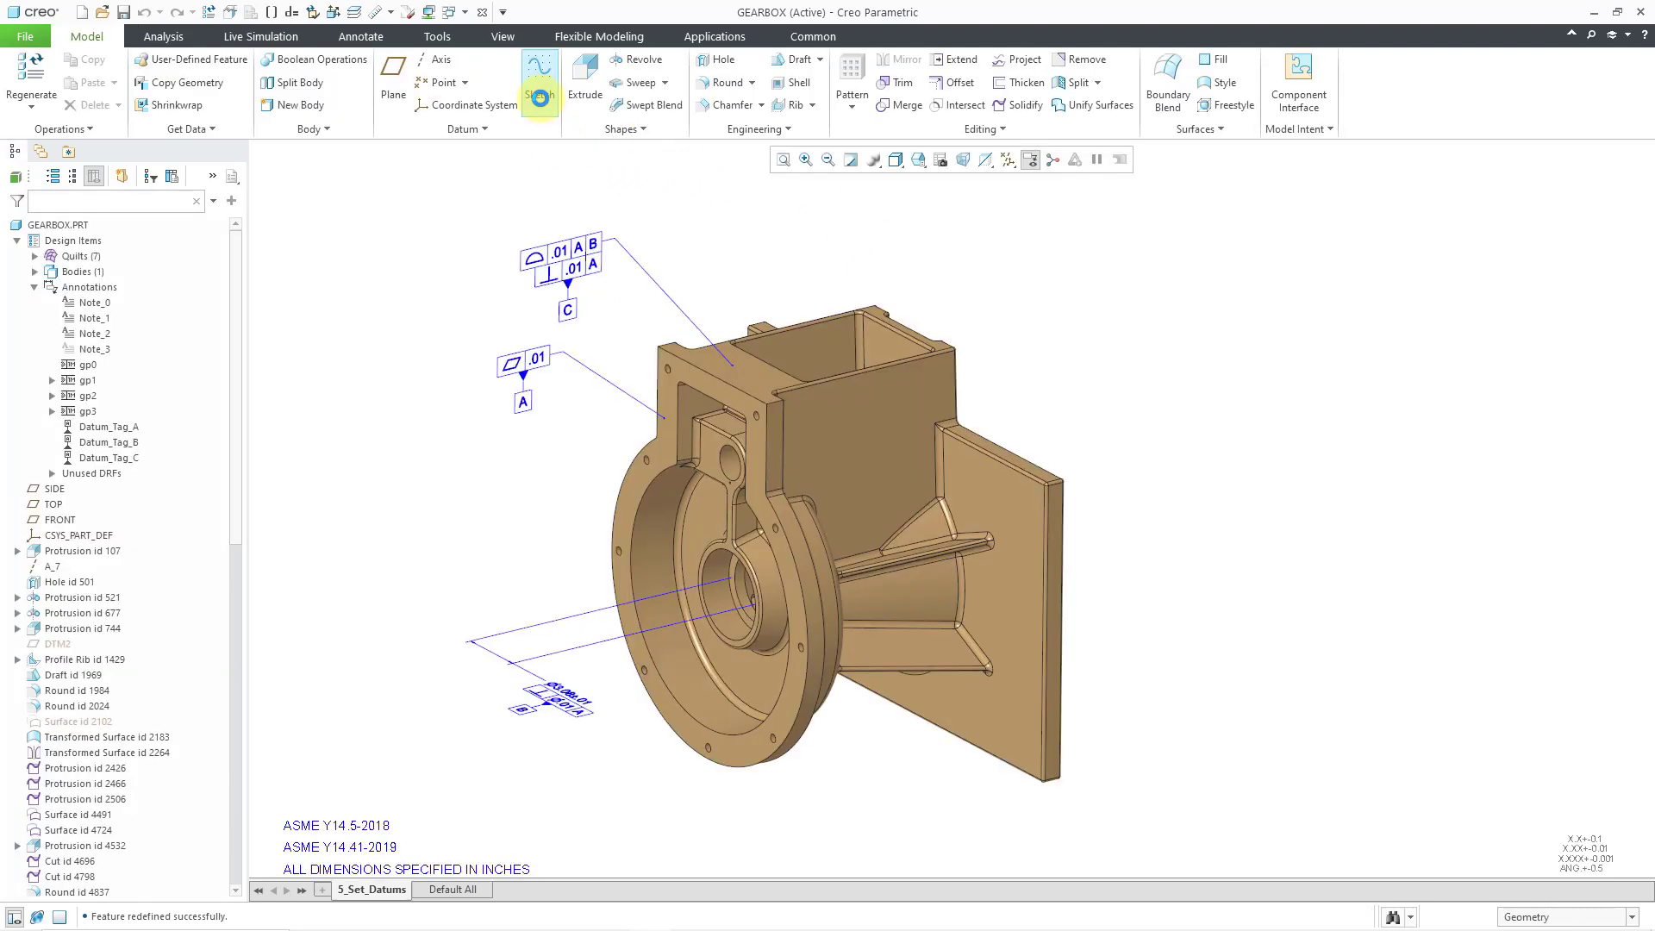
{"action": "mouse_move", "coordinate": [606, 188]}
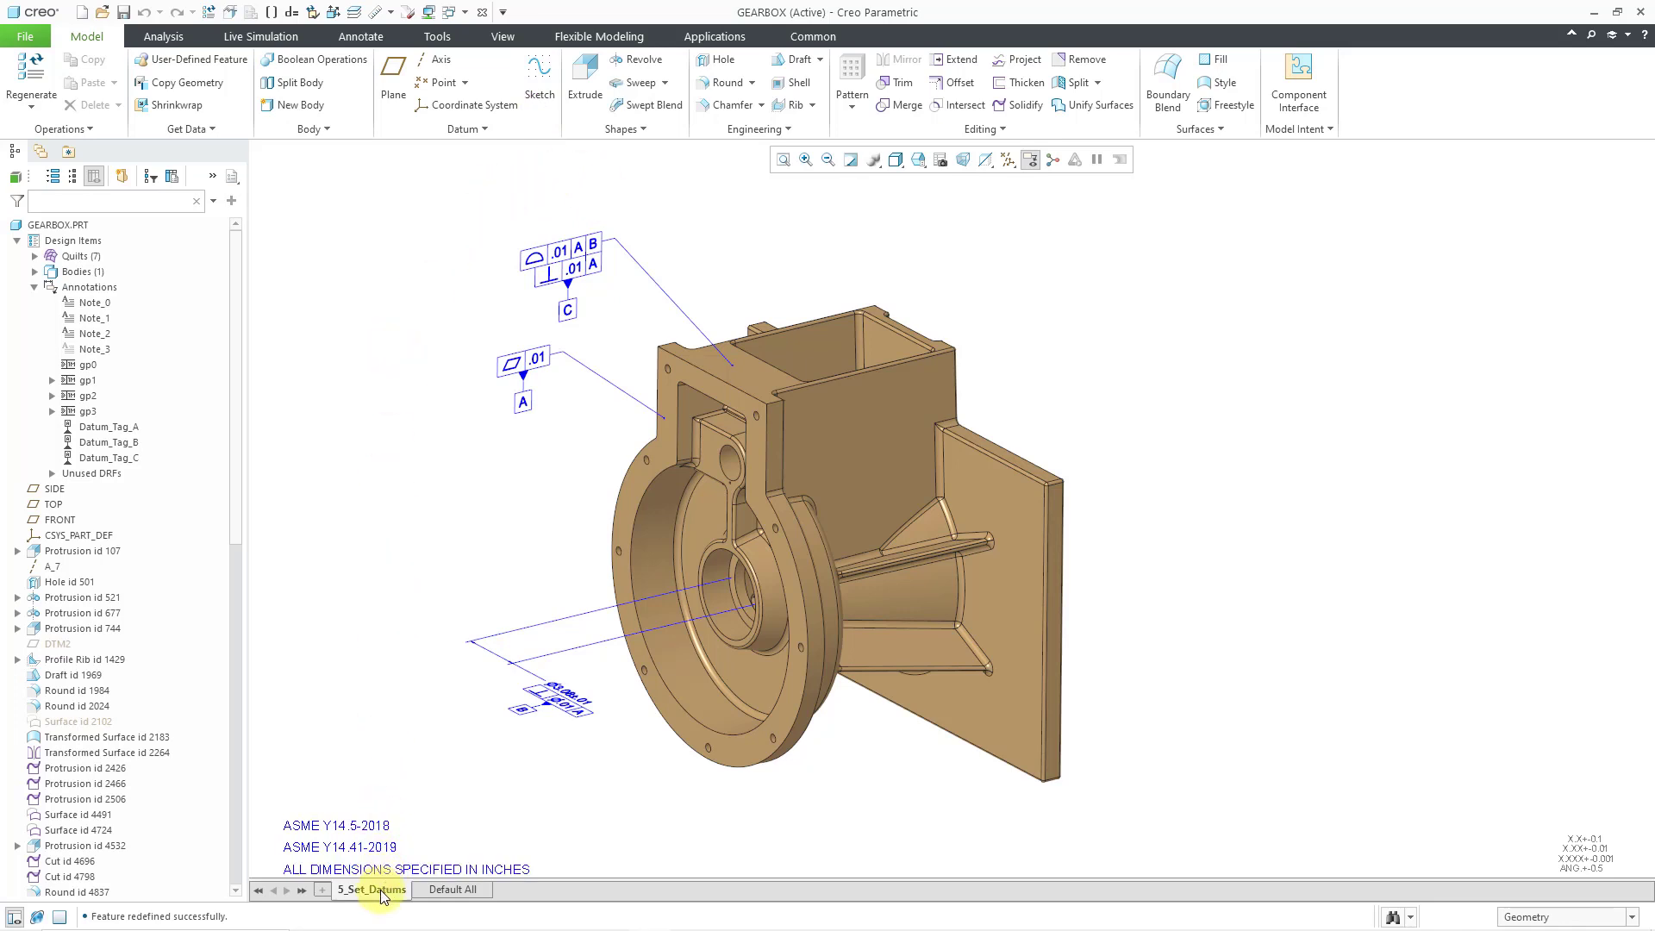
{"action": "mouse_move", "coordinate": [372, 889]}
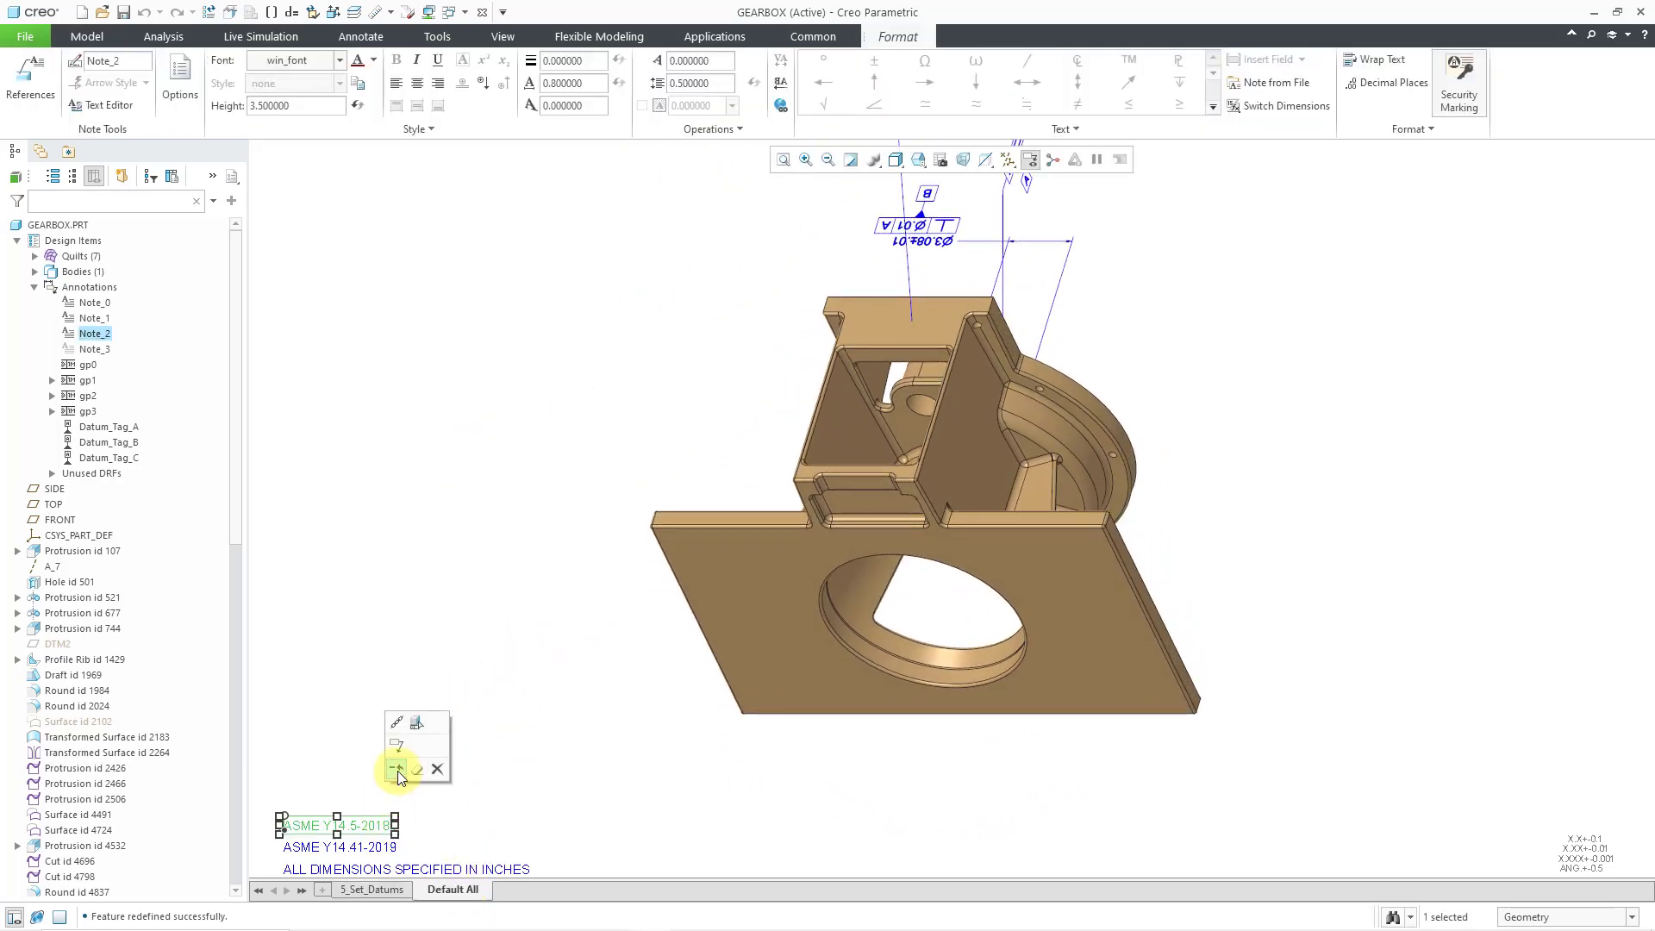
{"action": "mouse_move", "coordinate": [399, 768]}
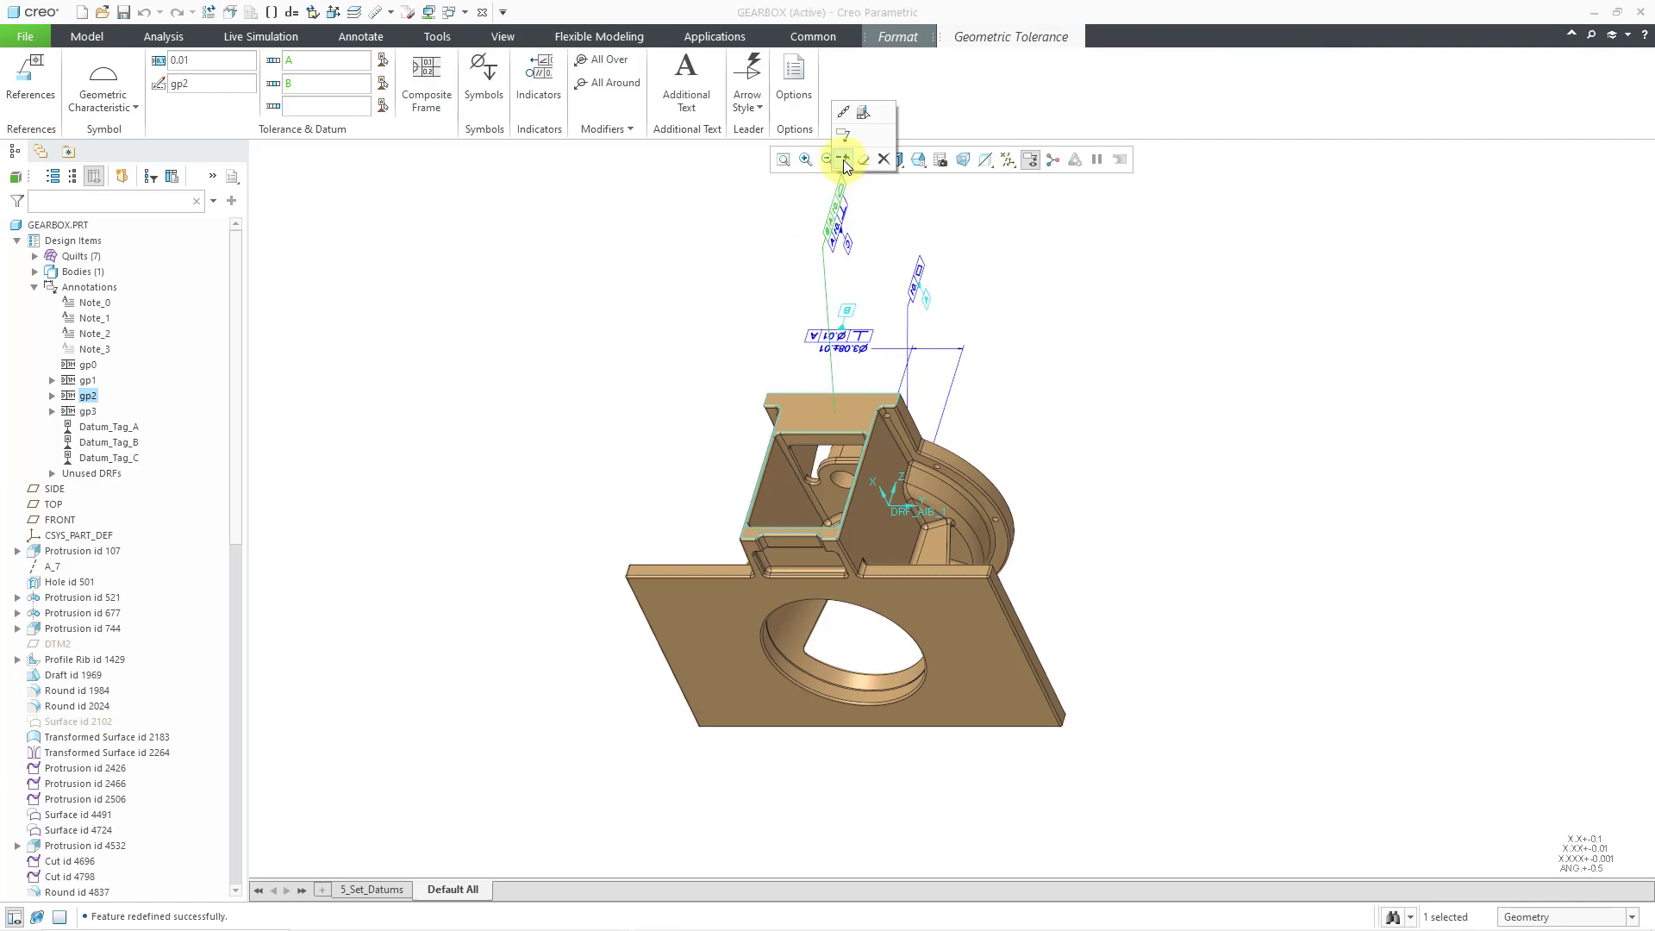
{"action": "left_click", "coordinate": [882, 160]}
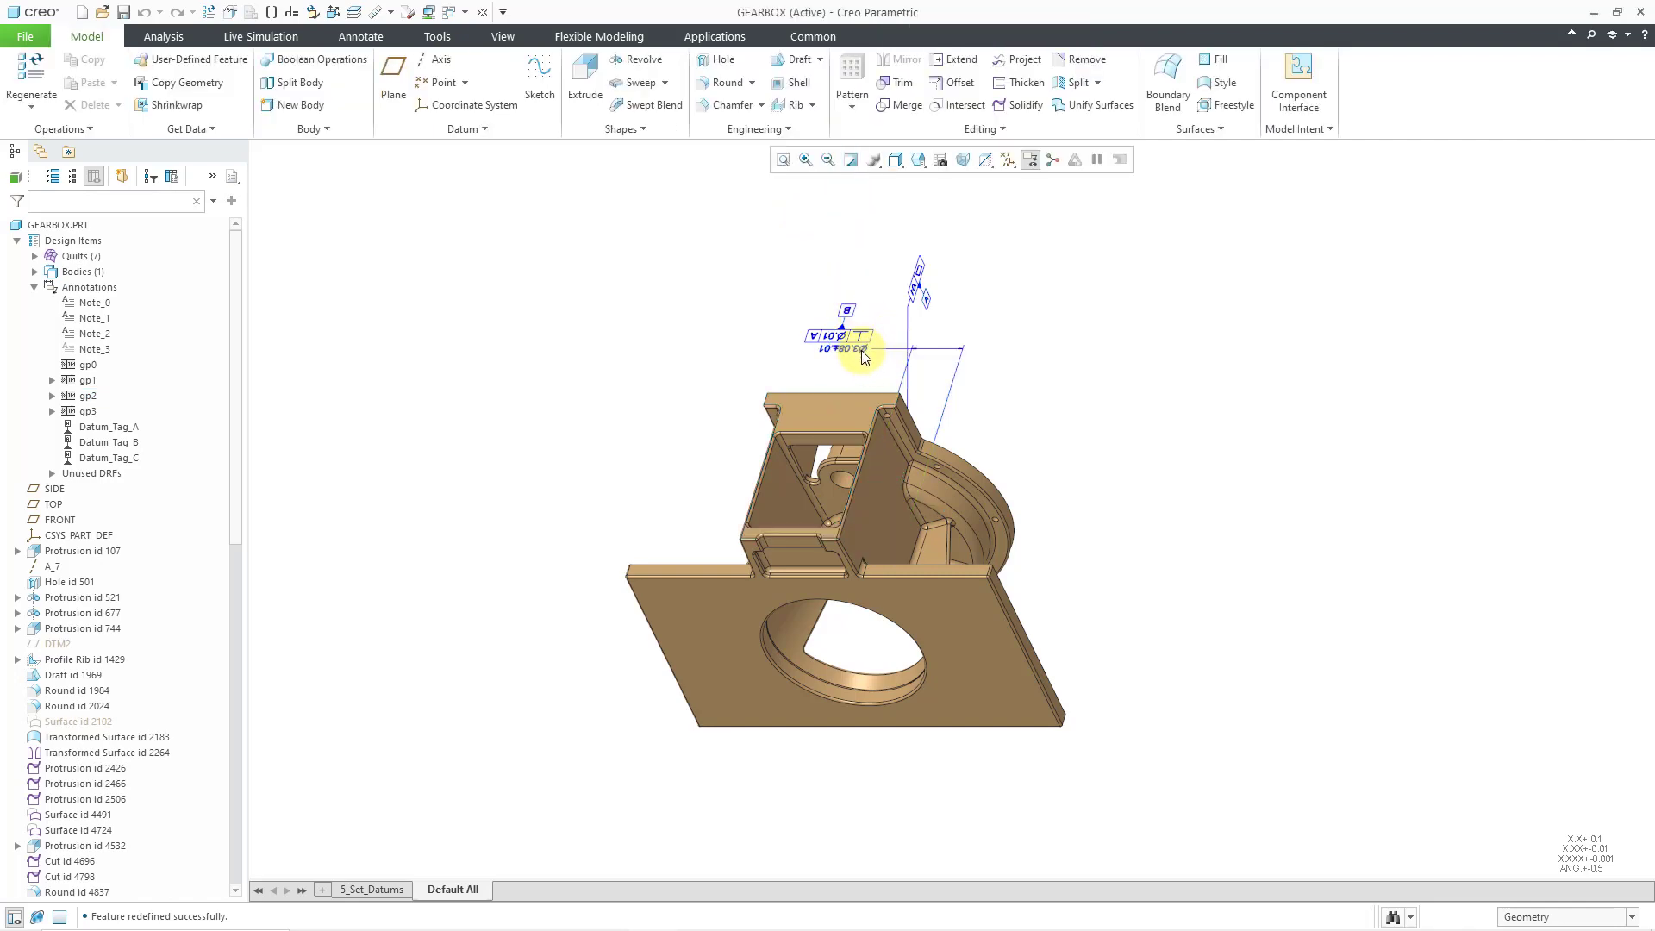
{"action": "scroll", "scroll_direction": "down", "scroll_amount": 3}
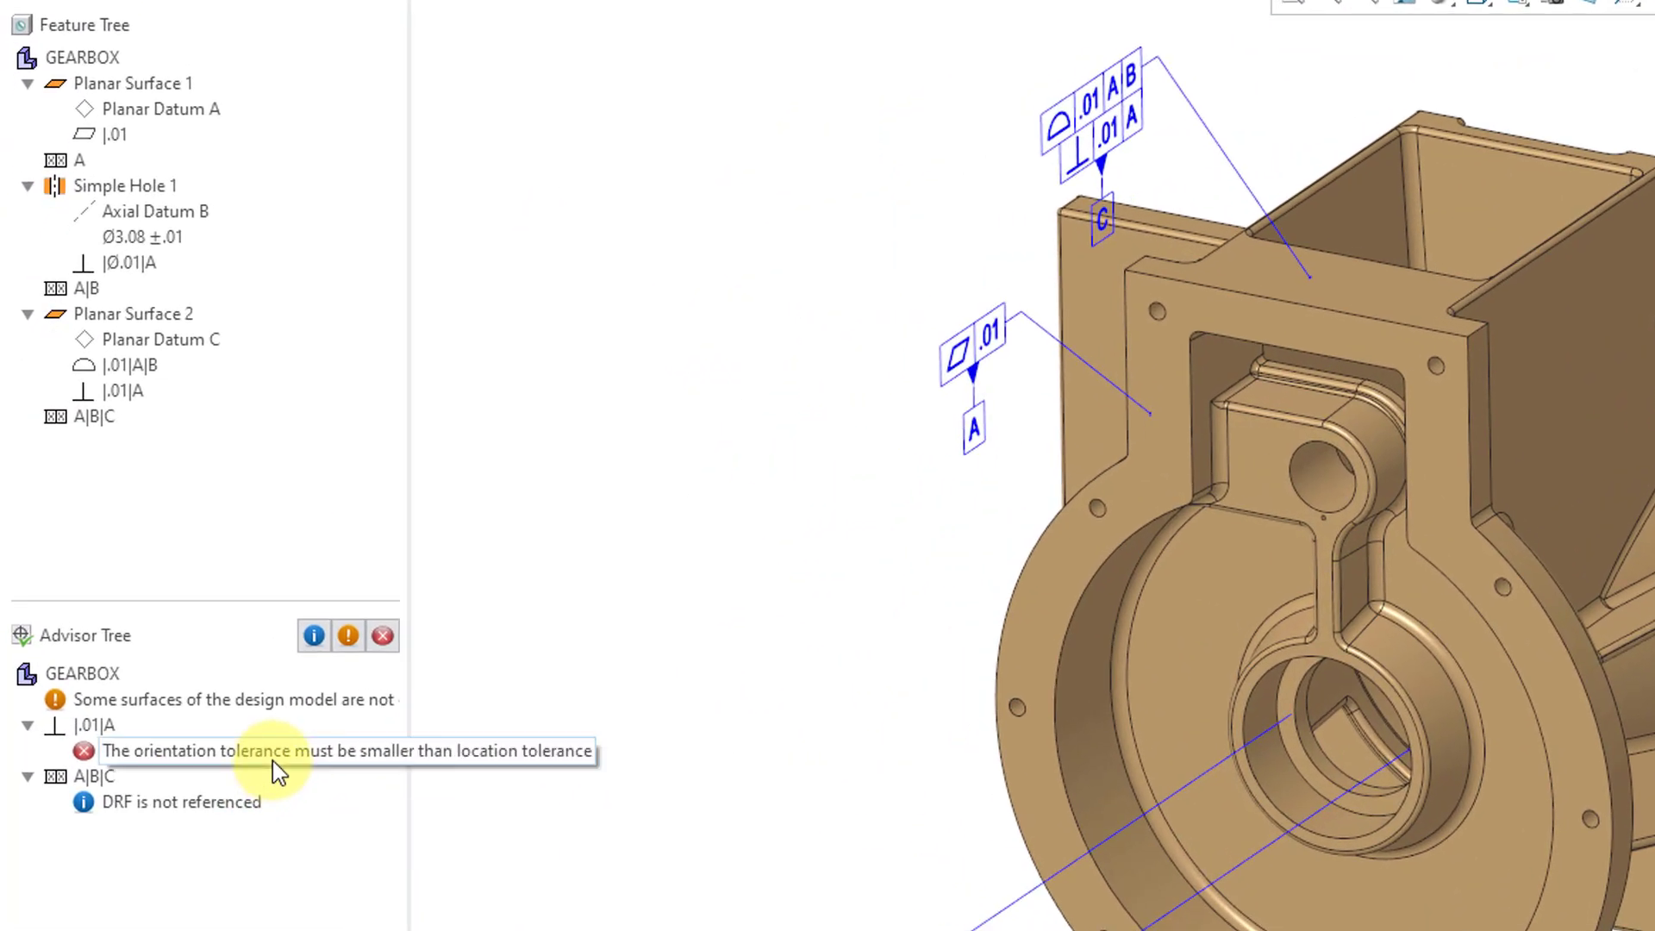
{"action": "mouse_move", "coordinate": [277, 771]}
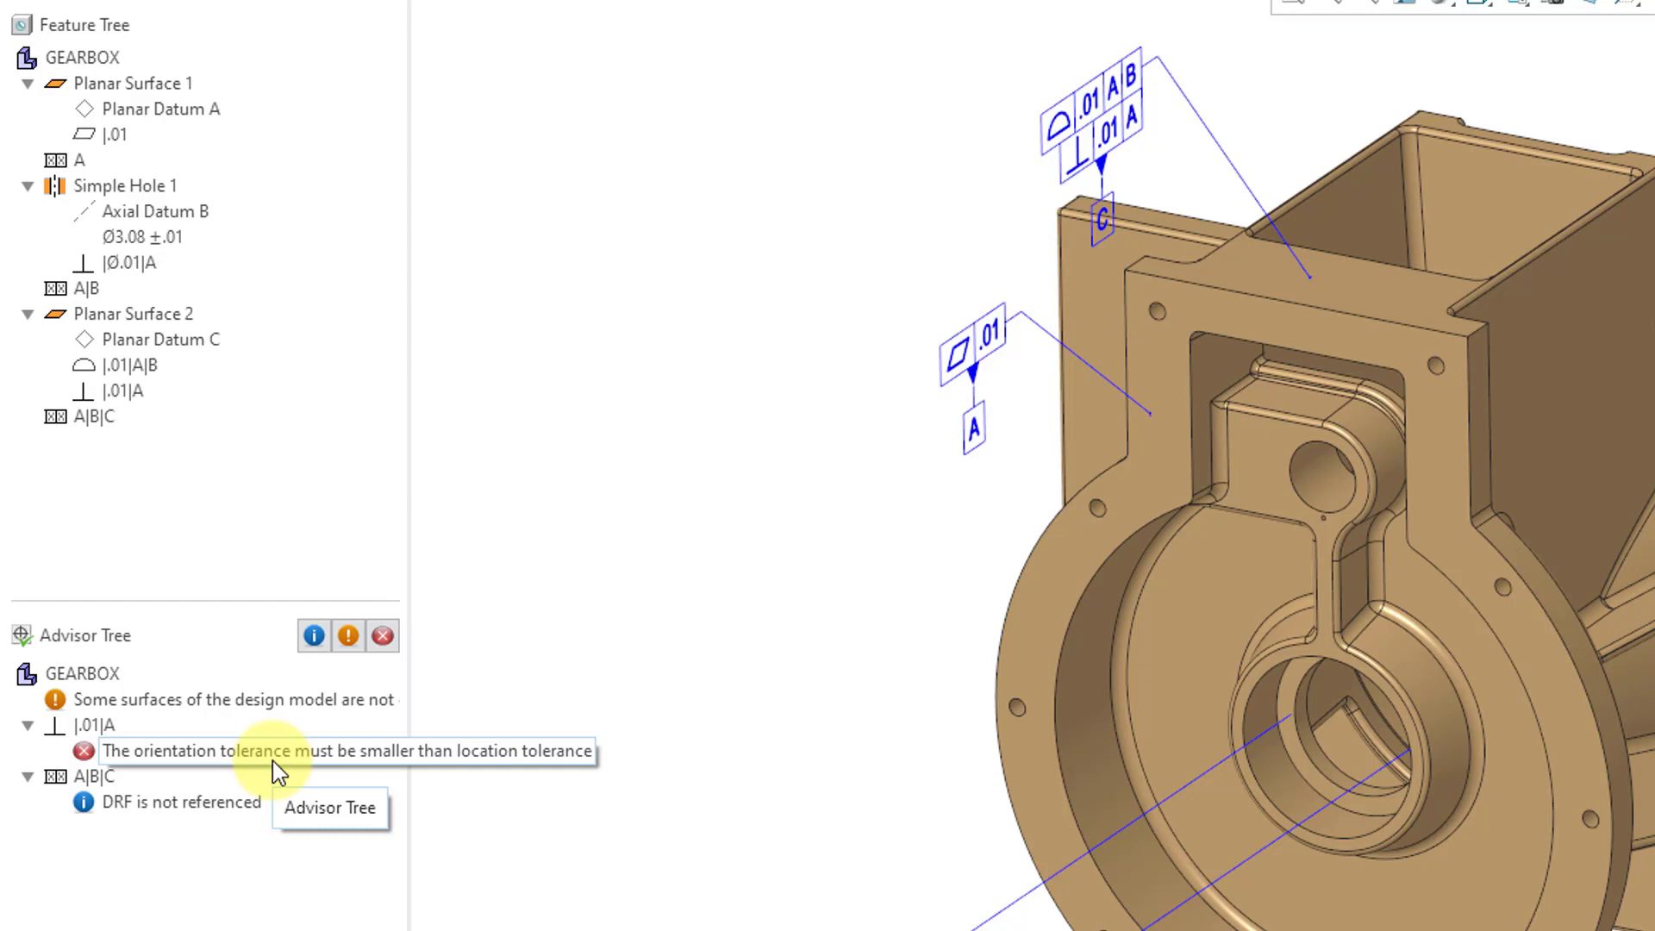
{"action": "mouse_move", "coordinate": [169, 325]}
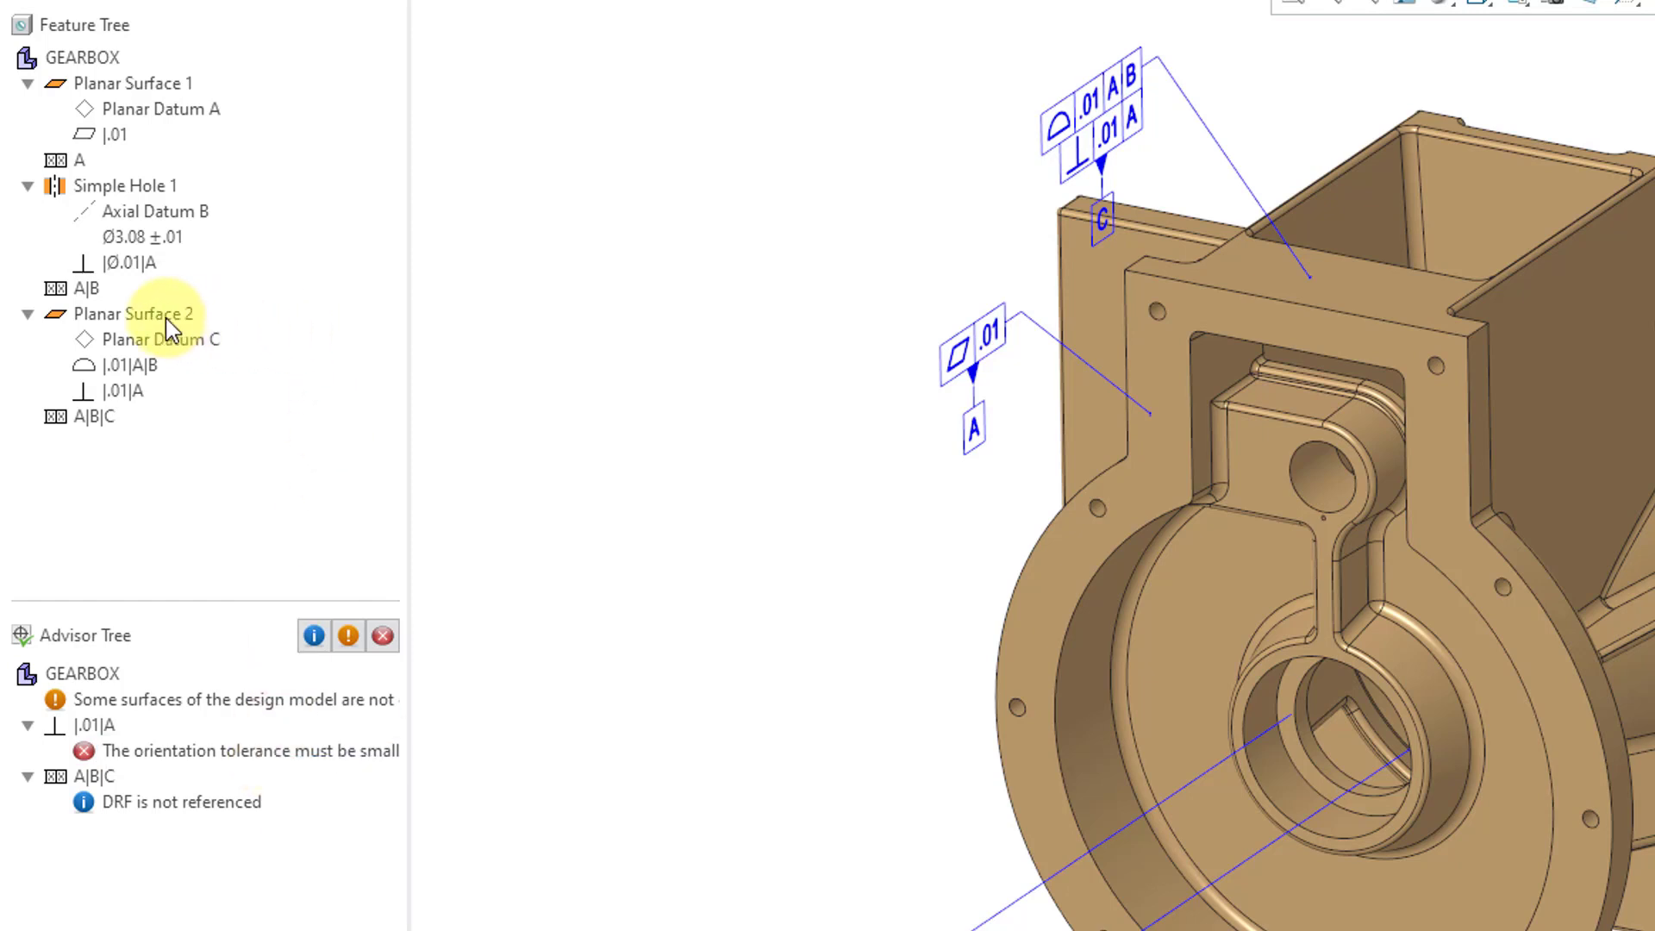
- Edit Planar Surface 2 and change datum C's perpendicularity to A to .005
{"action": "right_click", "coordinate": [134, 314]}
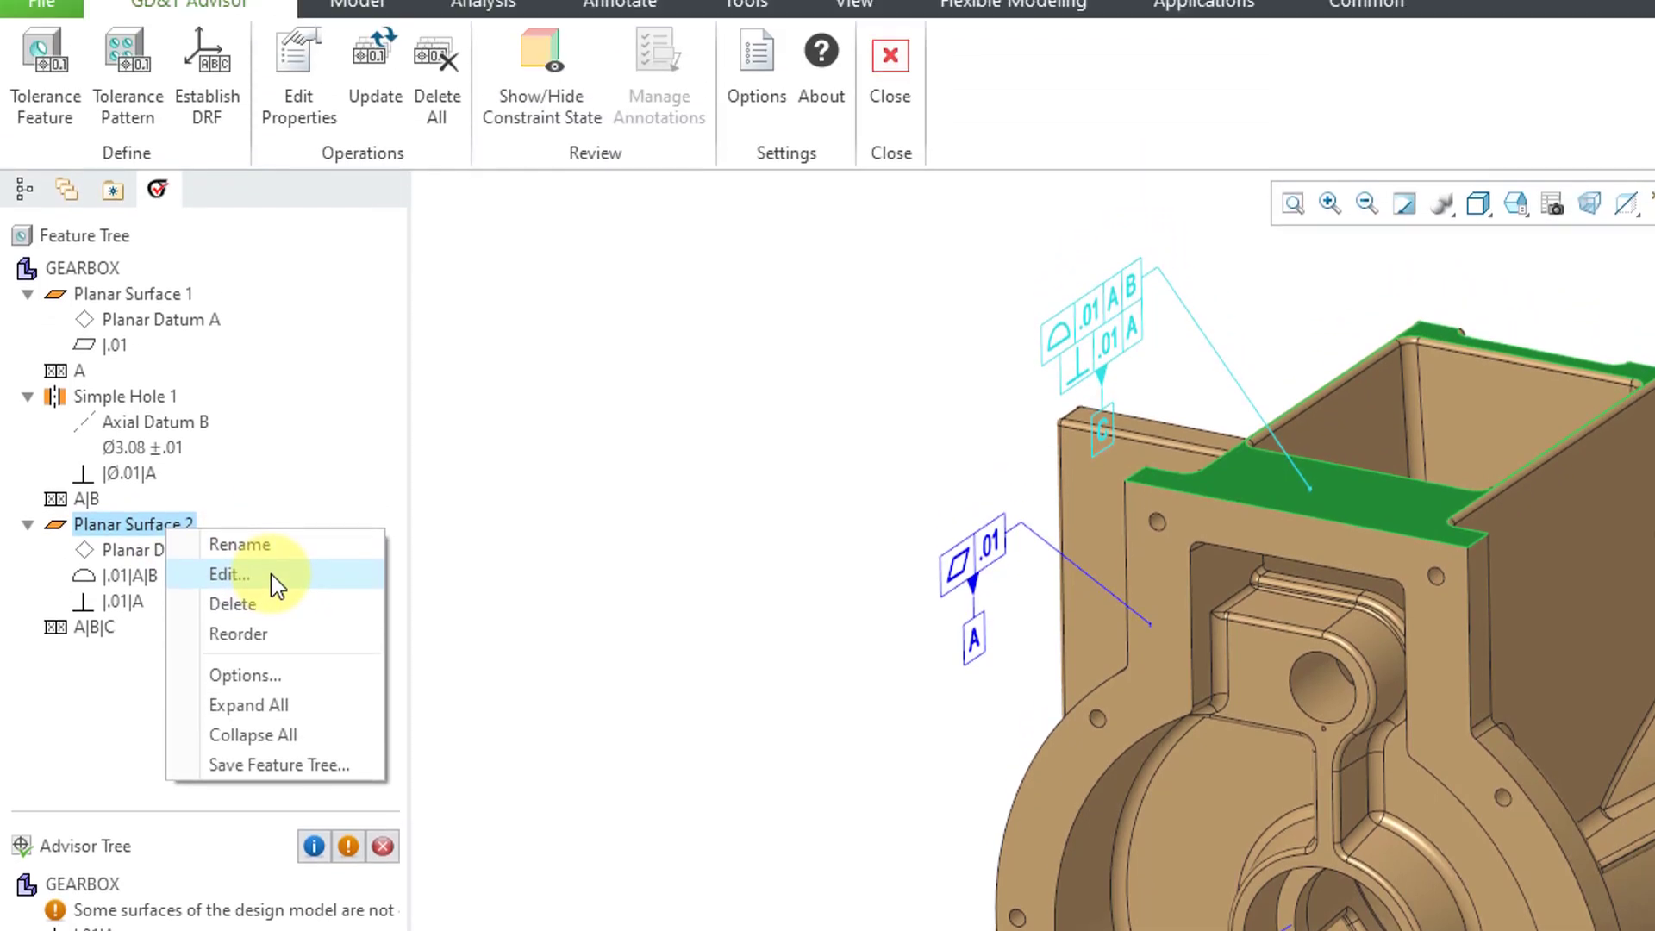
{"action": "left_click", "coordinate": [228, 573]}
{"action": "type", "text": ".005"}
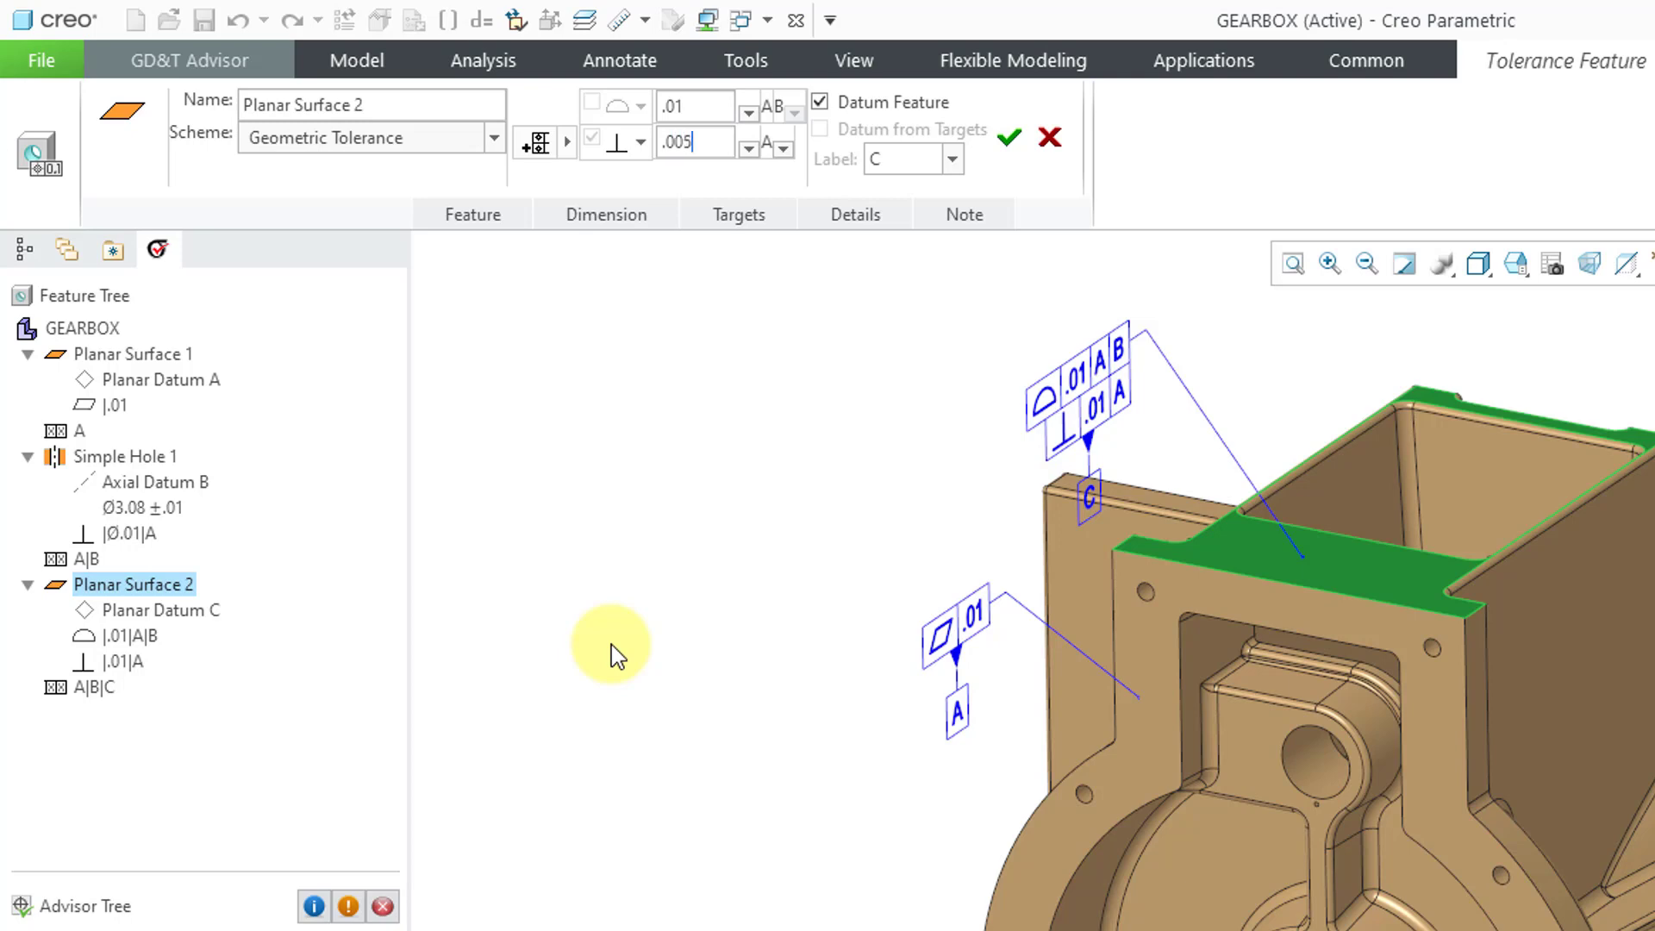
{"action": "mouse_move", "coordinate": [1024, 190]}
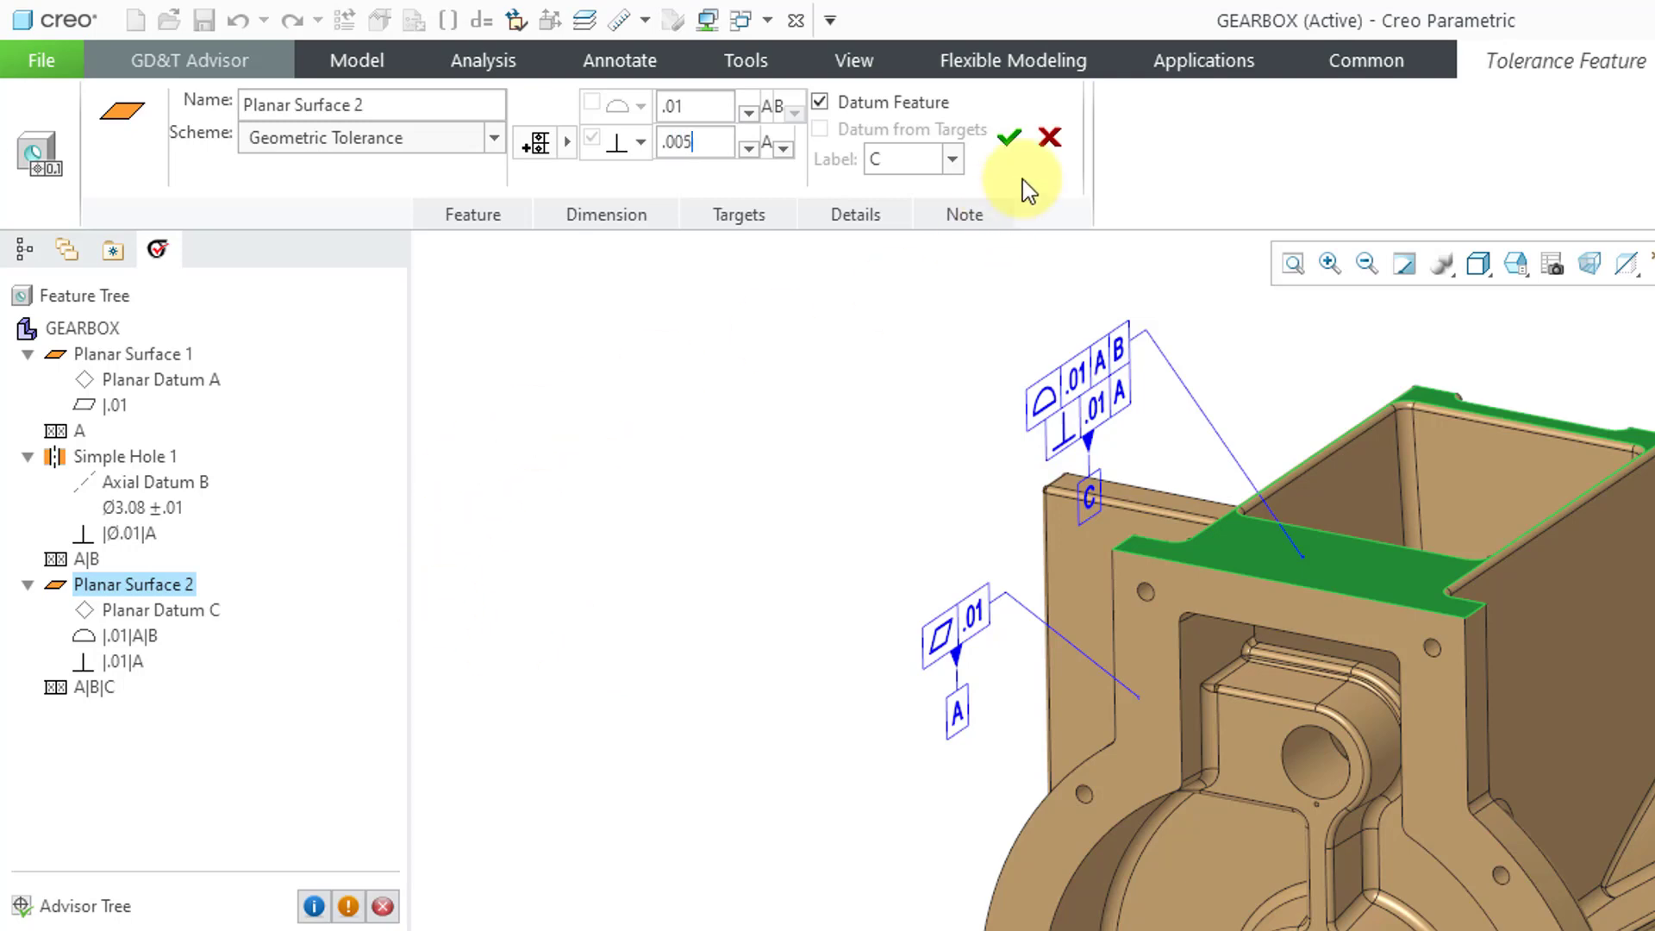
{"action": "left_click", "coordinate": [1008, 138]}
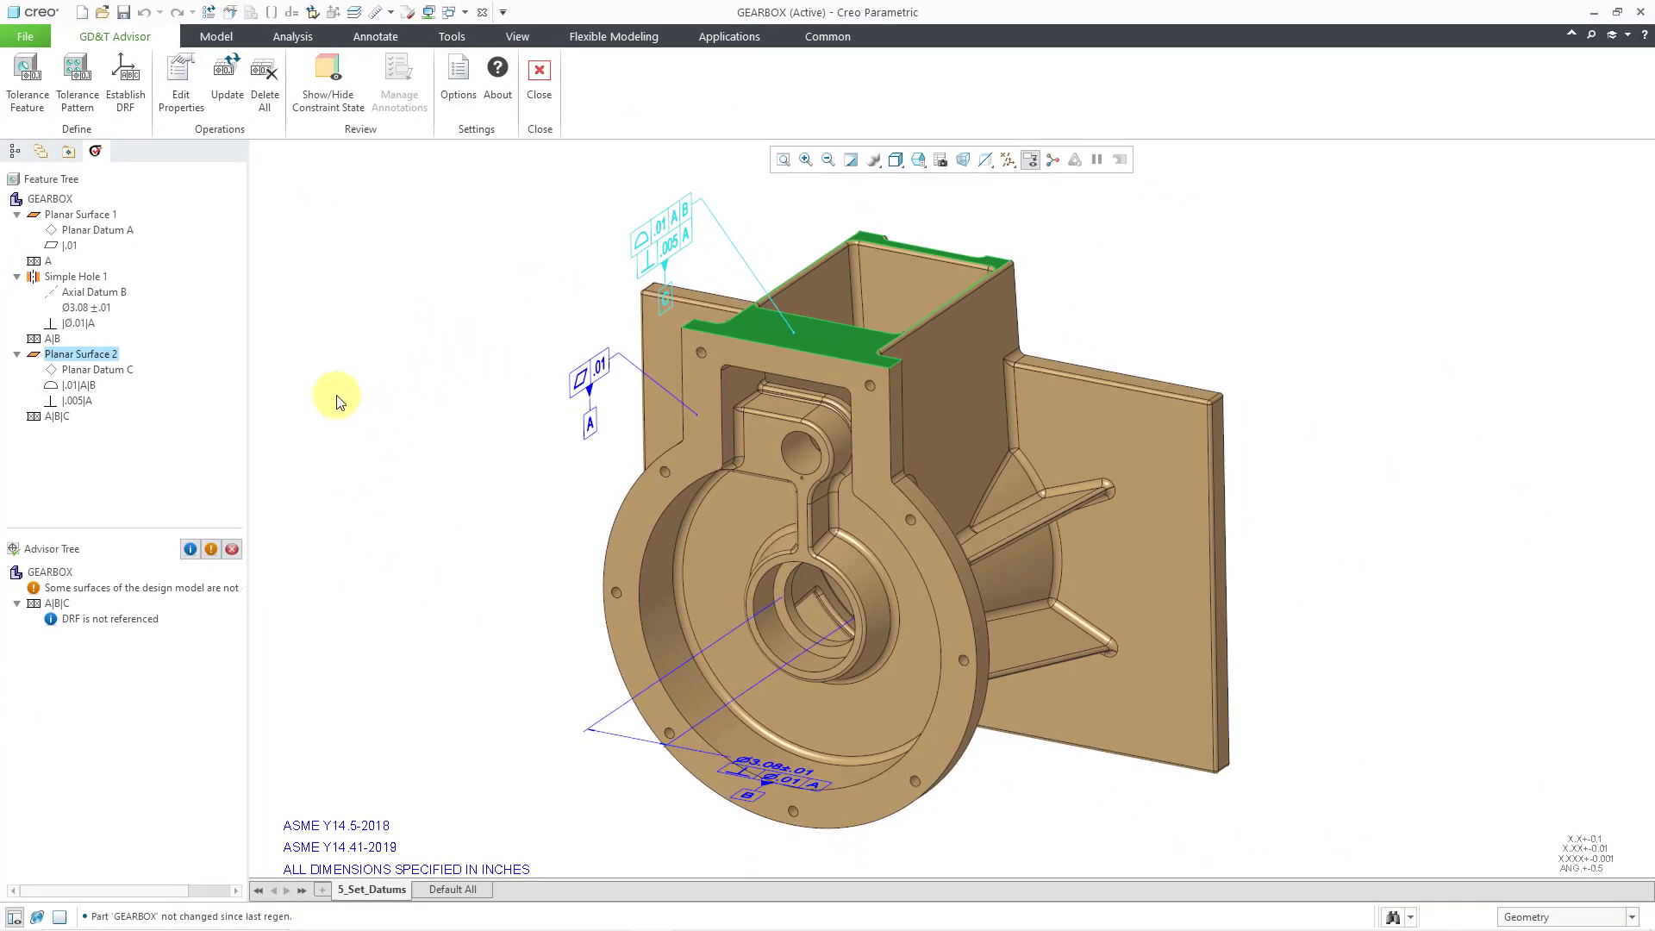
{"action": "mouse_move", "coordinate": [150, 683]}
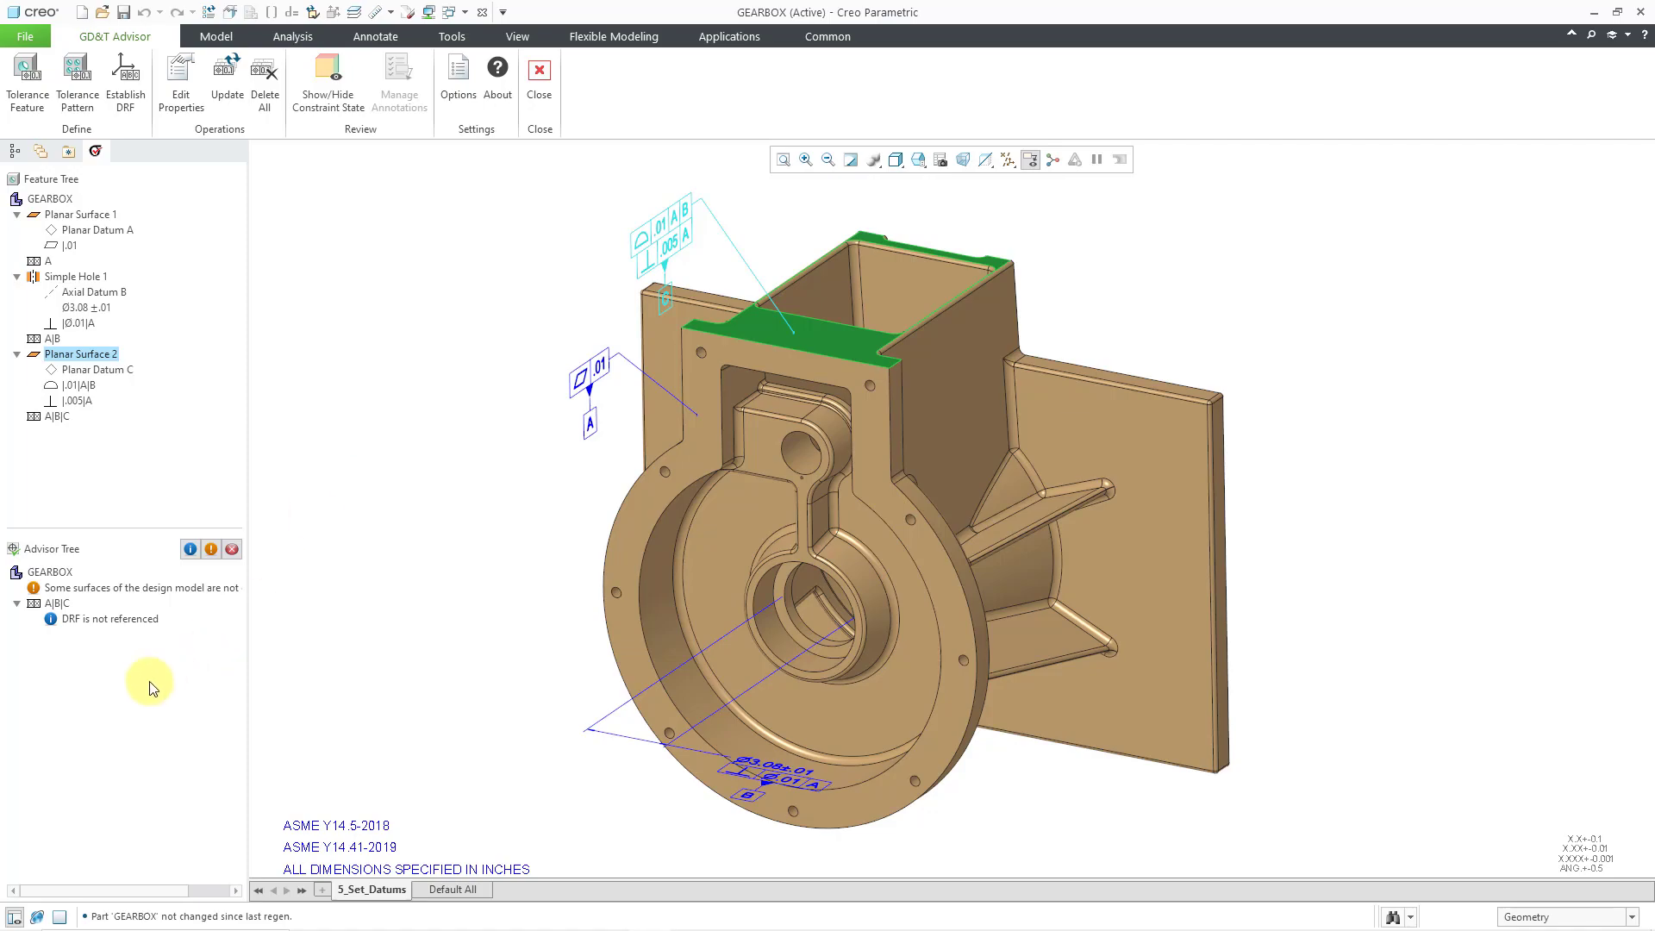